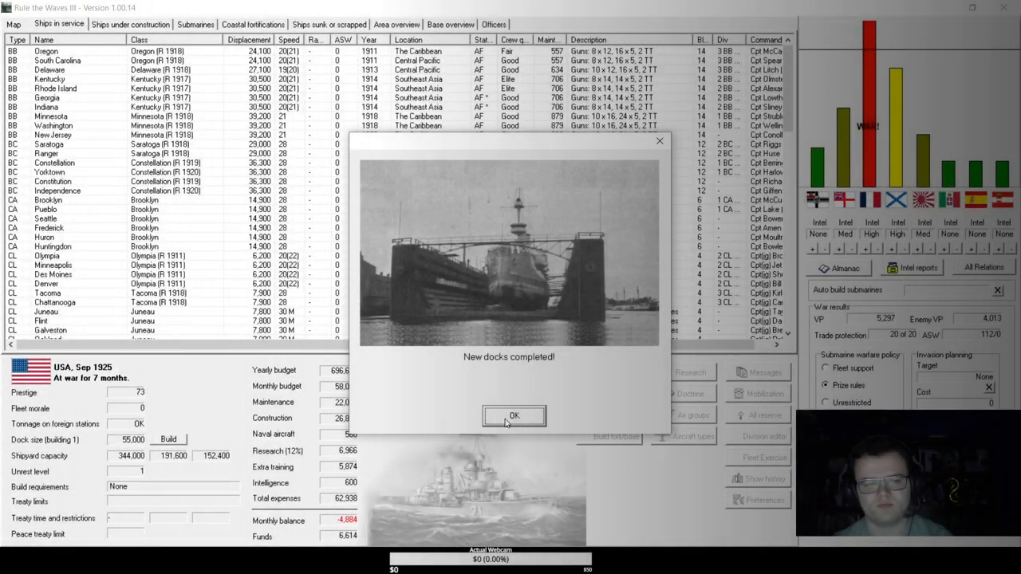
Dismiss the new docks, research, trade warfare and turn message reports to reach October 1925.
click(514, 415)
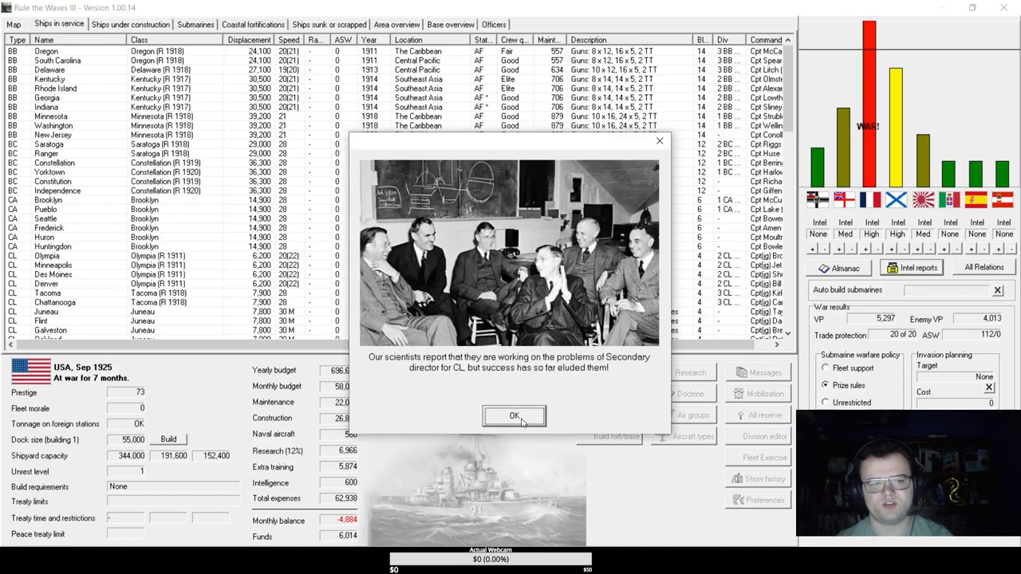
click(514, 415)
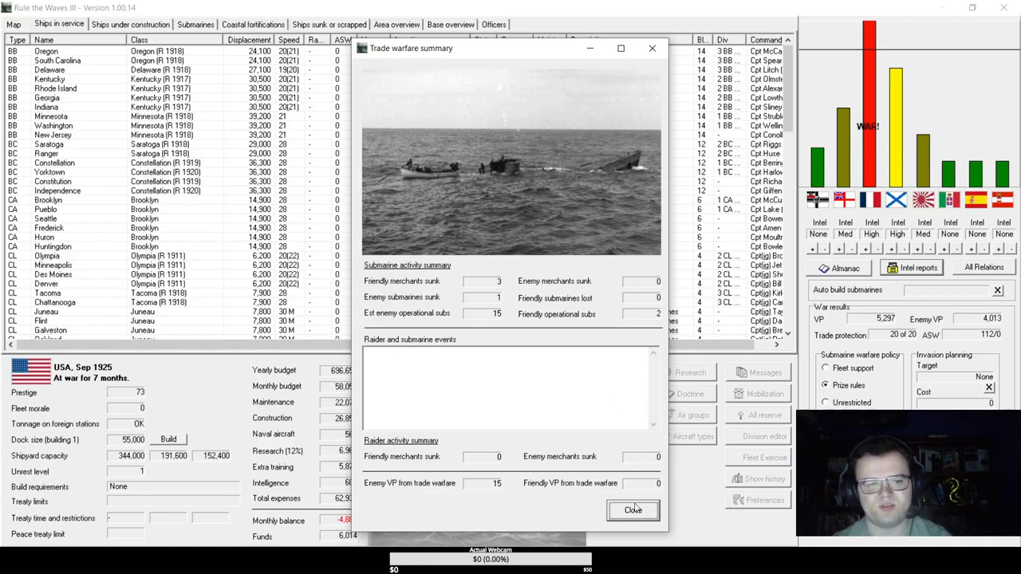
click(632, 510)
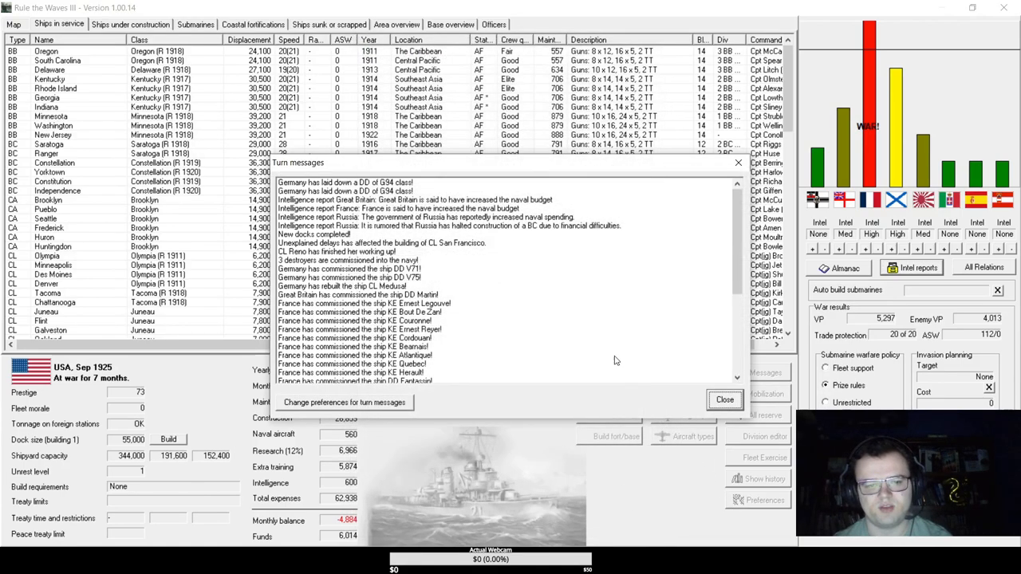
mouse_move(444, 273)
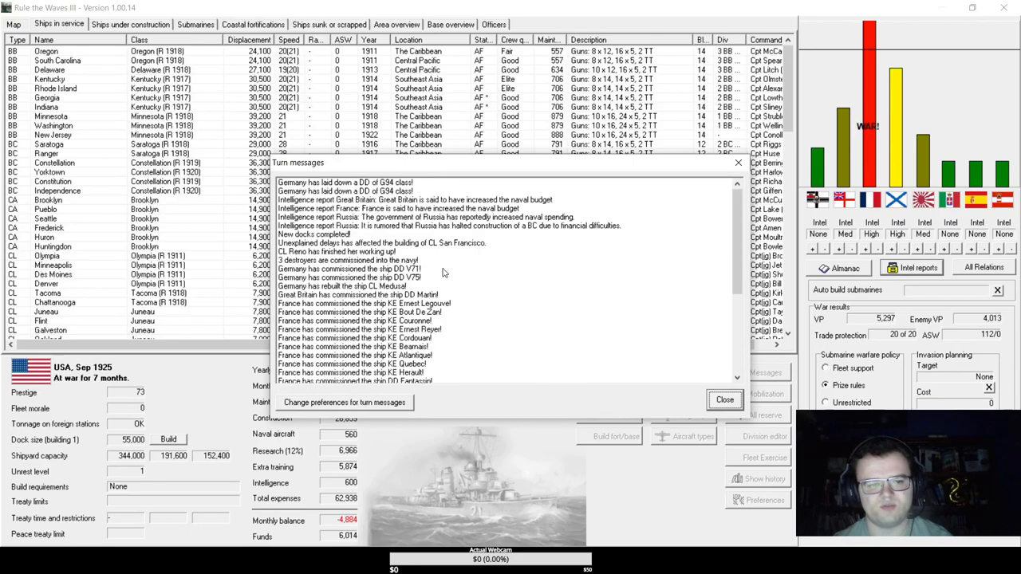
scroll(down, 3)
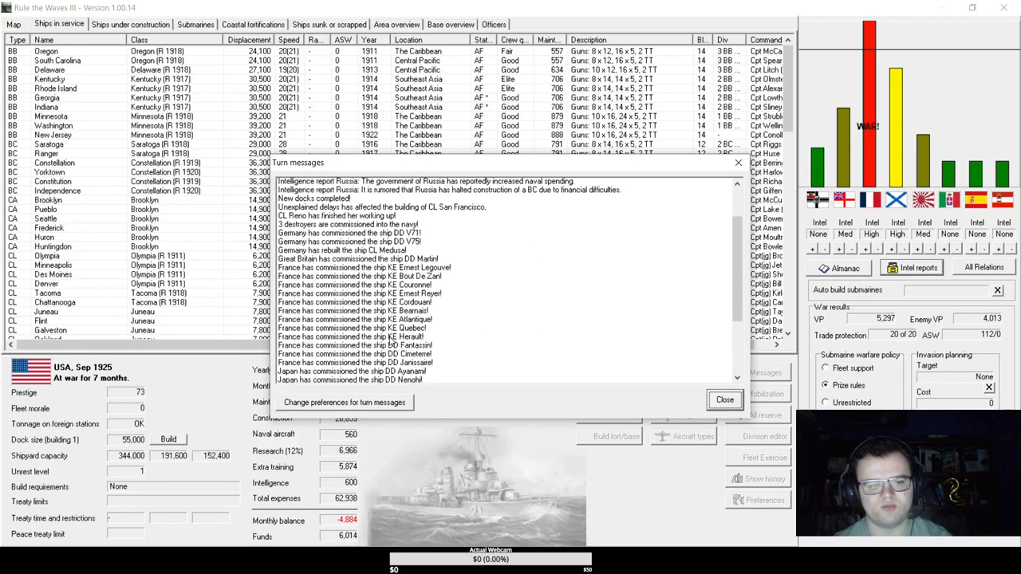
click(725, 399)
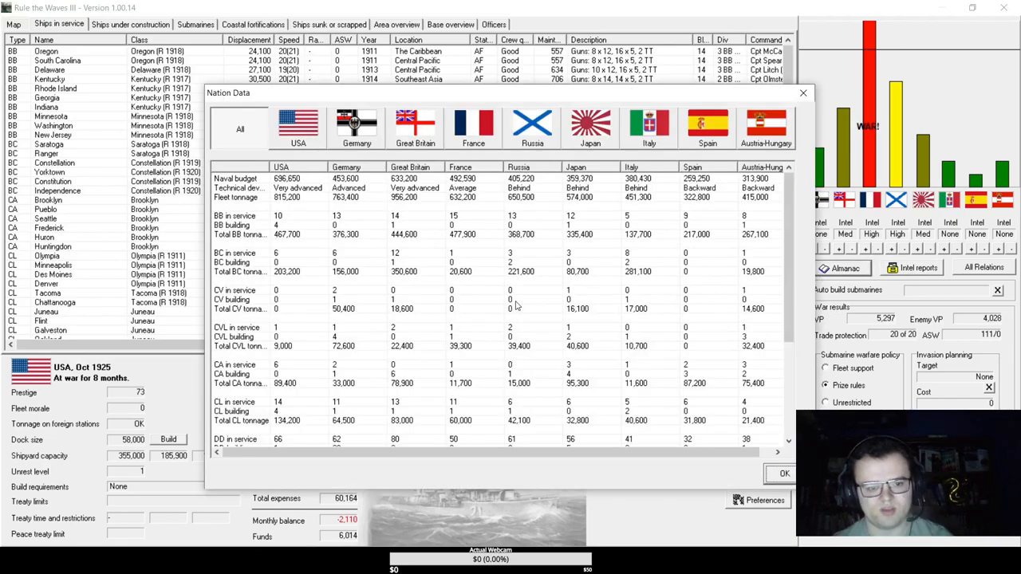
Scroll through the Nation Data comparison and the US ships-in-service list.
scroll(down, 3)
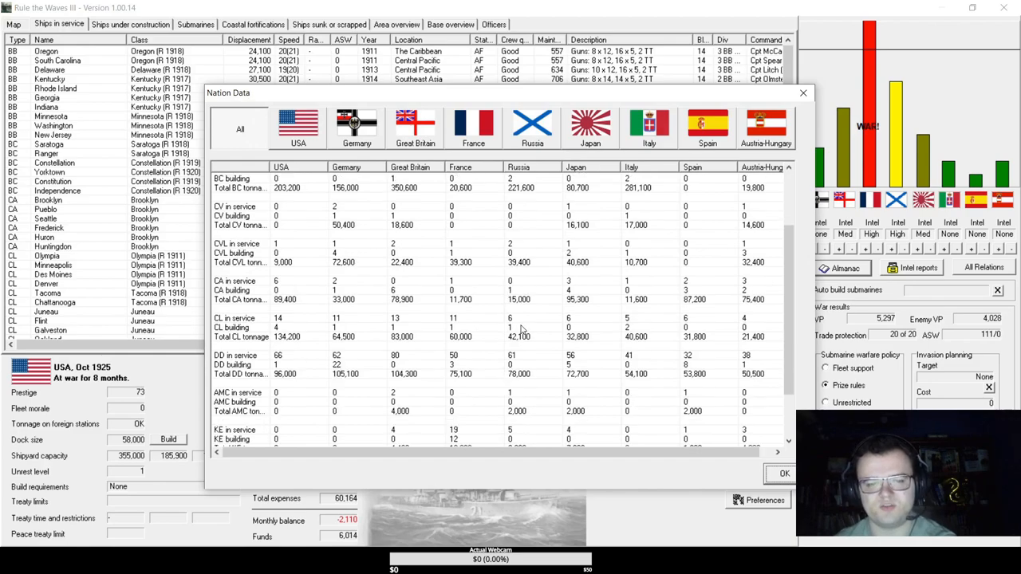
scroll(down, 3)
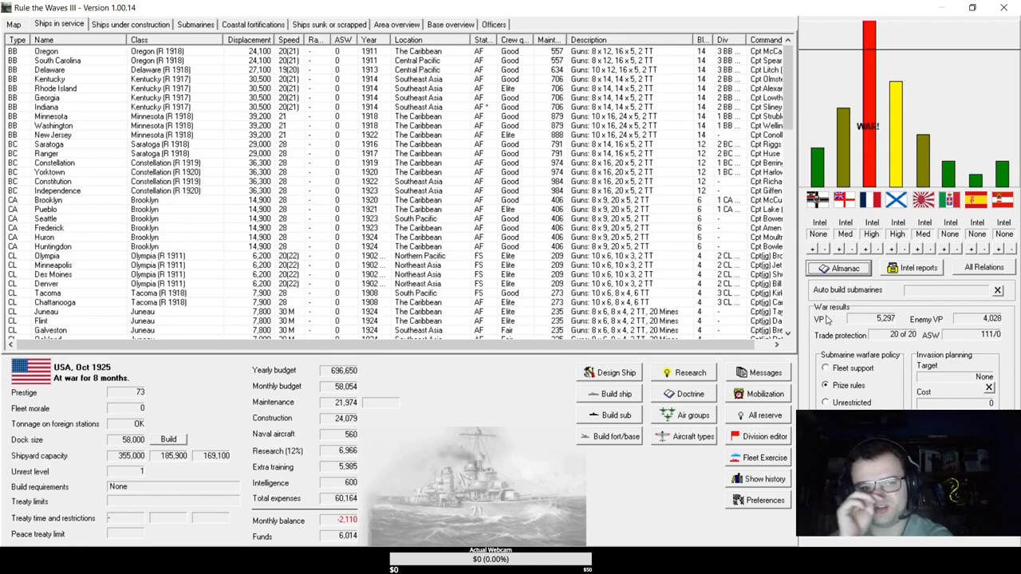
scroll(down, 3)
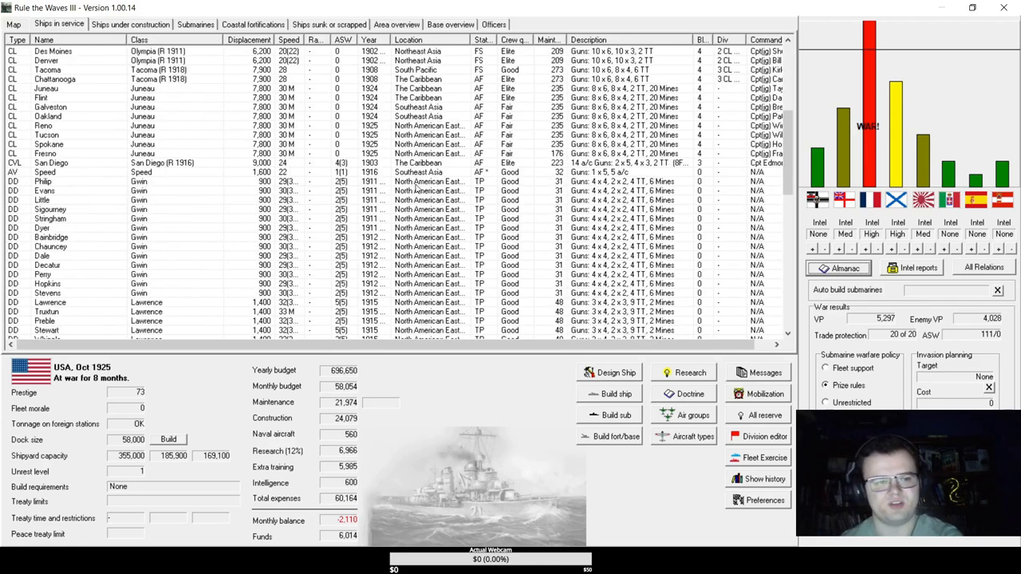
scroll(down, 3)
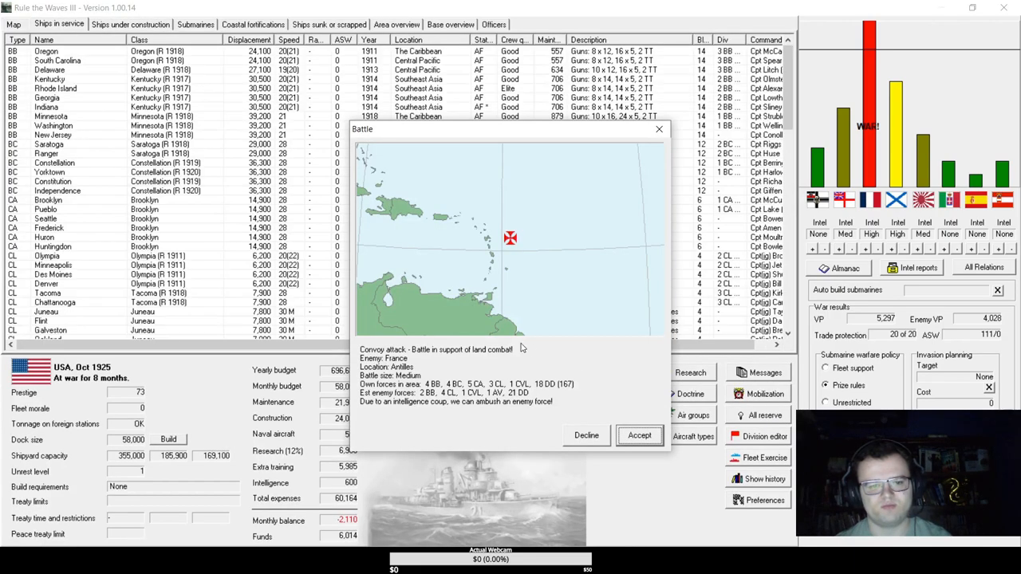
Accept the French convoy attack in the Antilles, acknowledge the destroyer fuel notice and enter the battle map.
click(638, 435)
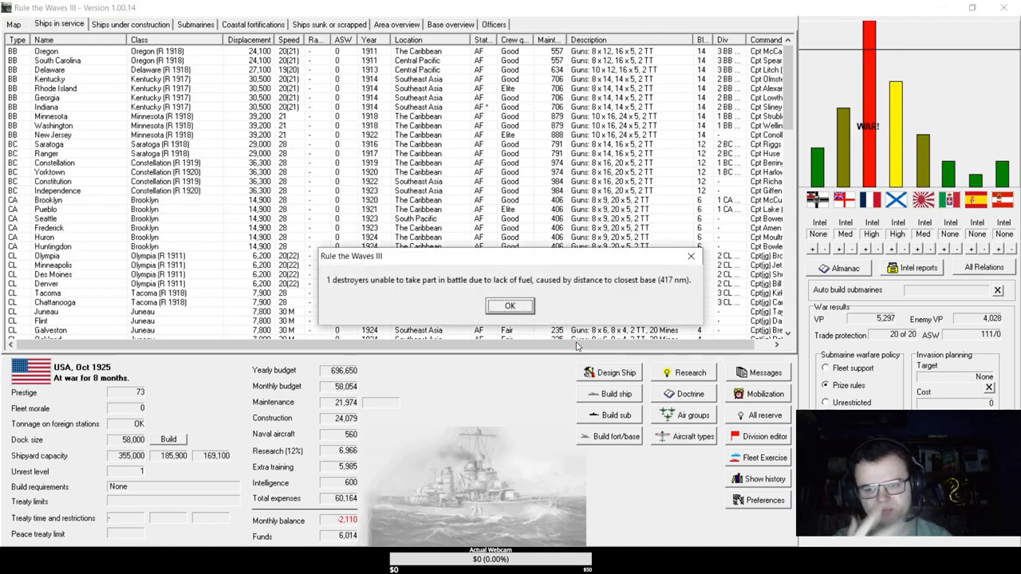
click(511, 306)
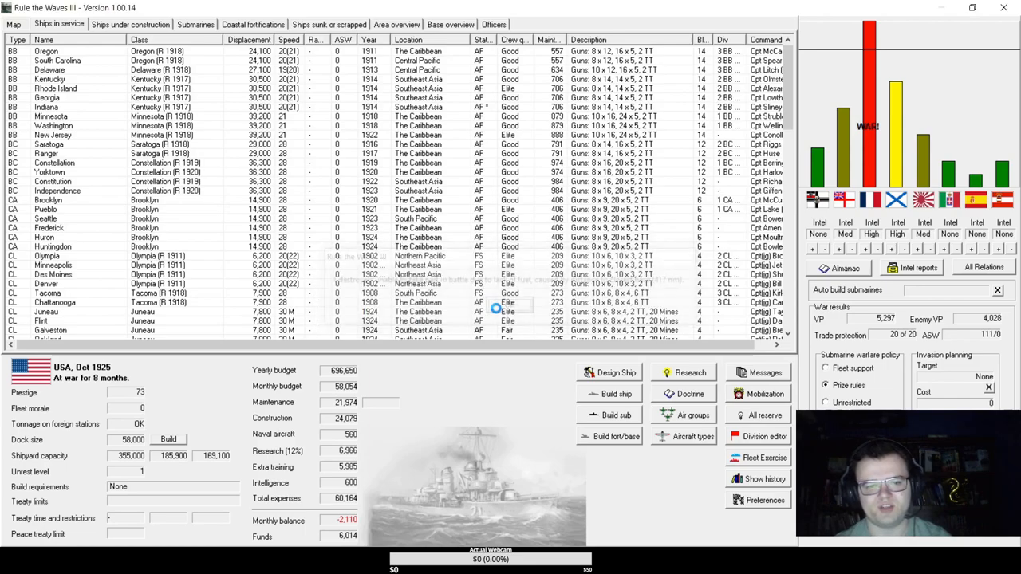
click(13, 24)
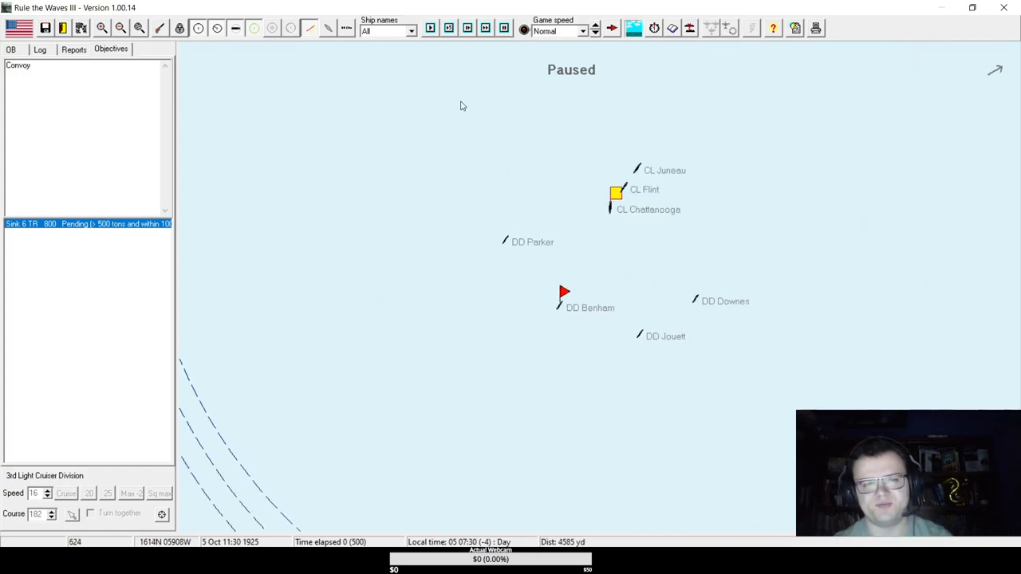
Run battle time until an unknown ship is sighted, acknowledge it and continue advancing.
click(431, 29)
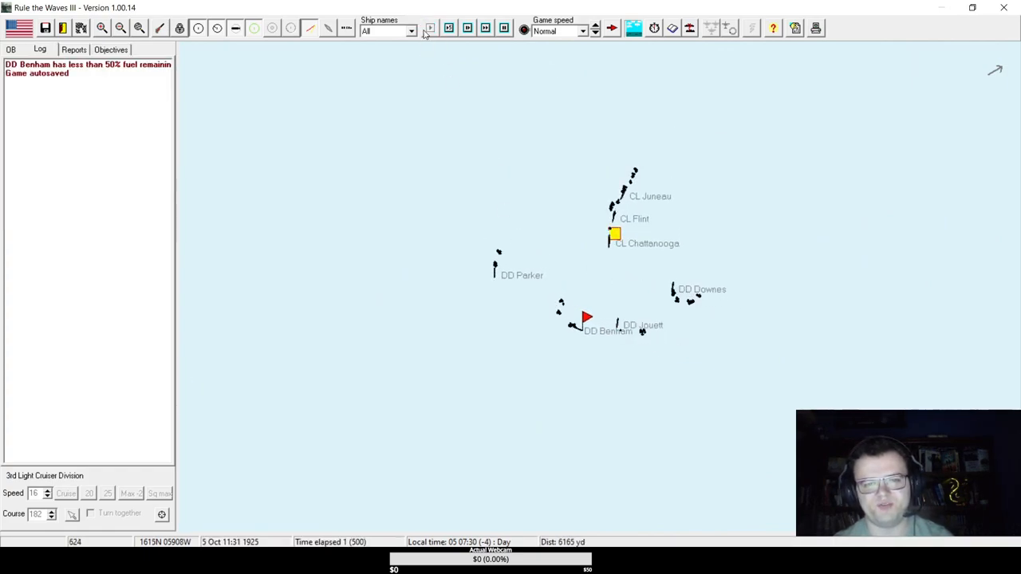
click(429, 29)
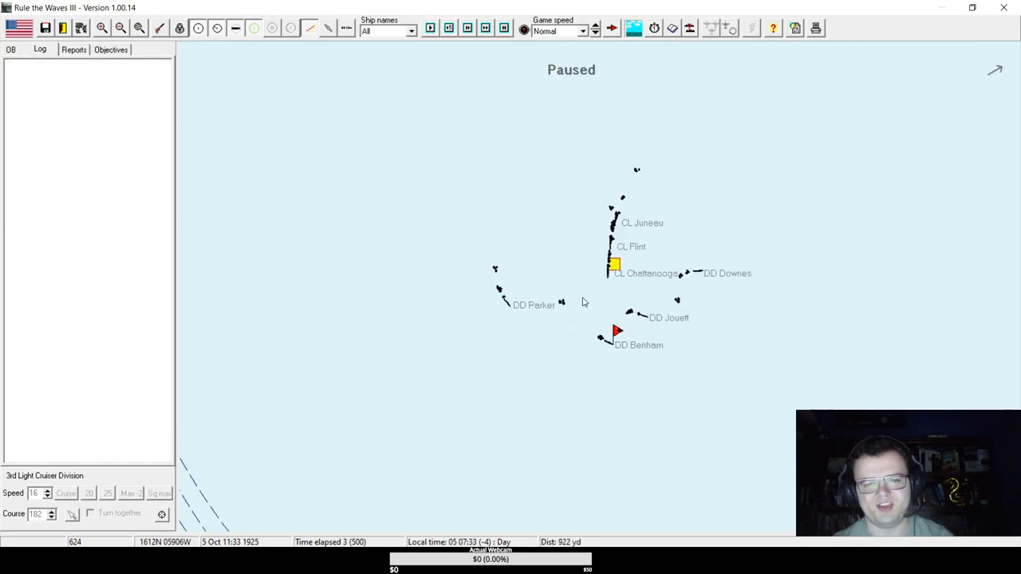
mouse_move(614, 338)
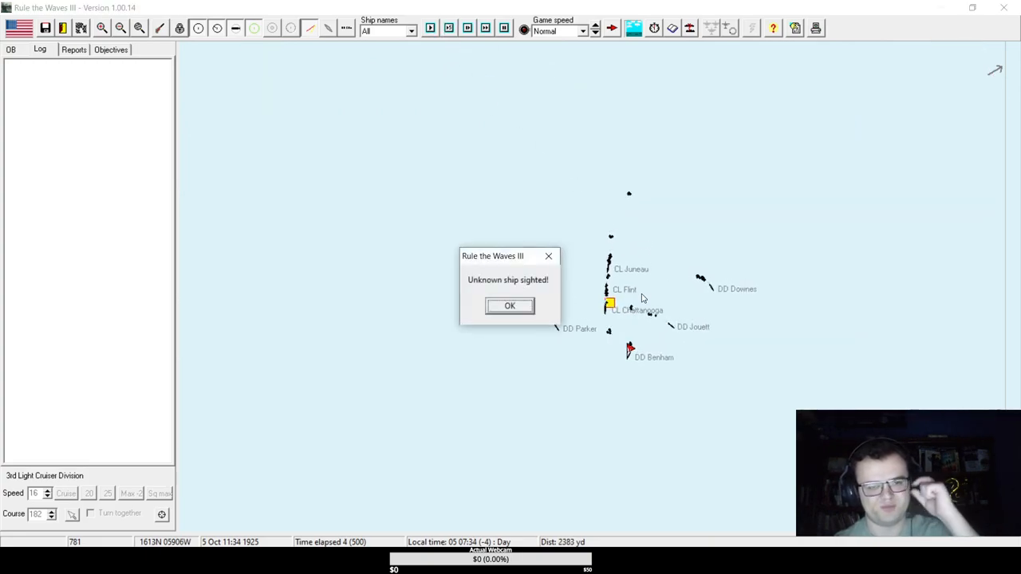
click(511, 306)
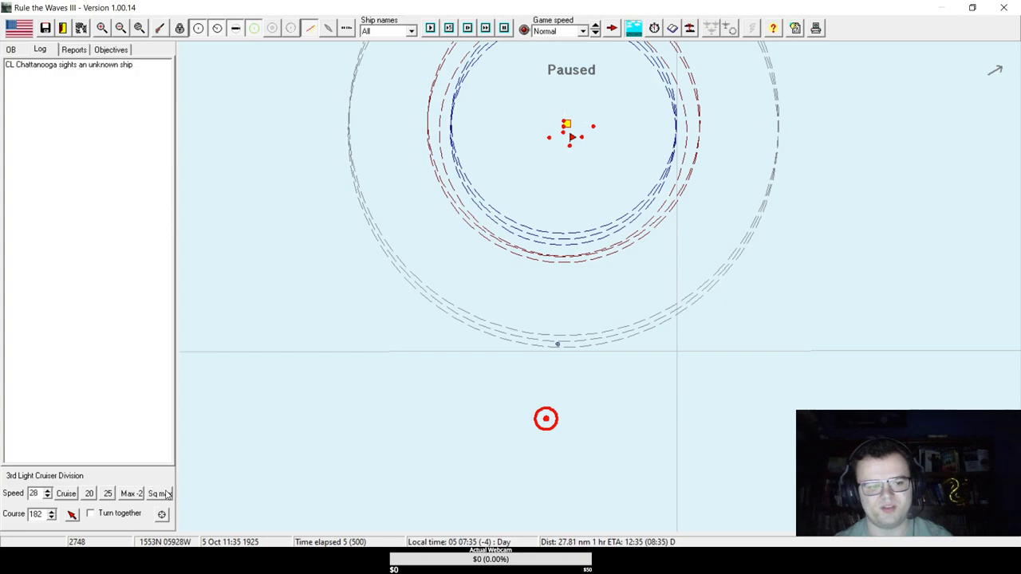
click(448, 29)
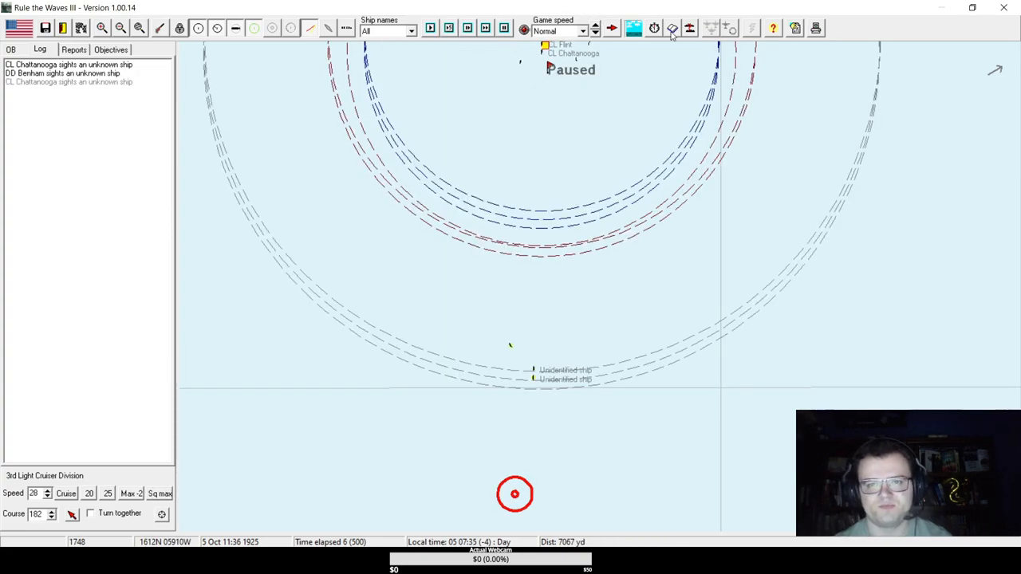
click(673, 28)
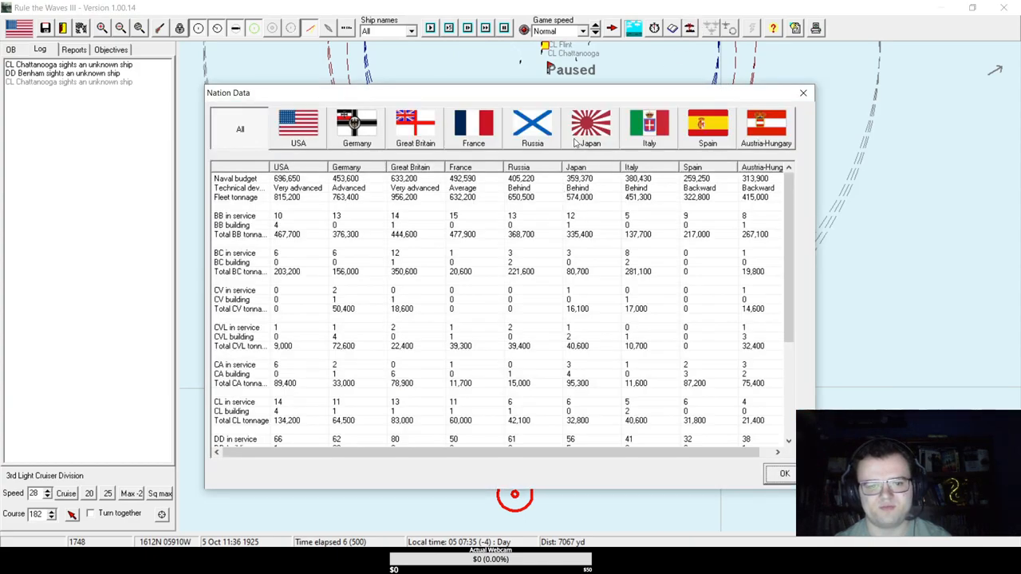
click(469, 402)
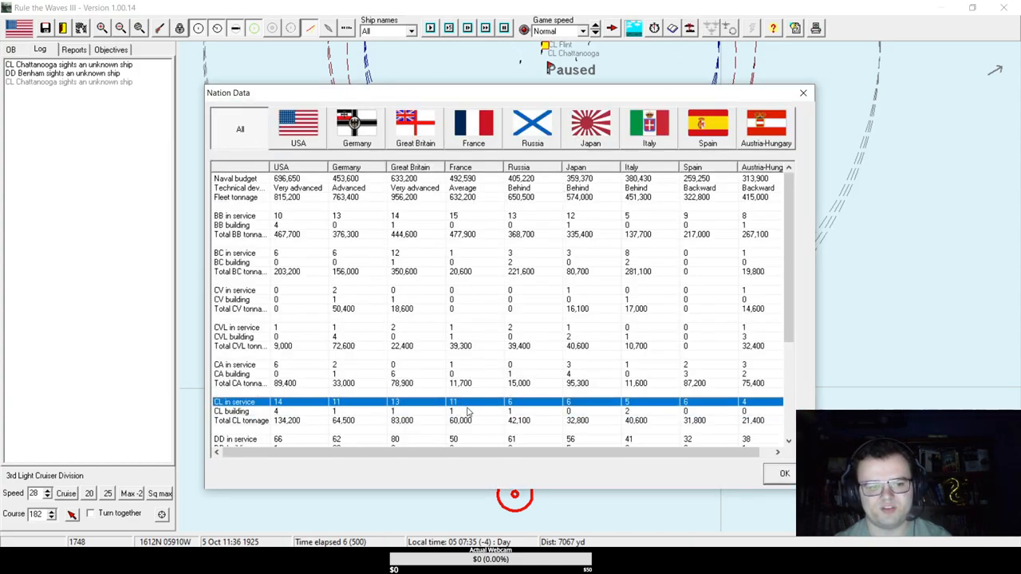
click(472, 128)
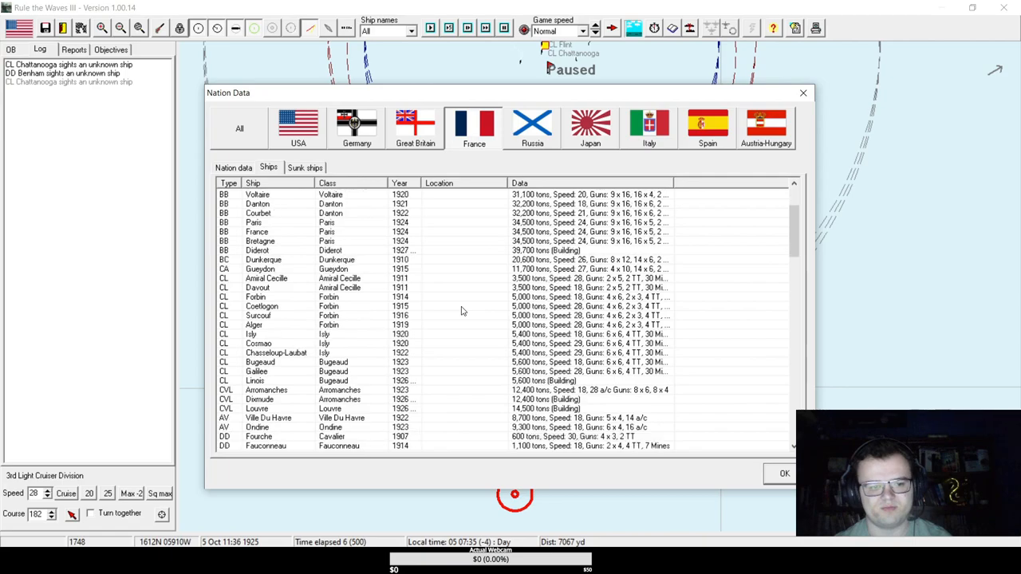
click(275, 353)
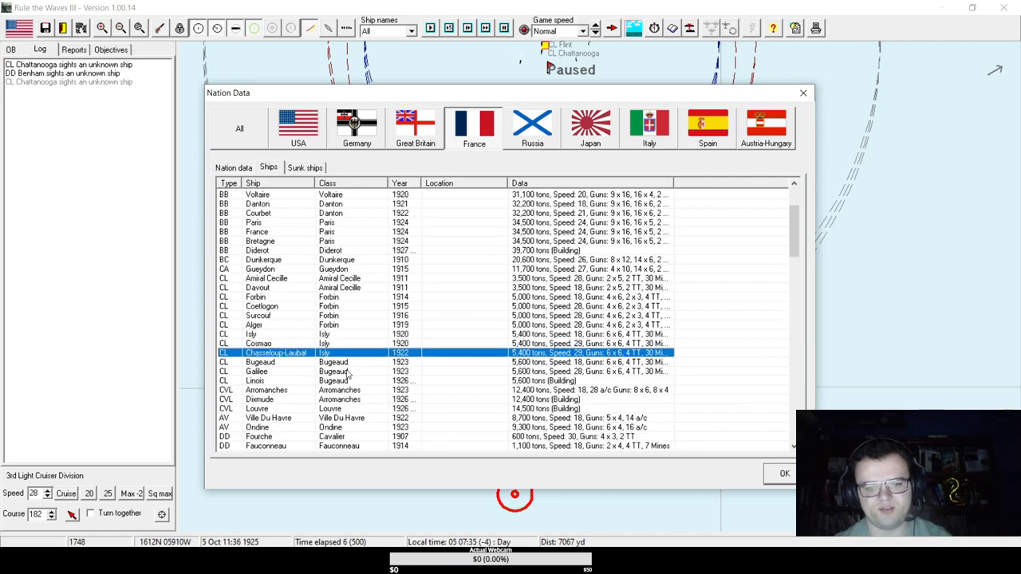
click(258, 361)
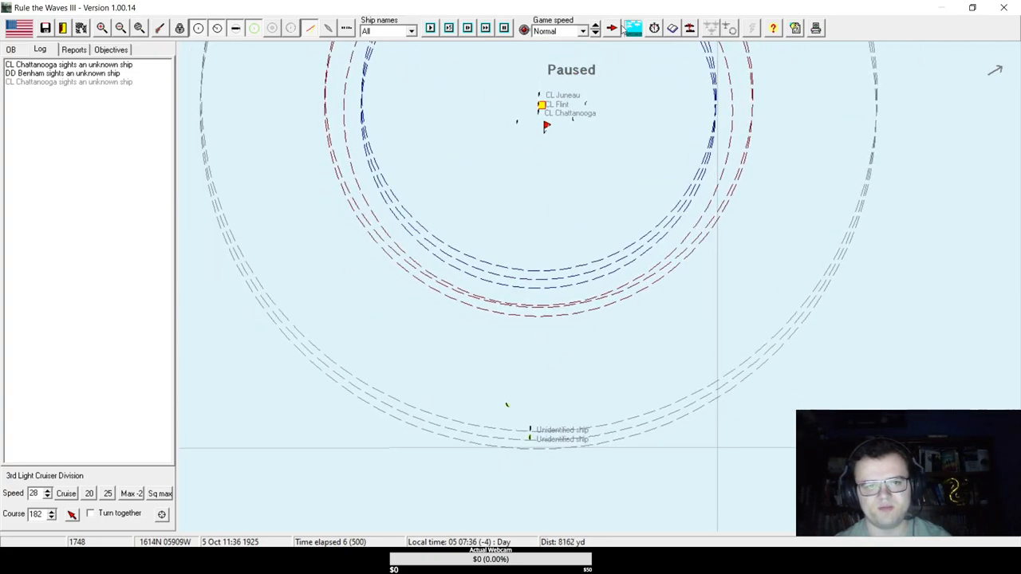
Advance the battle in time steps as the 3rd Light Cruiser Division closes on the enemy destroyers.
click(429, 28)
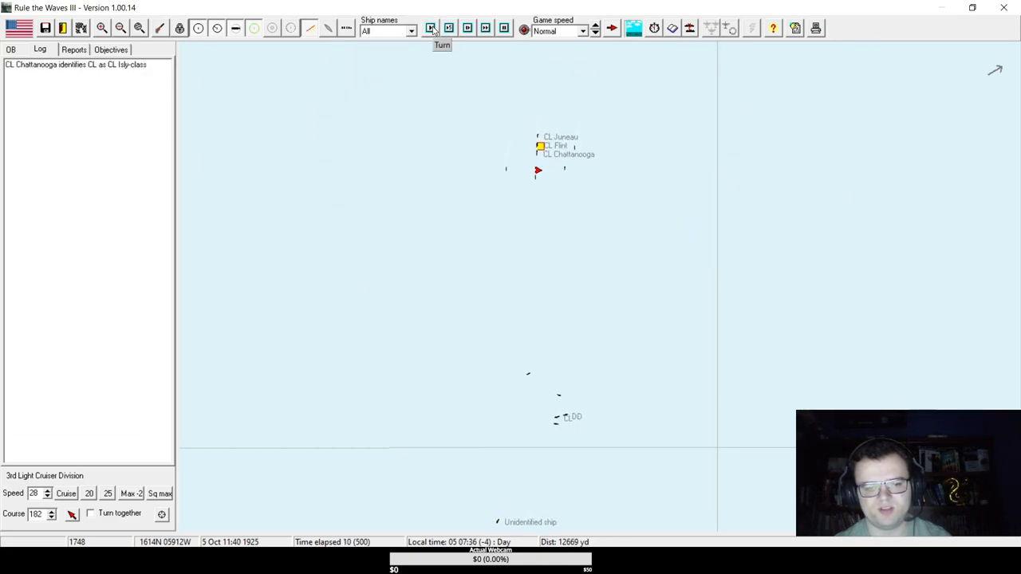
click(430, 29)
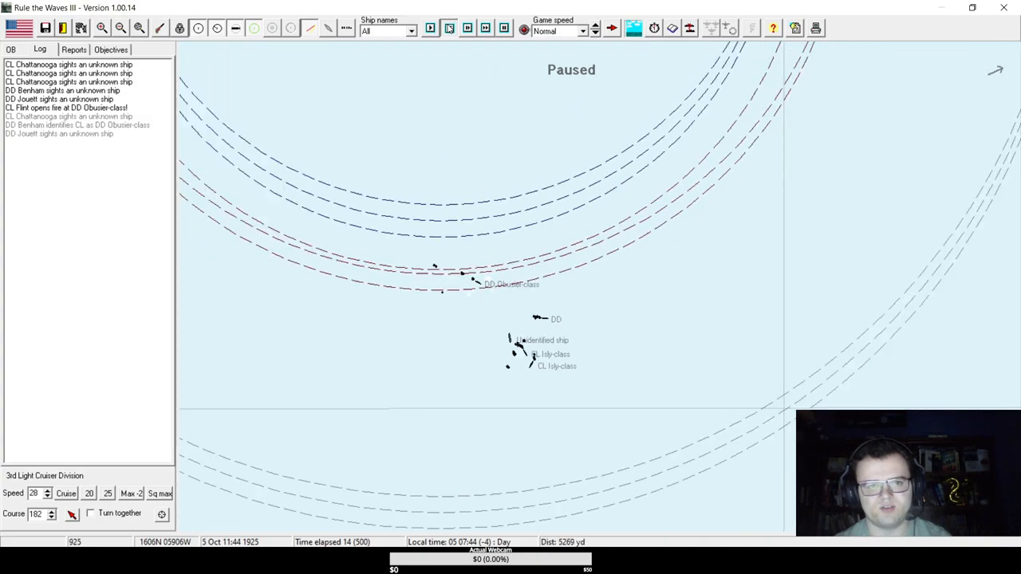
click(448, 28)
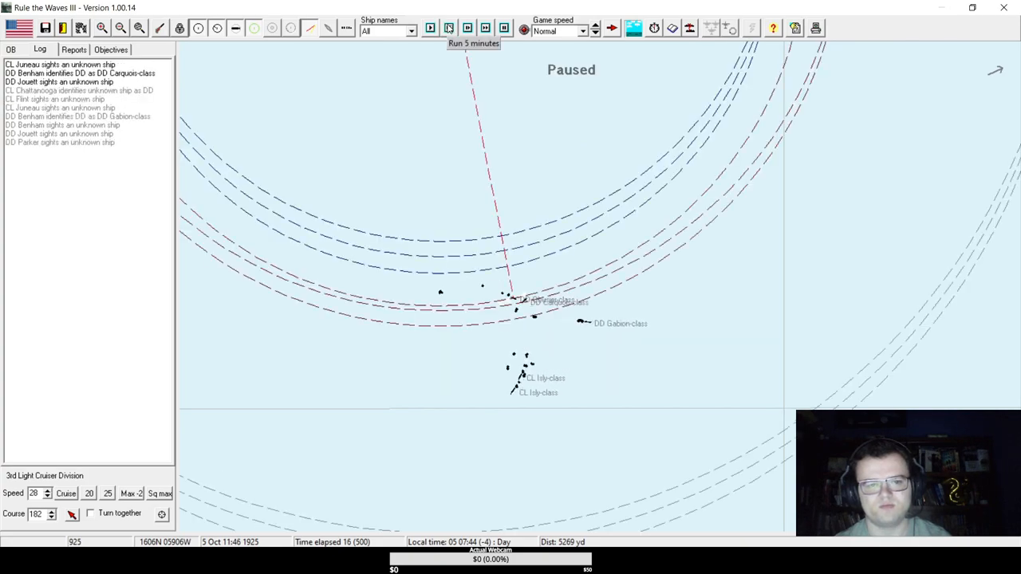
click(431, 28)
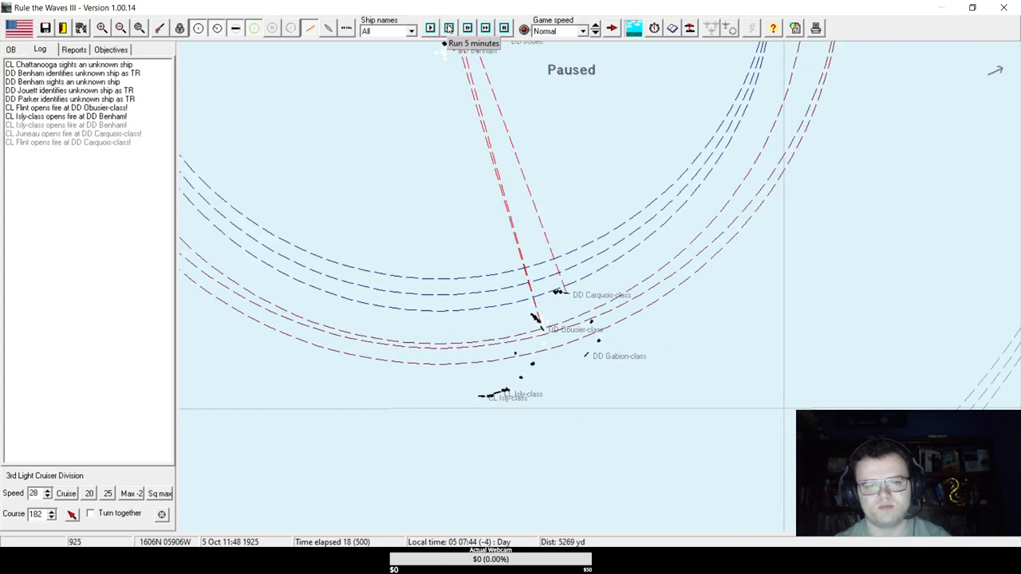
click(431, 29)
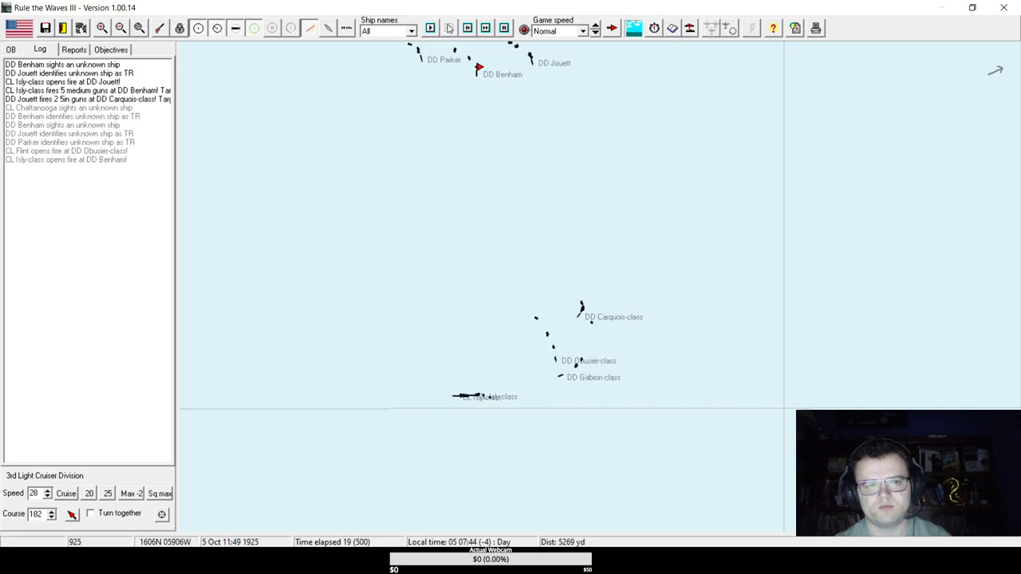
click(429, 29)
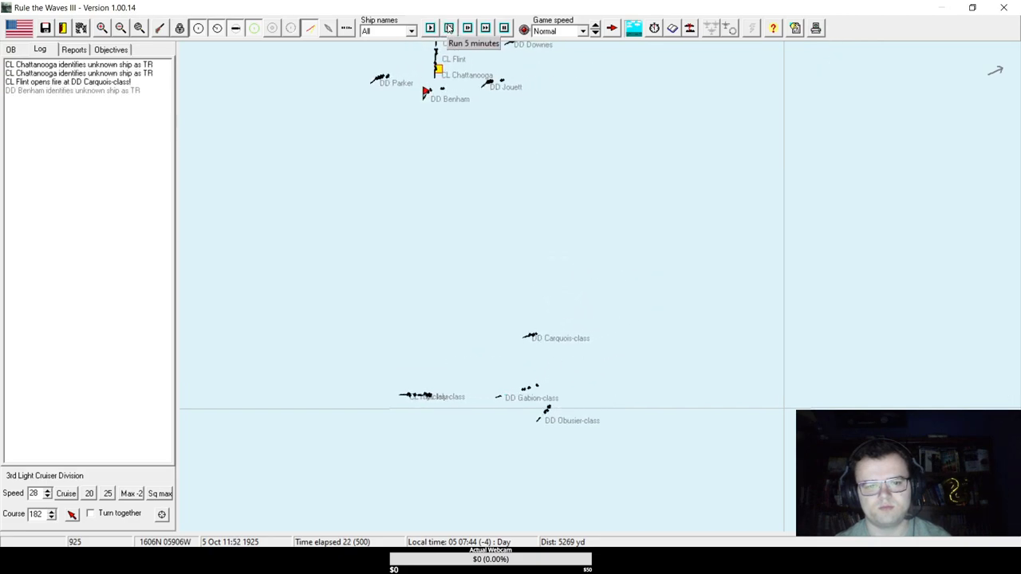
Keep advancing turn by turn until the cruisers find and start hitting the French merchant convoy.
click(449, 28)
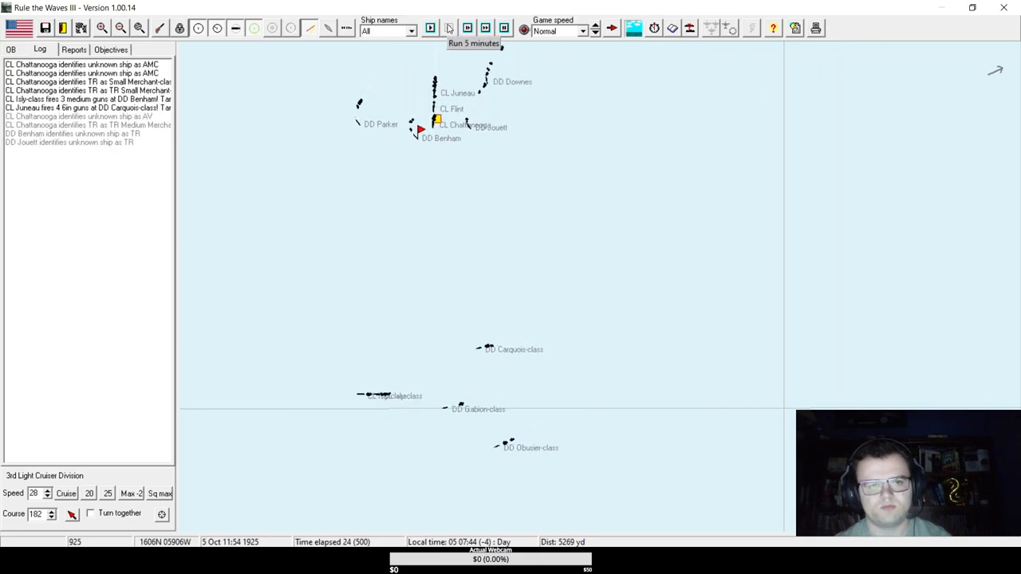
click(475, 43)
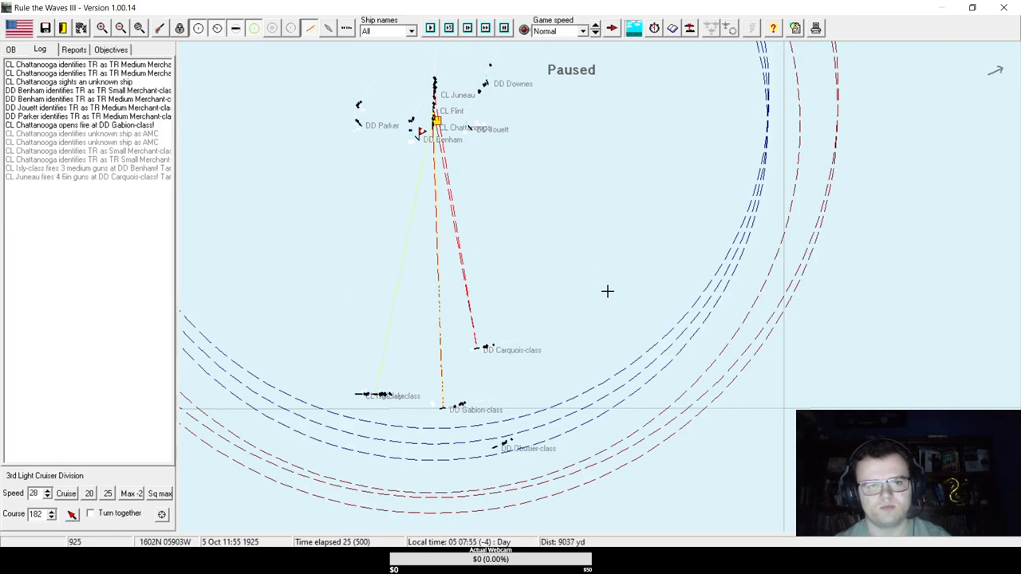
click(431, 28)
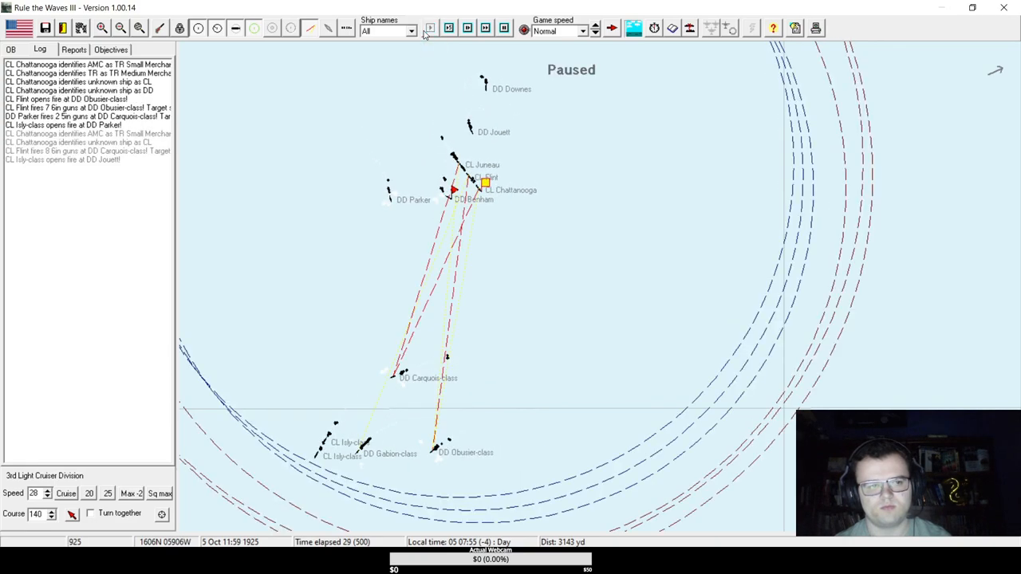
click(430, 29)
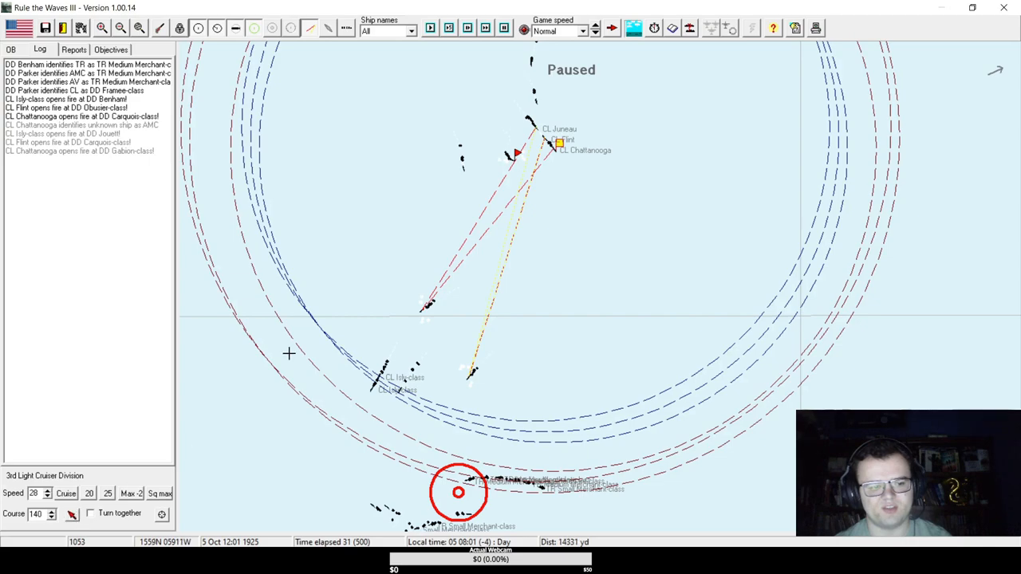
click(431, 29)
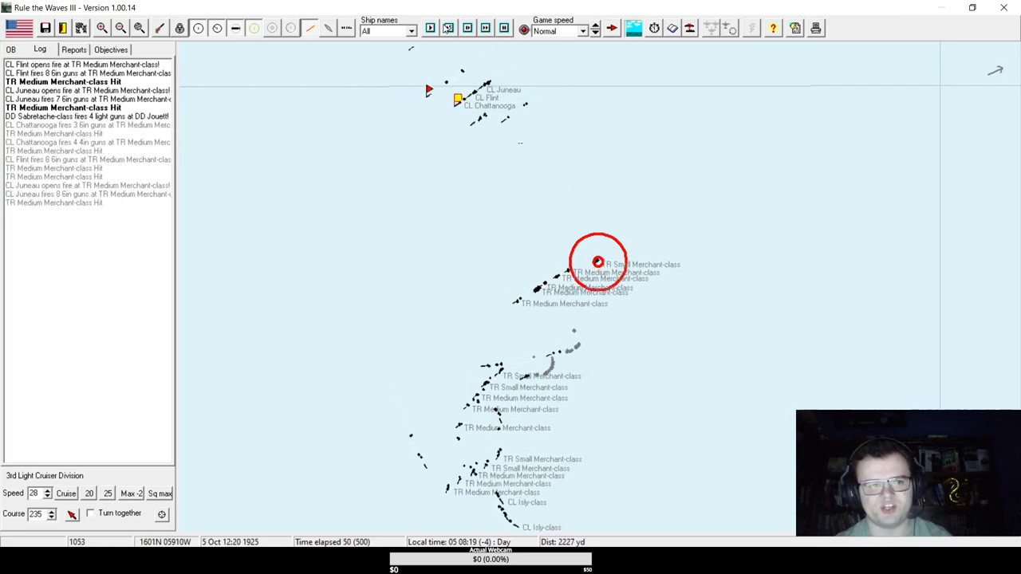
Advance the convoy fight, acknowledging merchant torpedo hits and Downes avoiding torpedoes.
click(448, 29)
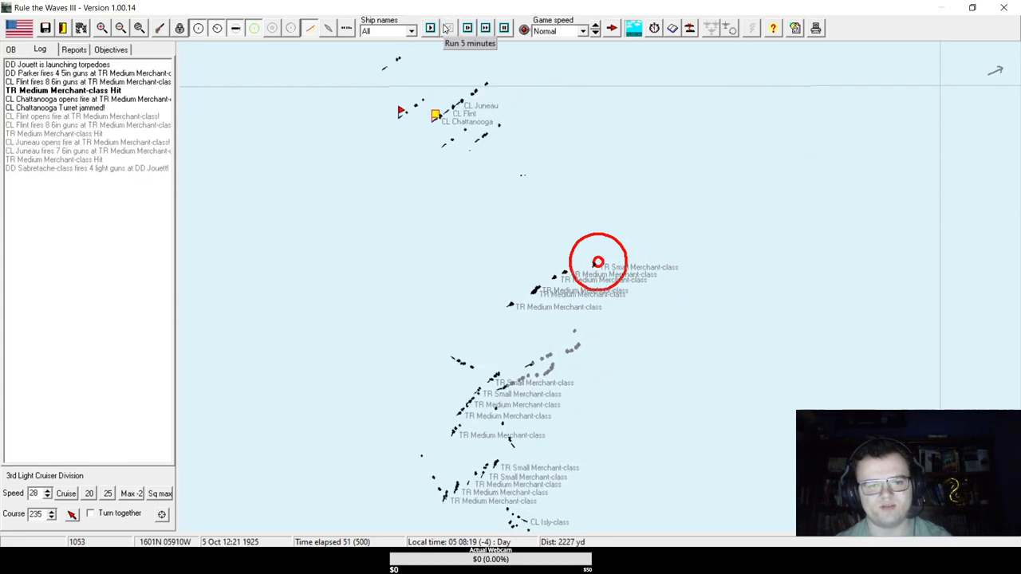
click(469, 43)
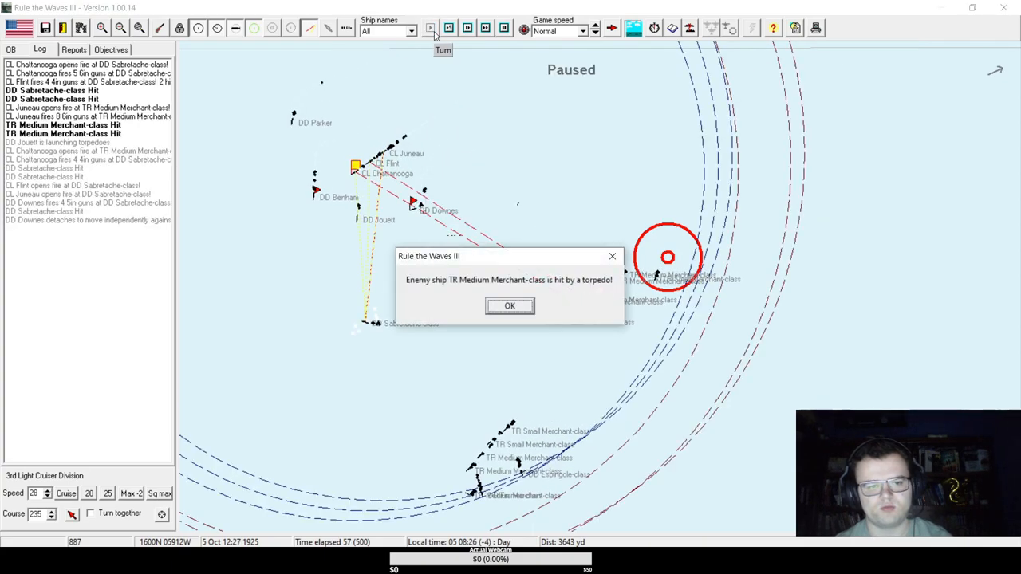
click(511, 307)
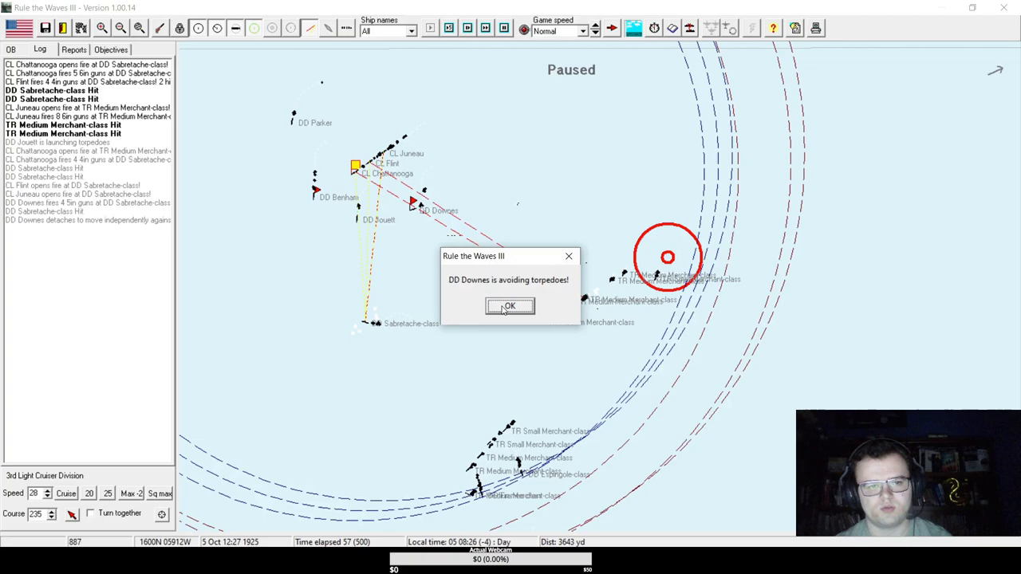
click(511, 306)
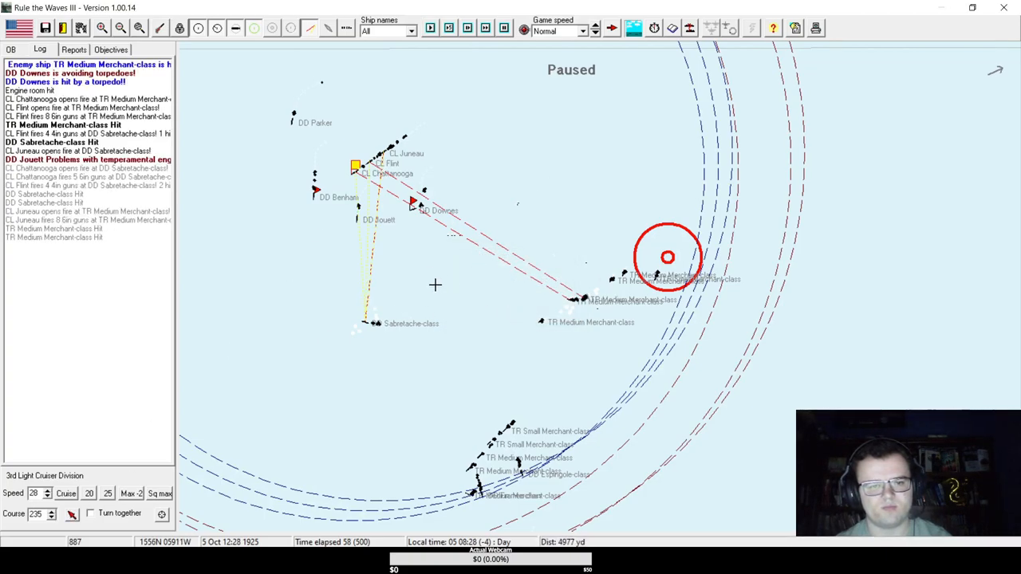
click(431, 29)
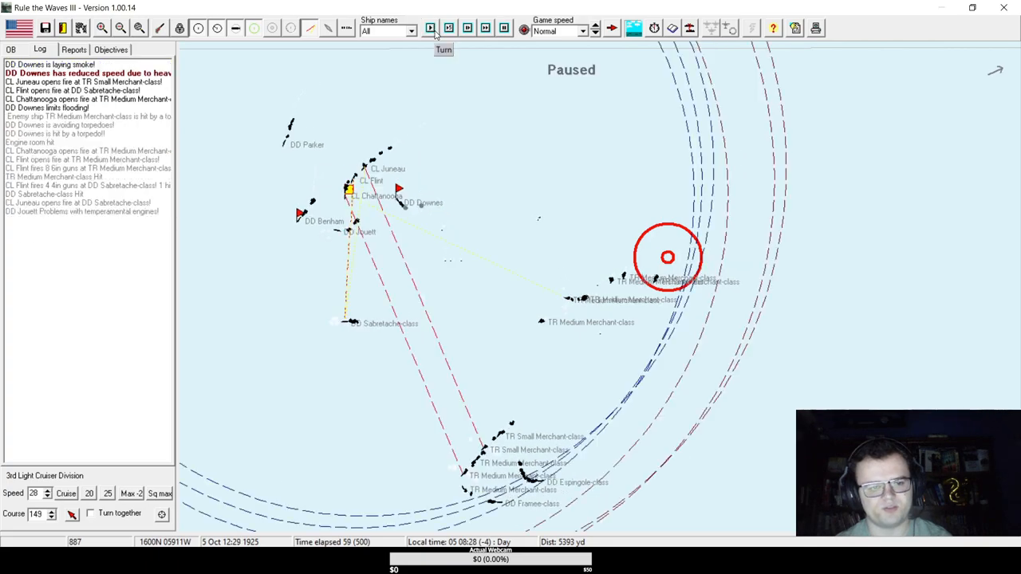
click(431, 29)
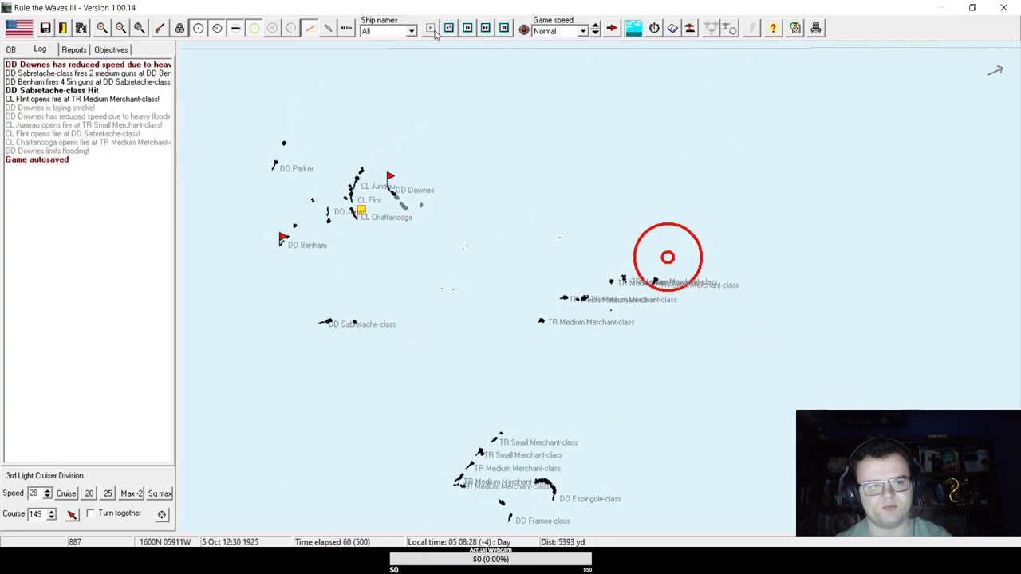
click(431, 29)
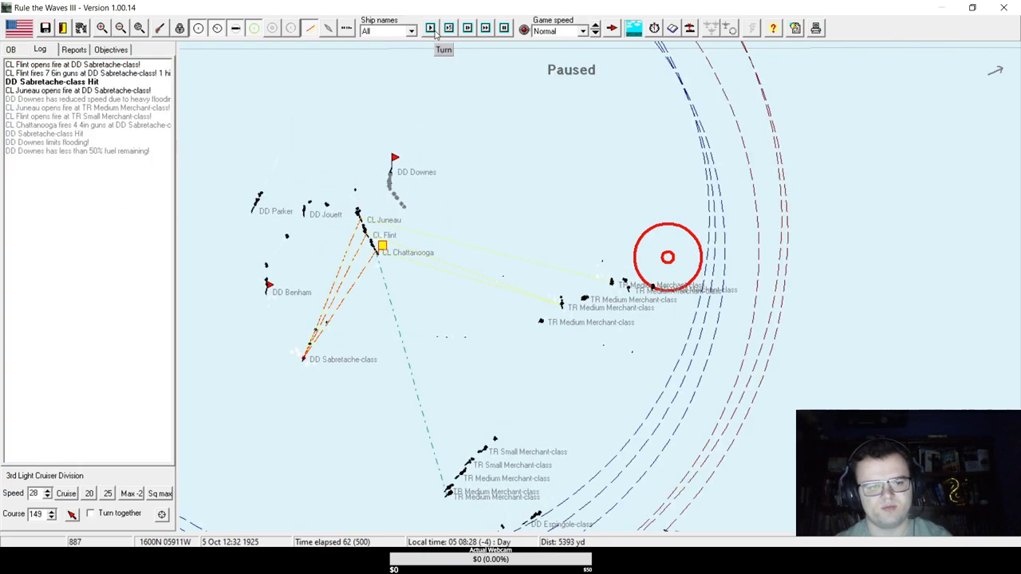
click(431, 28)
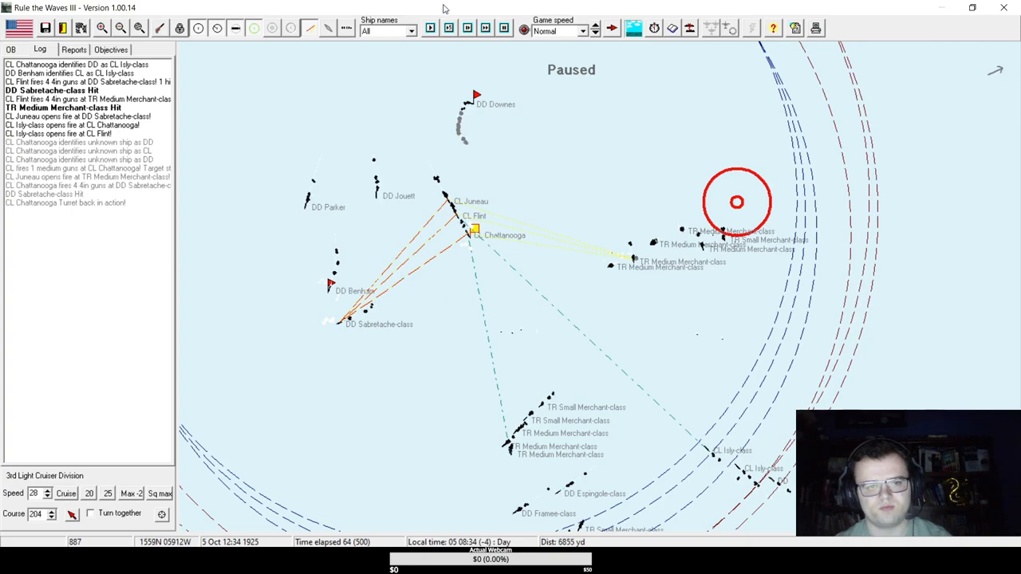
click(431, 29)
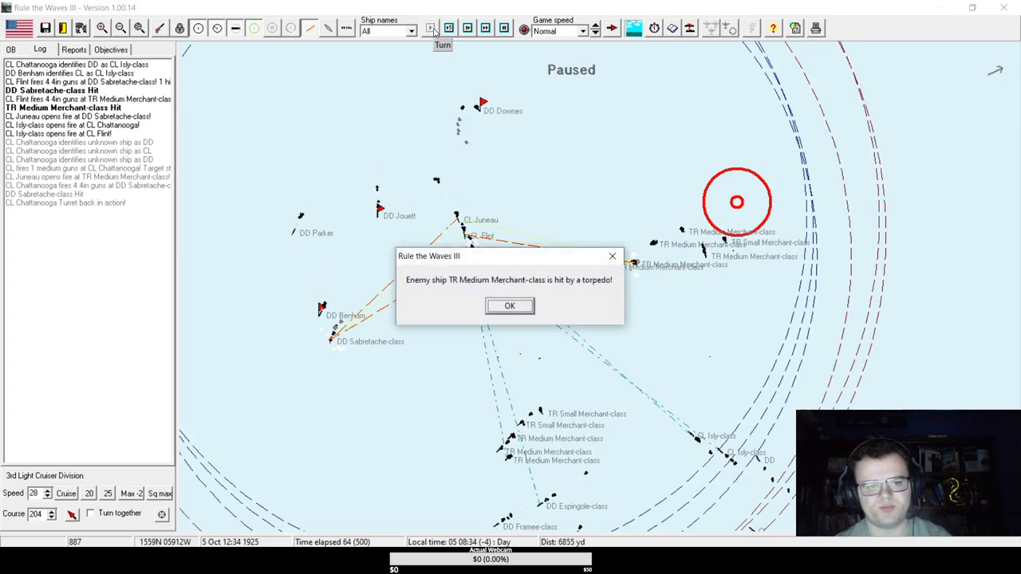
click(510, 306)
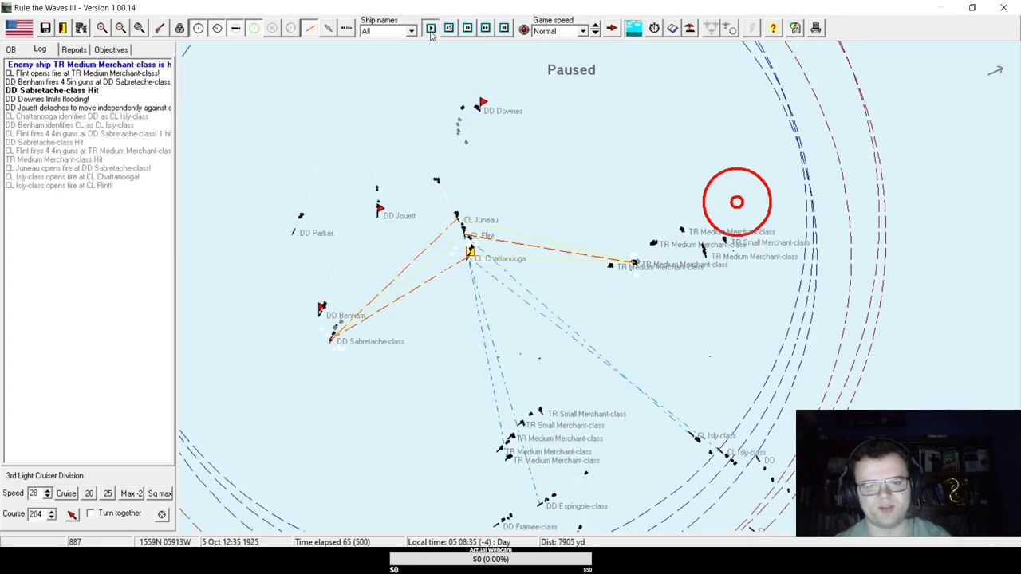
Continue advancing turns as the cruisers engage the convoy escorts and torpedo a medium merchant.
click(431, 29)
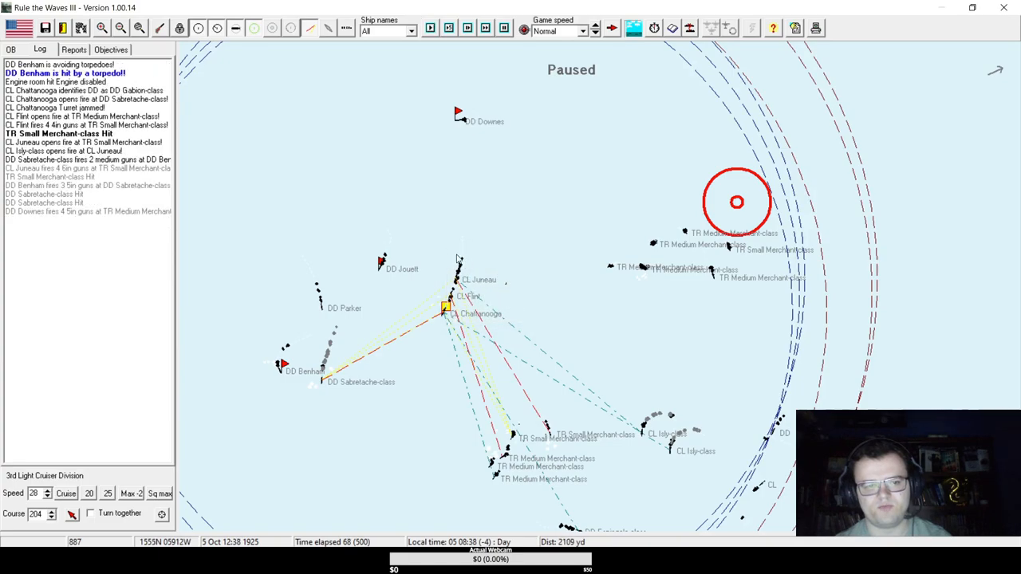
mouse_move(325, 383)
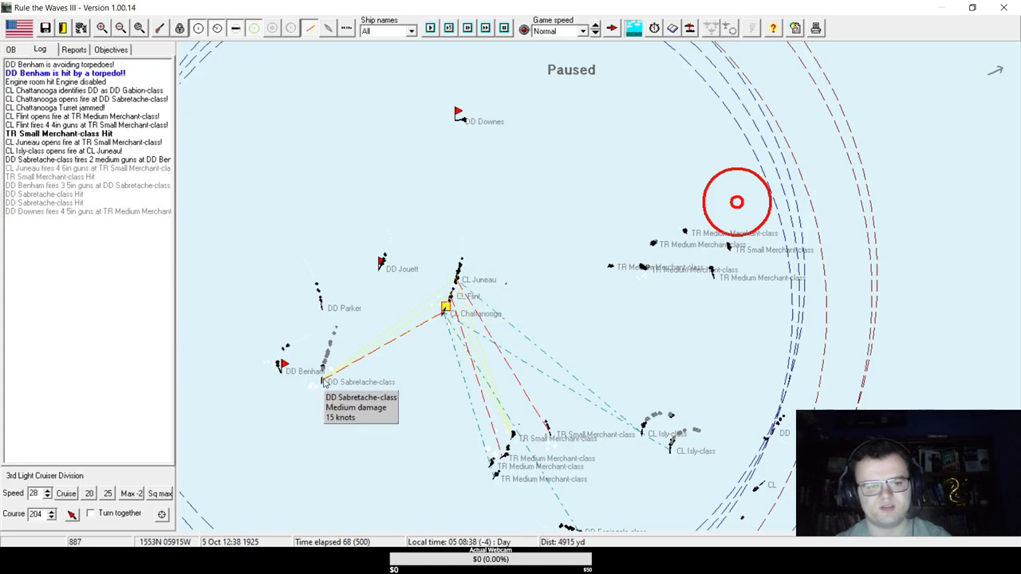
click(430, 29)
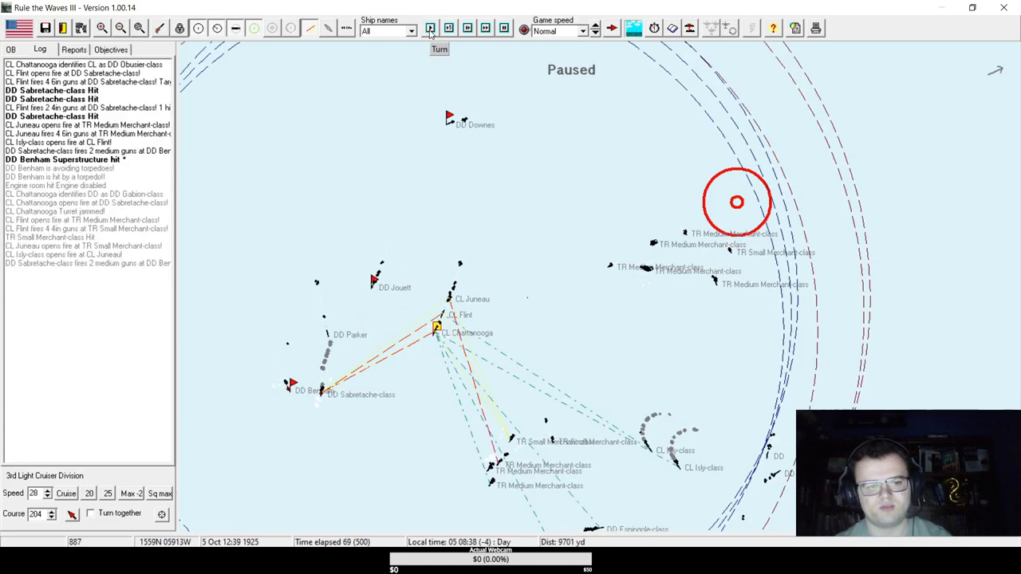
click(431, 28)
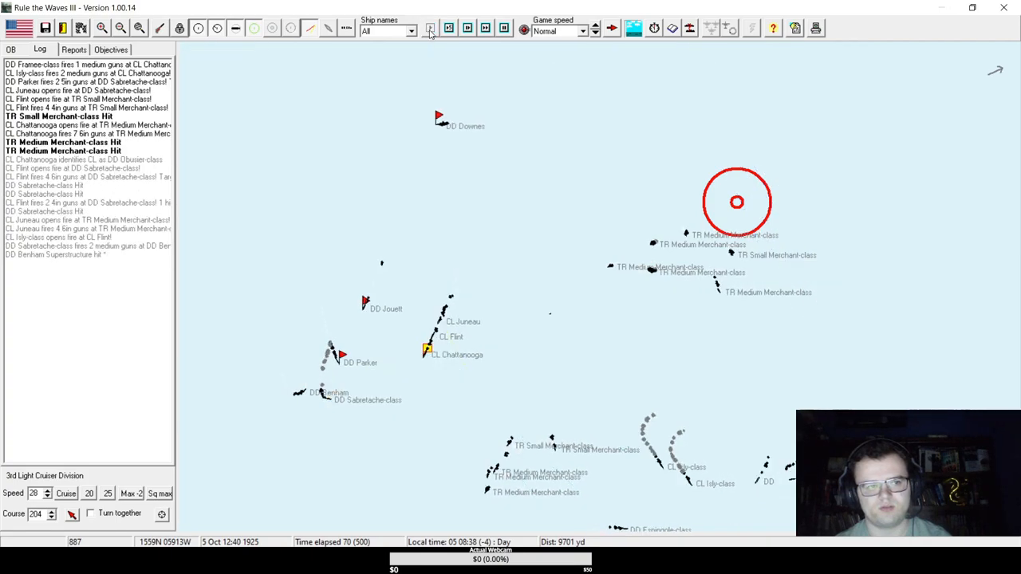
click(431, 29)
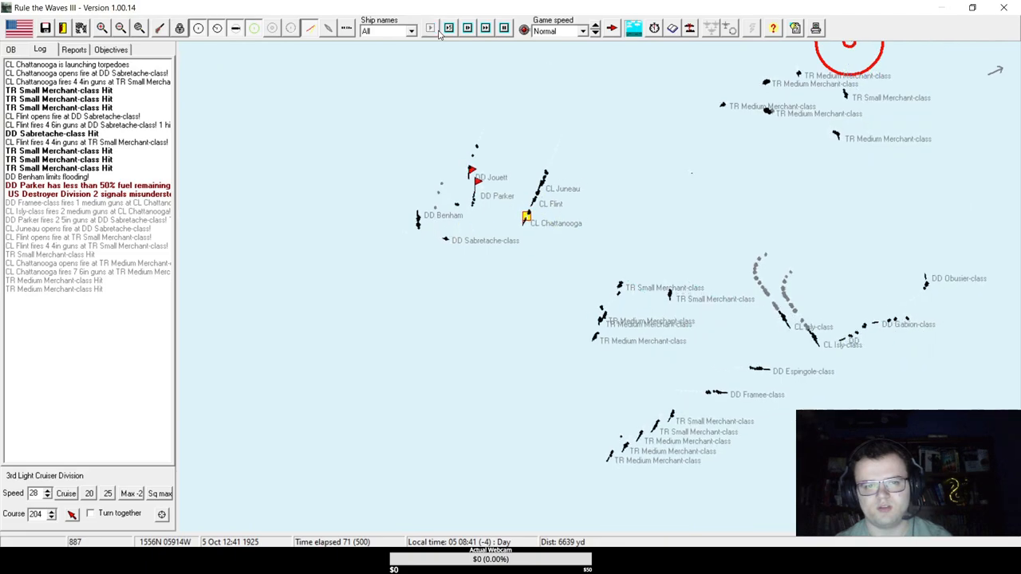
click(430, 29)
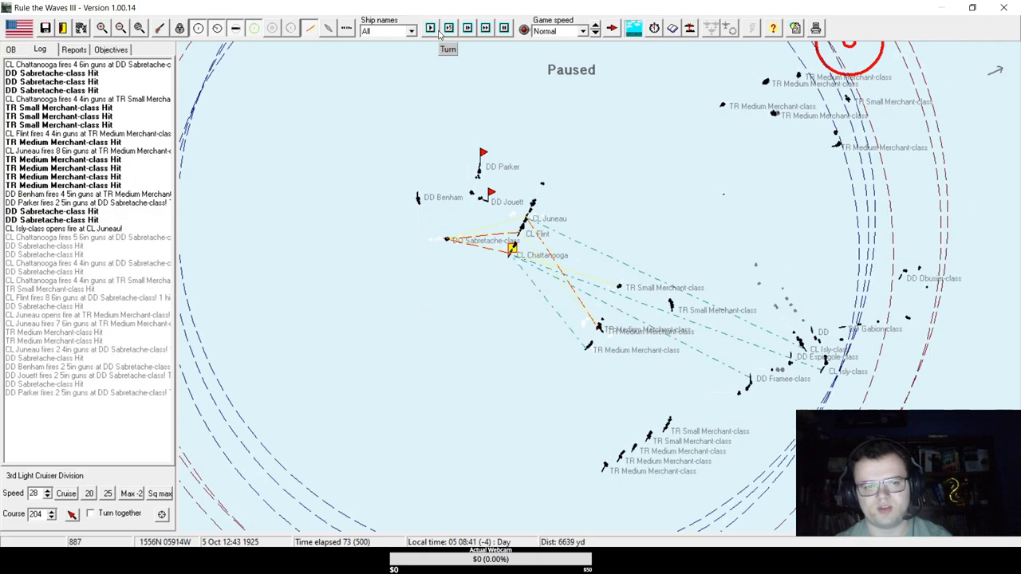
click(446, 48)
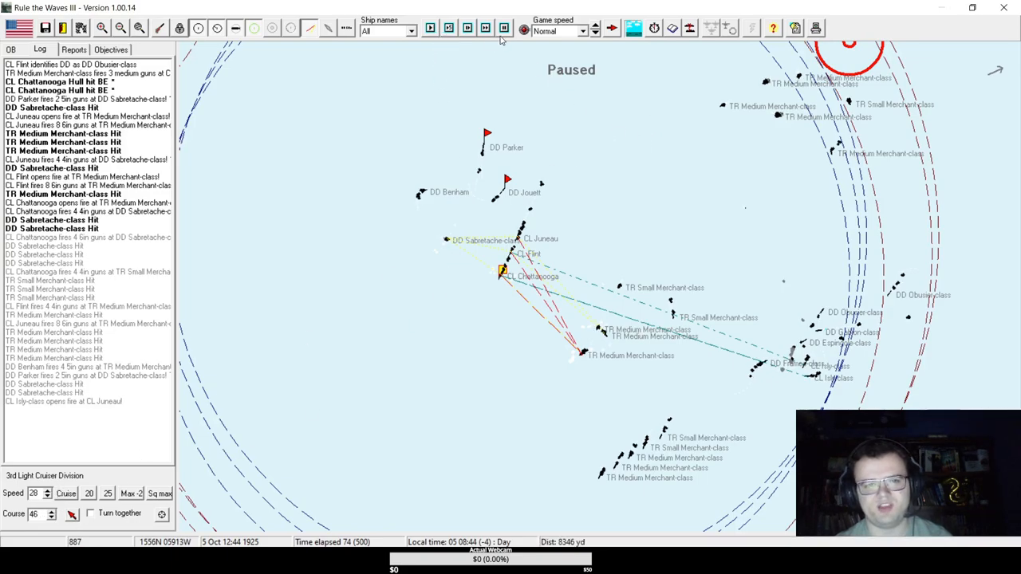
click(429, 29)
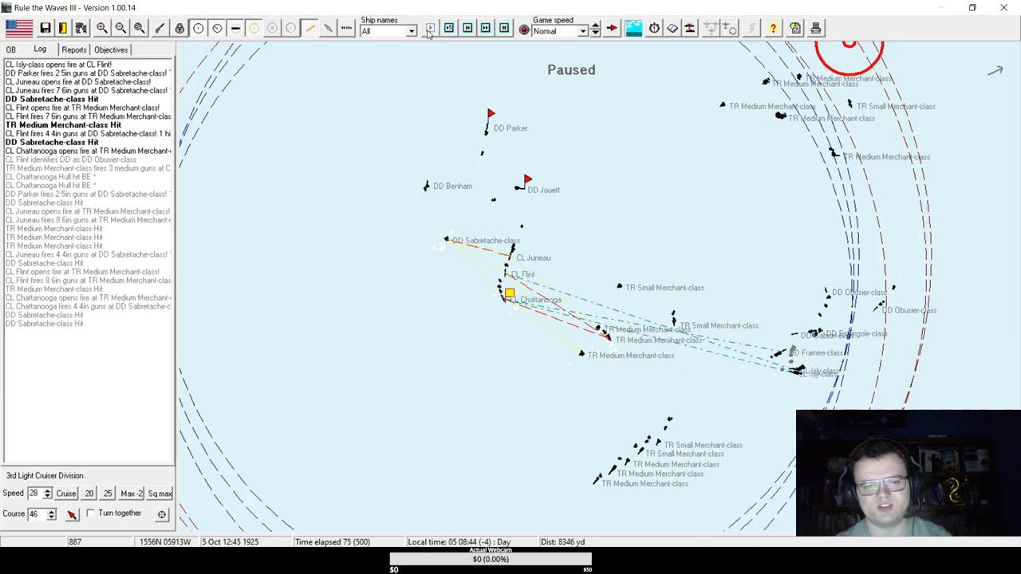
click(429, 29)
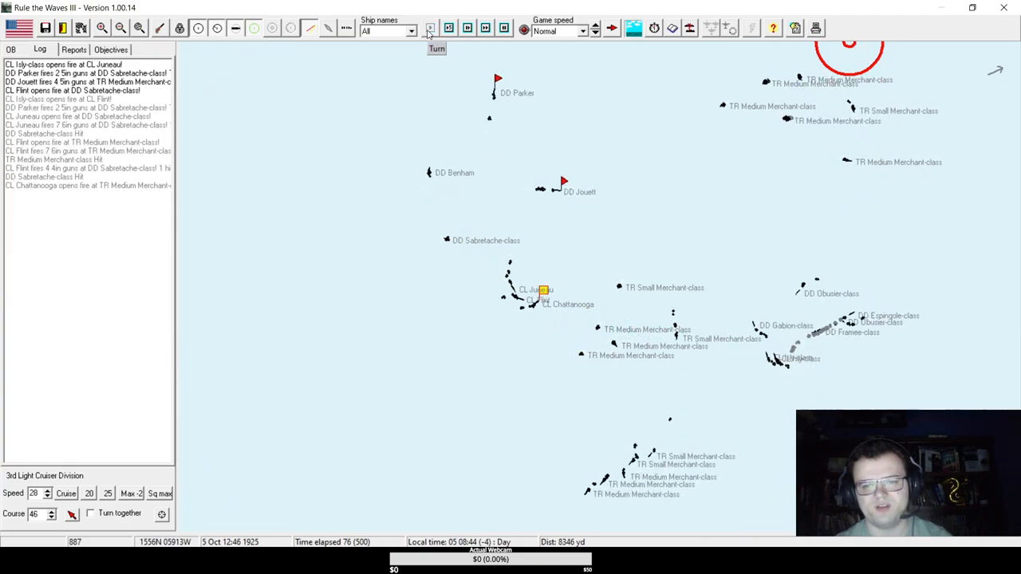
click(437, 28)
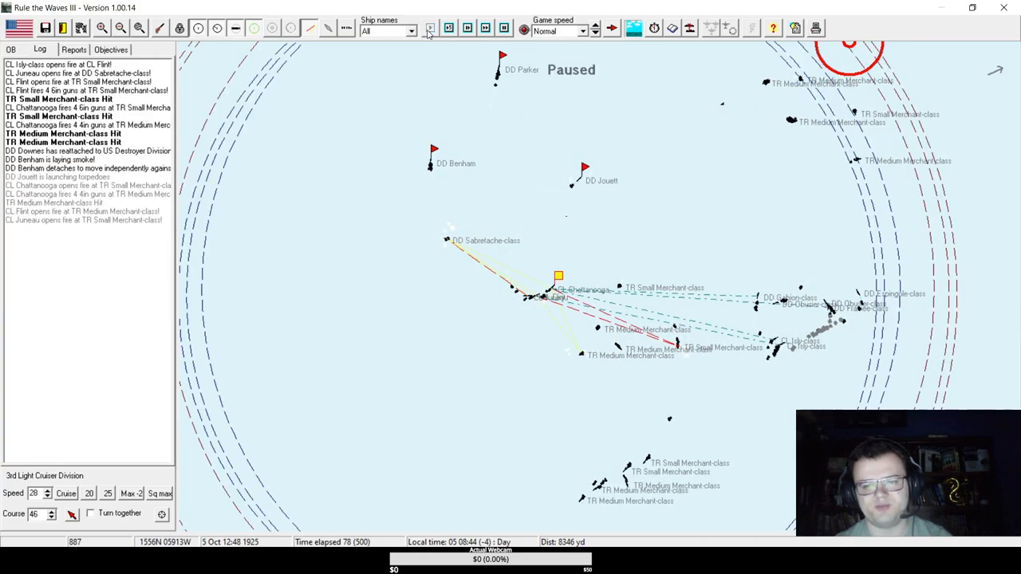
click(437, 29)
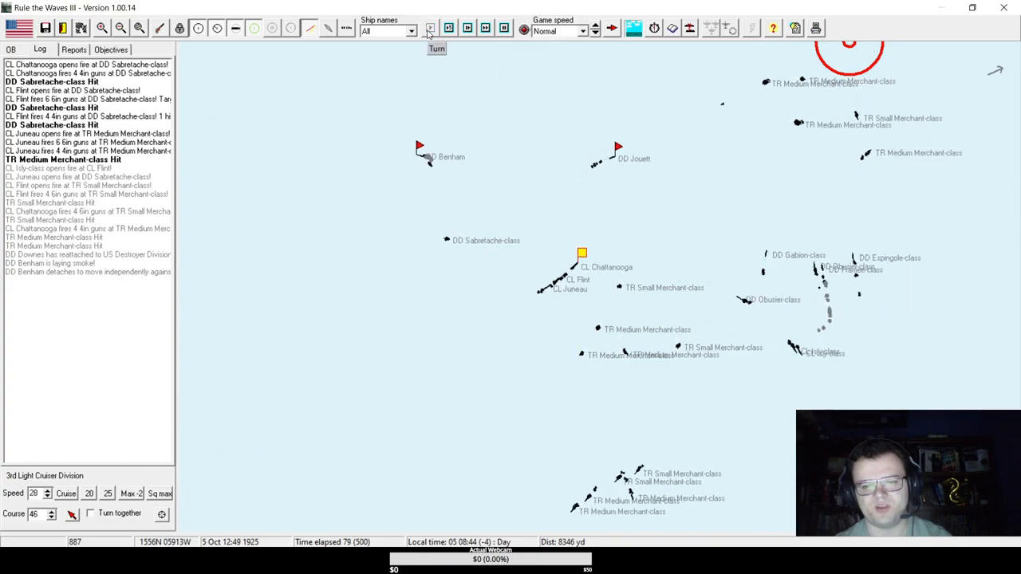
click(431, 29)
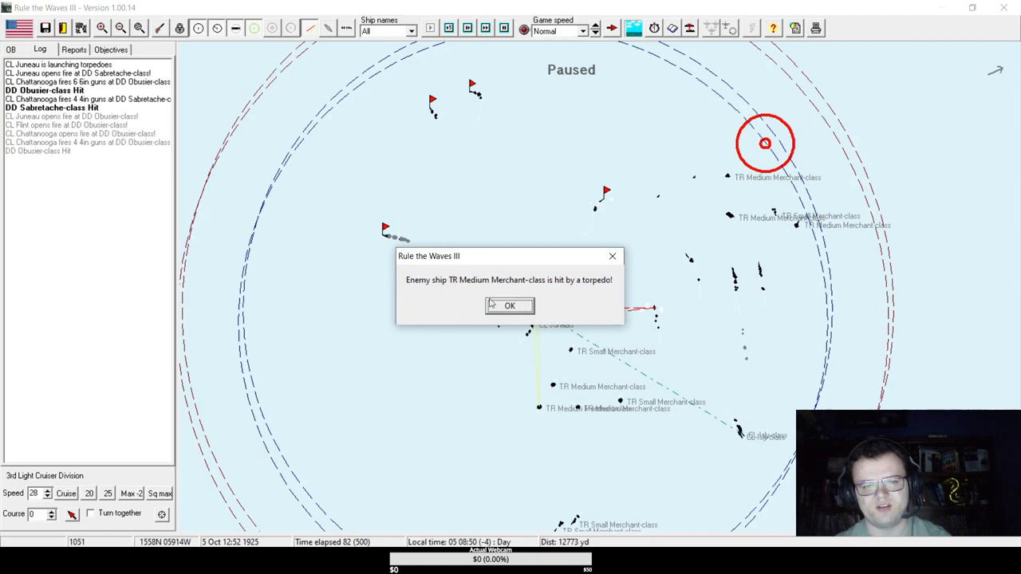
Acknowledge the merchant torpedo hit, advance several turns and dismiss Flint's heavy AA ammo warning.
click(509, 307)
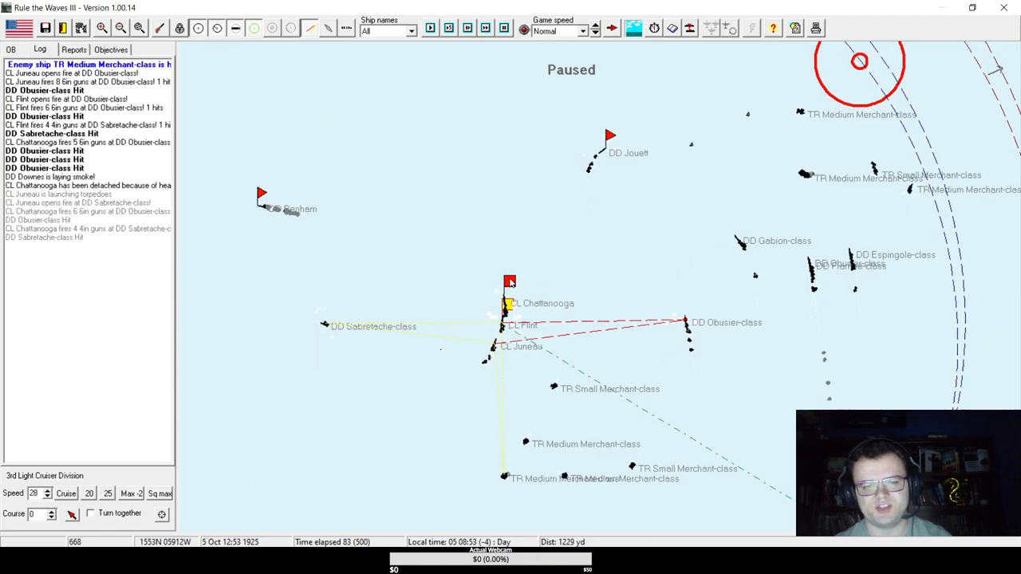
click(509, 303)
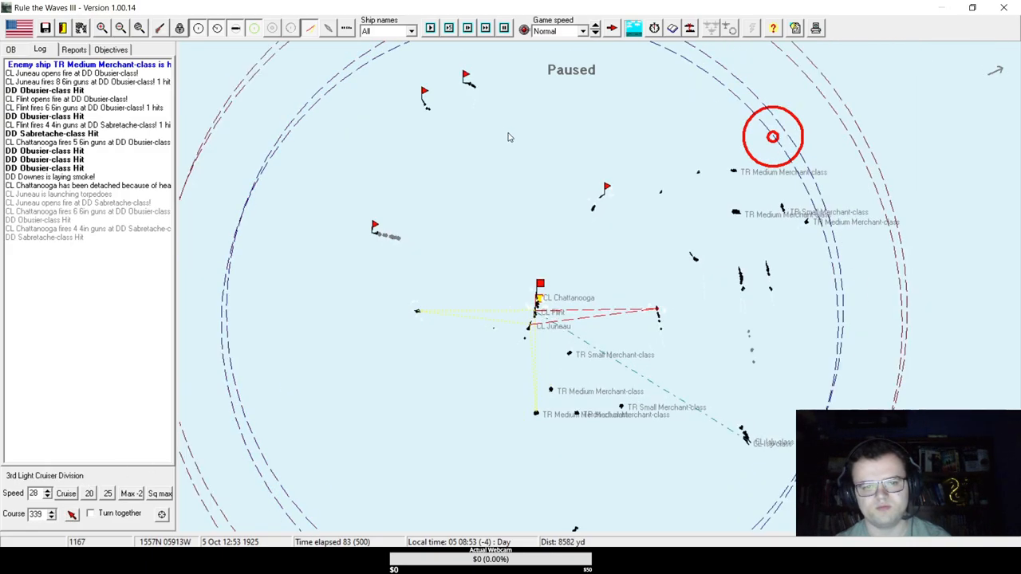
click(431, 28)
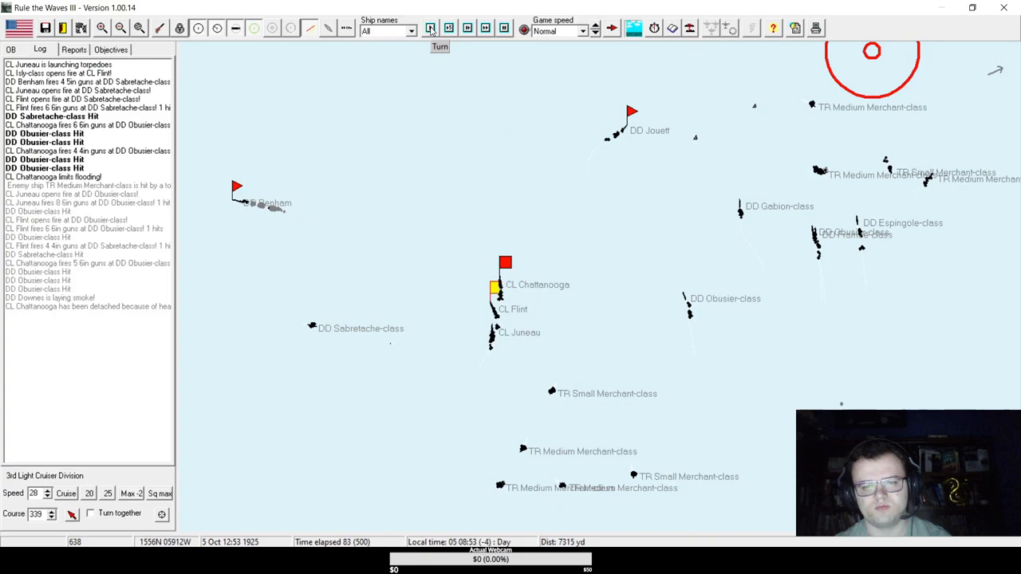
click(431, 28)
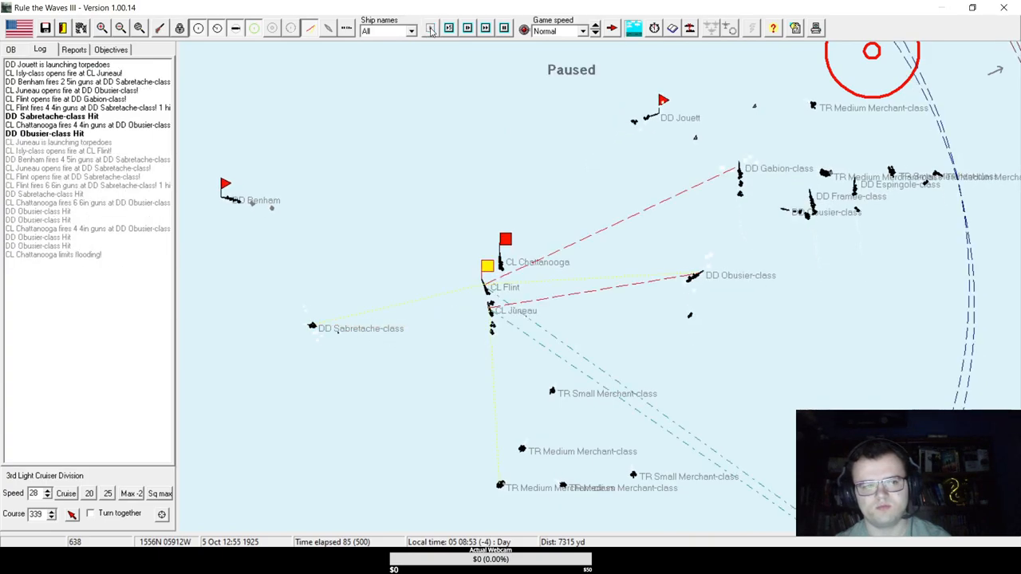
click(431, 29)
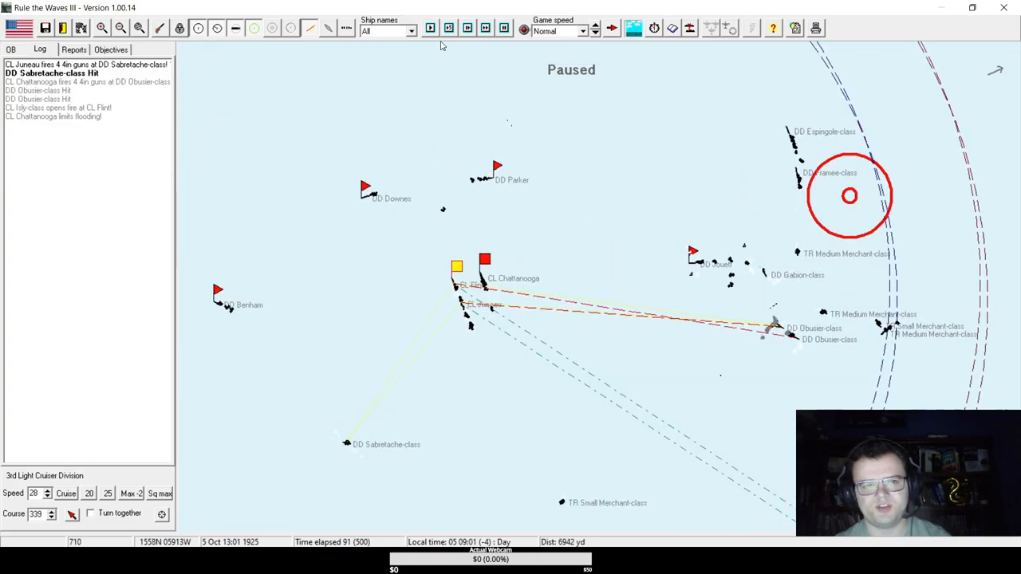
click(430, 29)
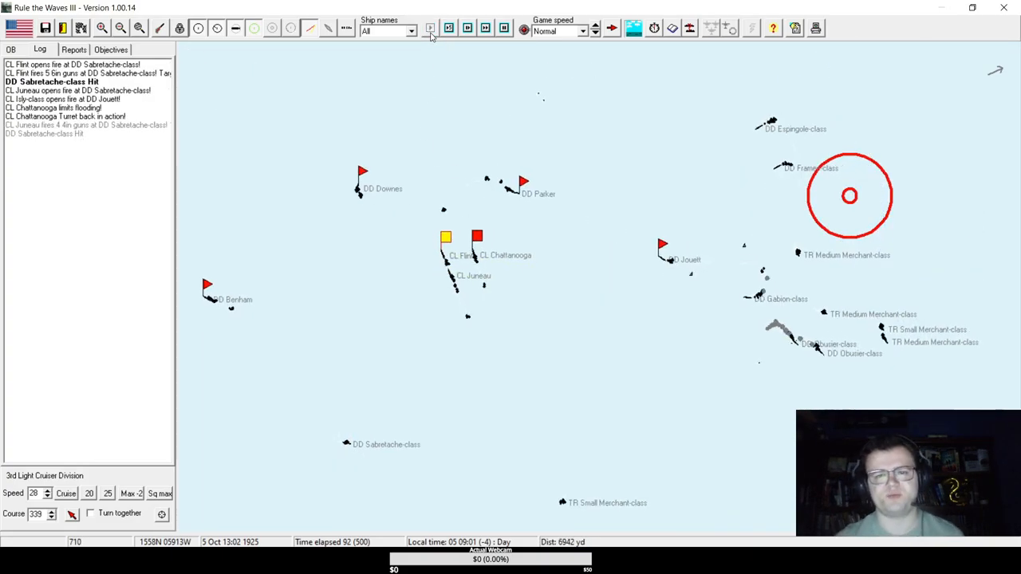
click(431, 29)
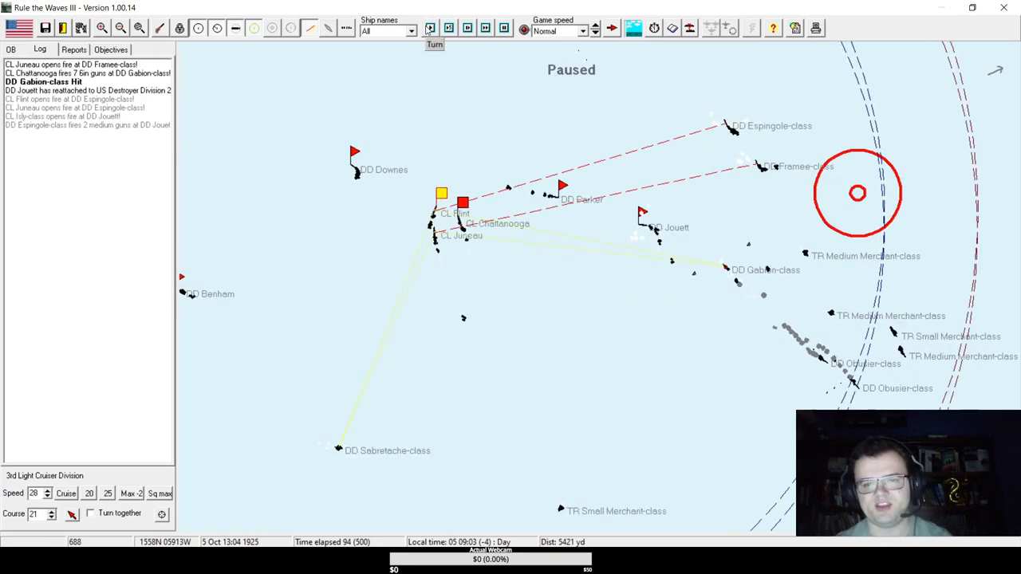
click(434, 29)
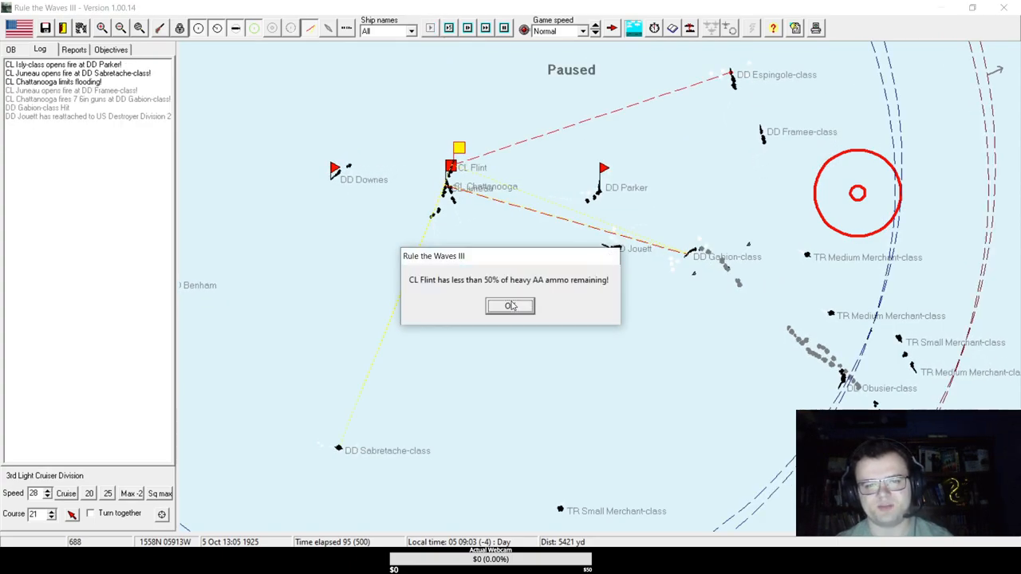
click(511, 307)
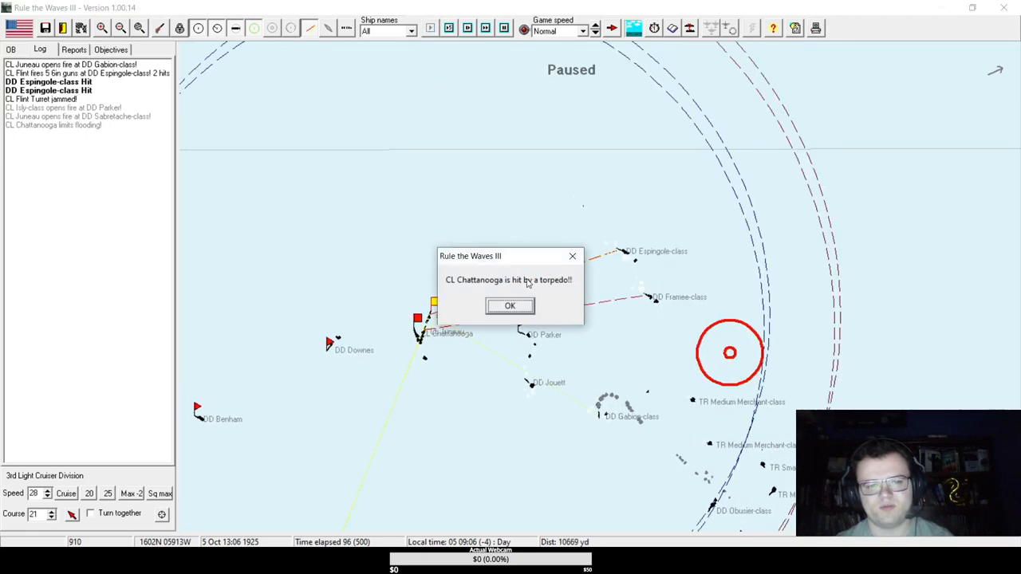
Acknowledge the torpedo hit on Chattanooga, keep advancing turns and dismiss Flint's main ammo warning.
click(510, 307)
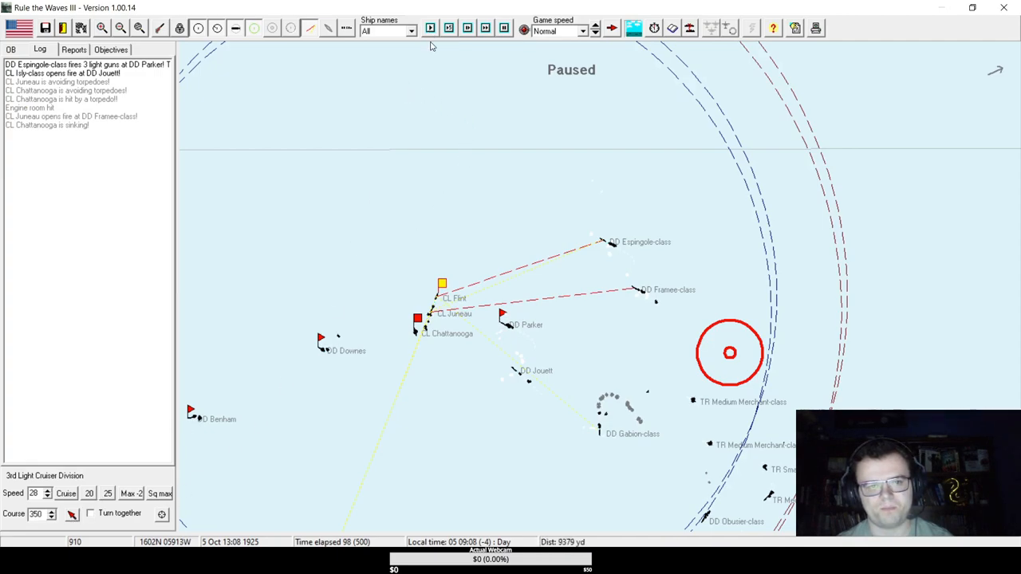
click(431, 29)
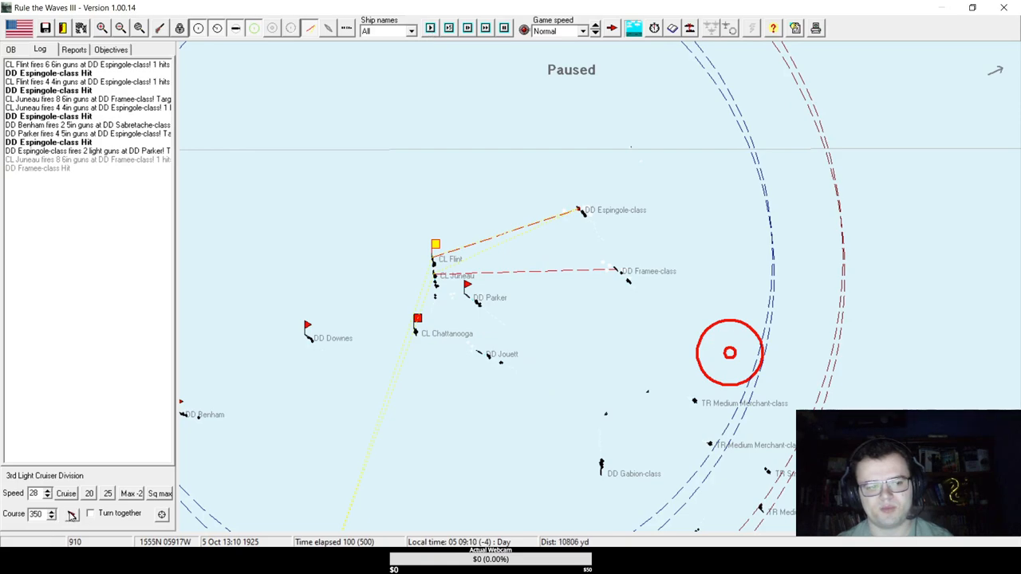
click(430, 28)
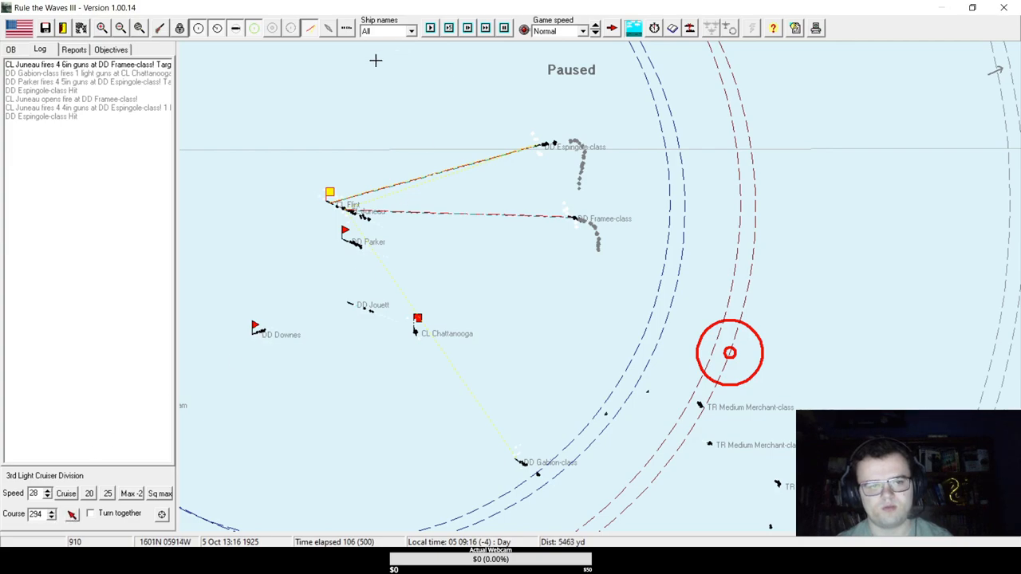
click(429, 29)
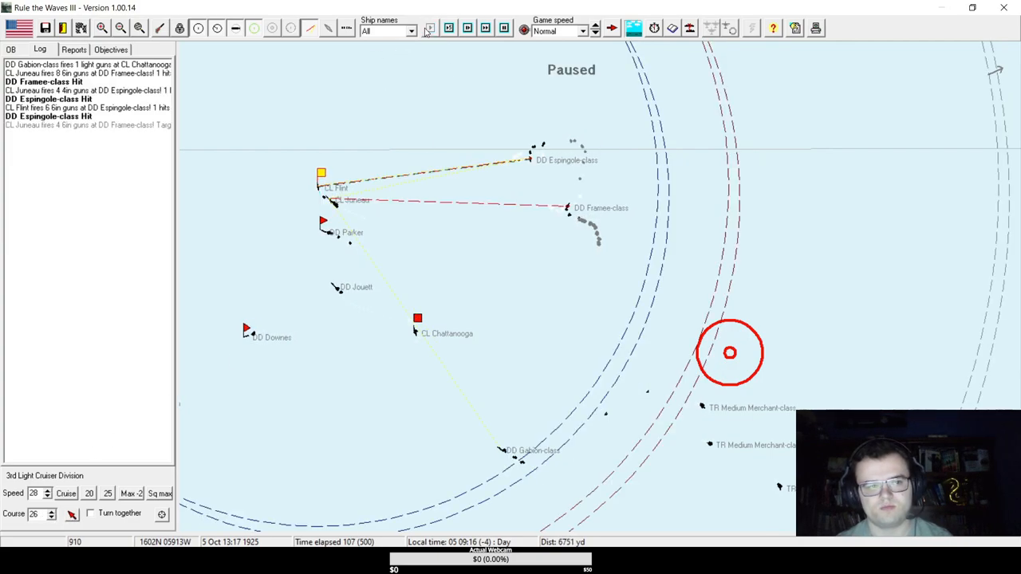
click(430, 29)
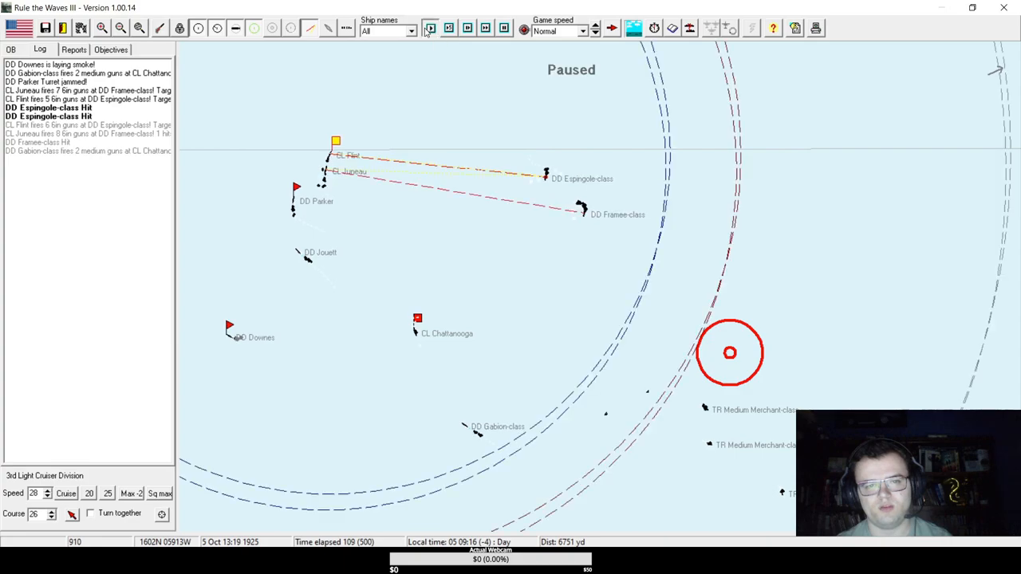
click(431, 29)
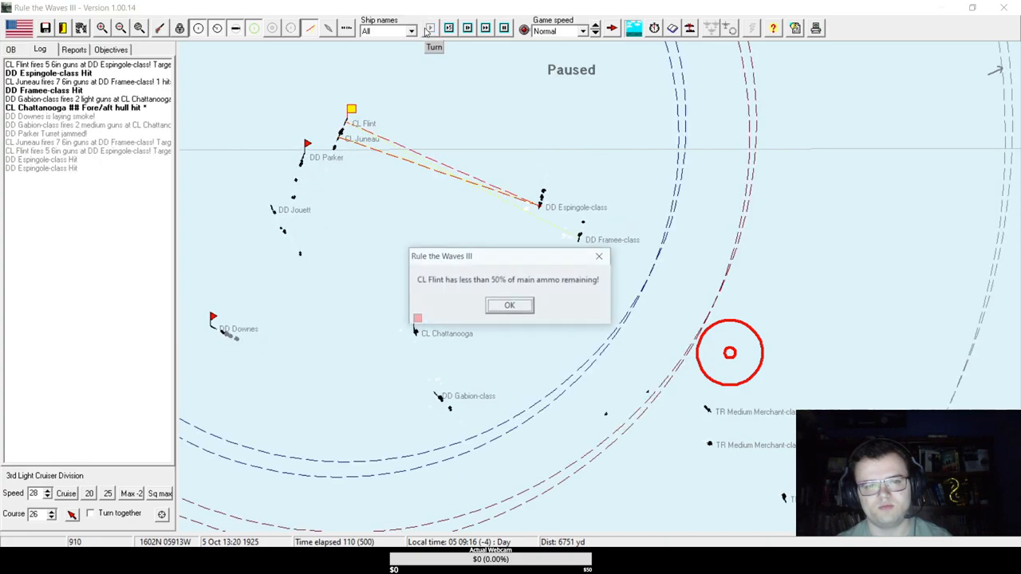
click(509, 304)
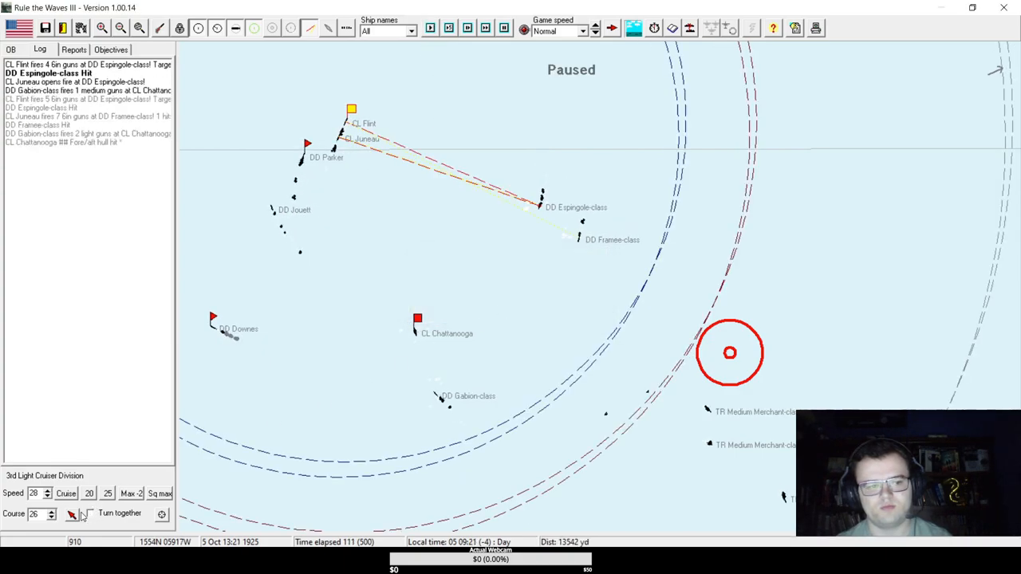
click(429, 29)
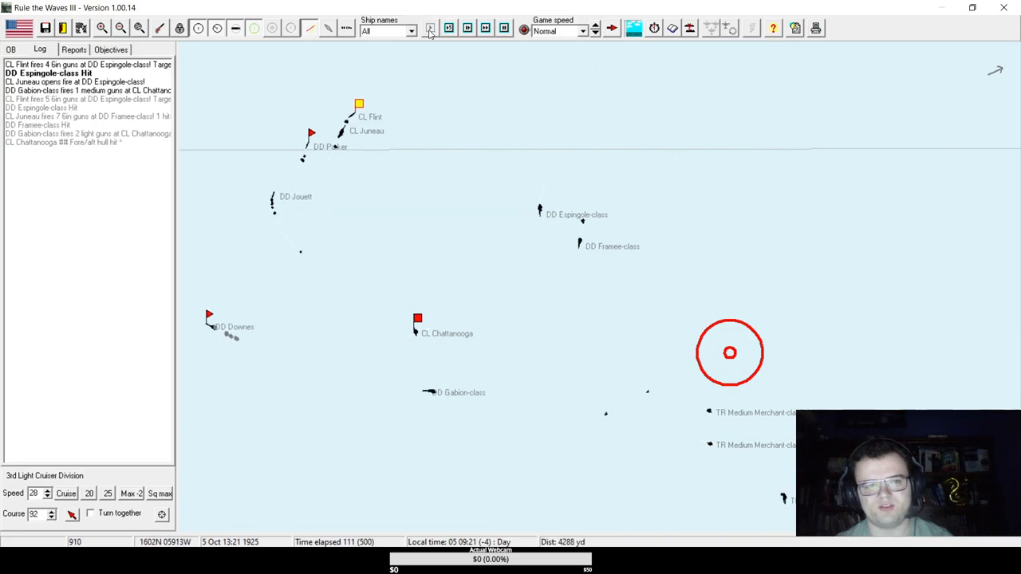
Advance until the Sink 6 TR objective is accomplished and acknowledge Juneau's main ammo warning.
click(431, 29)
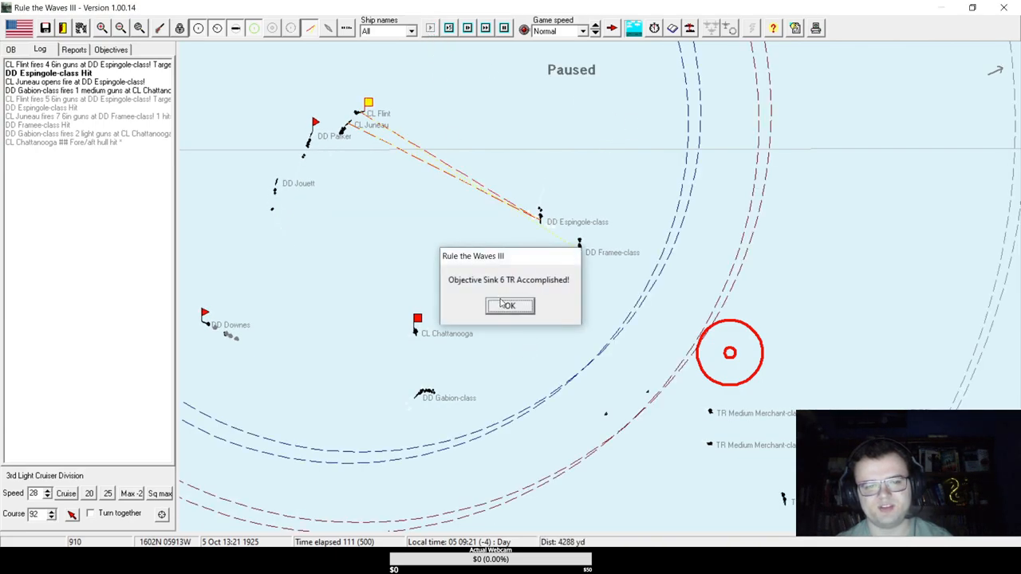
click(509, 306)
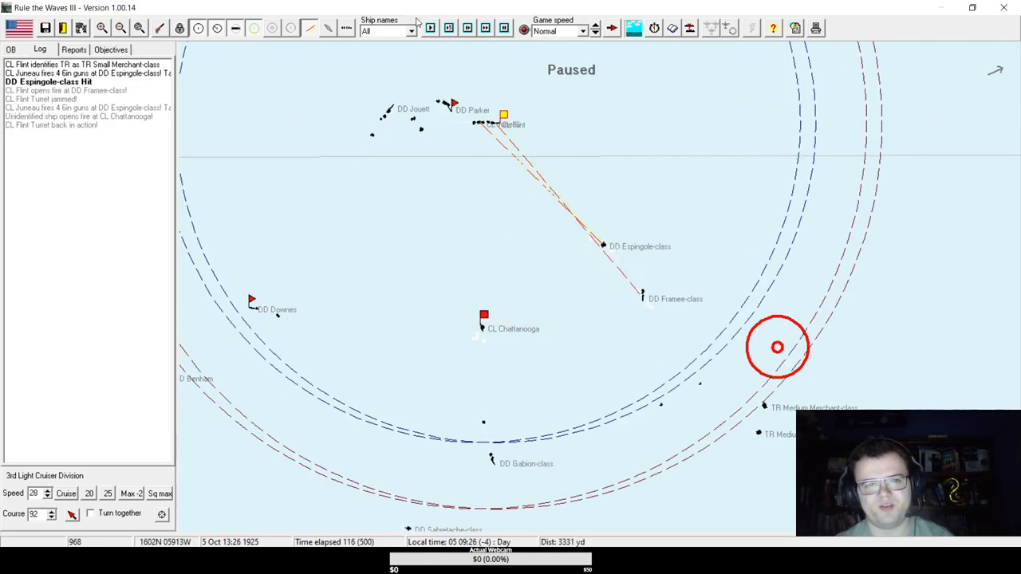
click(431, 29)
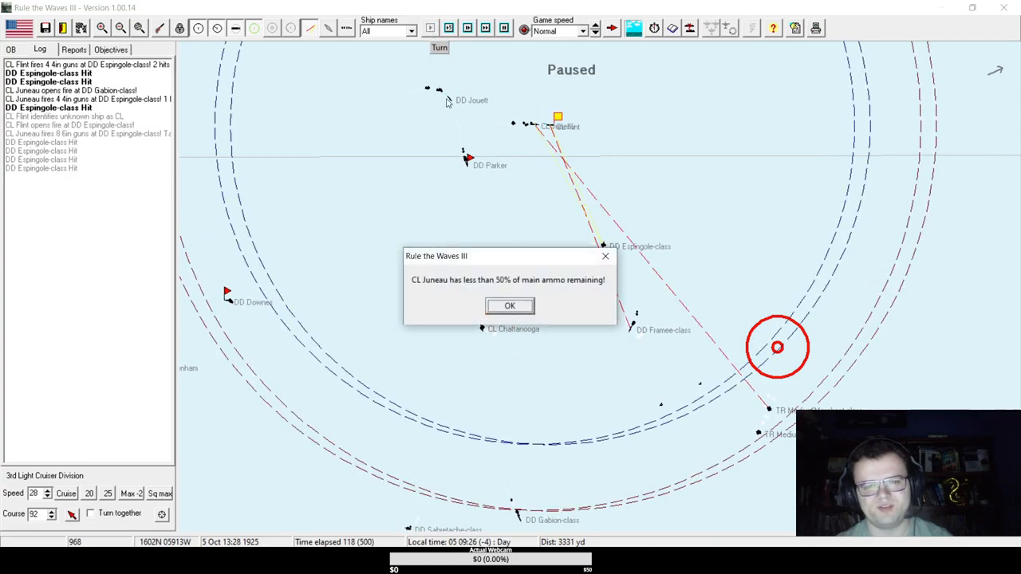
click(510, 307)
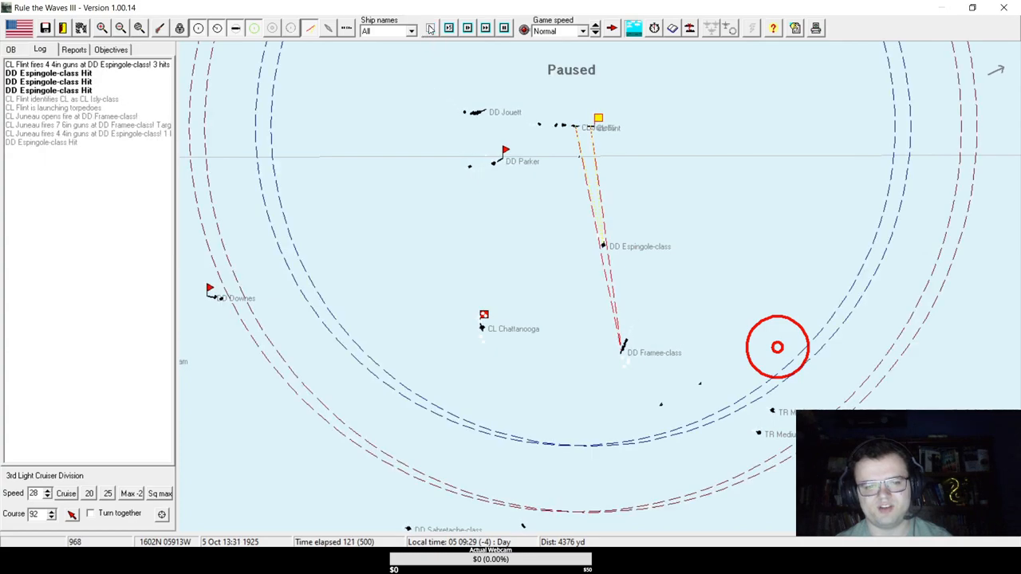
click(431, 29)
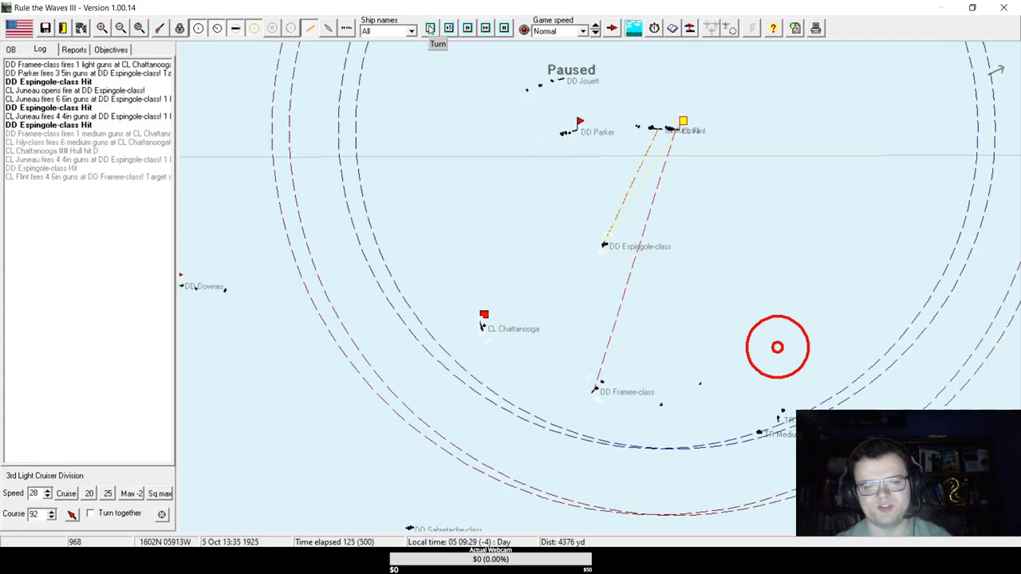
click(431, 29)
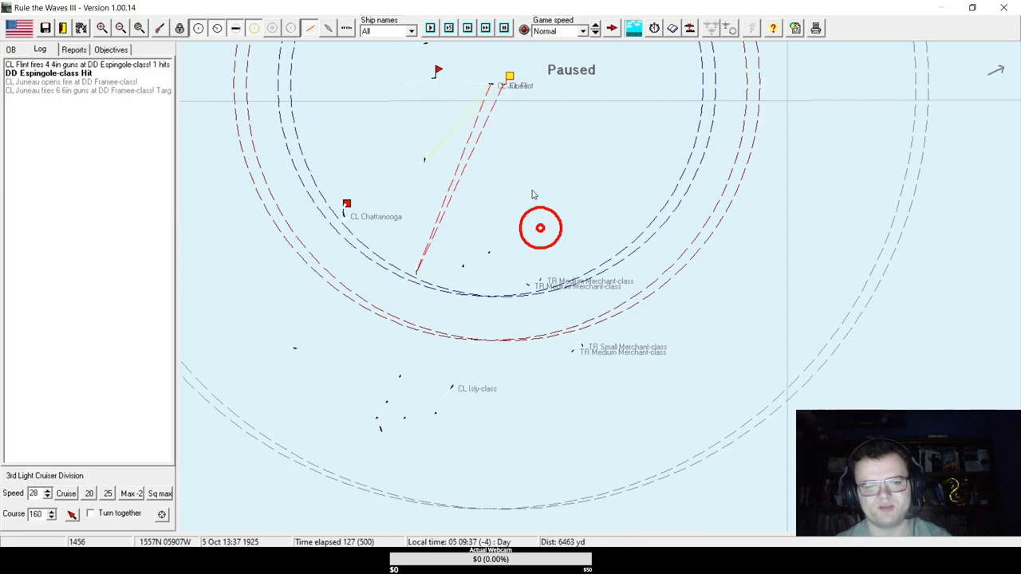
Advance minute by minute as Flint and Juneau hit medium merchants and trade fire with a French light cruiser.
click(429, 29)
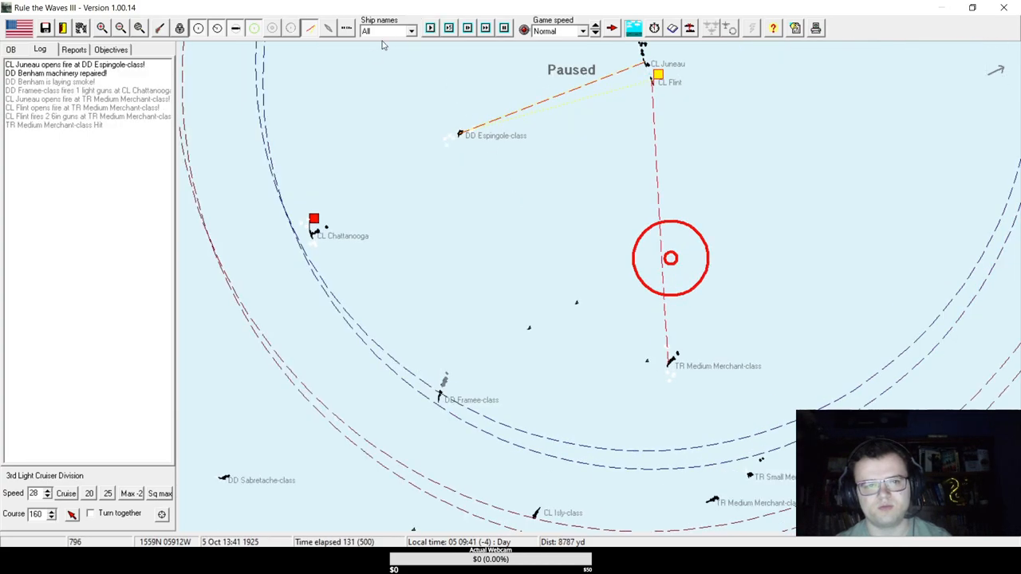
click(431, 29)
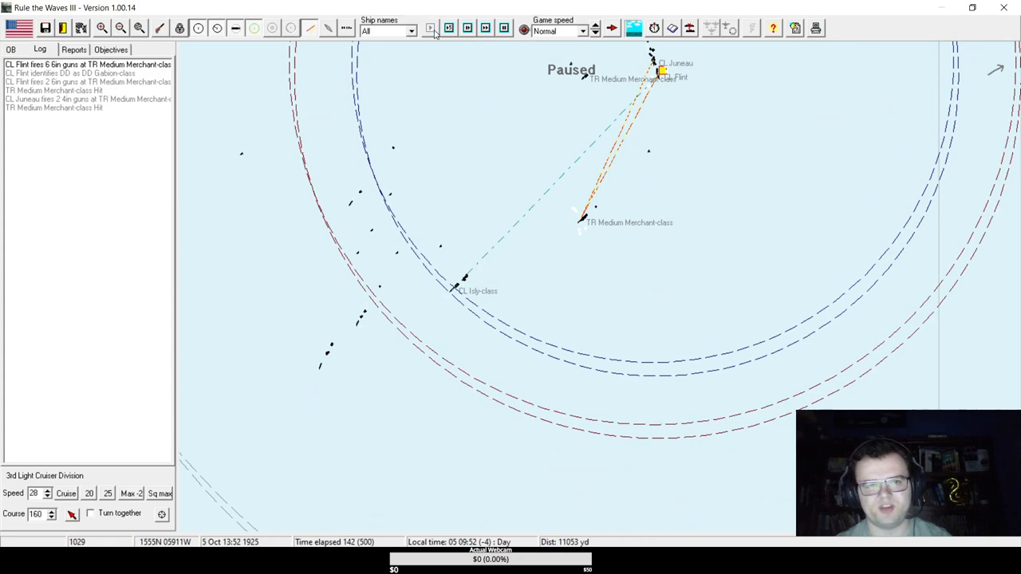
click(431, 29)
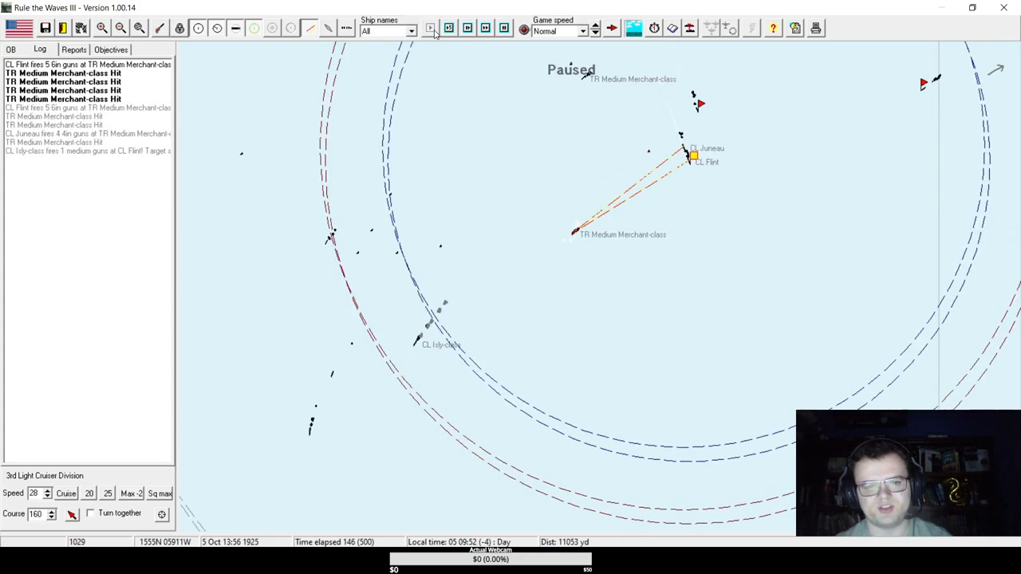
click(430, 29)
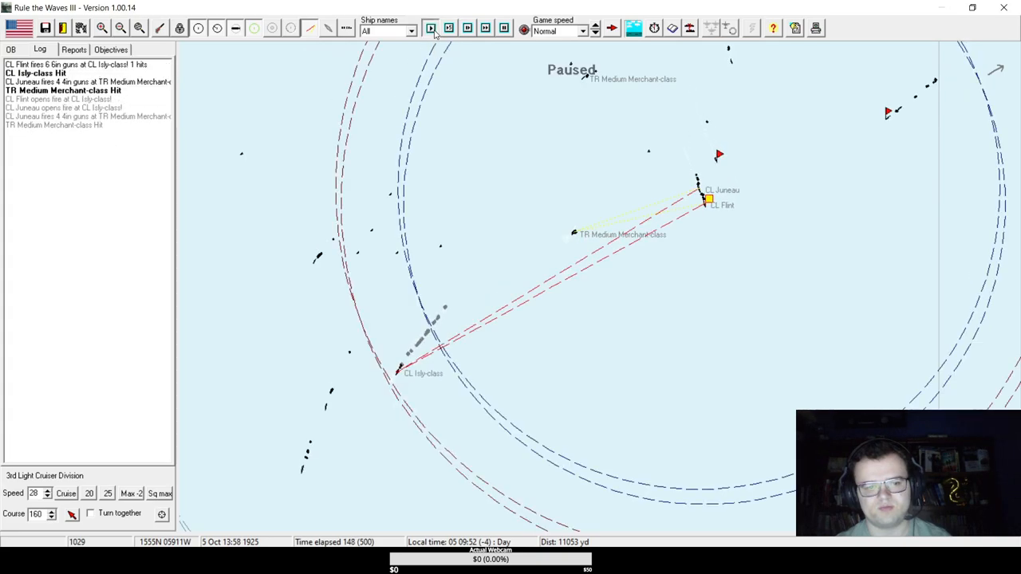
click(431, 29)
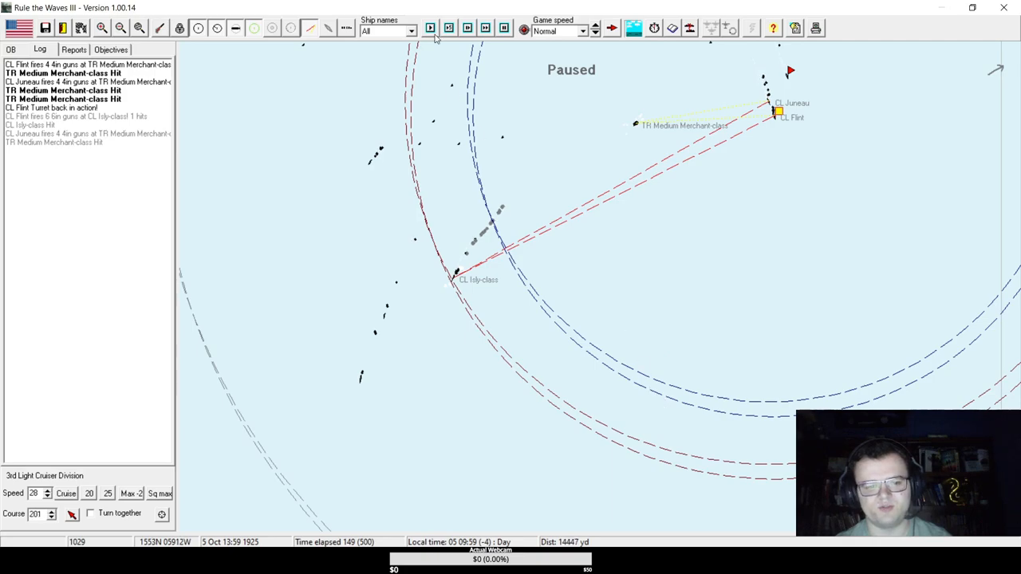
click(448, 29)
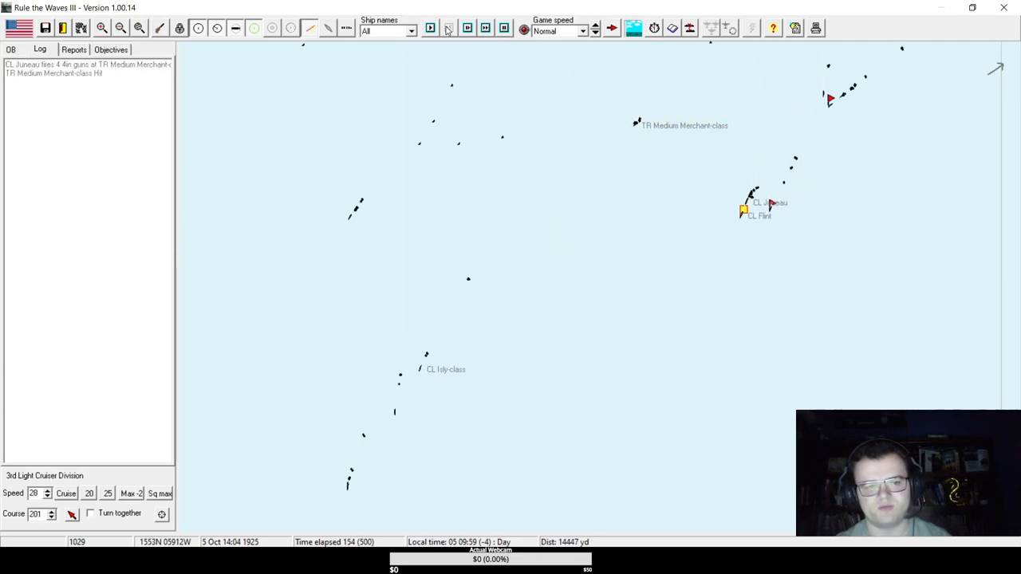
Step the battle forward from 14:32 with a mix of single turns and five-minute runs.
click(448, 28)
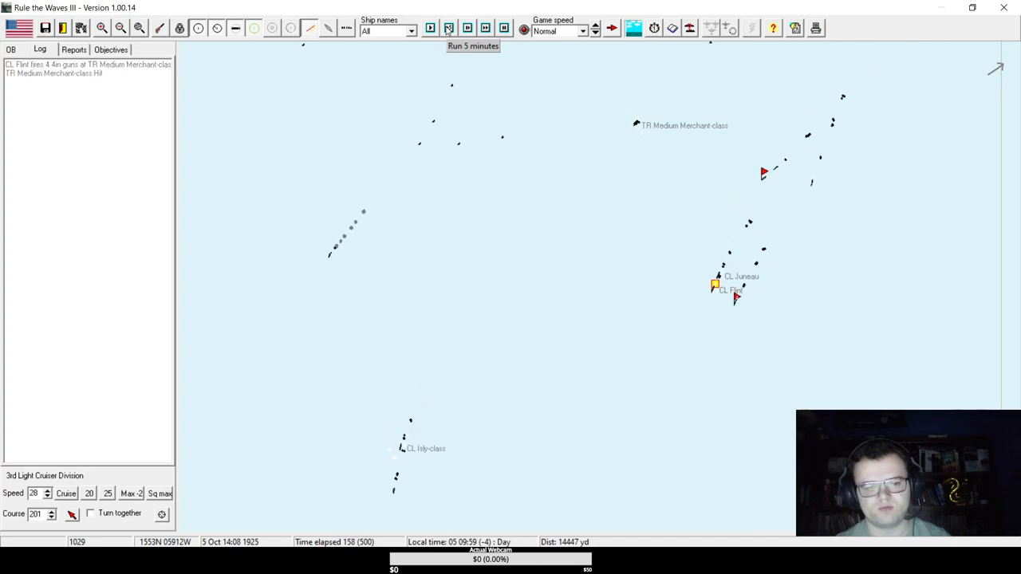
click(472, 44)
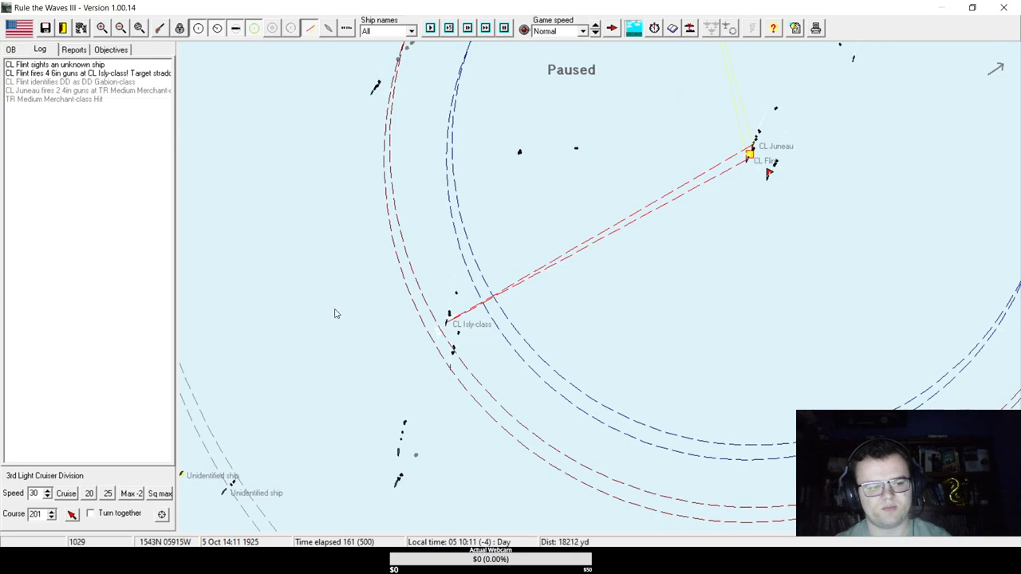
click(448, 29)
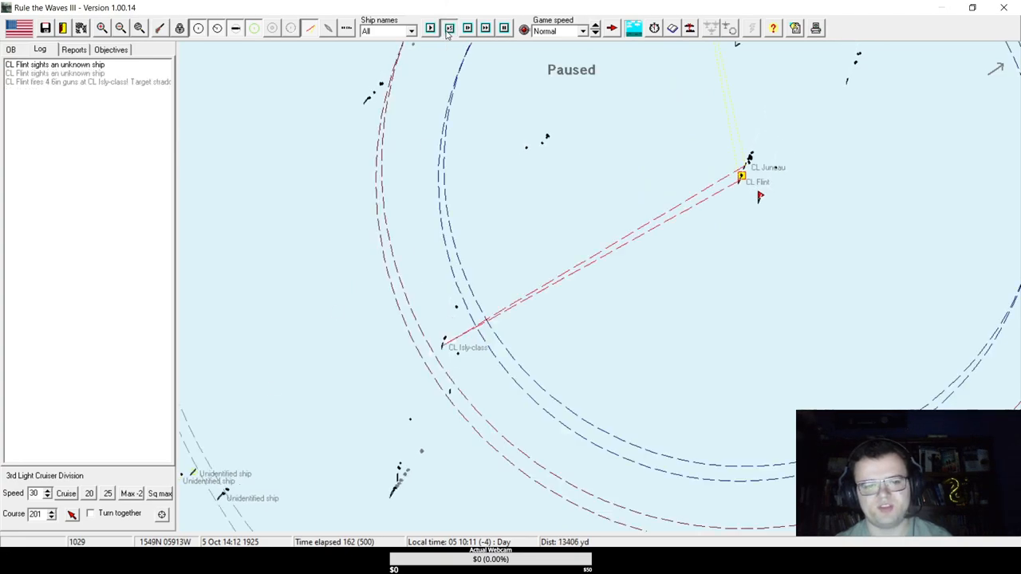
click(431, 29)
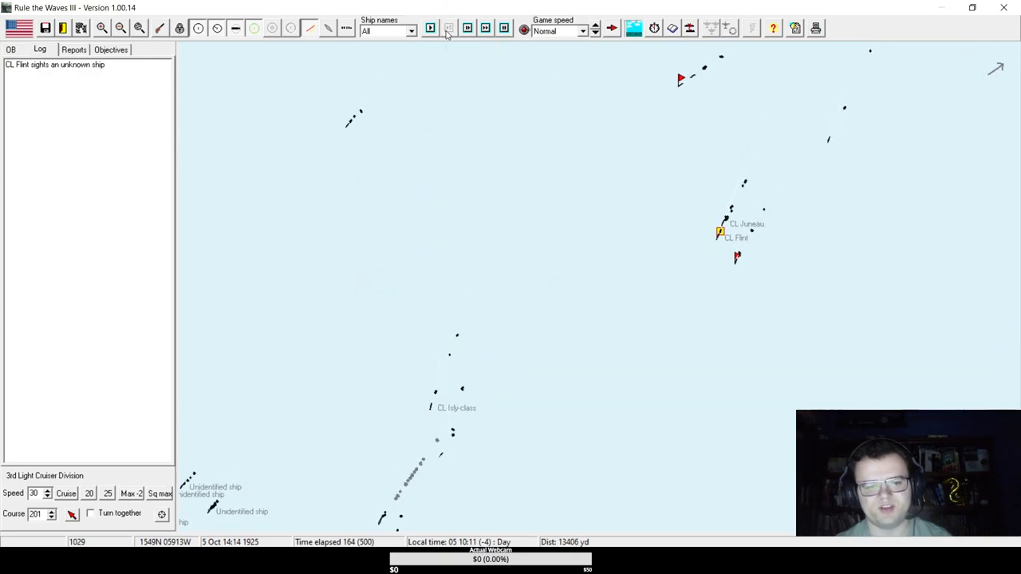
click(431, 28)
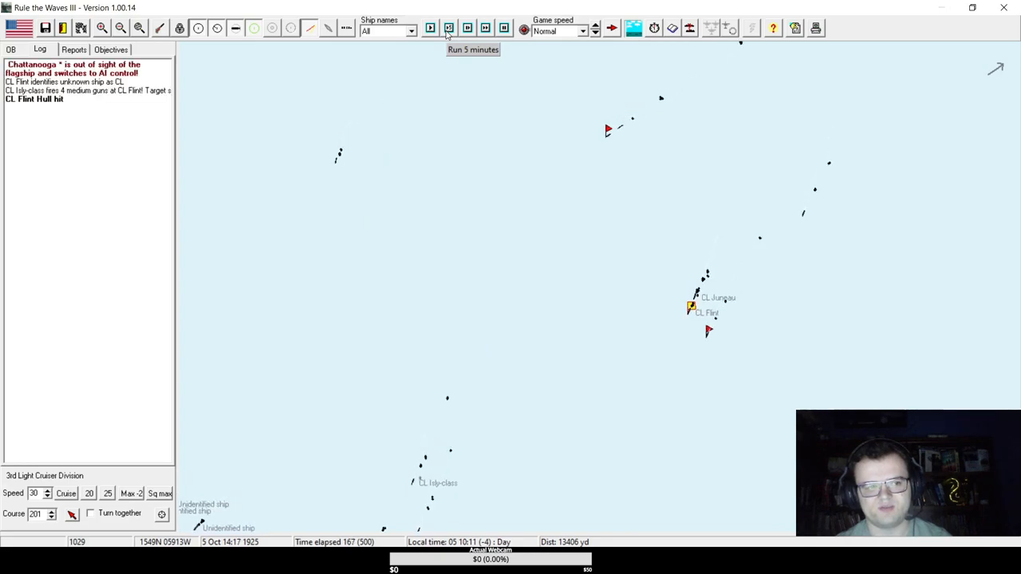
click(431, 29)
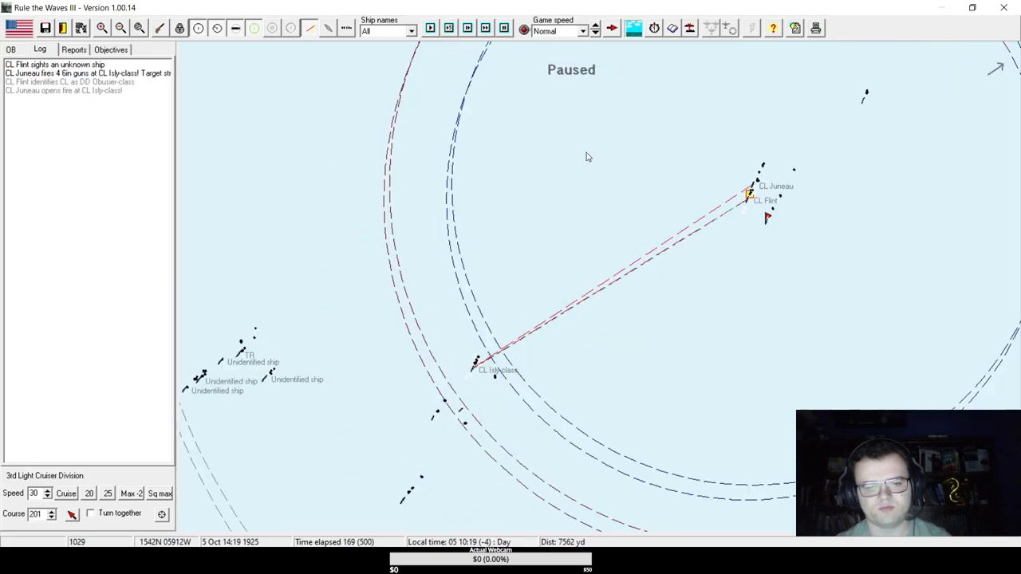
click(431, 29)
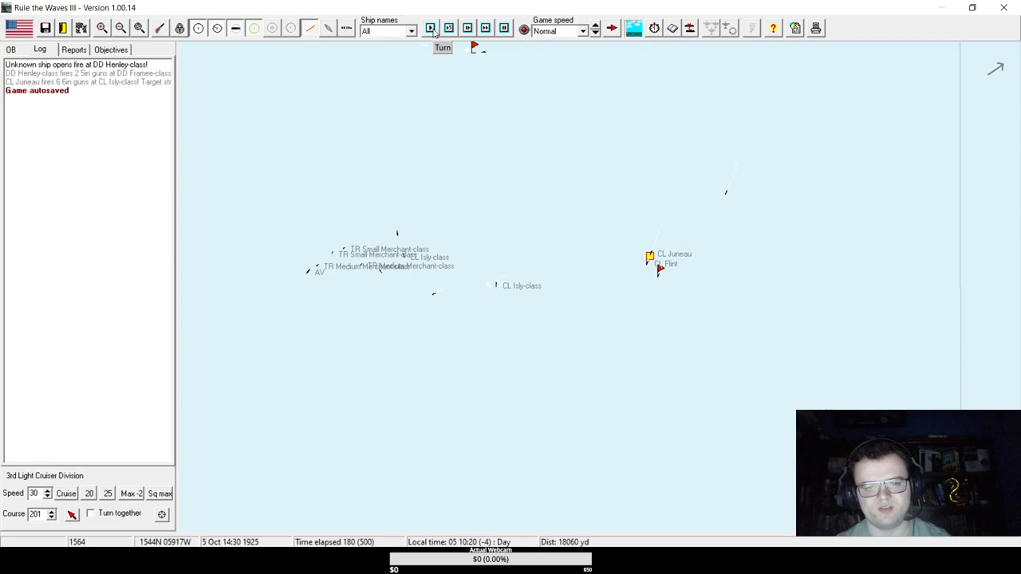
click(431, 28)
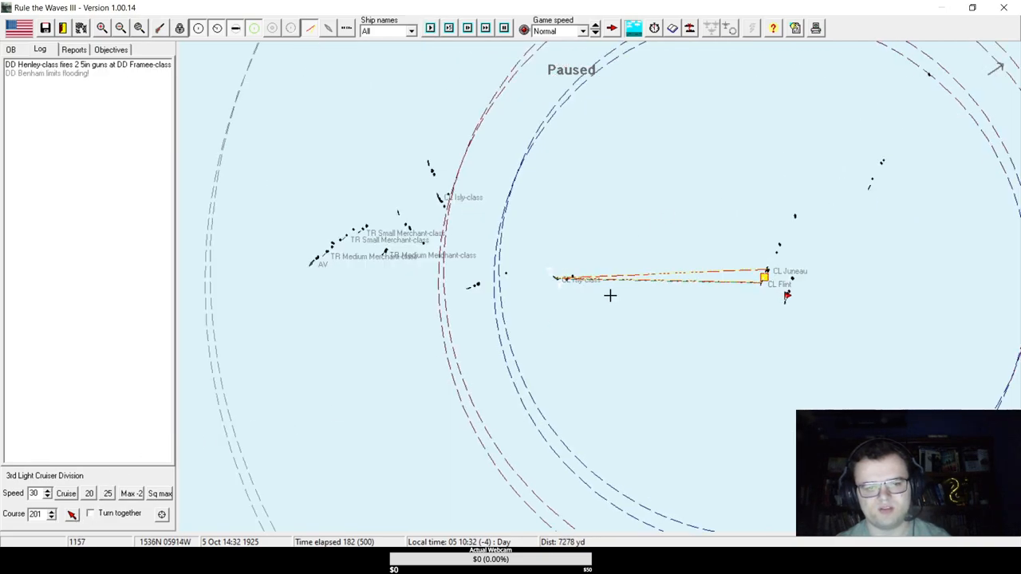
click(430, 29)
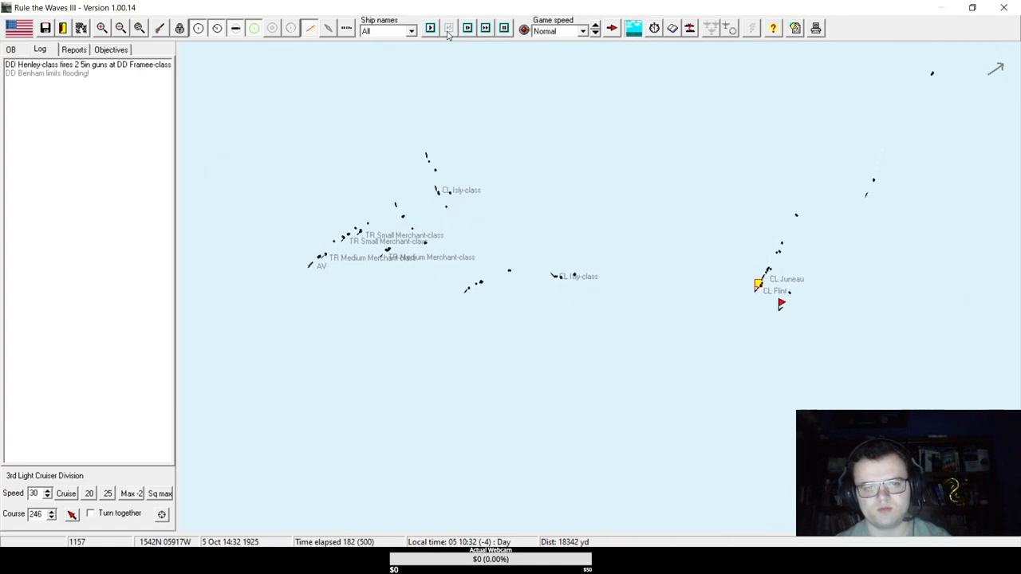
Continue to 14:55 as Parker and Jouett join, then view US Destroyer Division 2's screening orders.
click(448, 28)
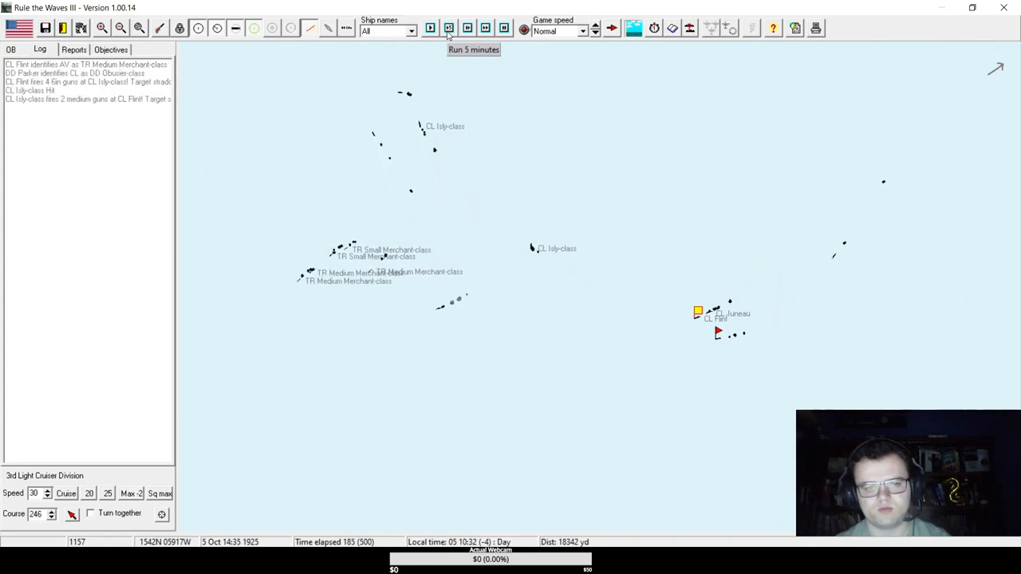
click(429, 29)
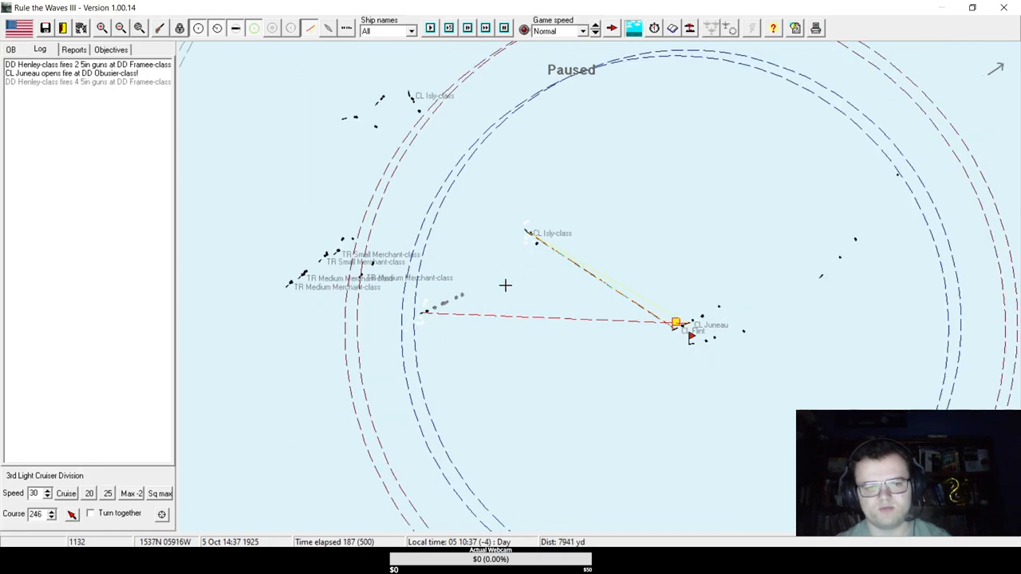
click(431, 28)
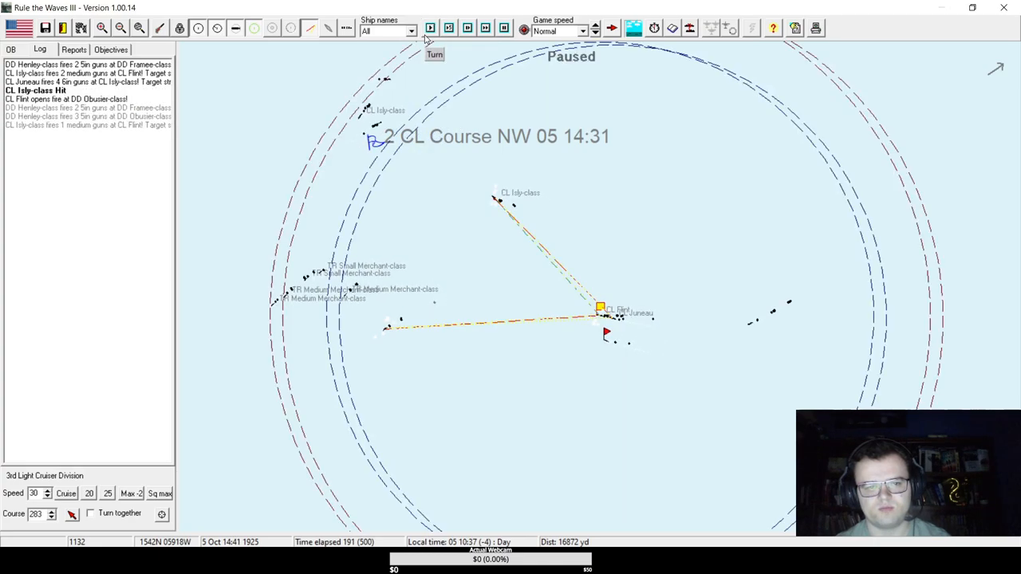
click(433, 54)
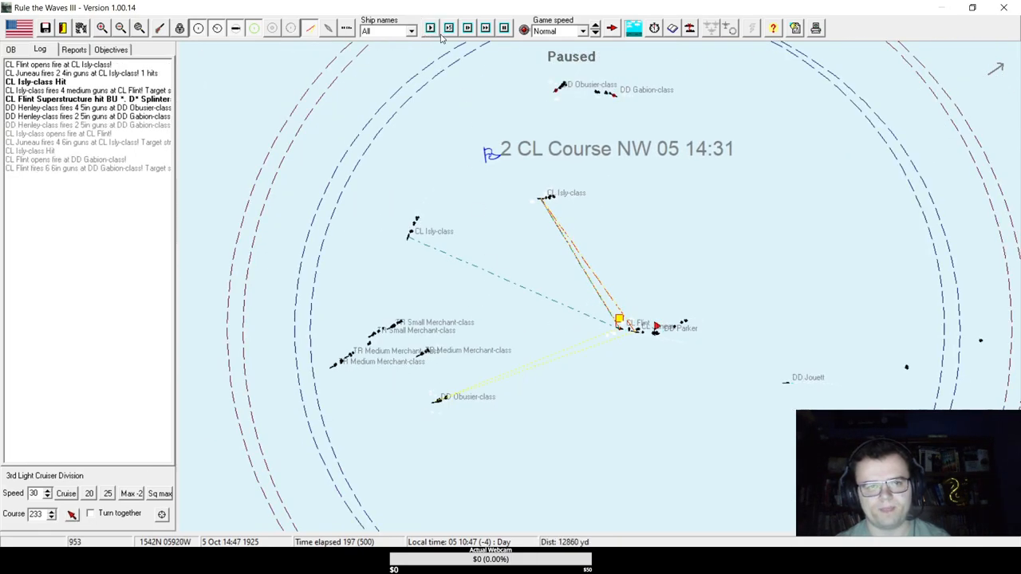
click(430, 28)
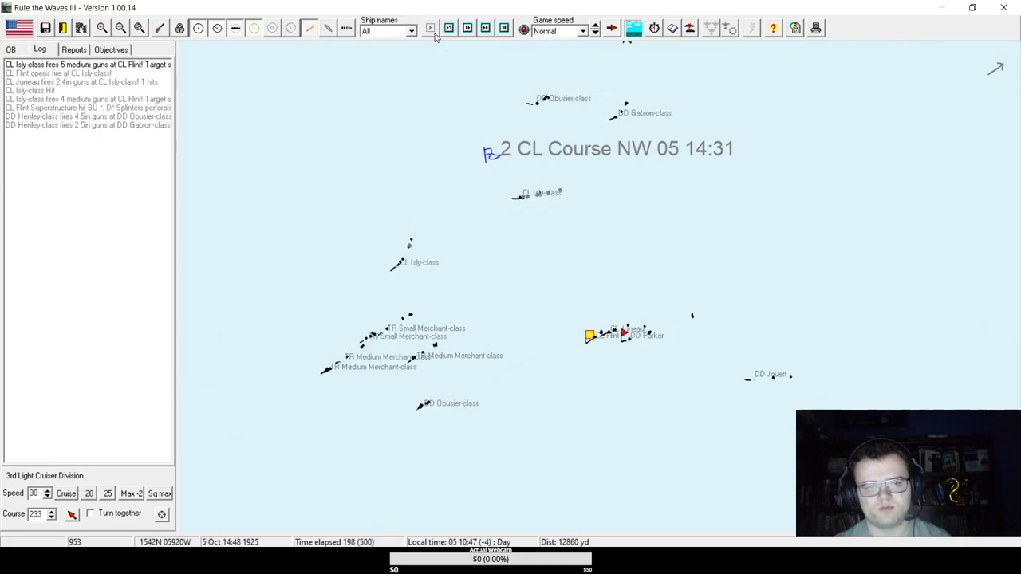
click(430, 29)
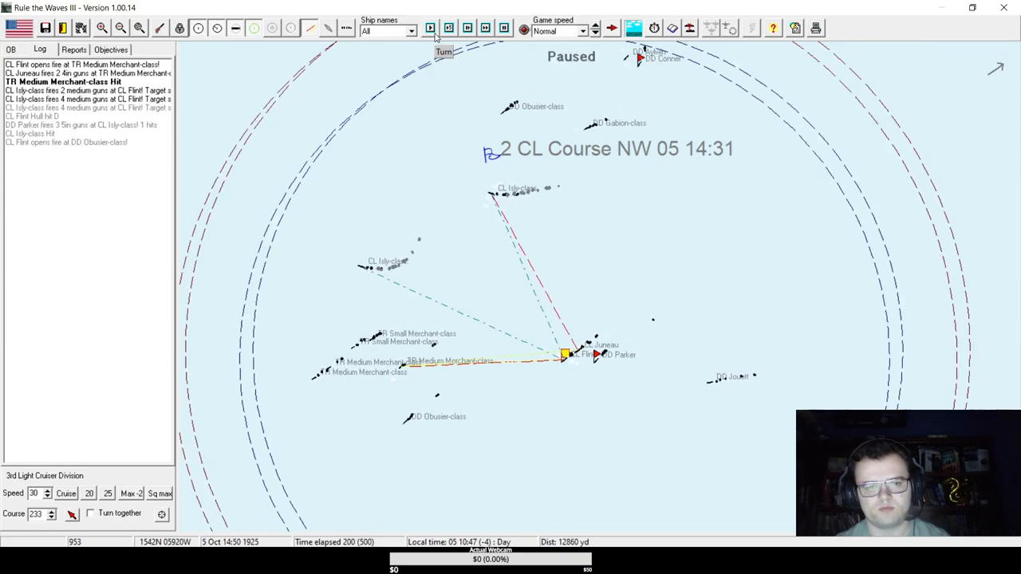
click(431, 29)
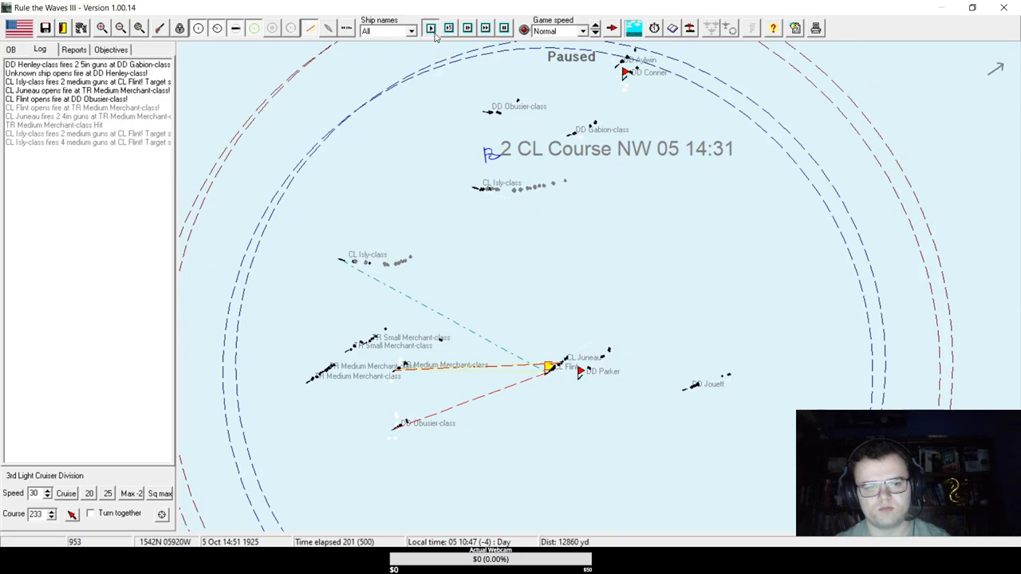
click(430, 29)
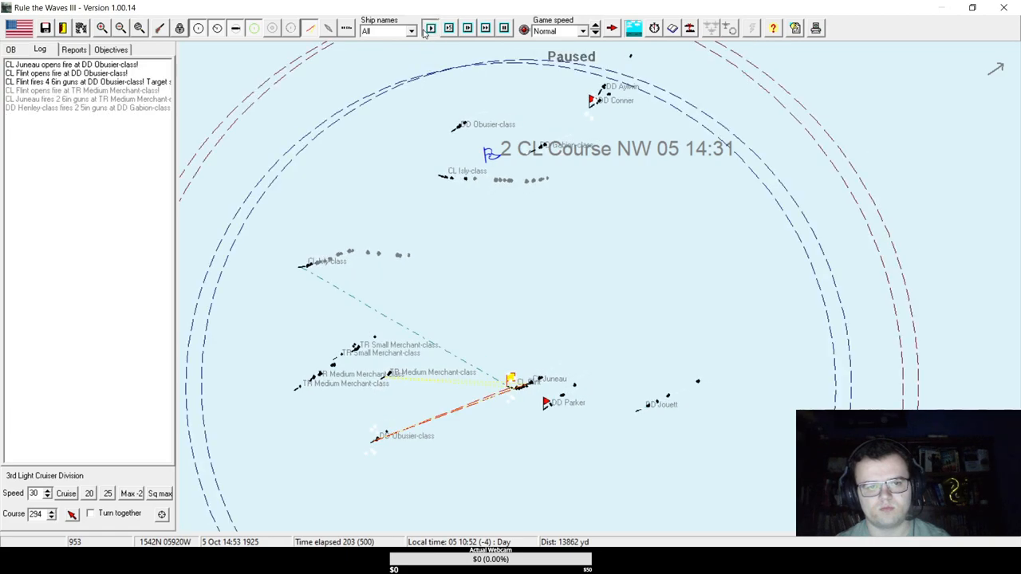
click(431, 28)
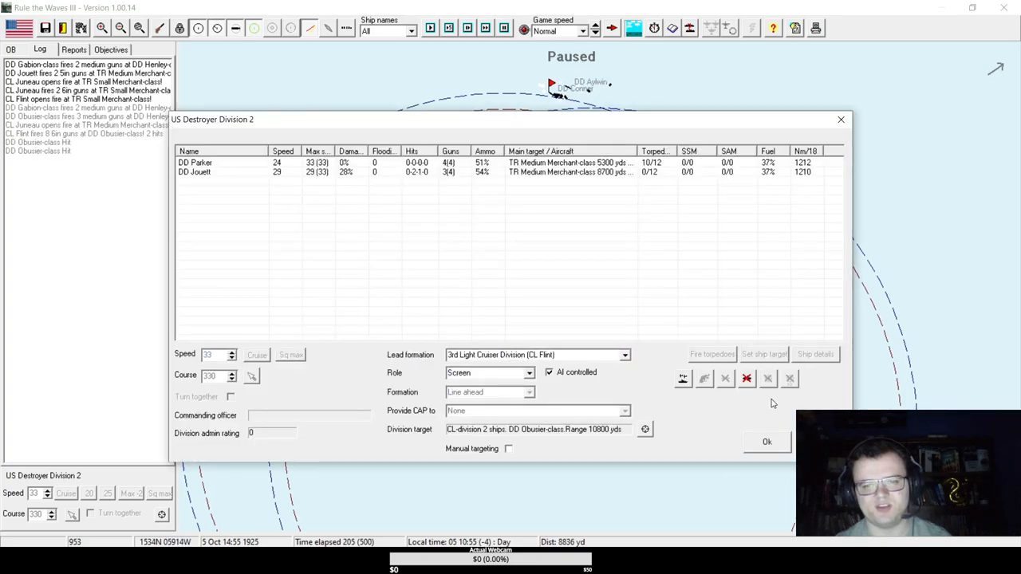
Close Destroyer Division 2's window and advance to 15:01, triggering CL Flint's low-ammo warning.
click(766, 441)
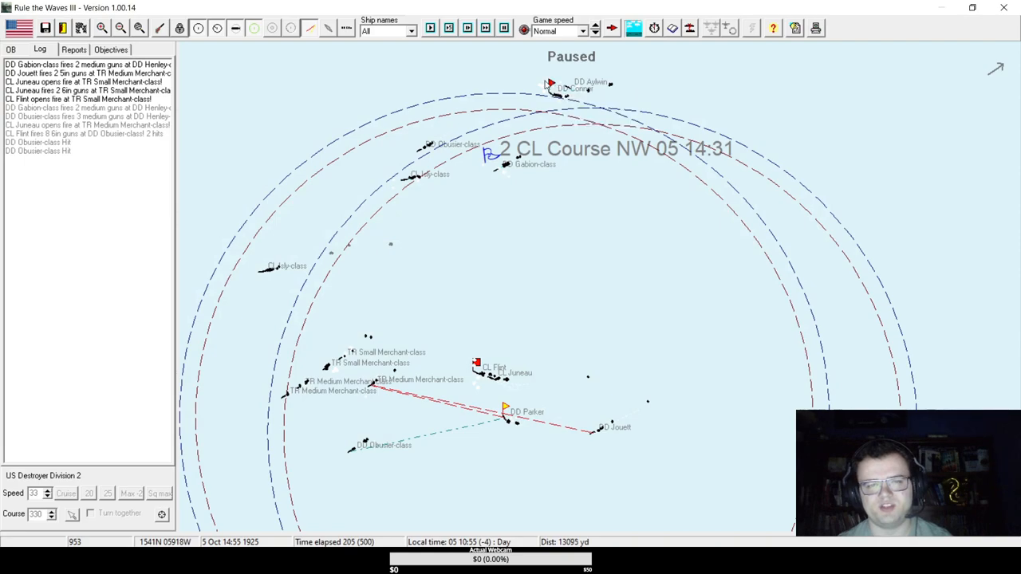
click(429, 28)
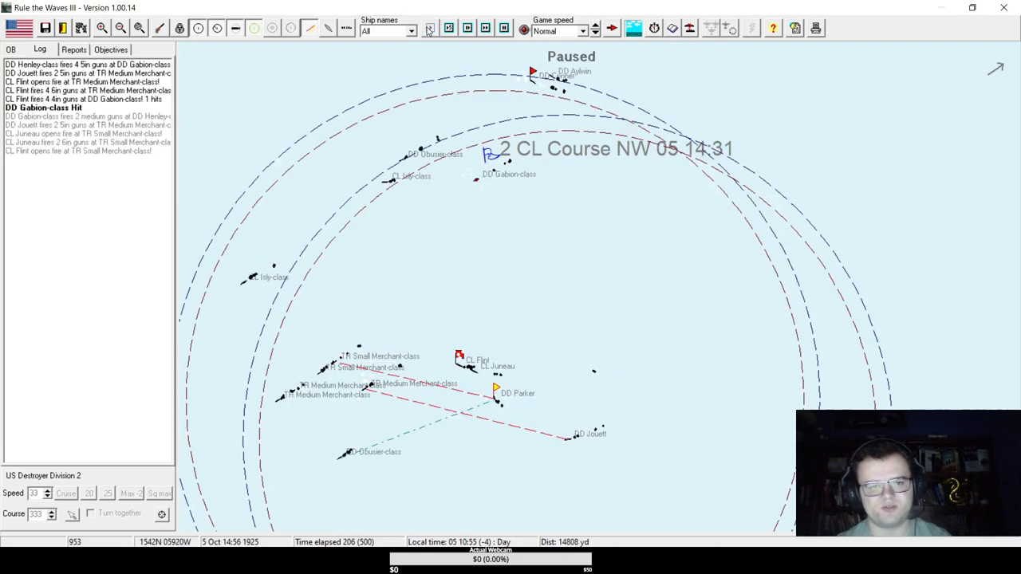
click(431, 29)
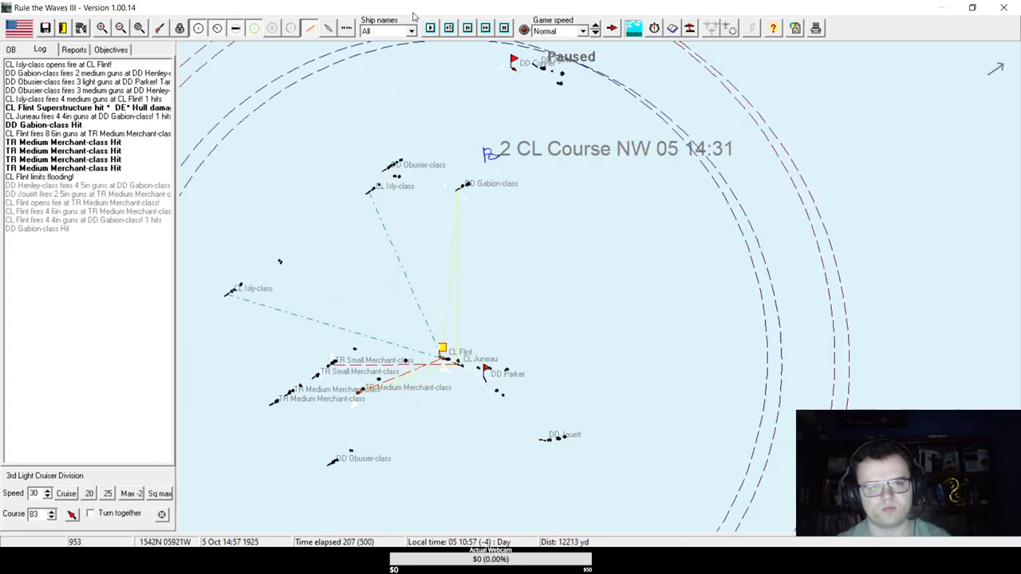
click(429, 29)
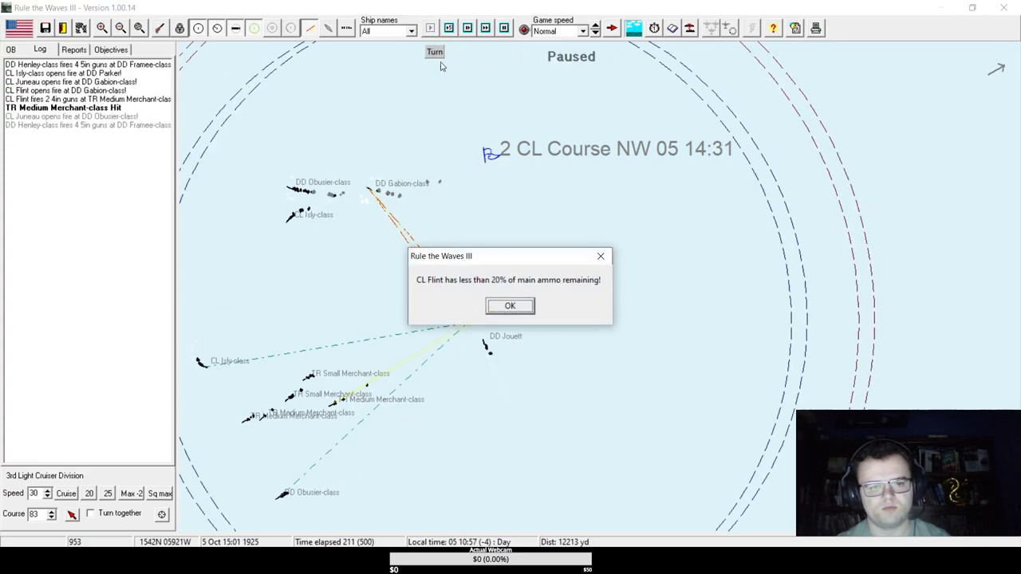
Acknowledge Flint's under-20% ammo warning and fight on turn by turn against the French cruisers.
click(511, 306)
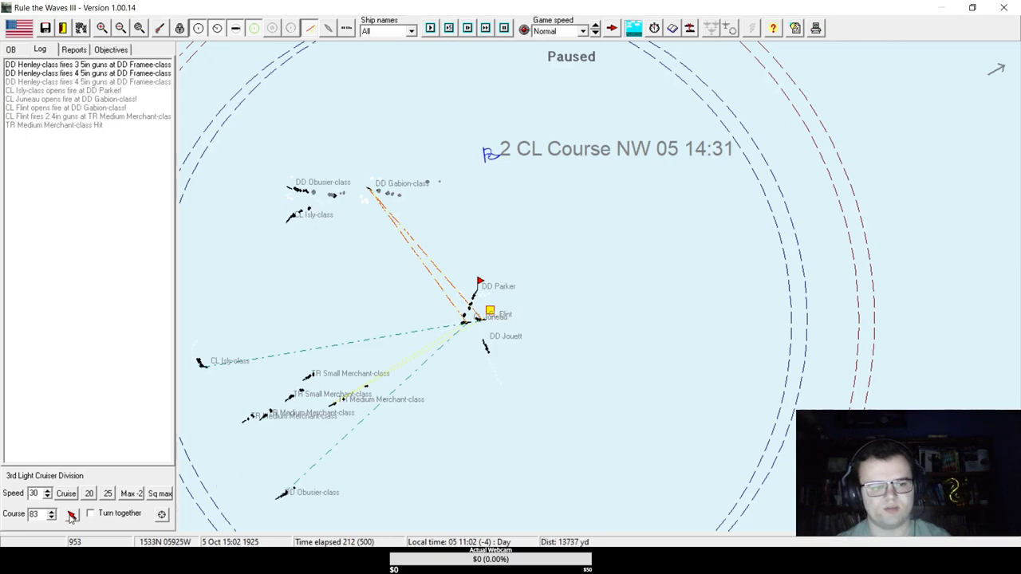
click(429, 29)
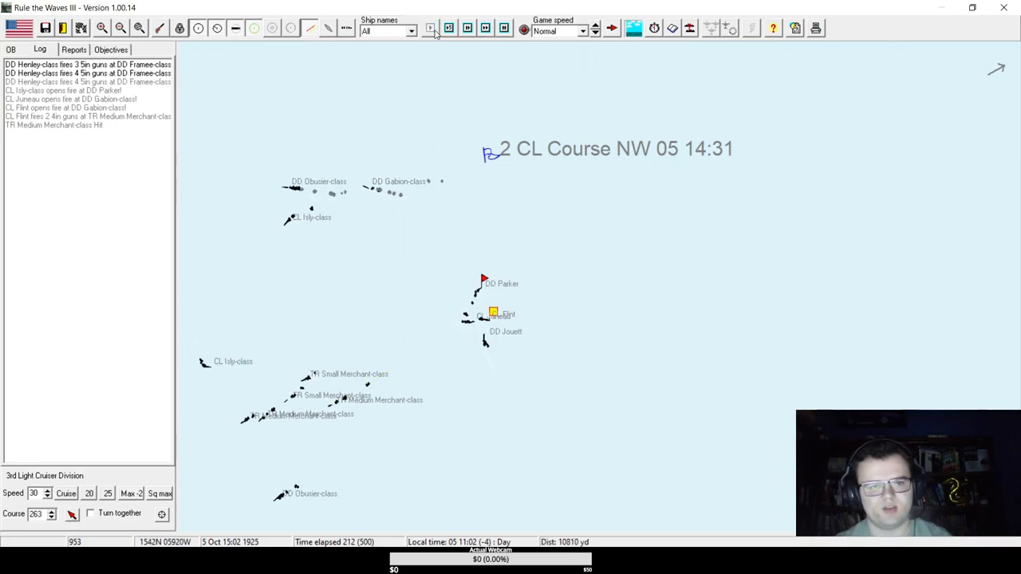
click(430, 28)
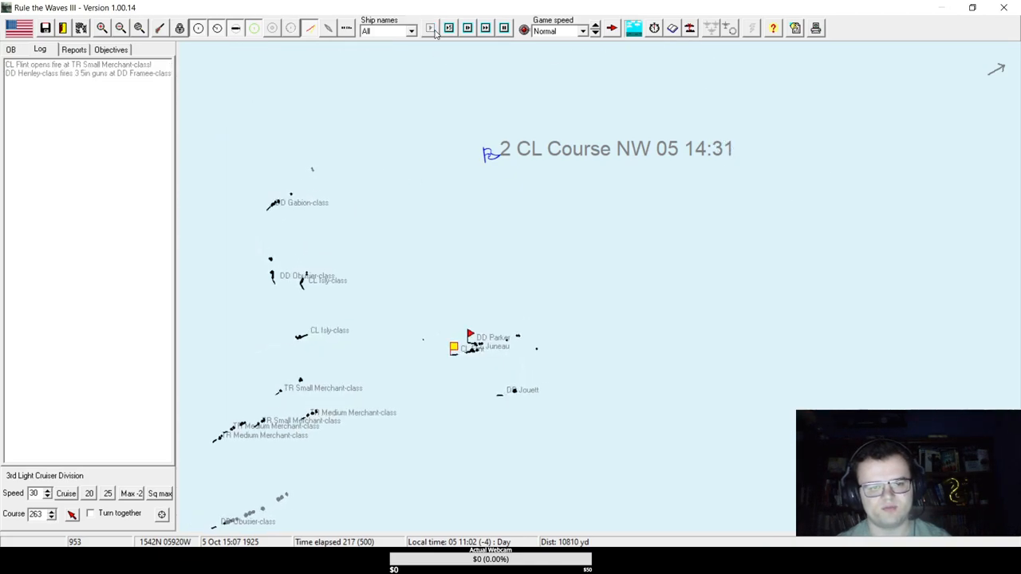
click(429, 29)
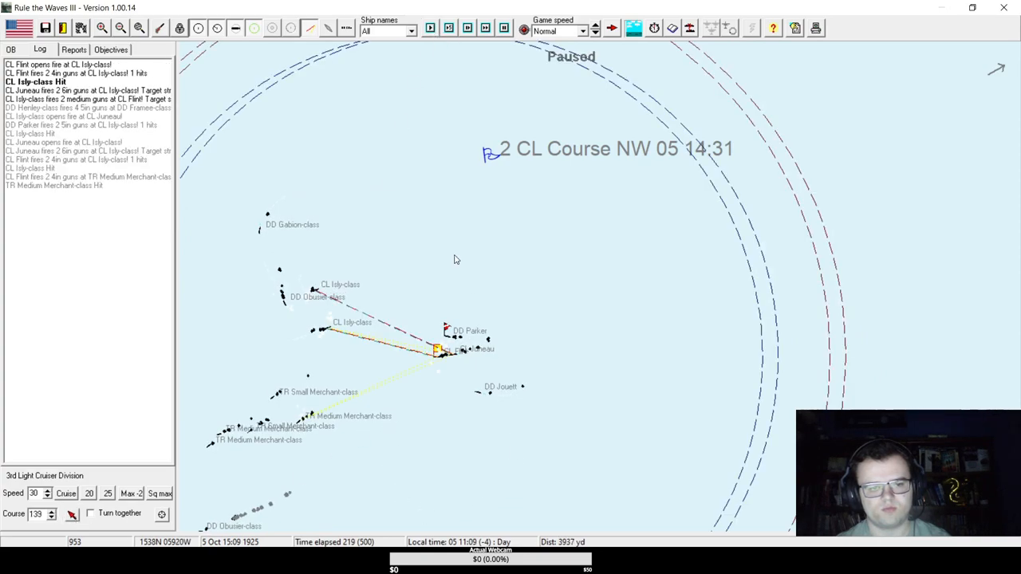
click(429, 29)
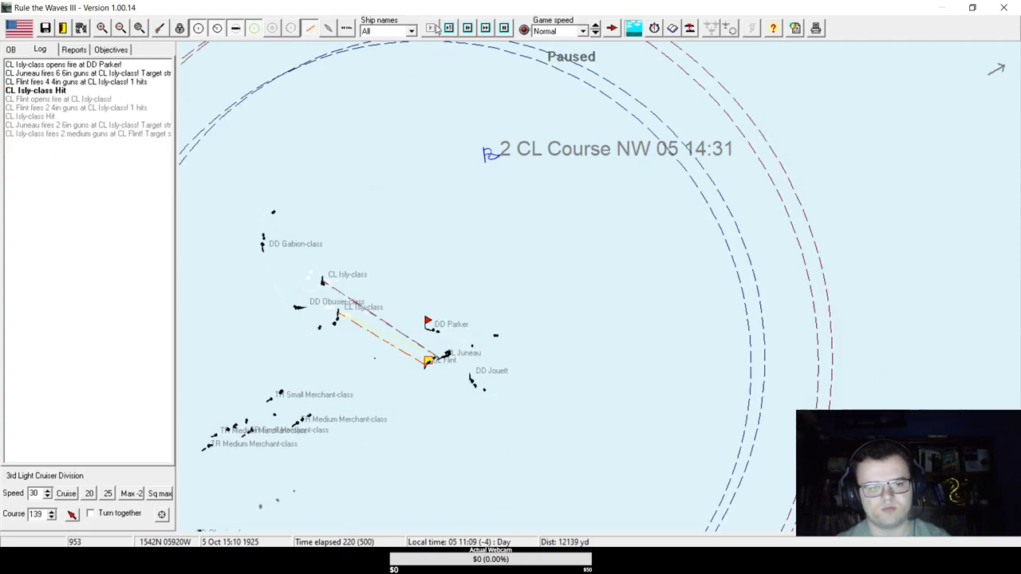
click(445, 28)
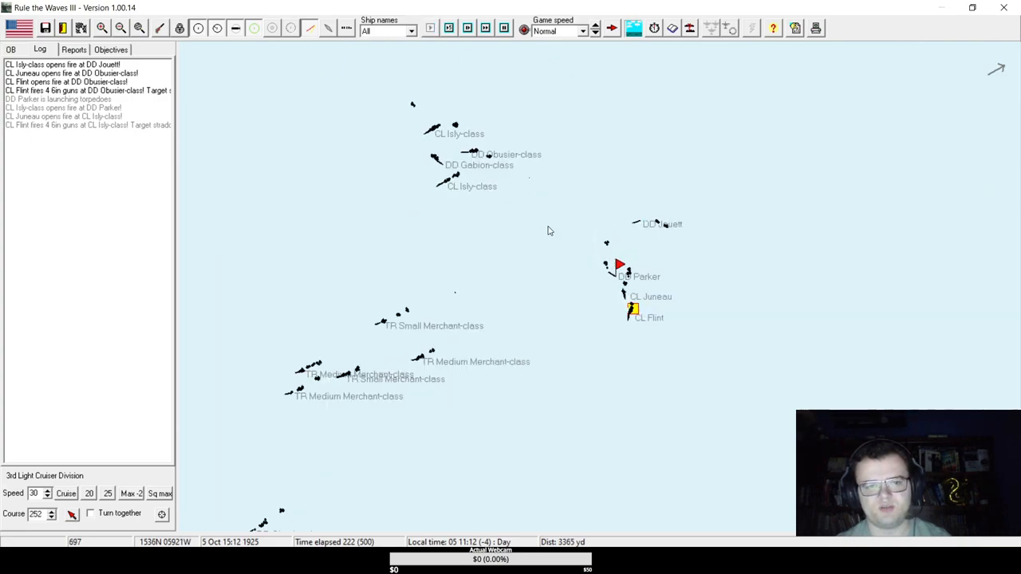
click(431, 29)
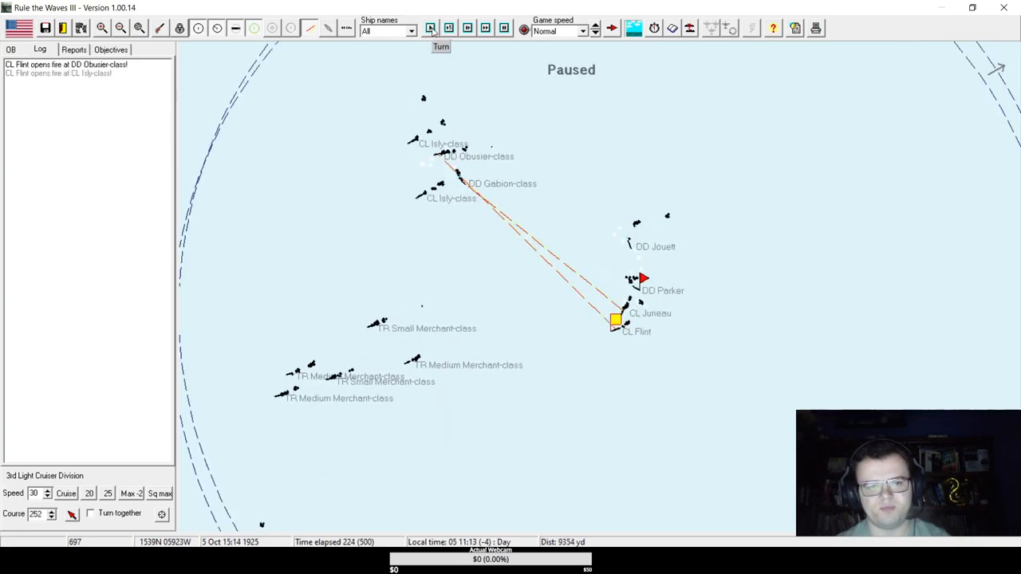
click(431, 28)
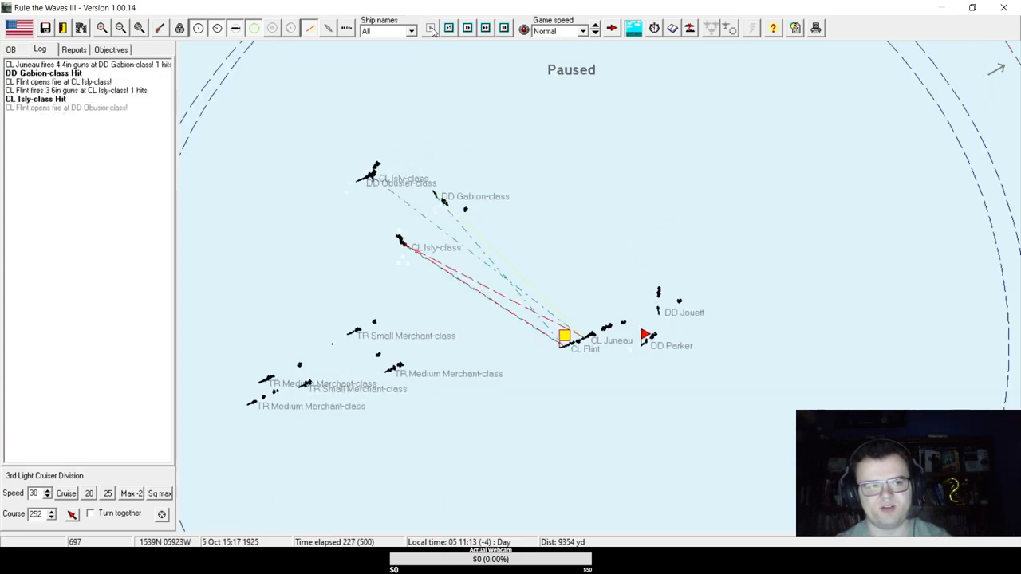
click(430, 29)
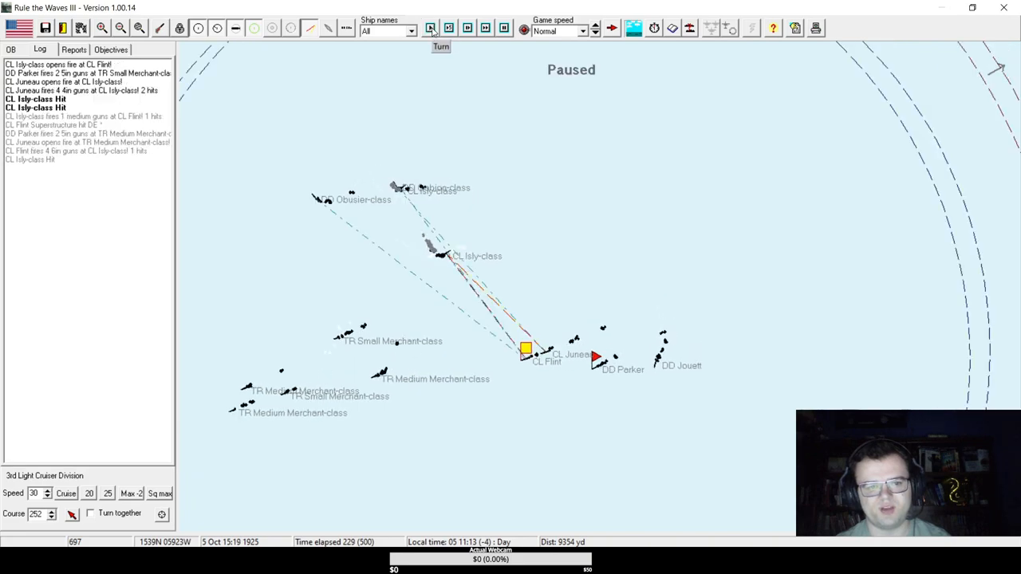
click(429, 29)
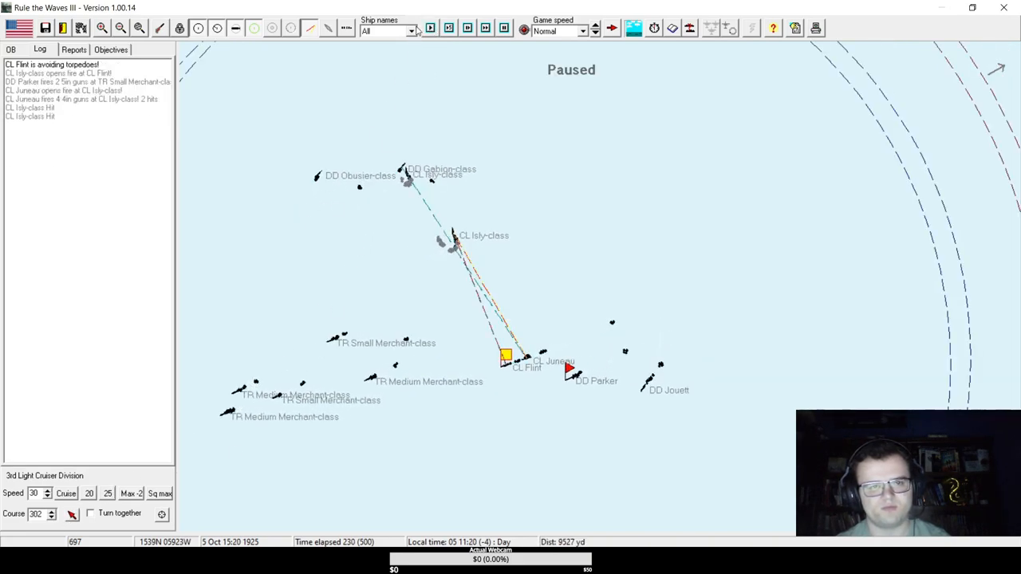
Keep advancing turns until CL Juneau's low main-ammo warning appears at 15:37.
click(431, 29)
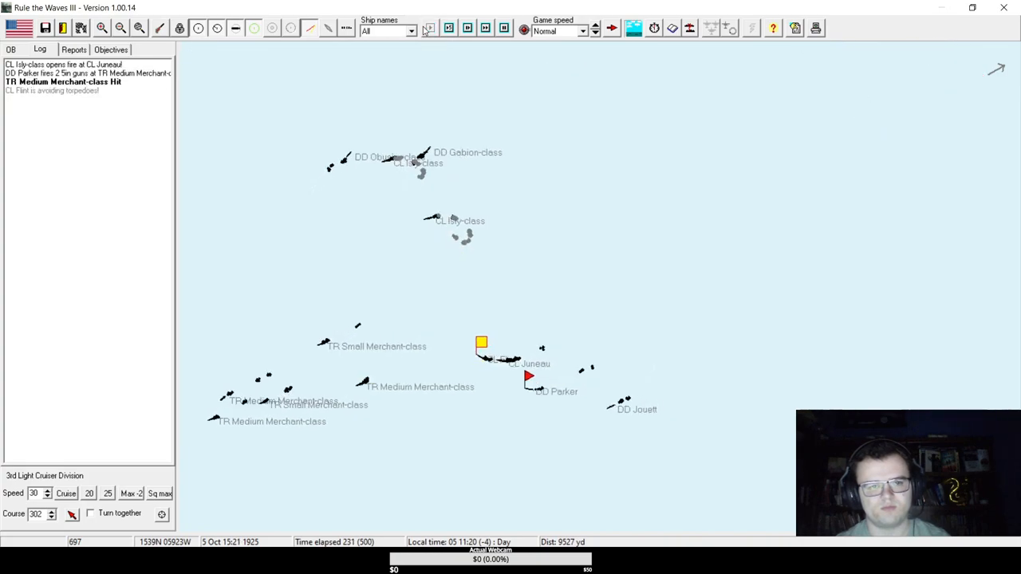
click(429, 29)
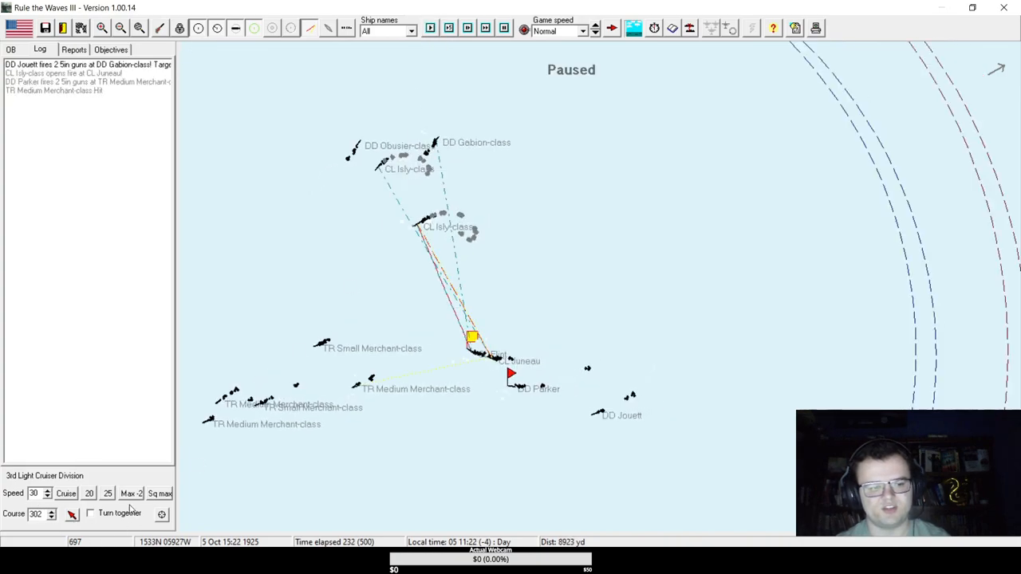
click(431, 28)
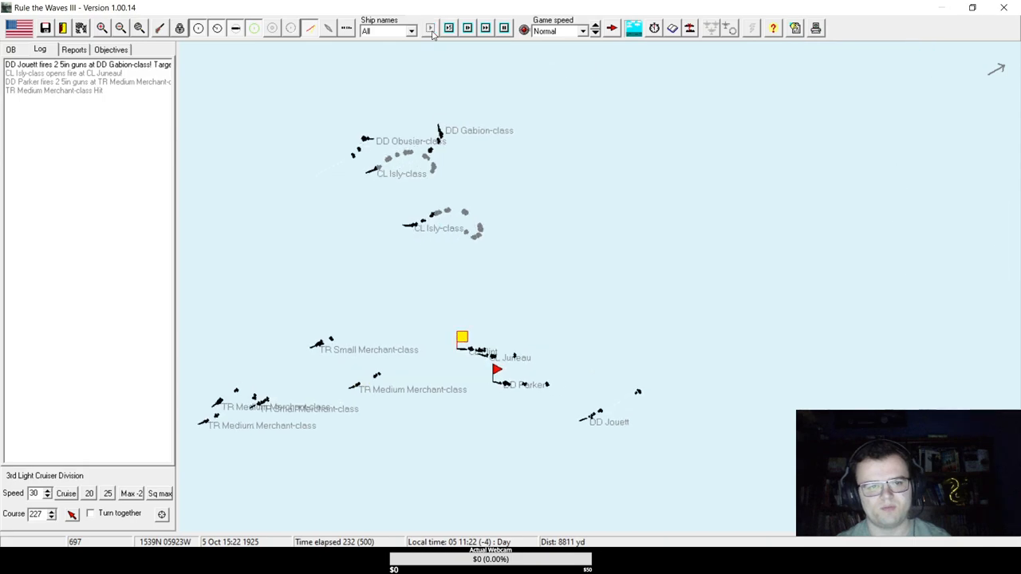
click(429, 29)
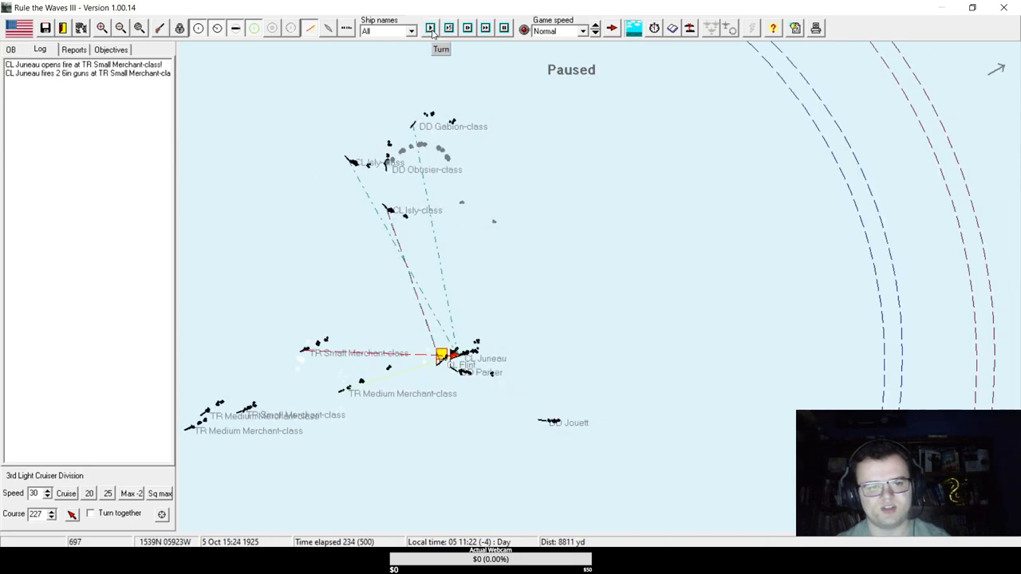
click(431, 29)
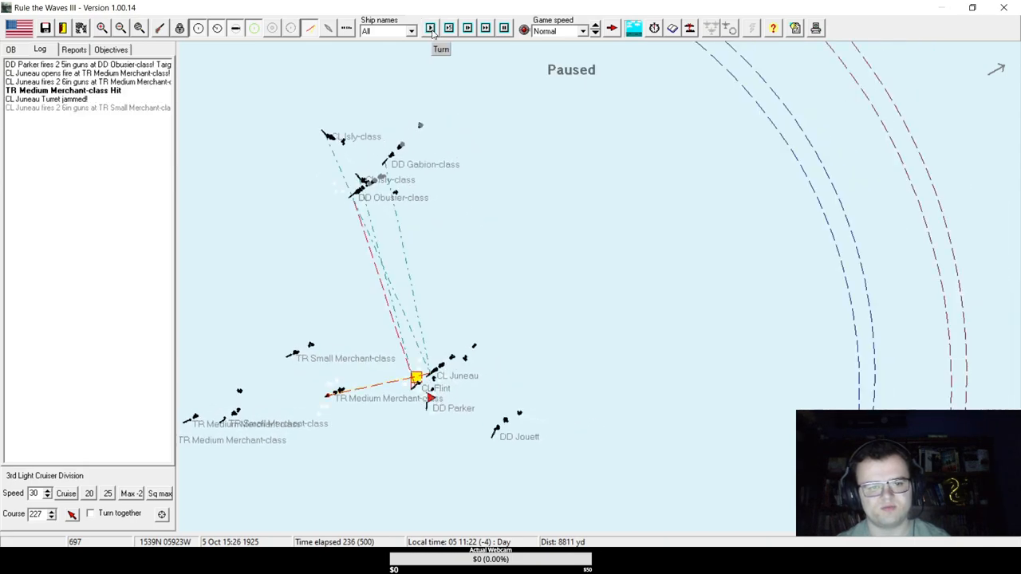
click(430, 28)
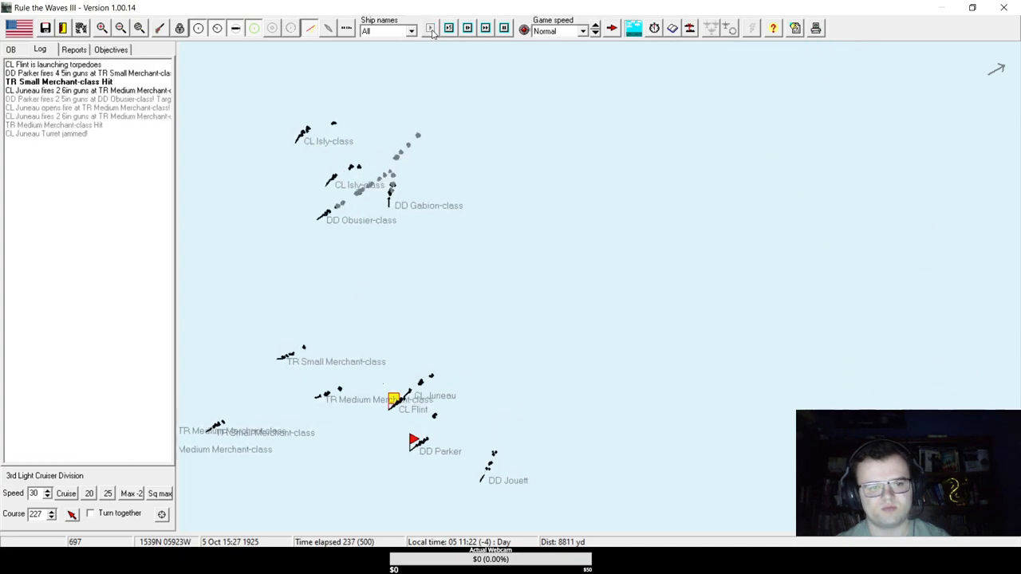
click(431, 28)
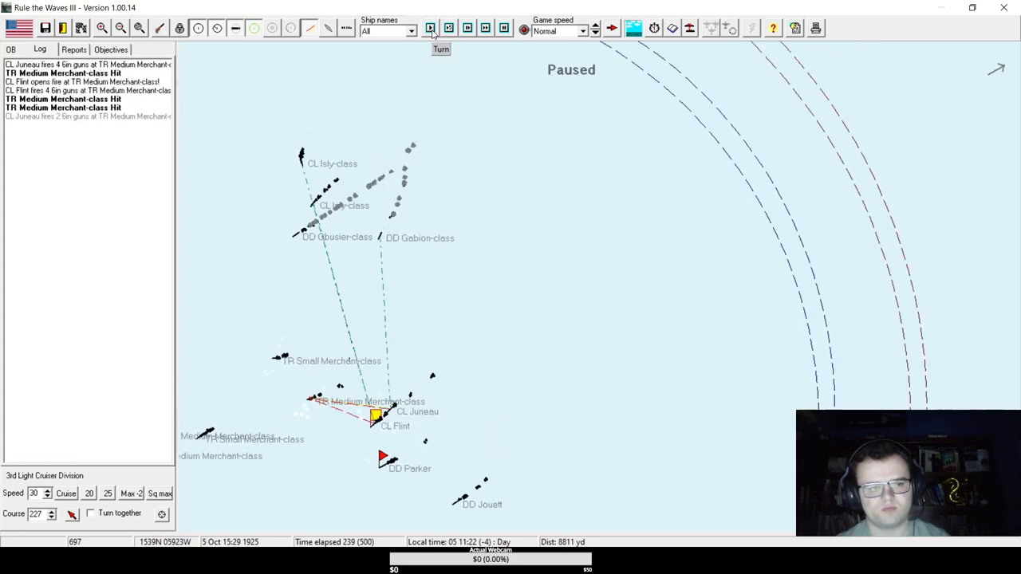
click(431, 29)
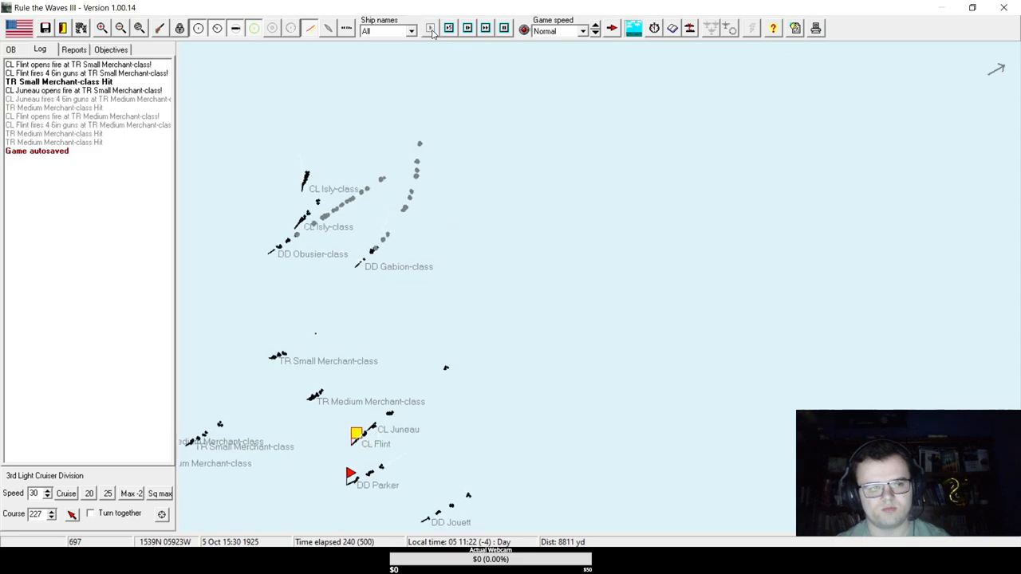
click(431, 29)
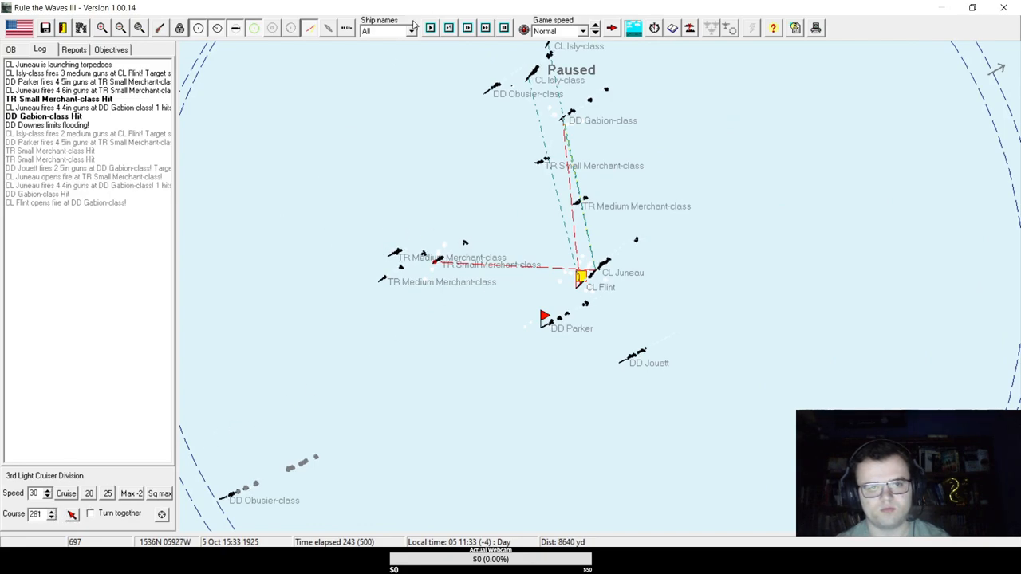
click(431, 29)
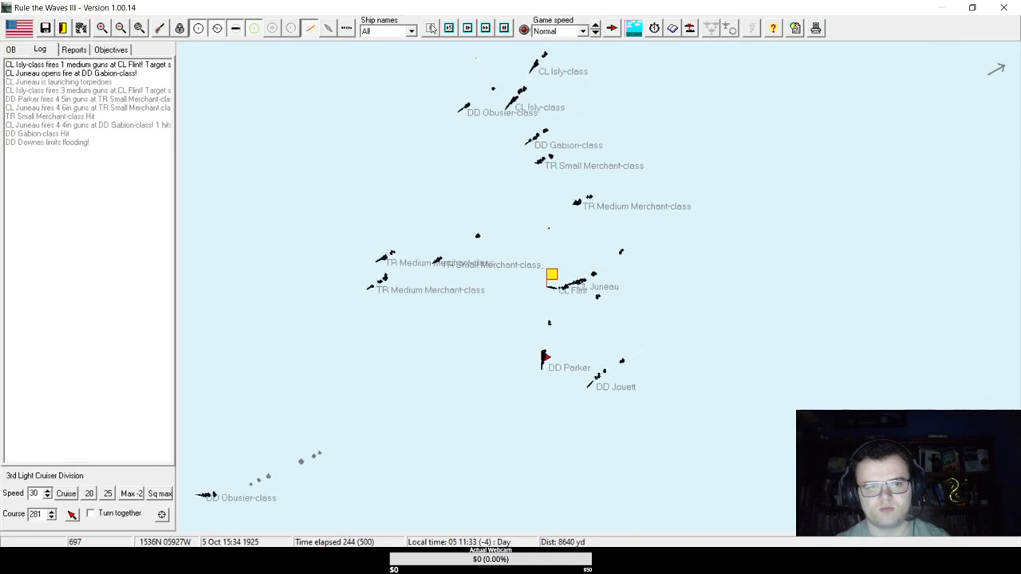
click(431, 29)
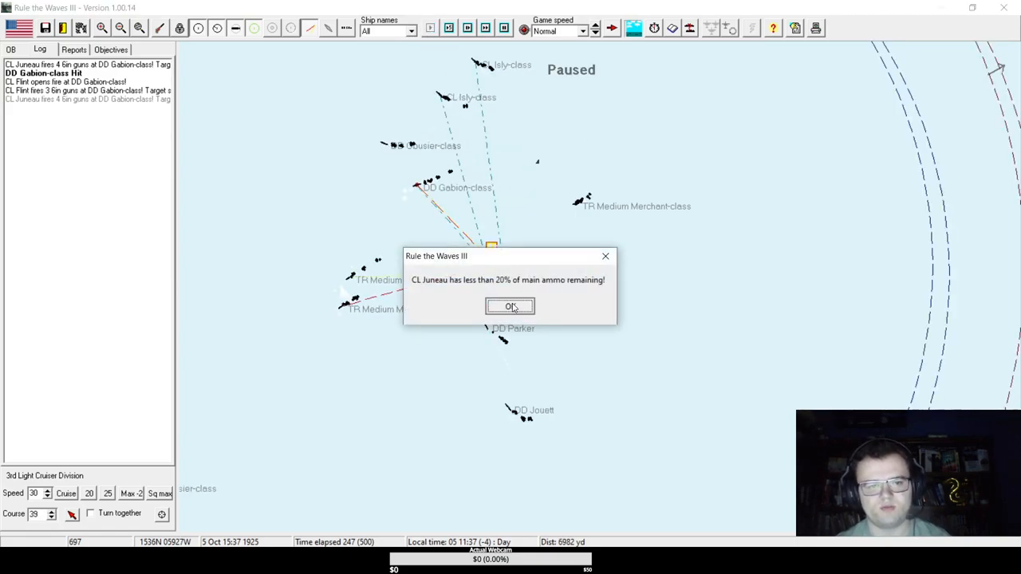
Acknowledge Juneau's ammo warning and advance to 15:50, showing Parker and Jouett targeting the Illy-class cruiser.
click(510, 307)
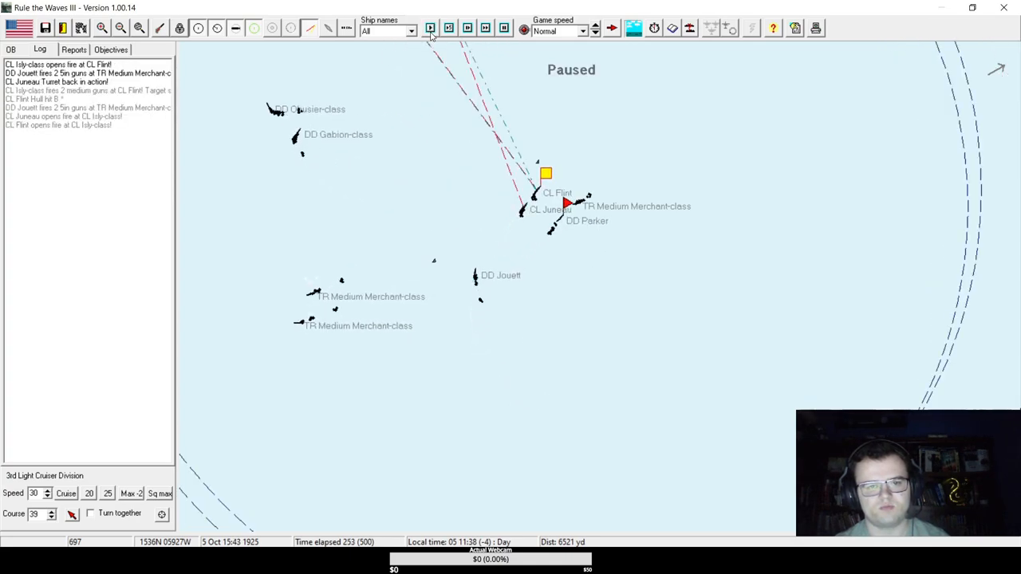
click(431, 29)
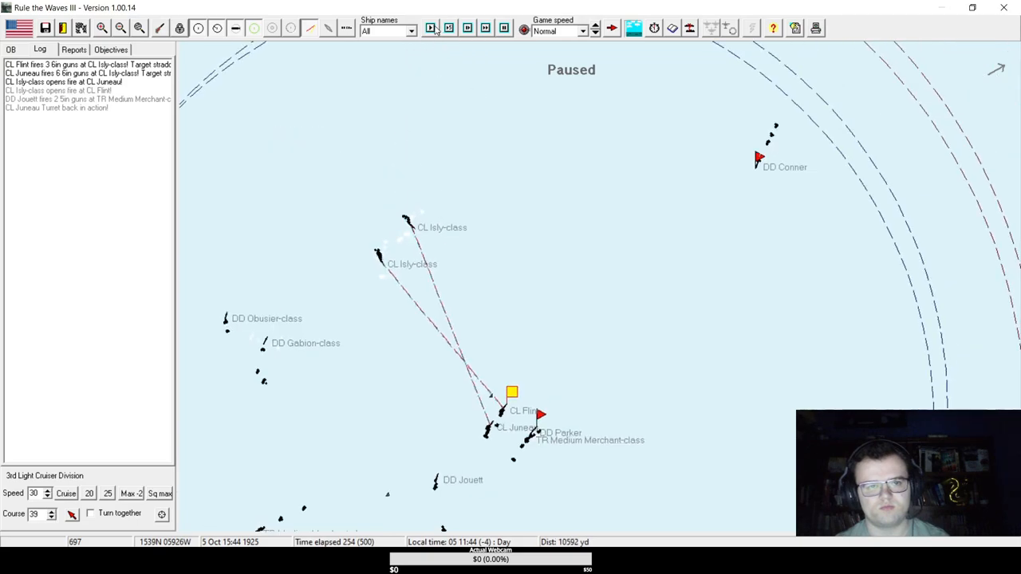
click(430, 28)
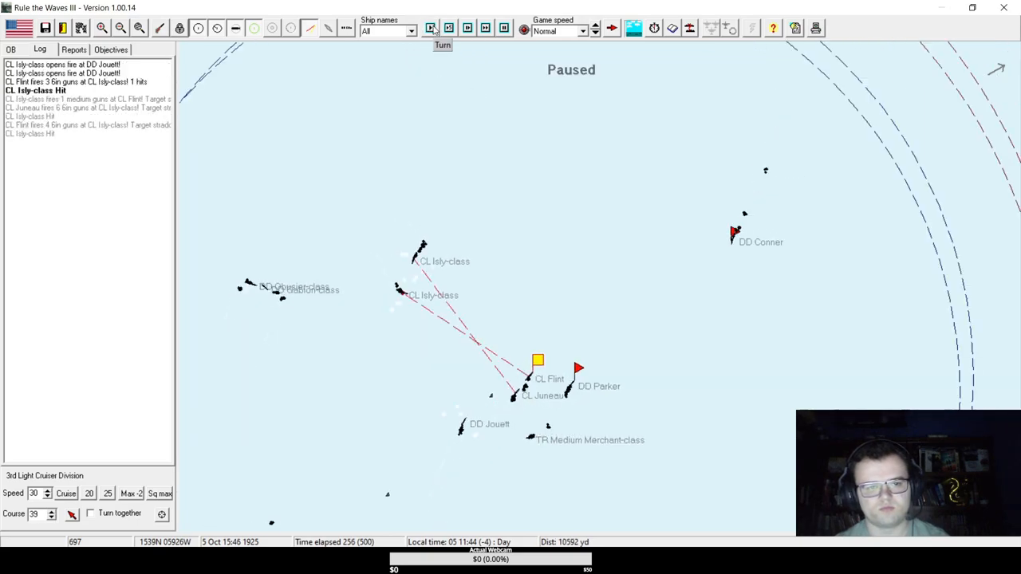
click(431, 29)
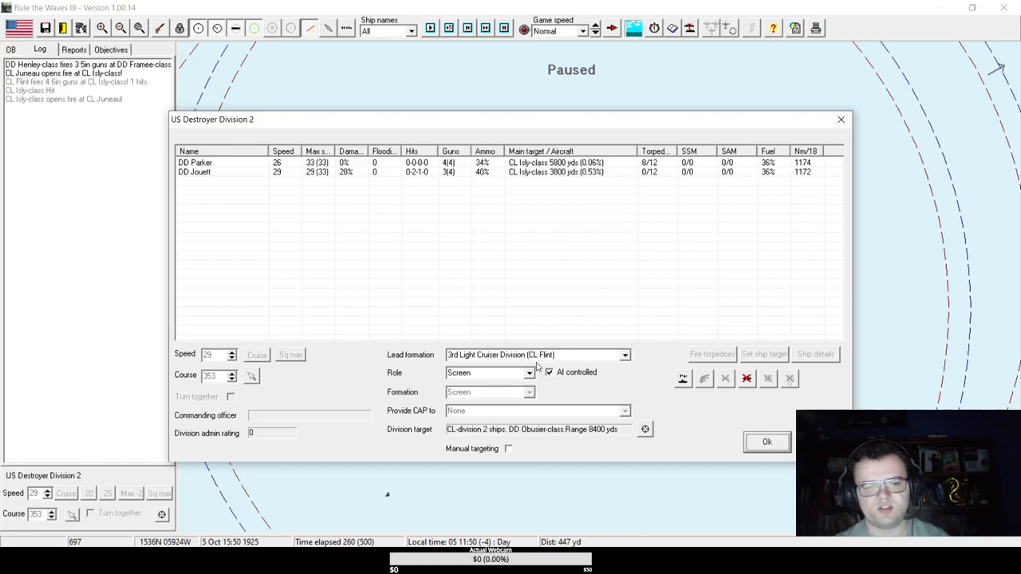
Close the division report, acknowledge Parker's low-ammo warning and advance several turns.
click(765, 442)
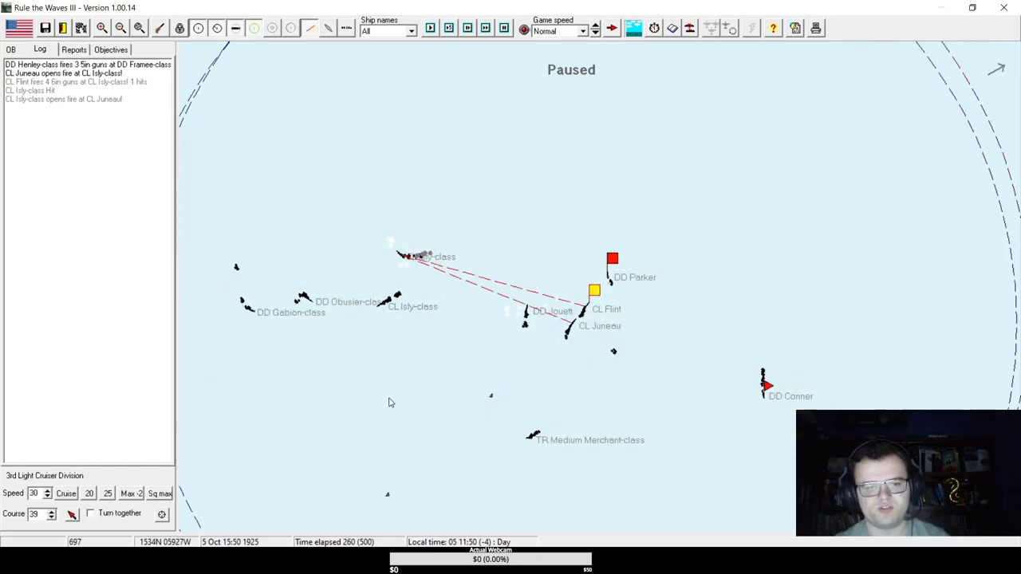
click(447, 194)
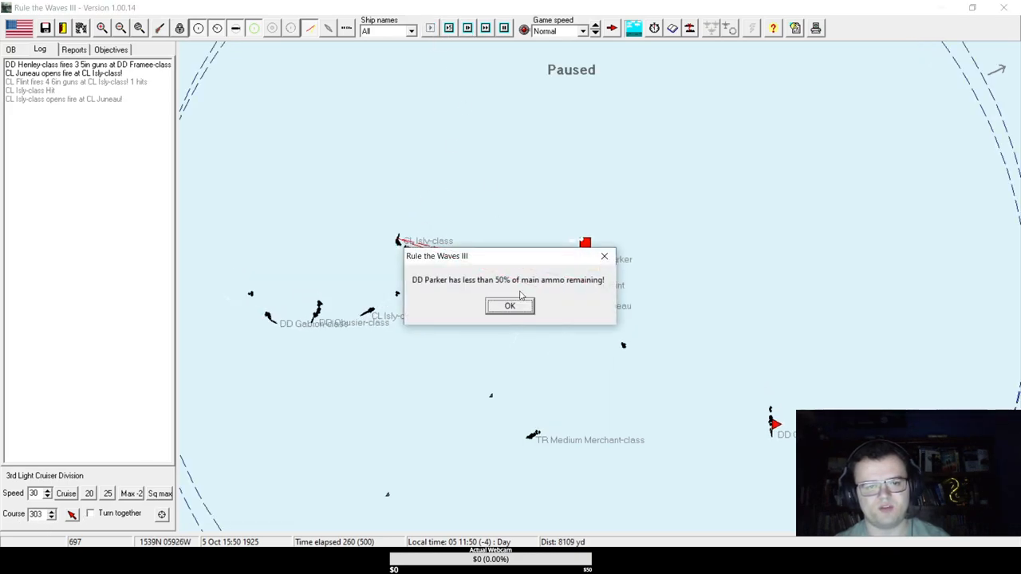
click(509, 307)
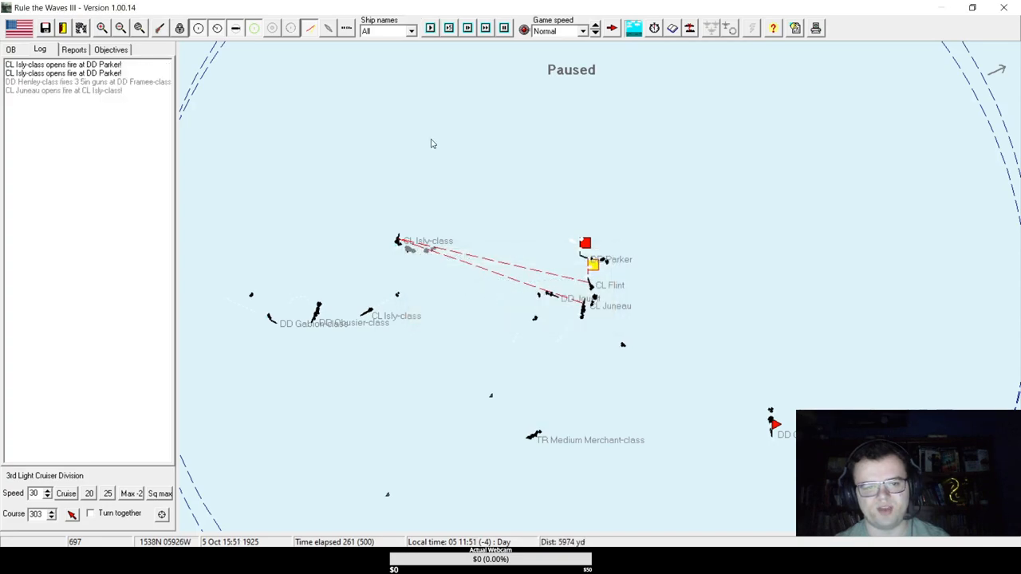
click(431, 28)
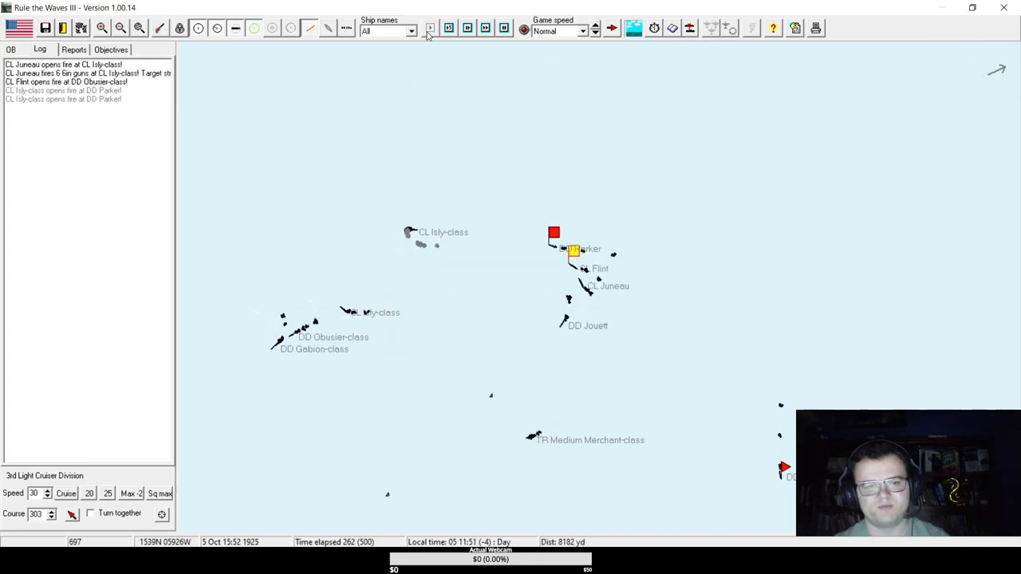
click(430, 29)
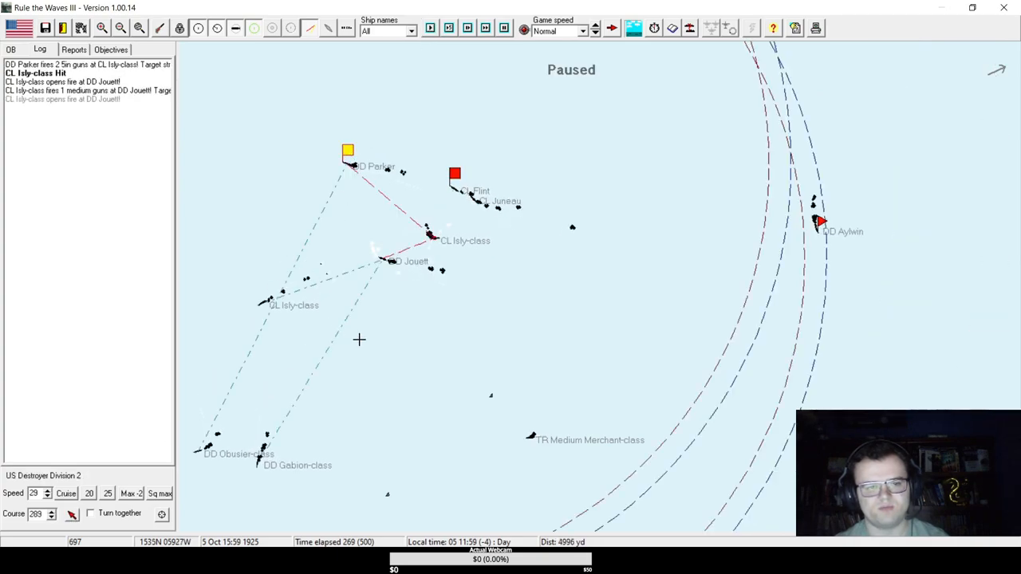
click(429, 29)
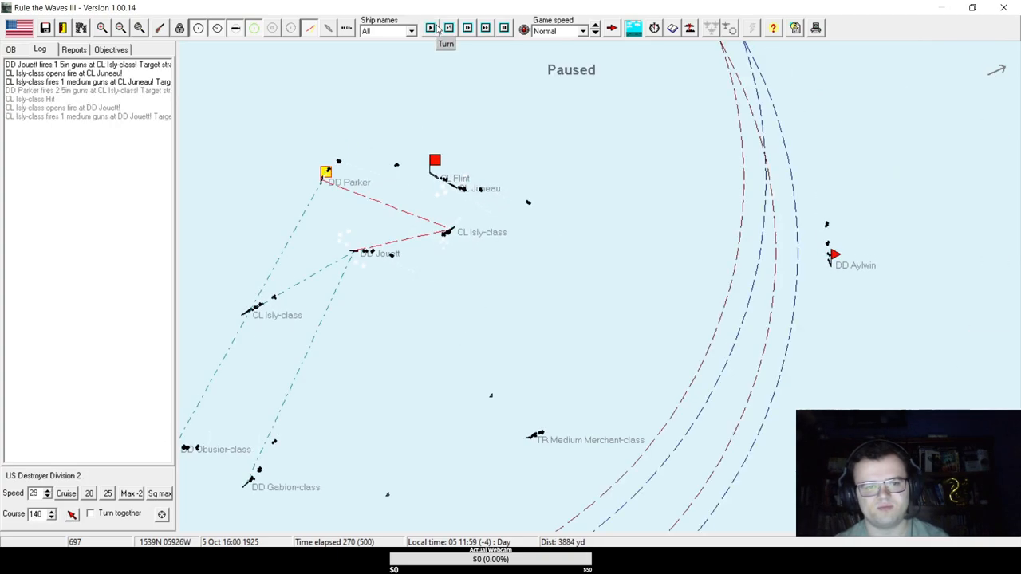
click(431, 28)
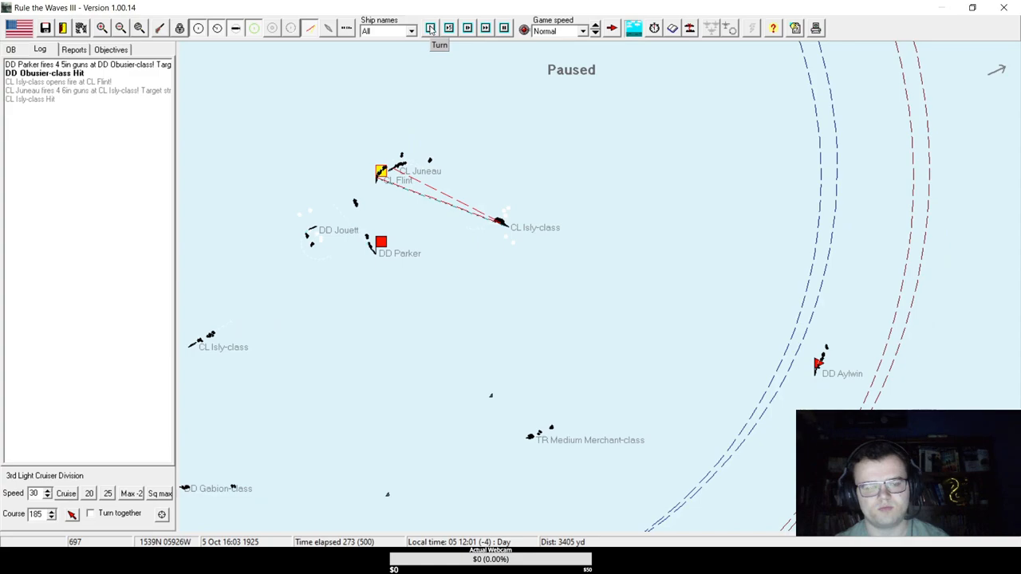
click(431, 29)
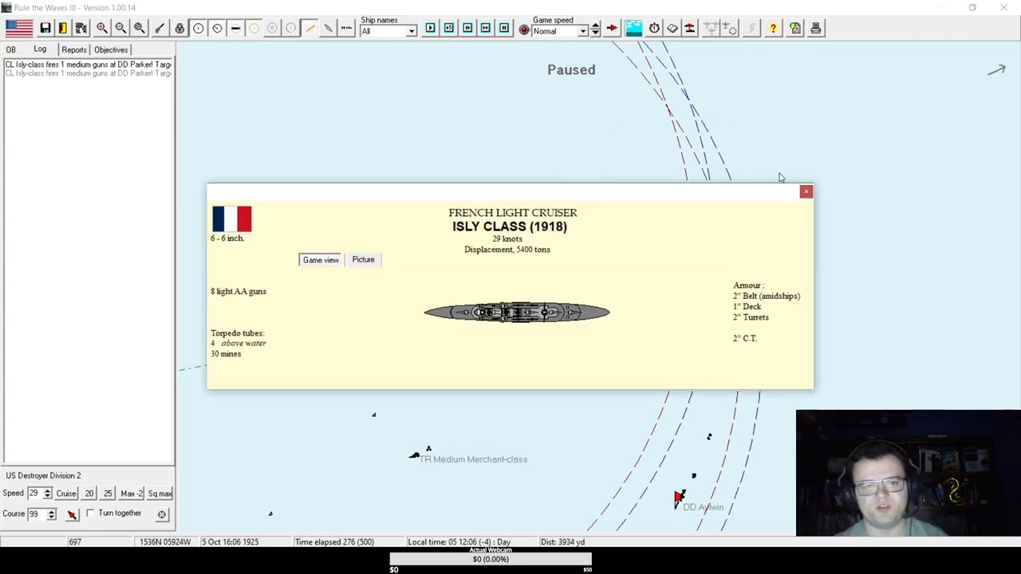
Review the French Isly class card and the 3rd Light Cruiser Division window between turns.
click(806, 191)
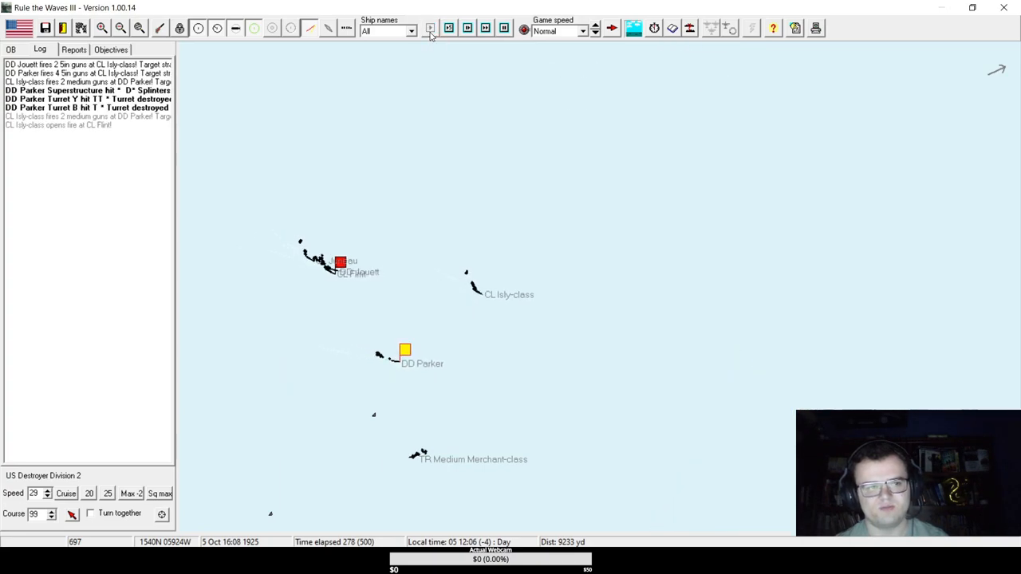
click(431, 28)
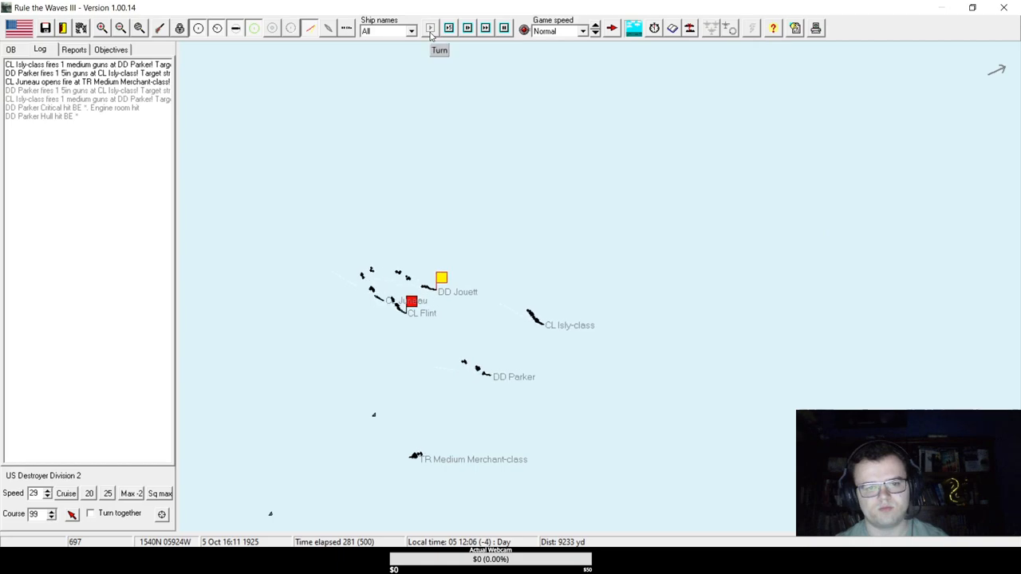
click(431, 29)
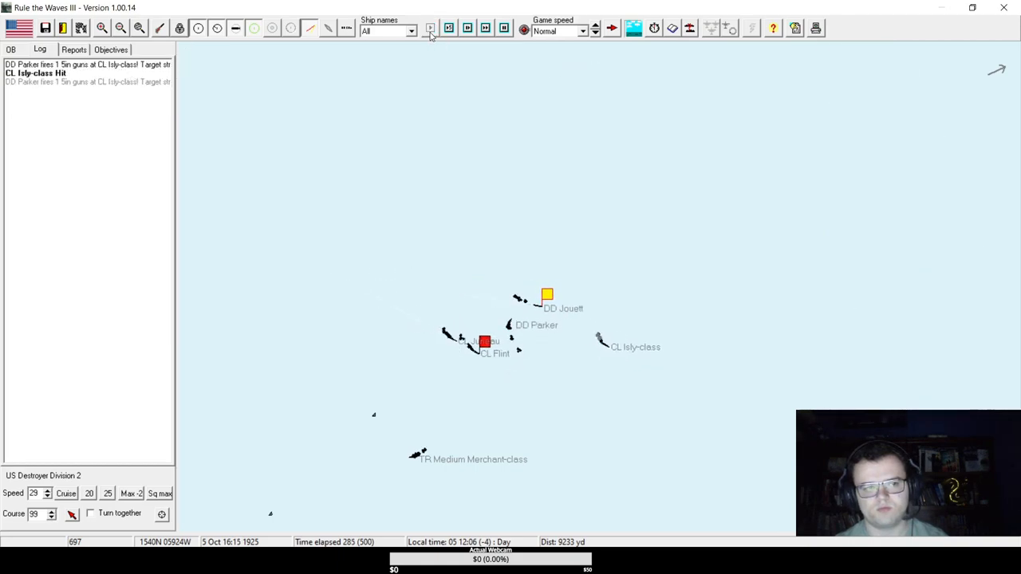
click(431, 29)
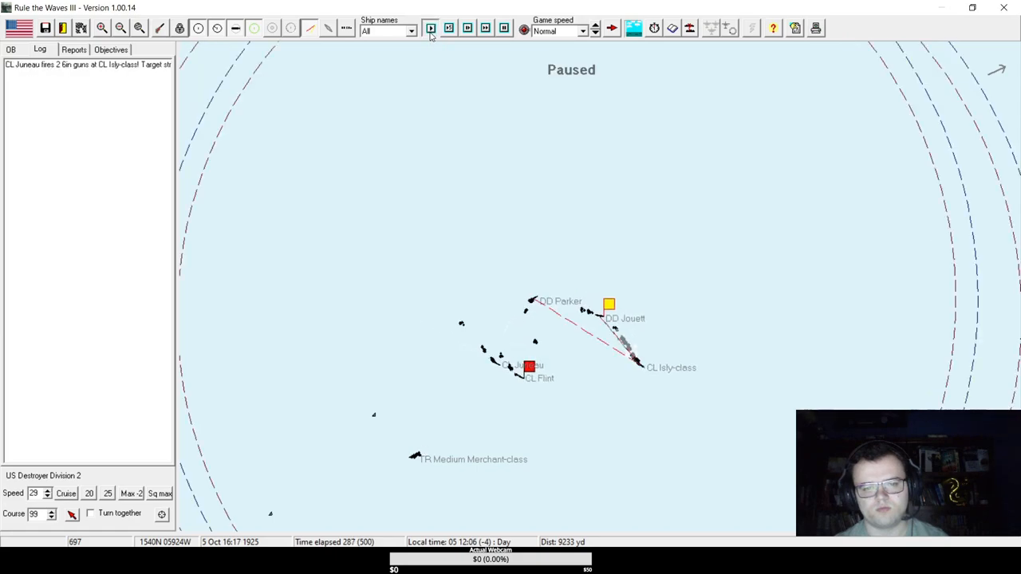
click(431, 29)
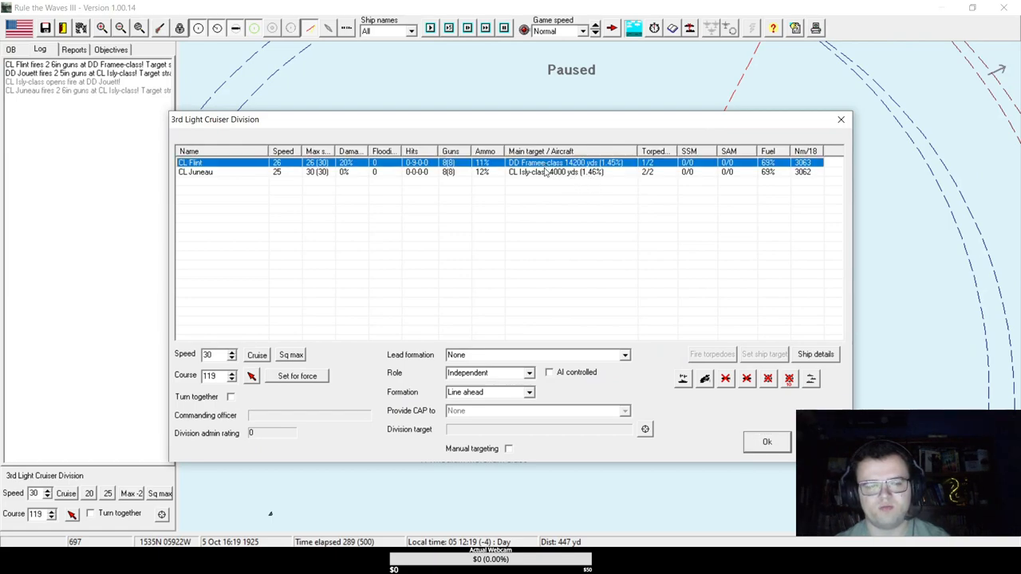
click(766, 440)
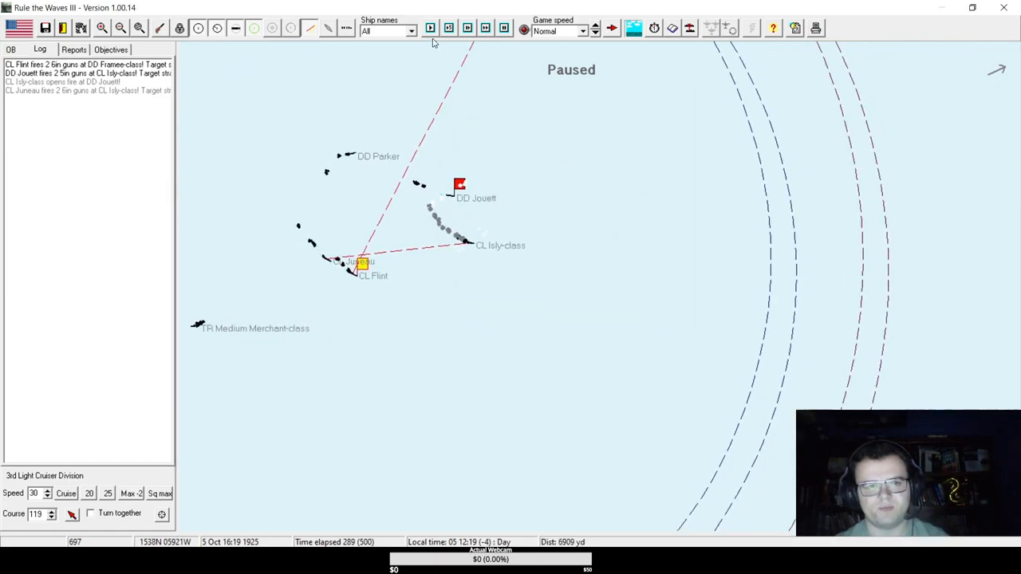
Fight on to 16:29 as the Illy-class cruiser takes hits and opens fire on Parker.
click(431, 29)
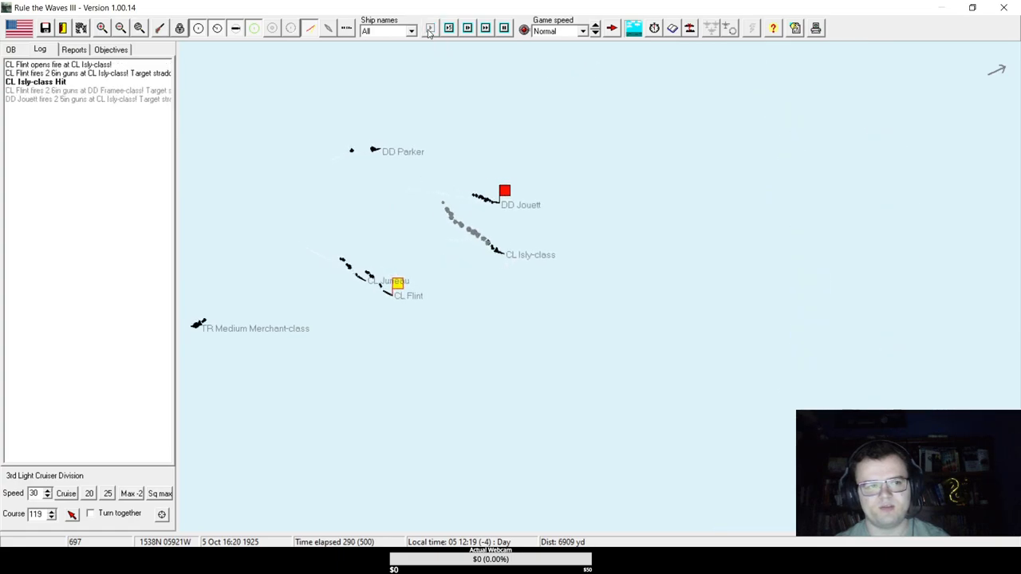
click(431, 29)
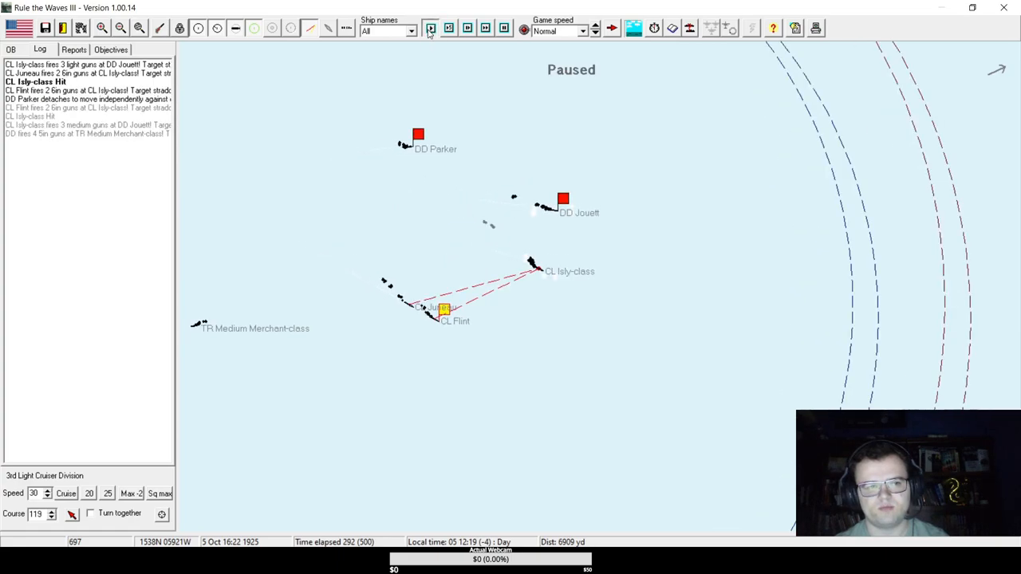
click(431, 28)
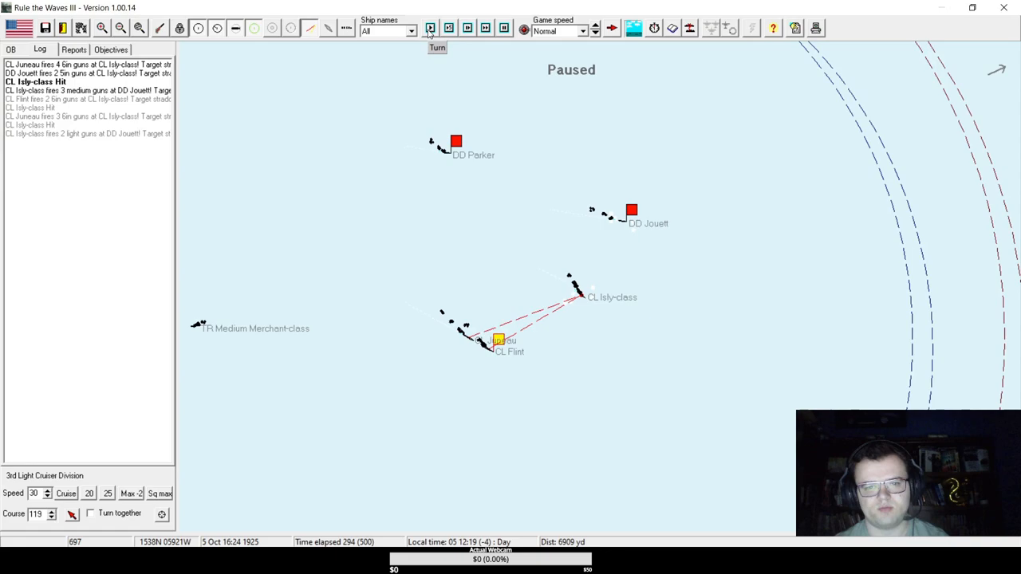
click(431, 29)
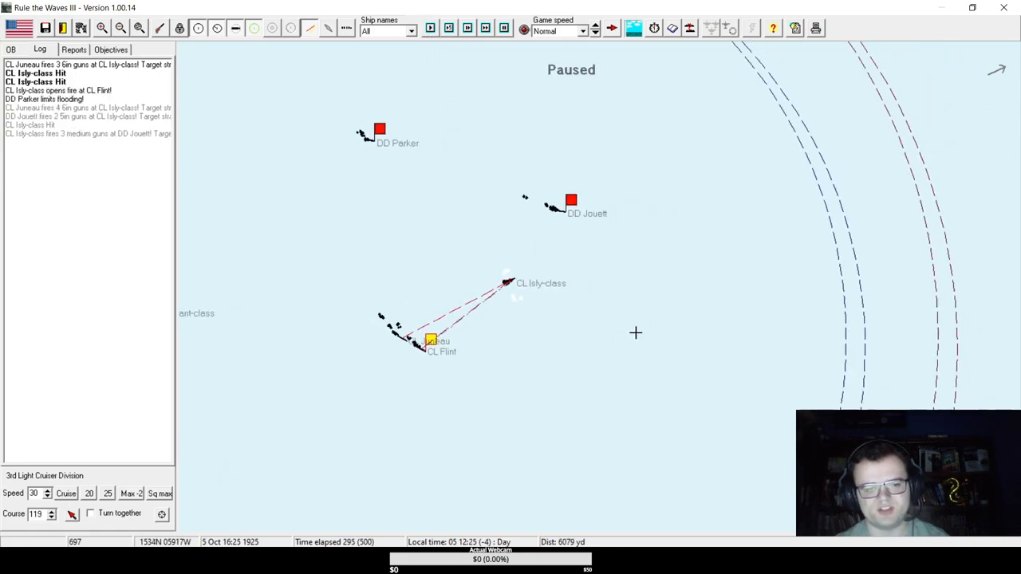
click(430, 28)
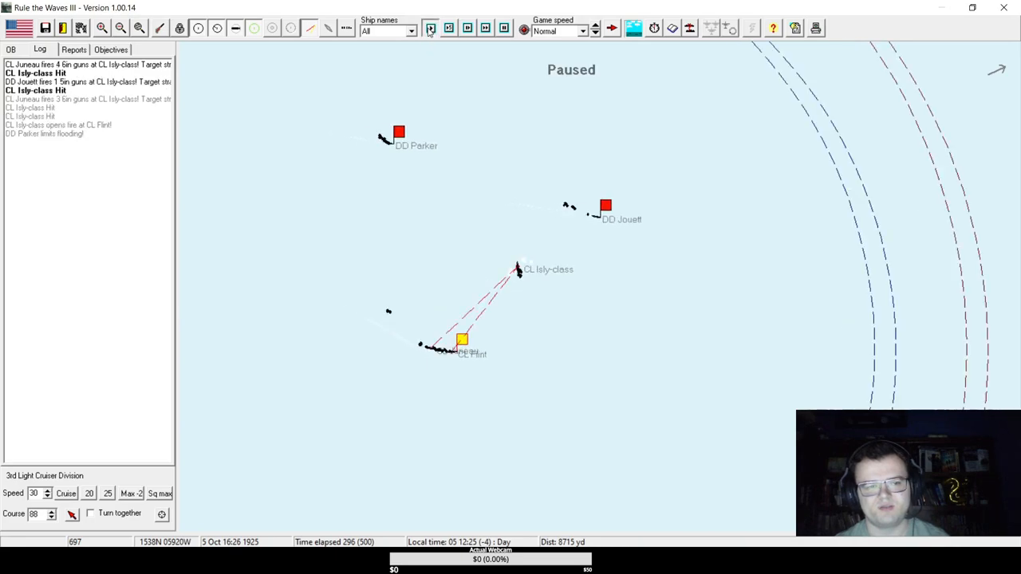
click(431, 29)
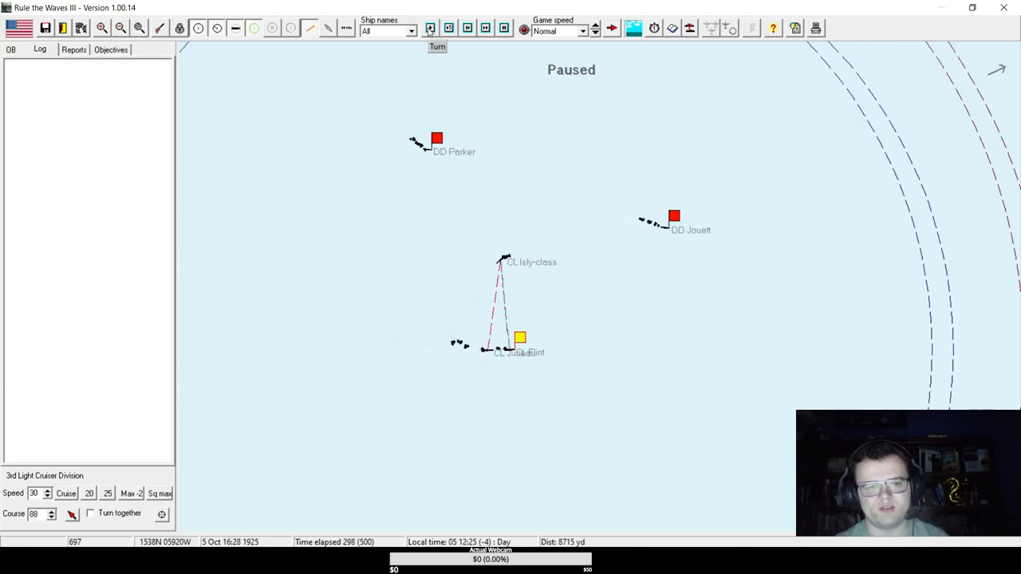
click(429, 29)
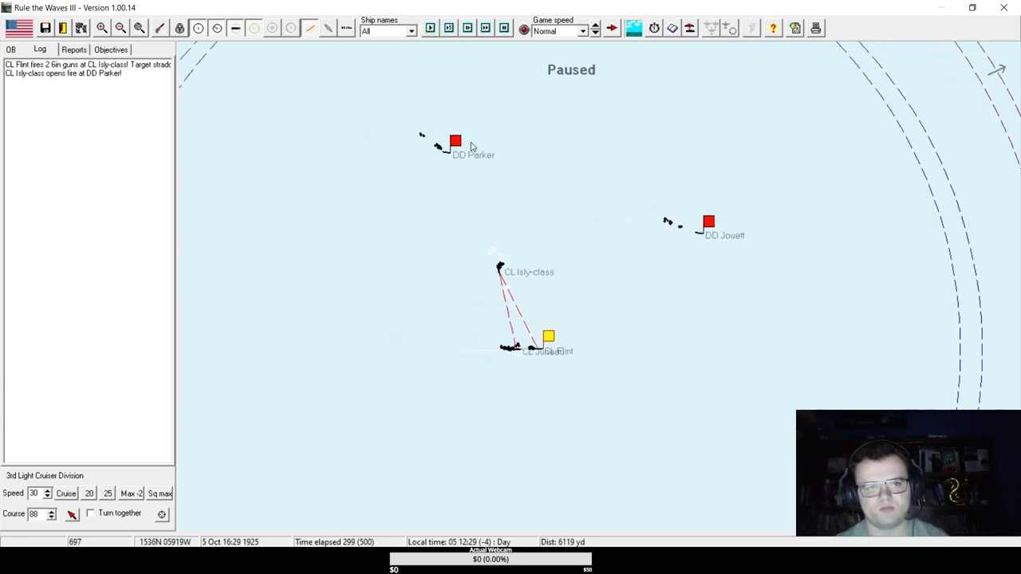
Check DD Parker's status, reselect the 3rd Light Cruiser Division and advance to Flint's out-of-ammo report at 16:31.
double_click(456, 142)
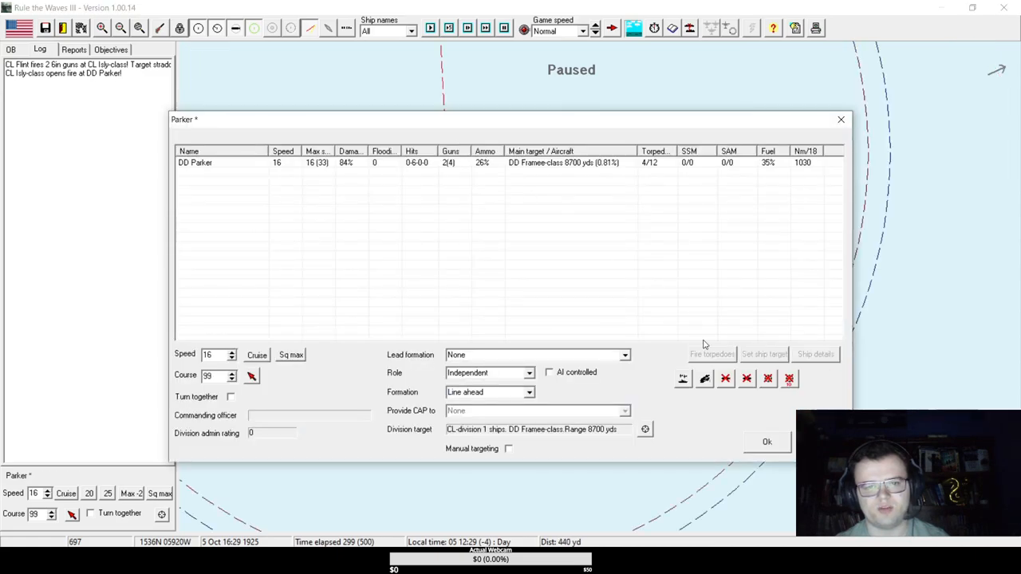
click(766, 440)
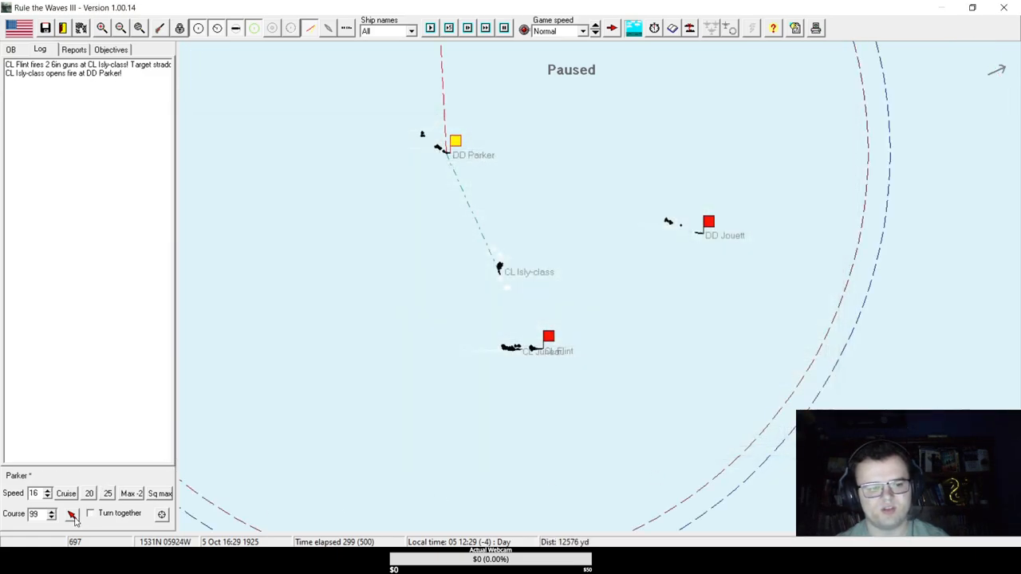
click(549, 336)
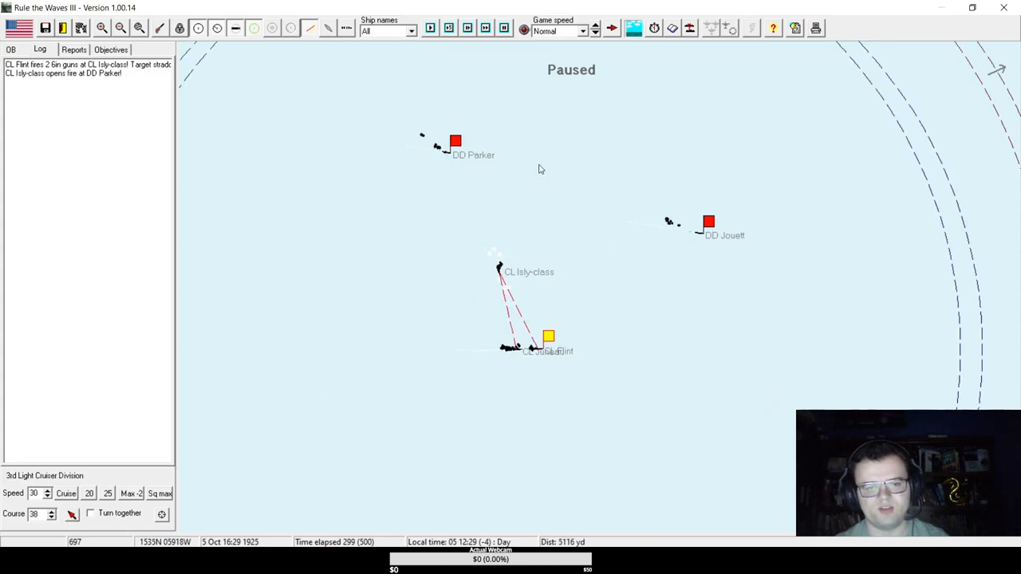
click(431, 29)
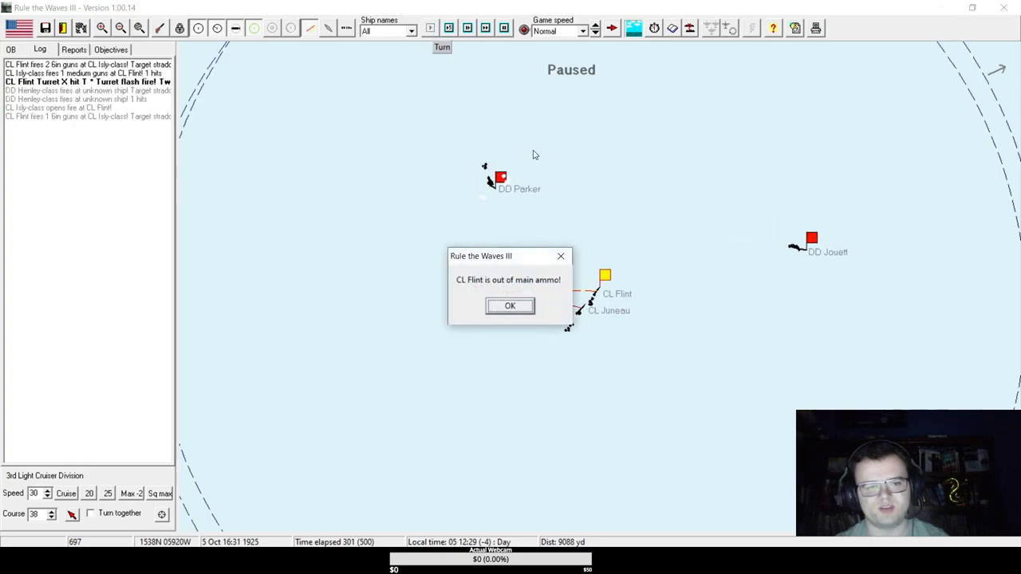
Acknowledge Flint's empty magazines, check Parker again and advance until Parker is reported sinking at 16:40.
click(511, 306)
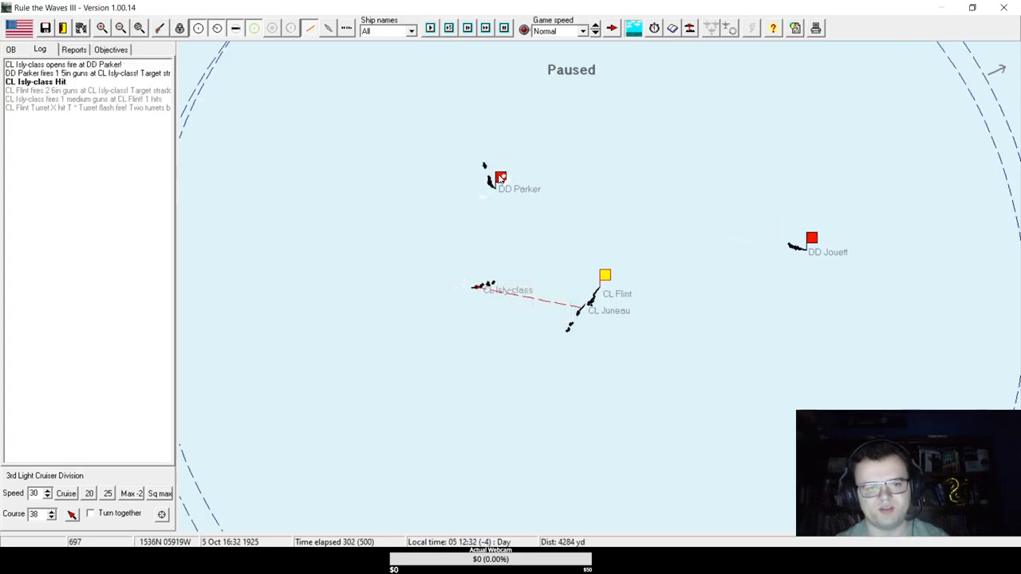
click(501, 176)
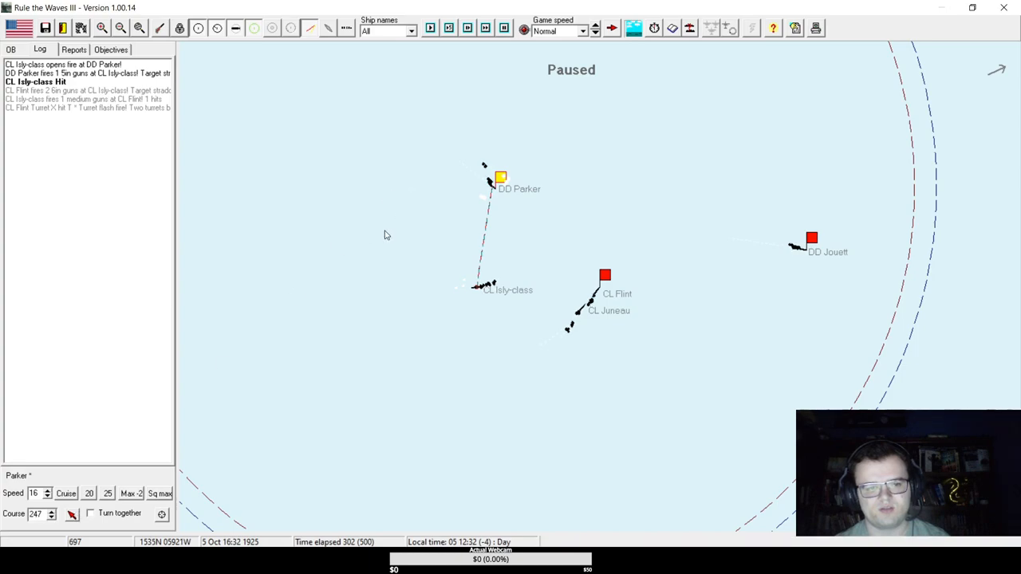
click(606, 274)
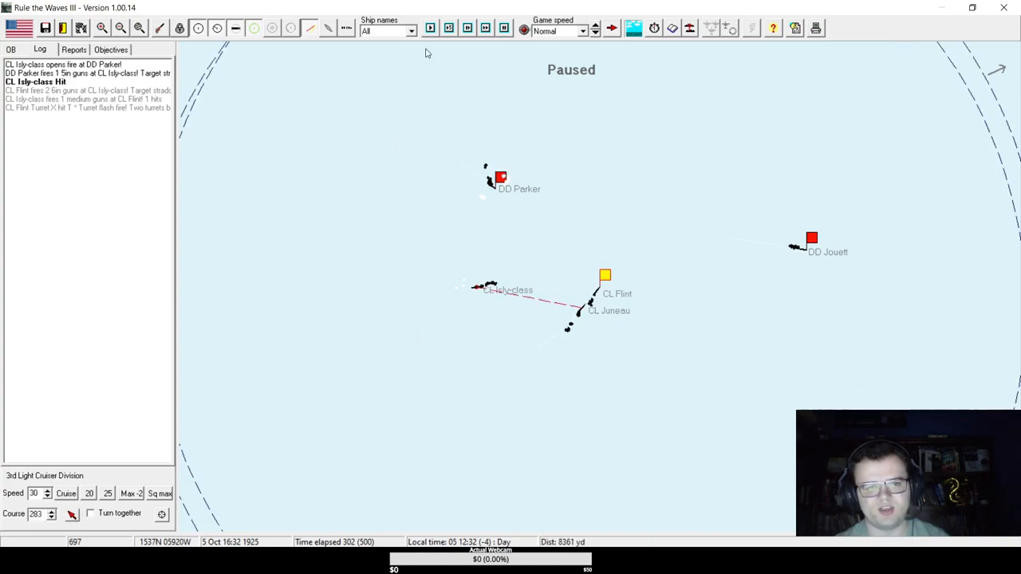
click(431, 29)
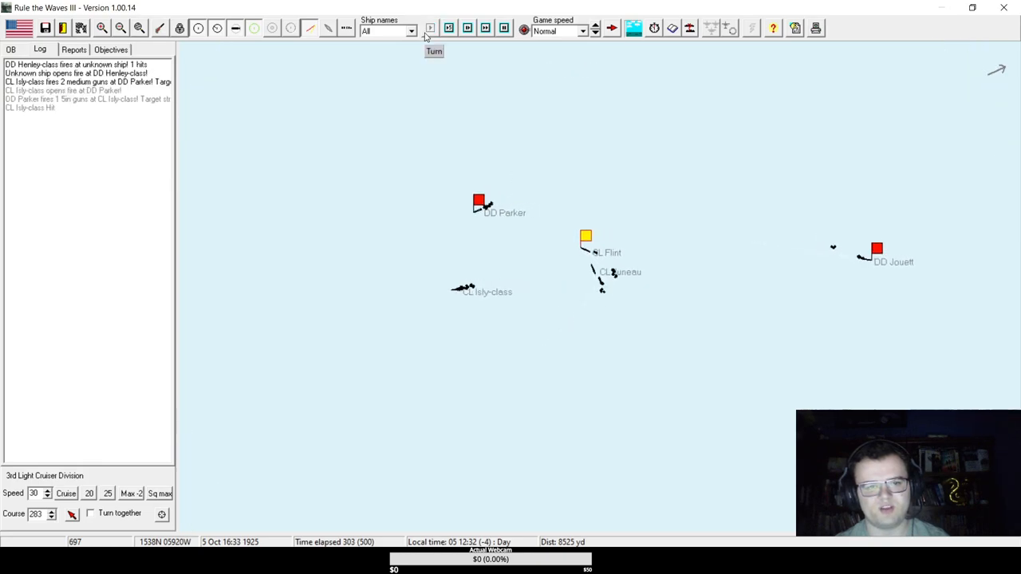
click(431, 29)
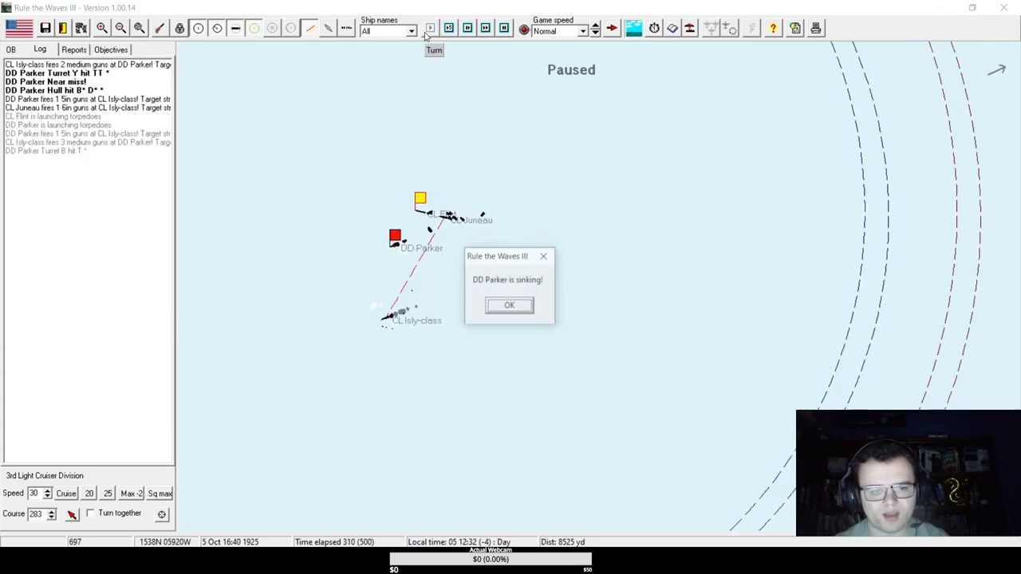
Acknowledge Parker's sinking and advance to 16:59 with Flint and Juneau engaging the Illy-class cruiser.
click(509, 305)
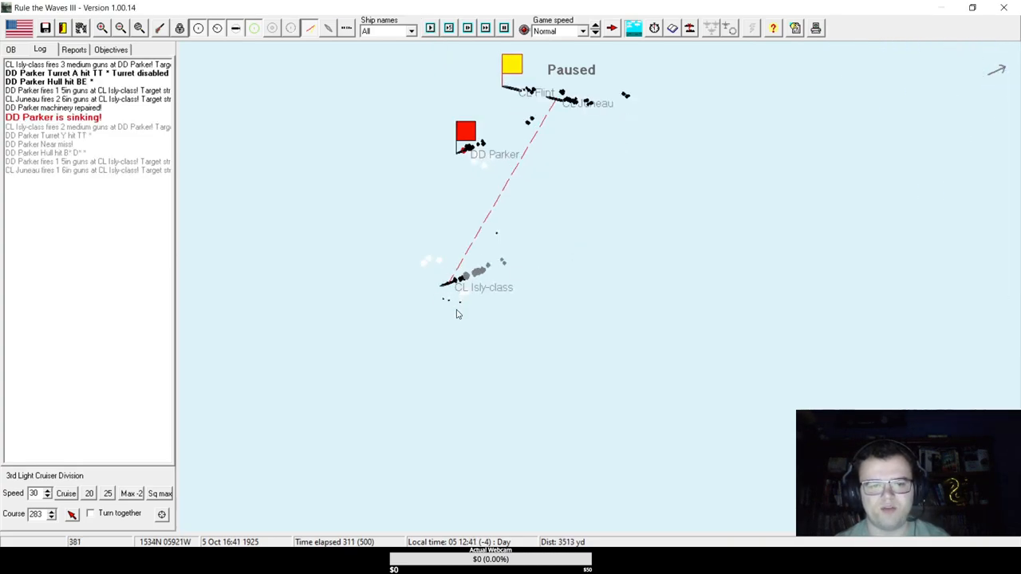
click(431, 29)
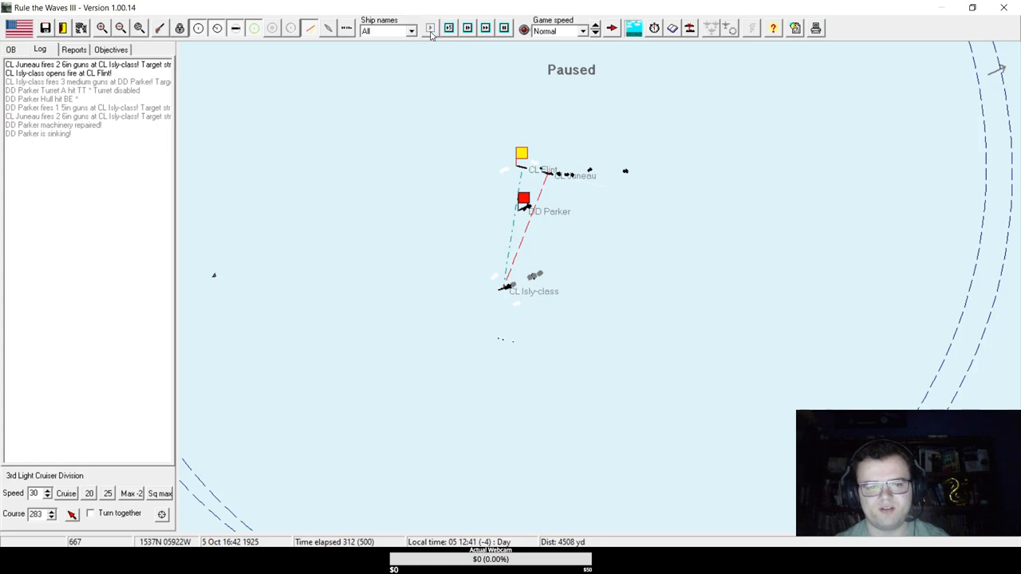
click(431, 29)
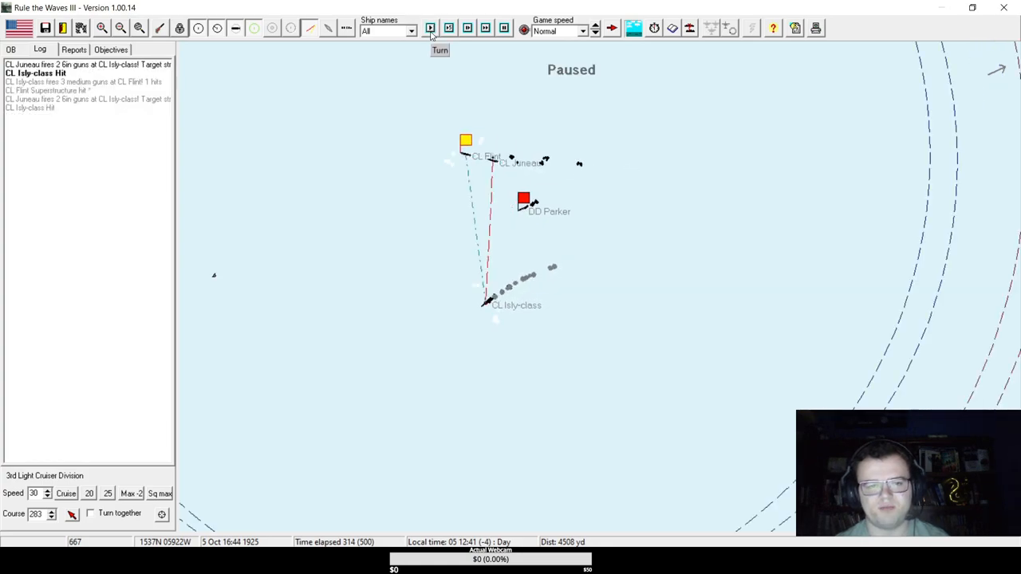
click(431, 28)
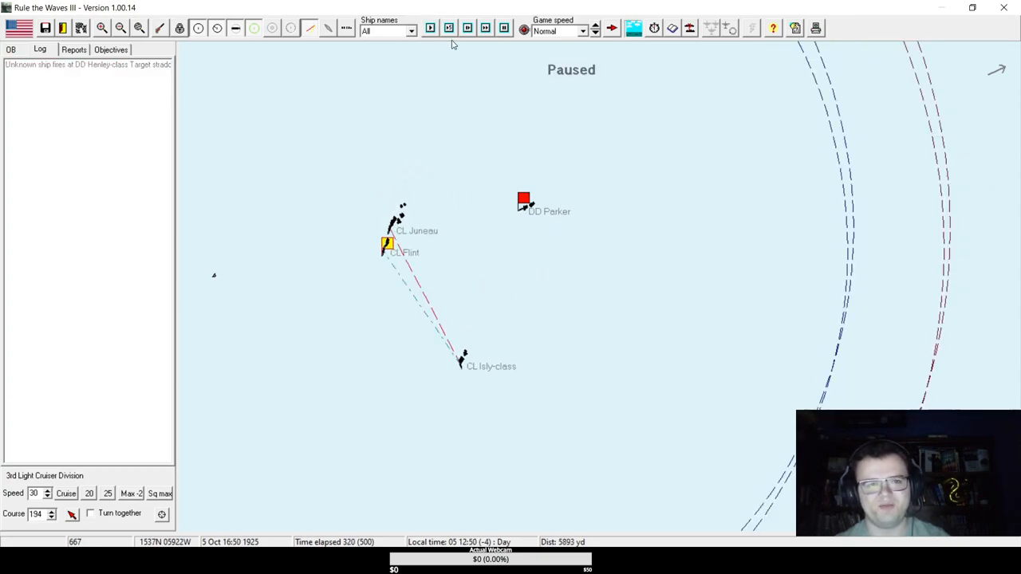
click(431, 29)
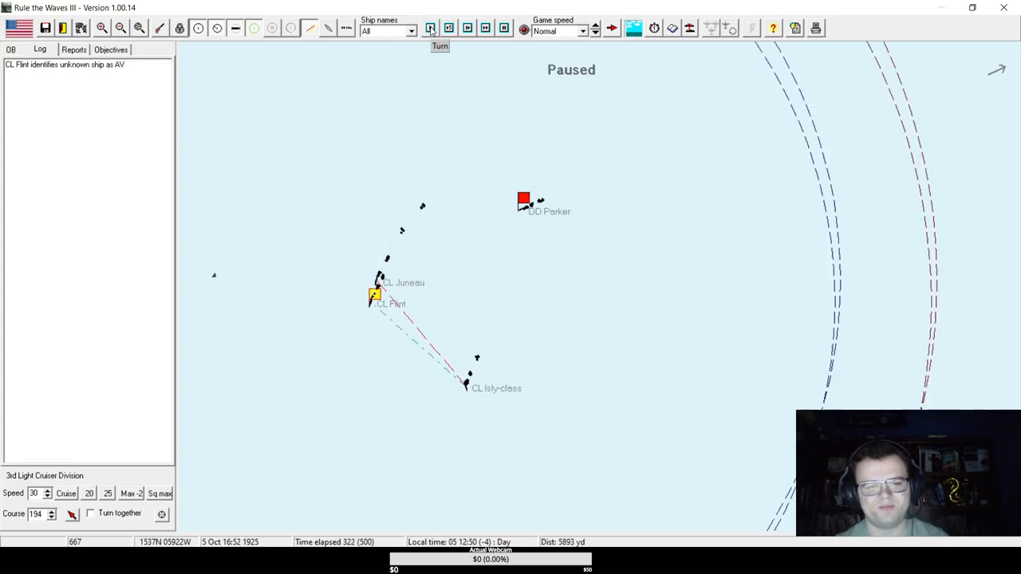
click(431, 29)
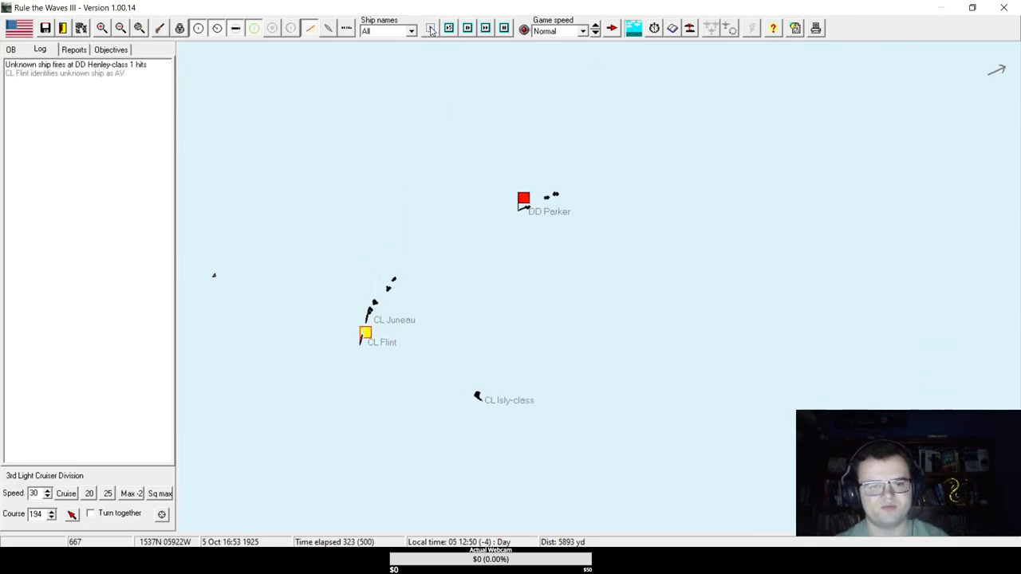
click(429, 28)
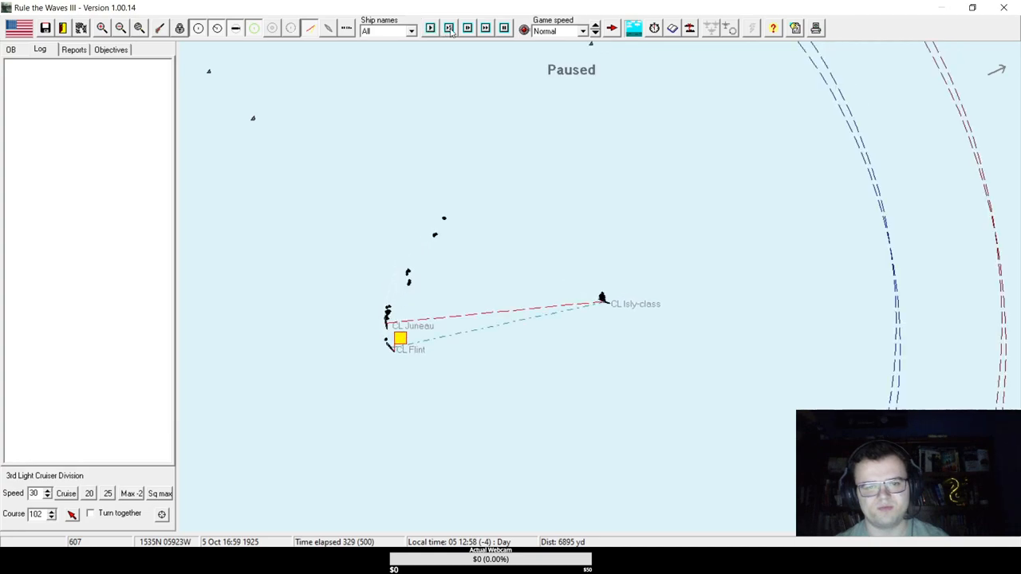
Run the battle forward in five-minute bursts and turns, then steer the cruiser division onto a new heading.
click(449, 28)
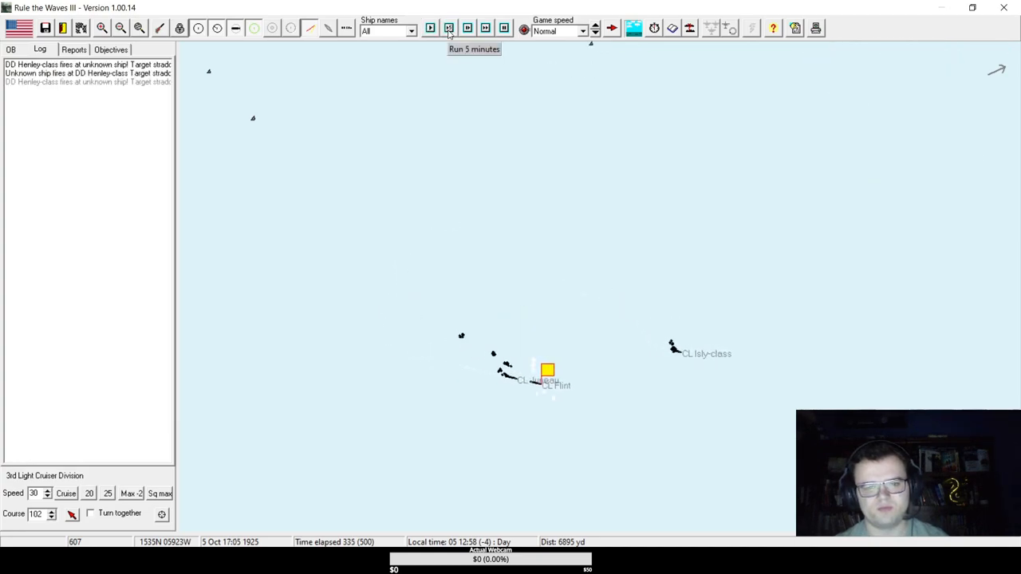
click(431, 29)
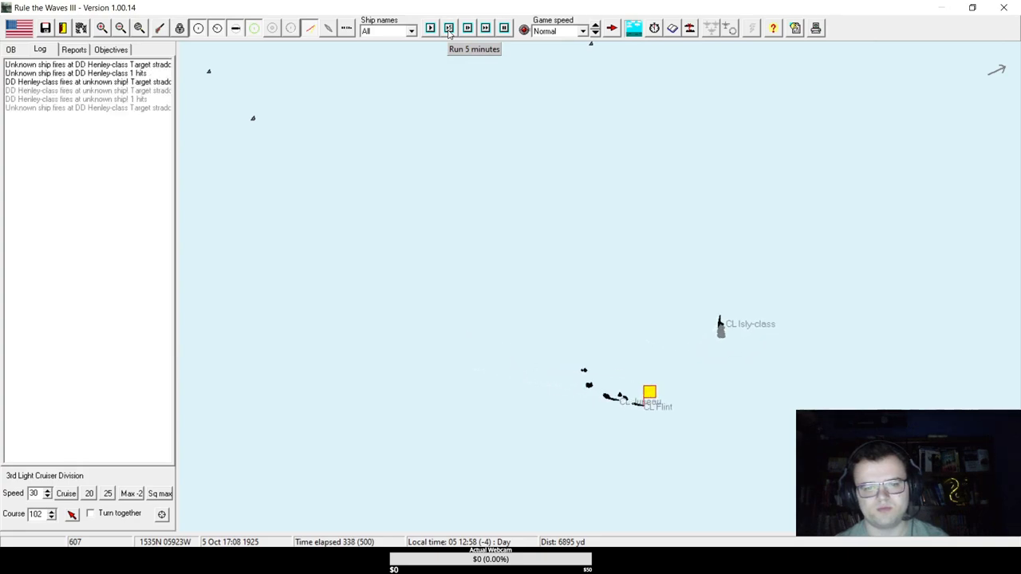
click(431, 28)
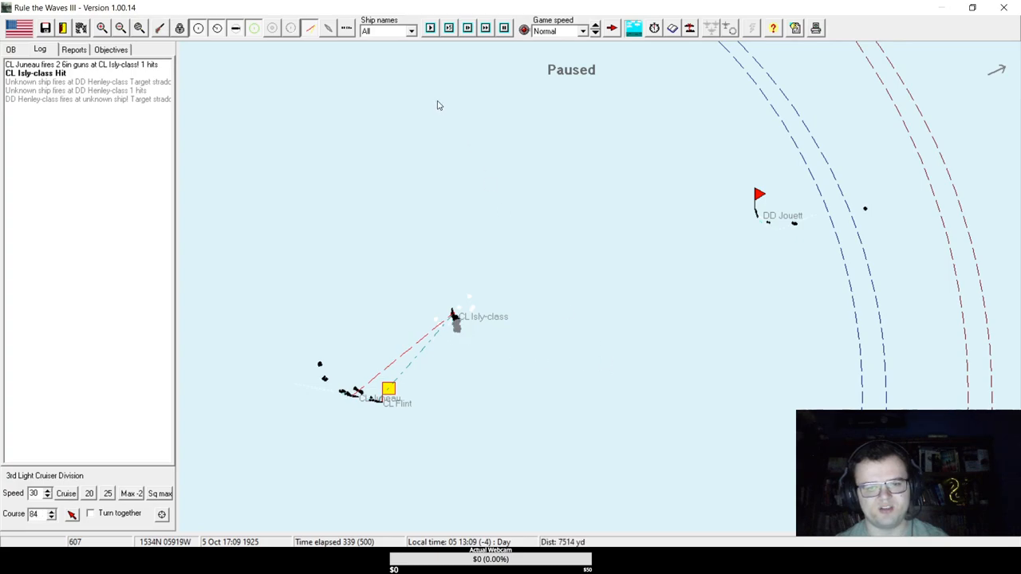
click(431, 29)
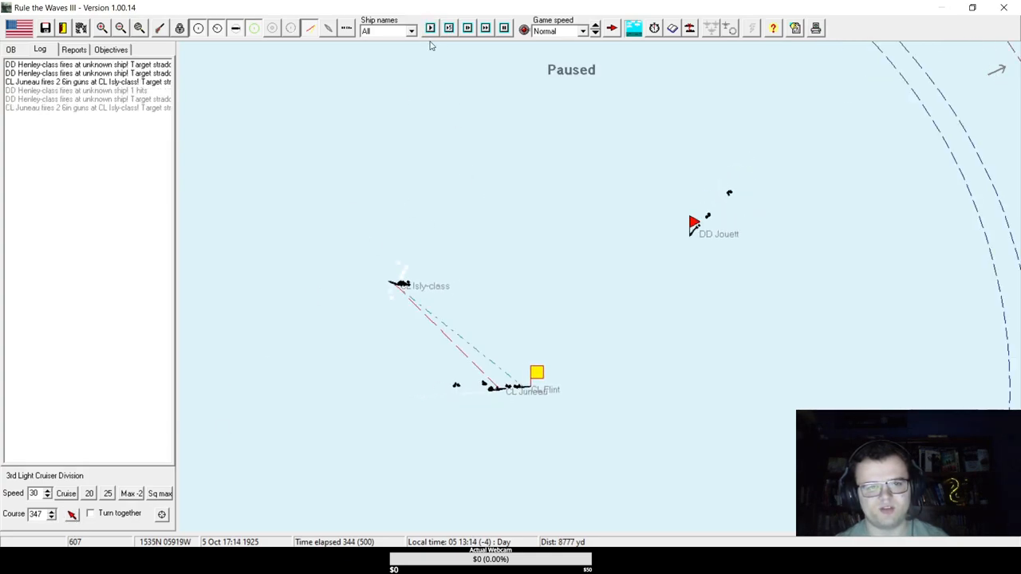
click(431, 29)
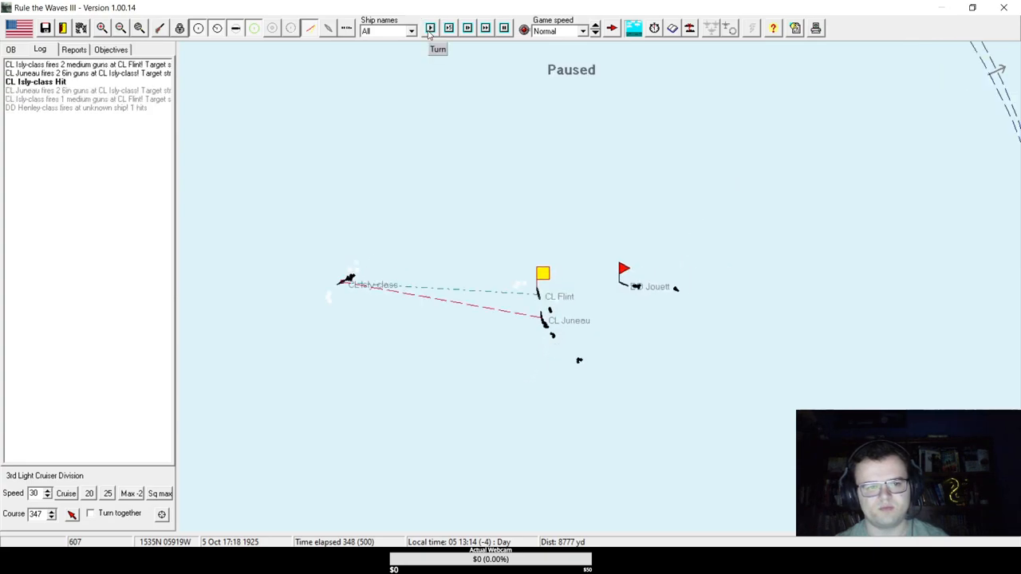
click(431, 29)
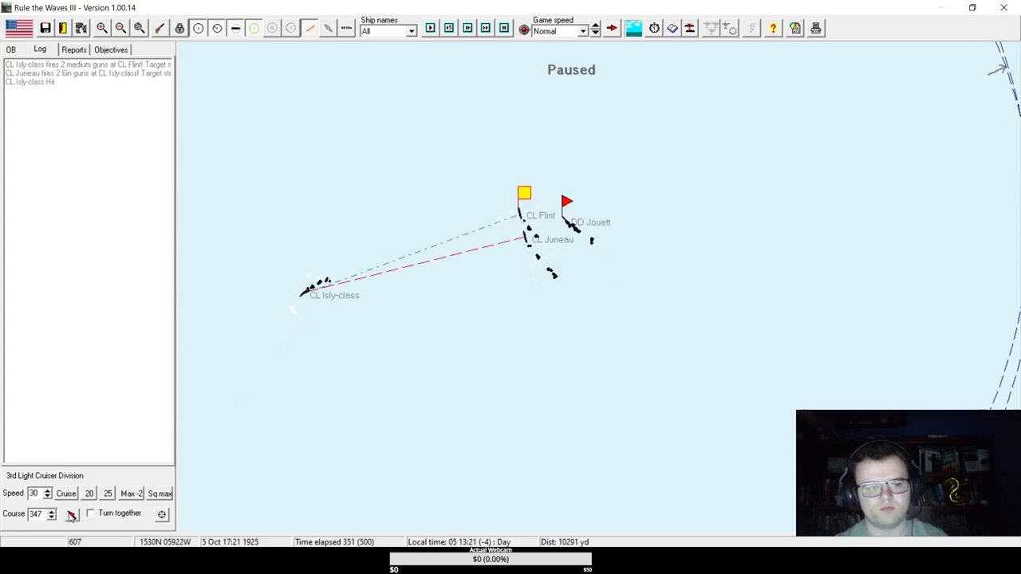
click(440, 29)
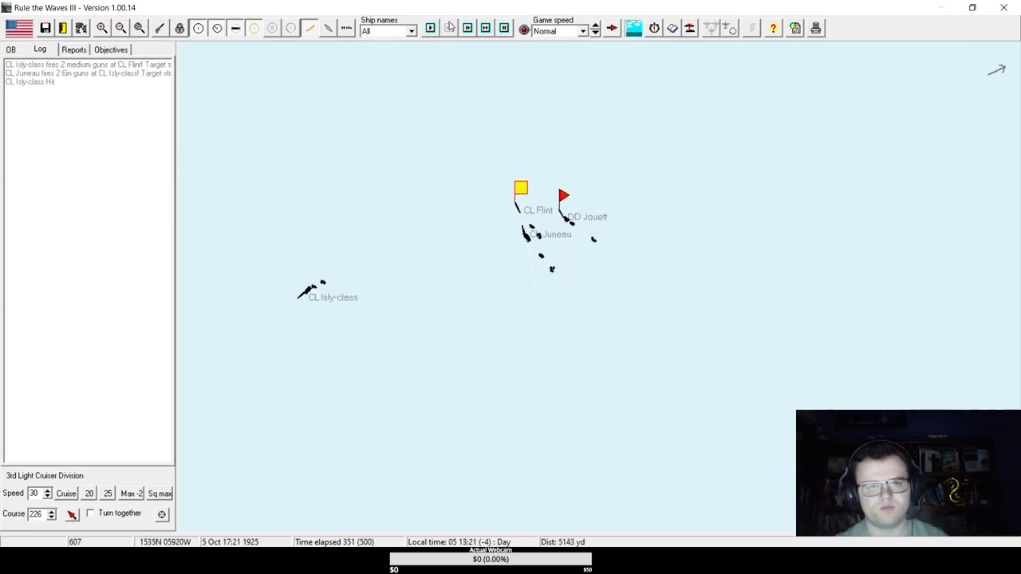
Continue to 17:40 with another course change, then view Destroyer Division 2 showing Jouett alone at 28% damage.
click(449, 29)
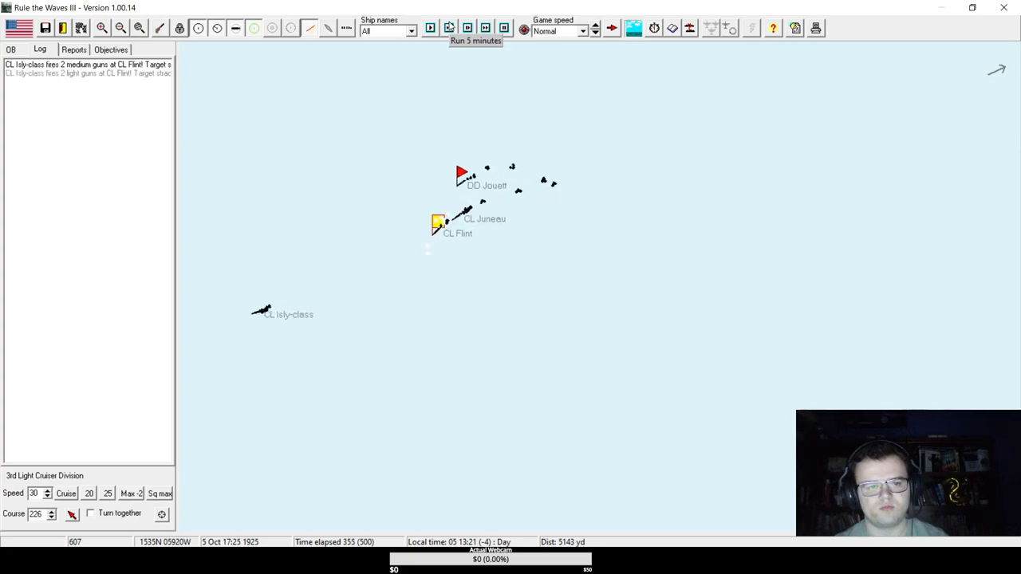
click(429, 27)
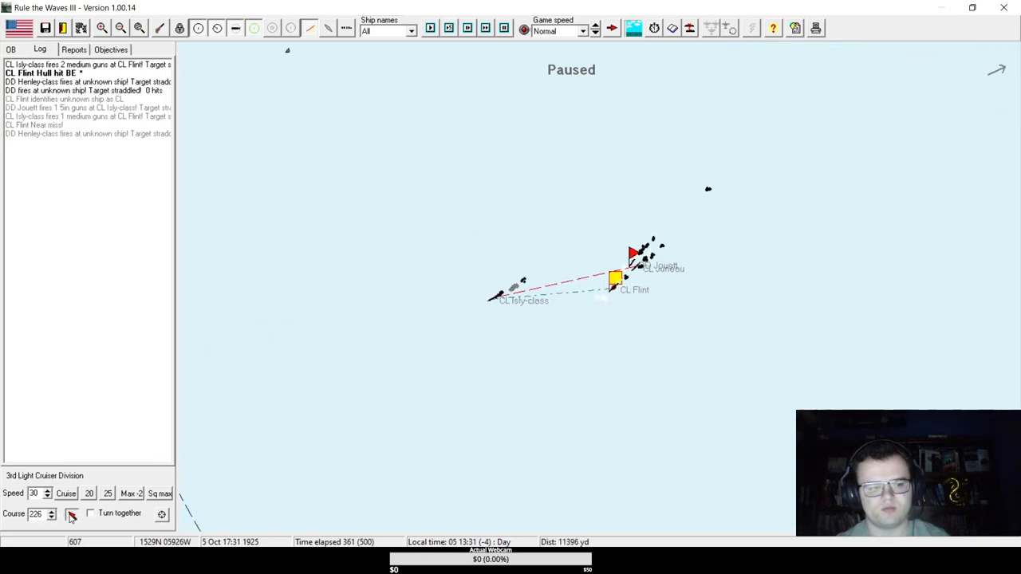
click(431, 28)
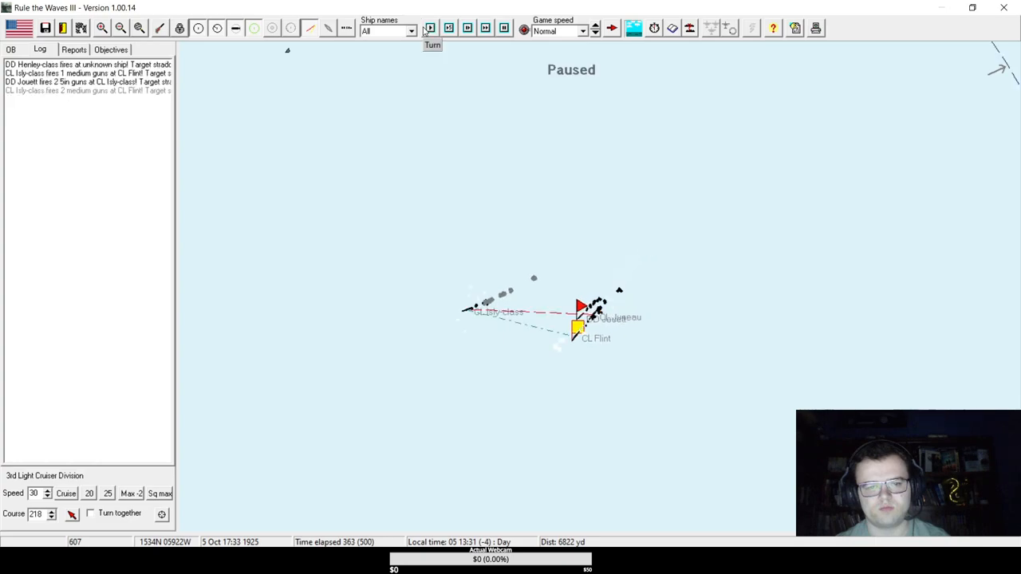
click(429, 29)
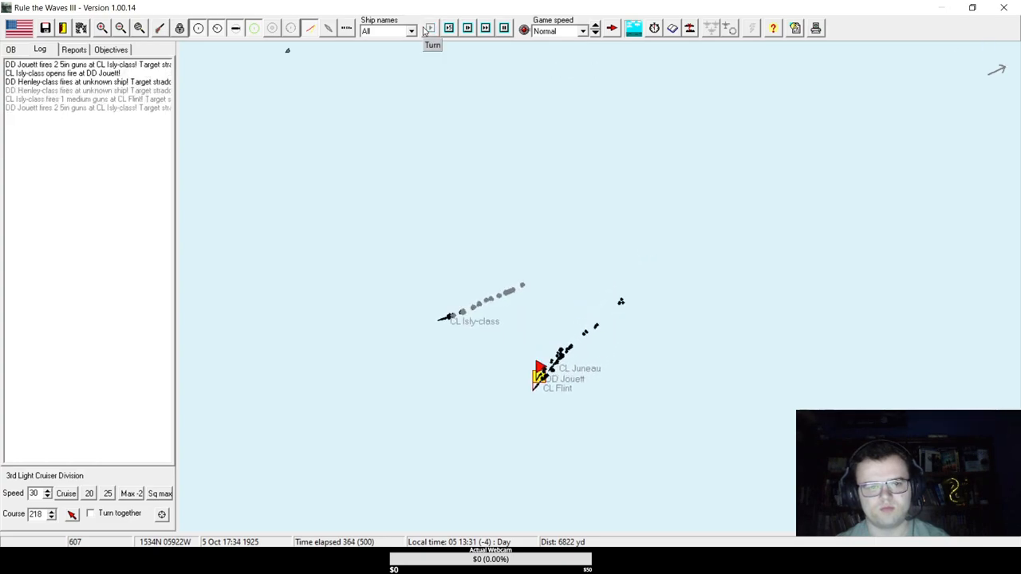
click(431, 38)
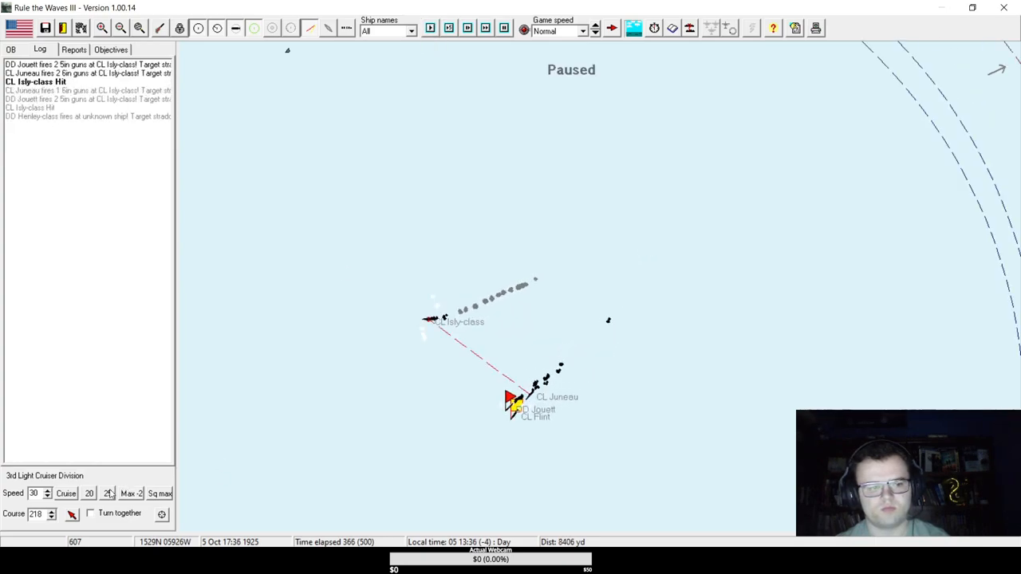
click(431, 29)
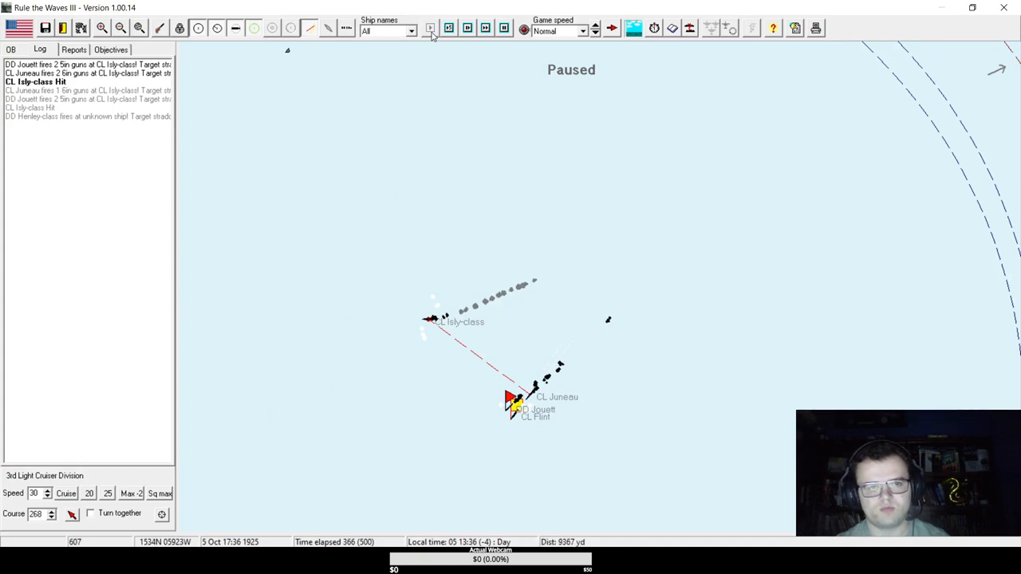
click(431, 29)
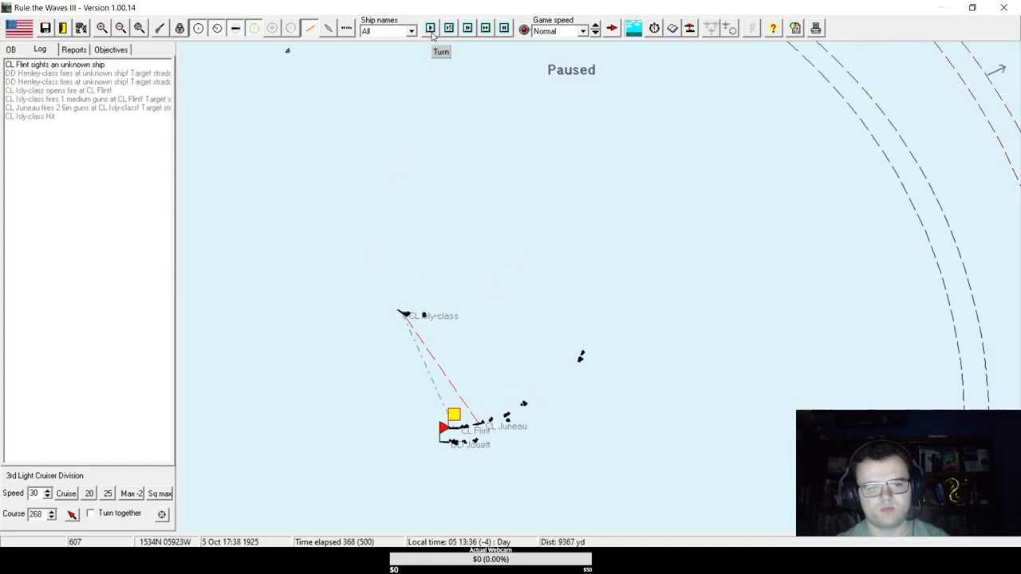
click(431, 29)
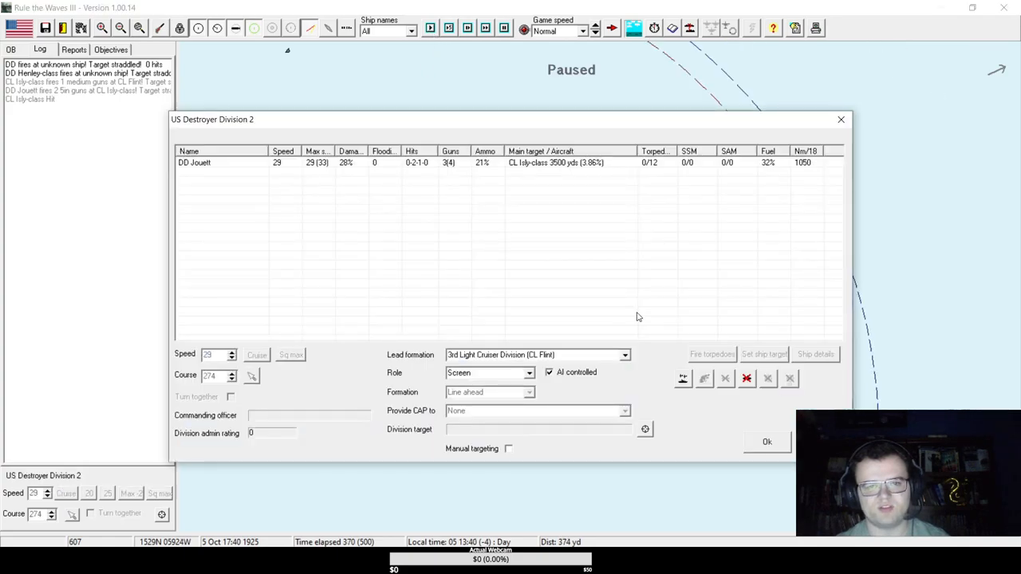
Close the destroyer and cruiser division windows, advance a turn and acknowledge DD Downes sinking.
click(766, 441)
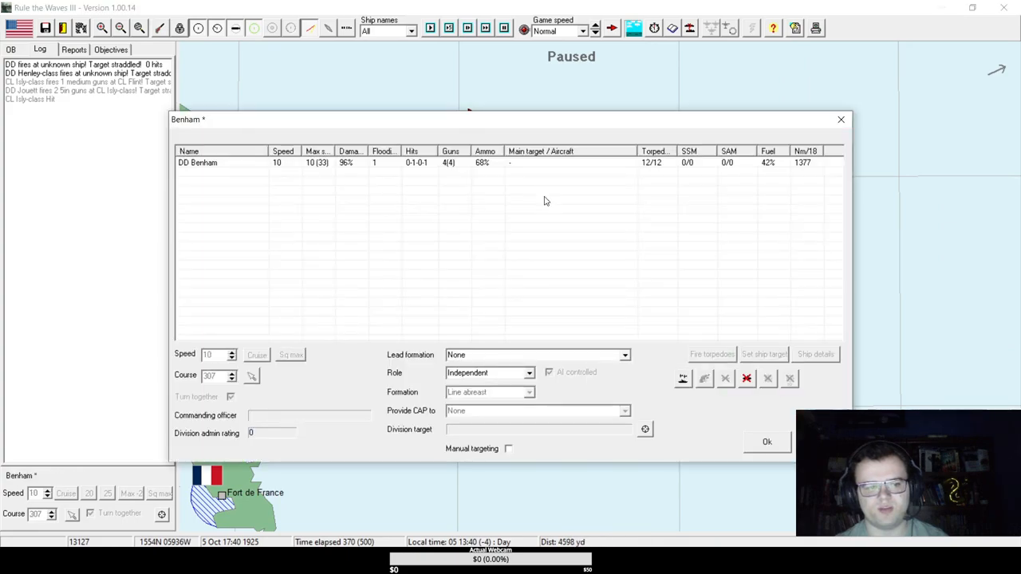
click(766, 441)
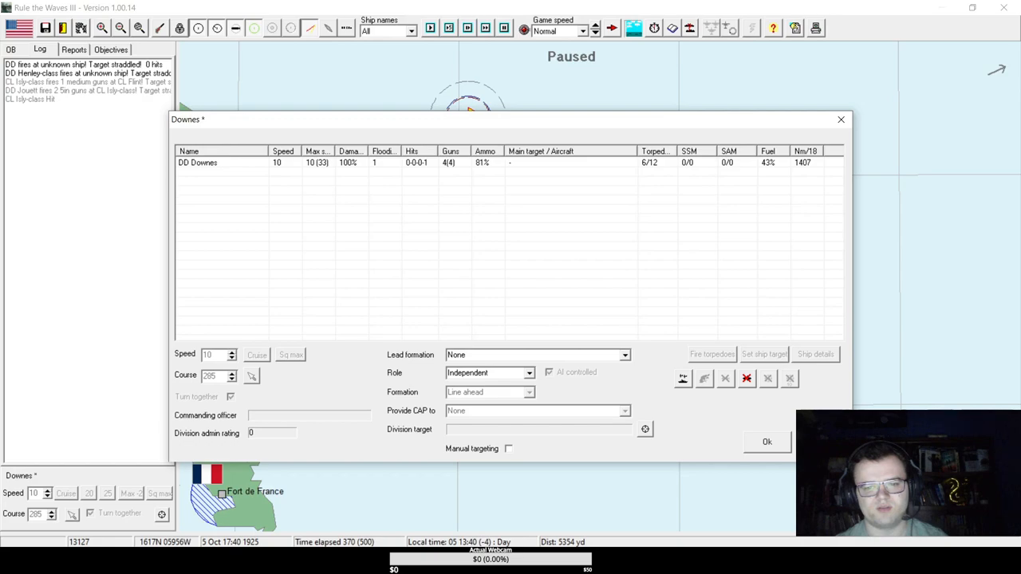
click(766, 441)
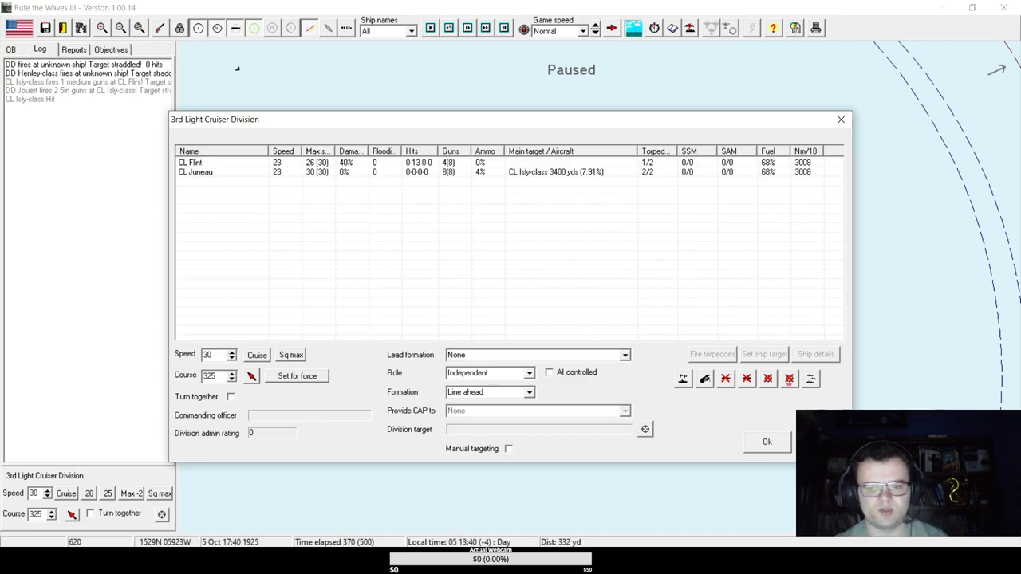
click(766, 440)
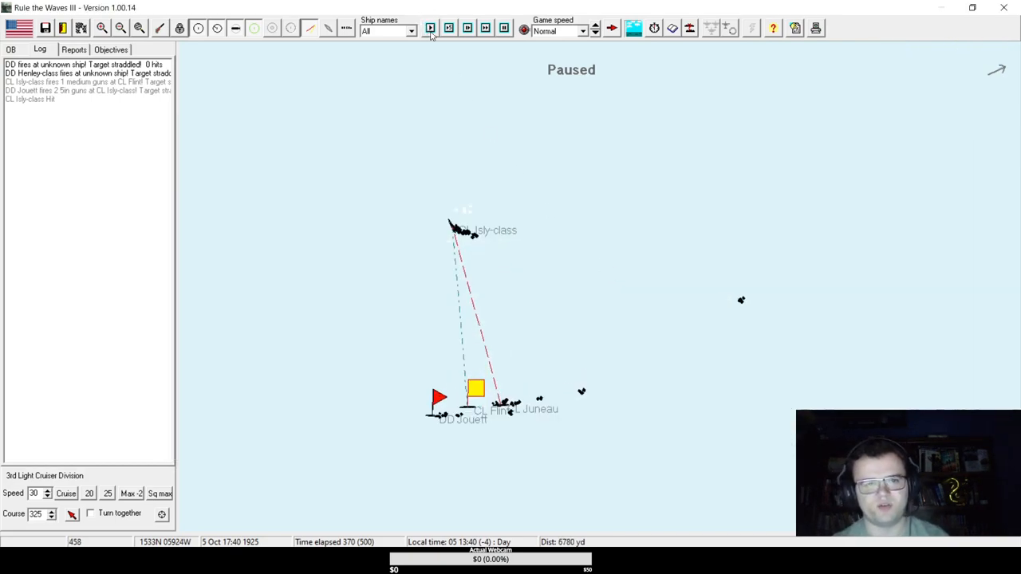
click(431, 29)
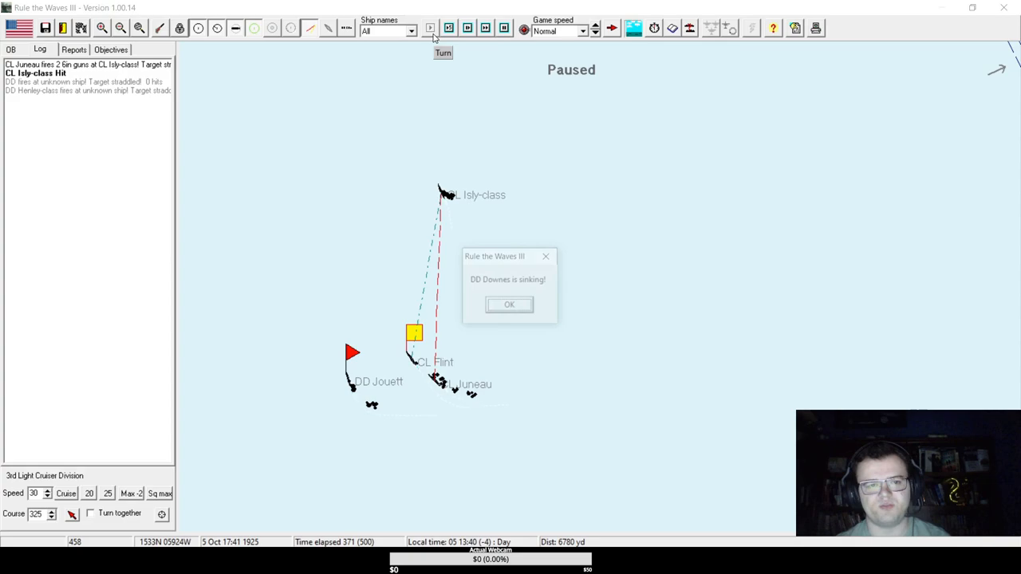
click(509, 305)
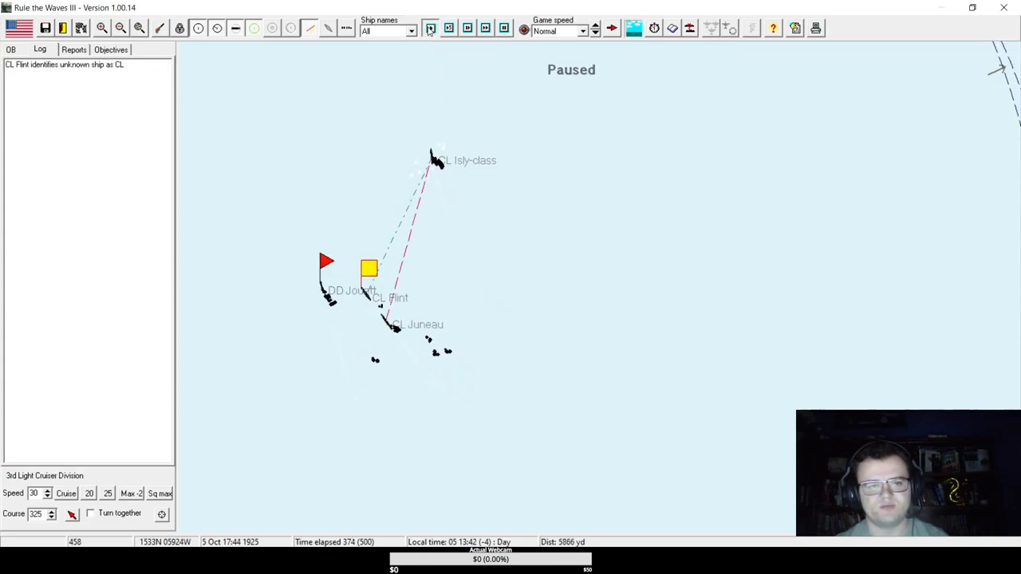
Review the Isly class sheet and acknowledge the torpedo hit leaving the cruiser heavily damaged at 3 knots.
click(74, 49)
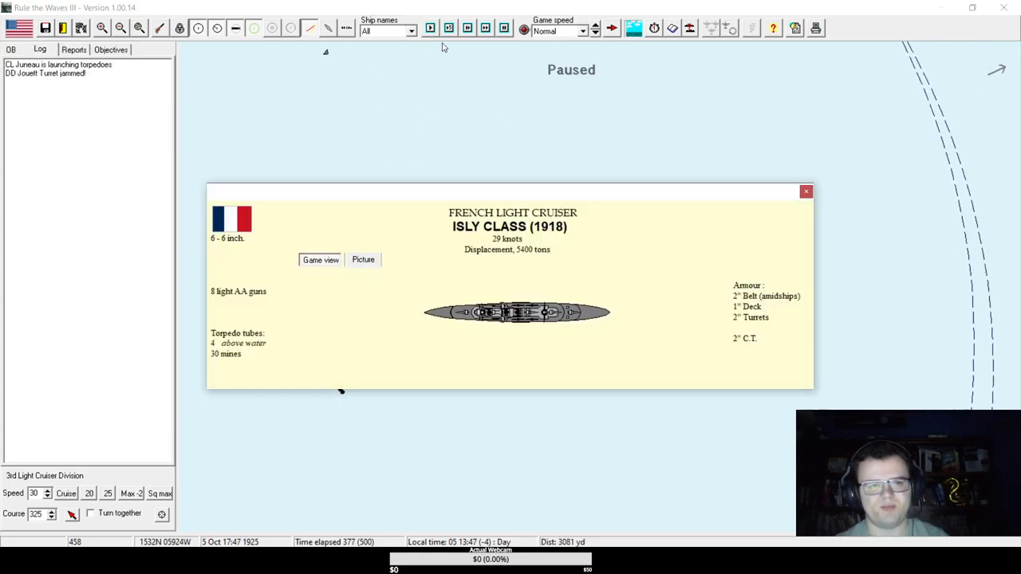
click(806, 191)
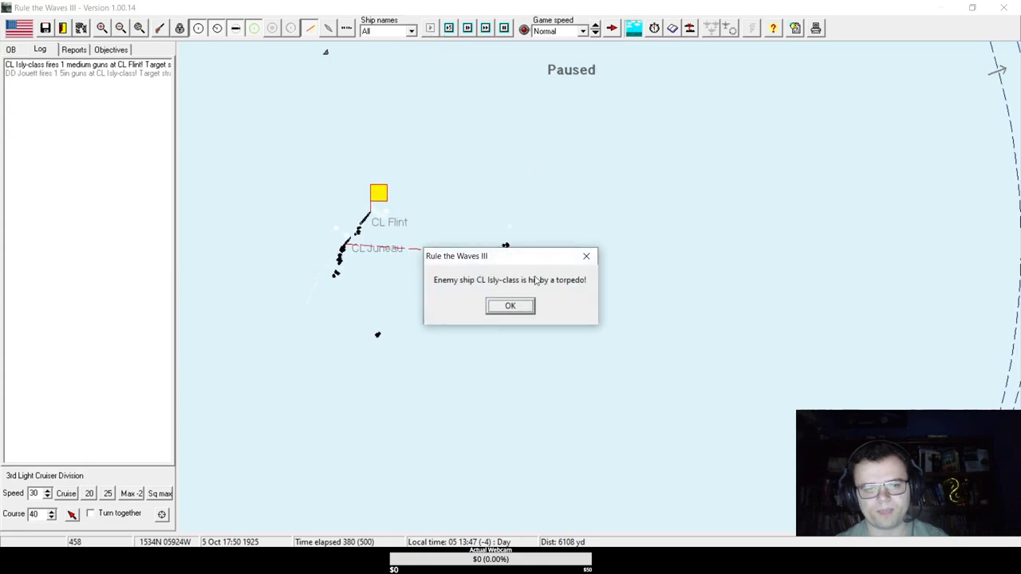
click(511, 307)
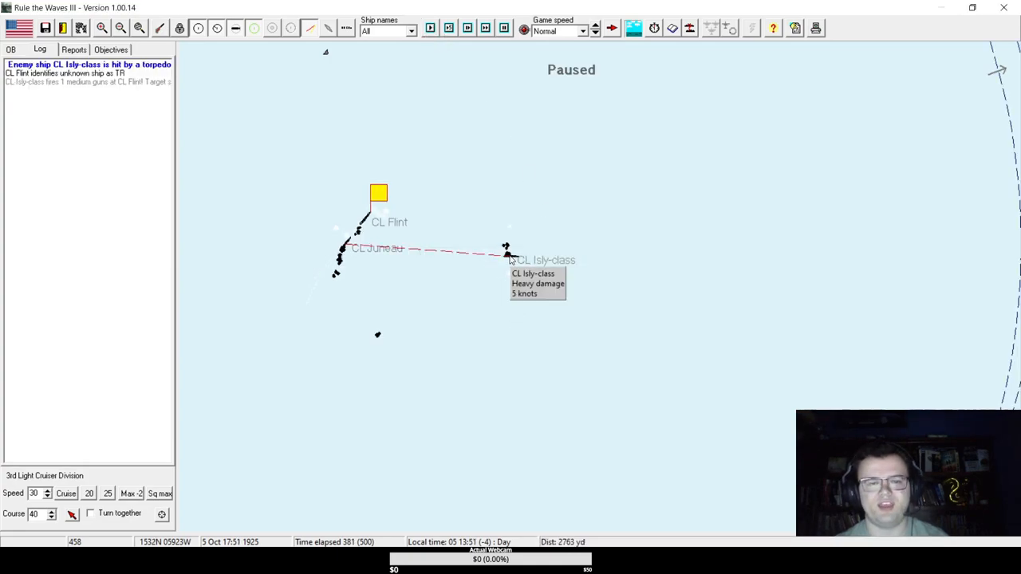
click(73, 49)
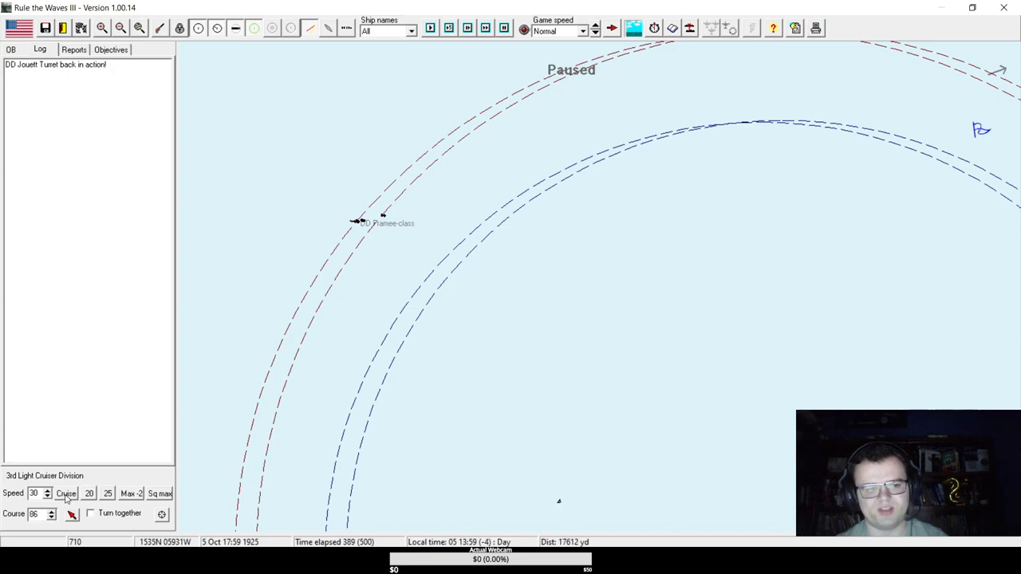
Advance the battle several turns and five-minute runs as the cruisers and Jouett close on the French destroyer.
click(429, 28)
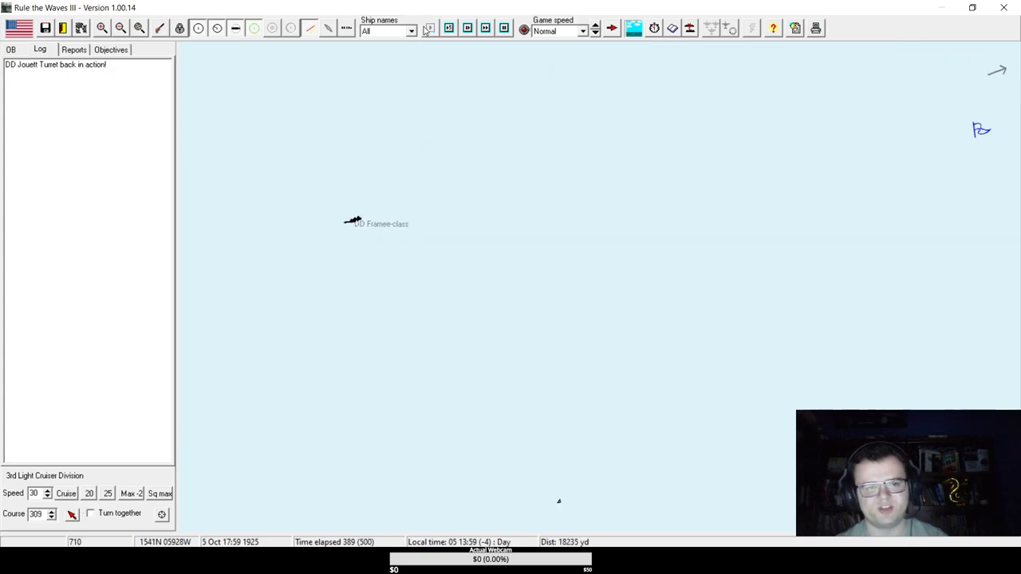
click(431, 29)
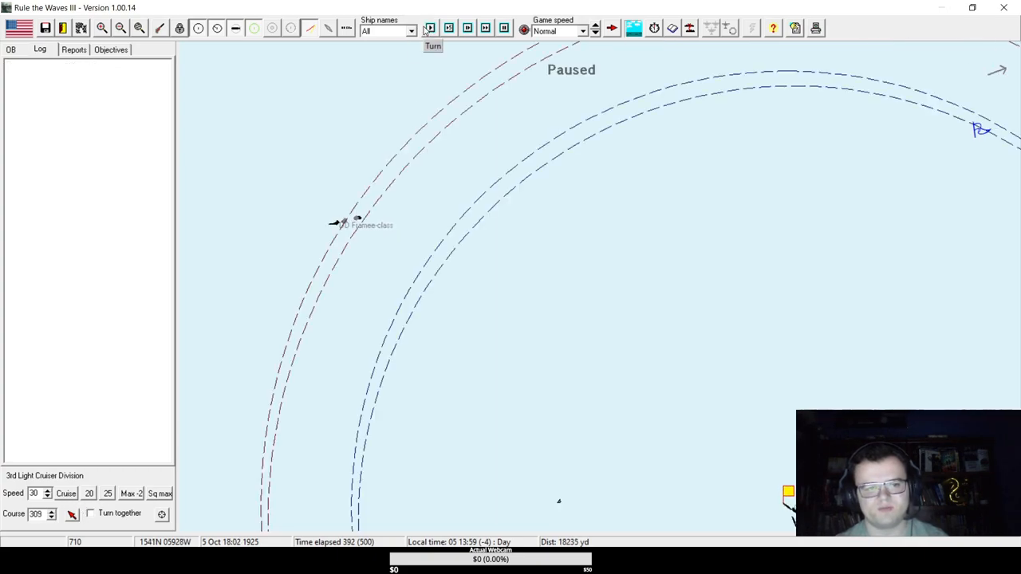
click(431, 29)
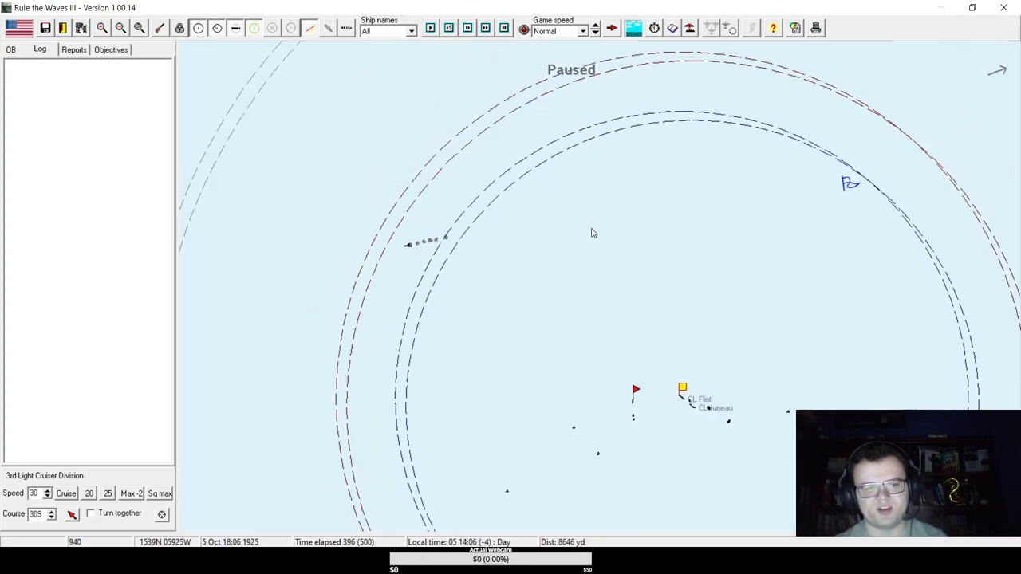
click(431, 29)
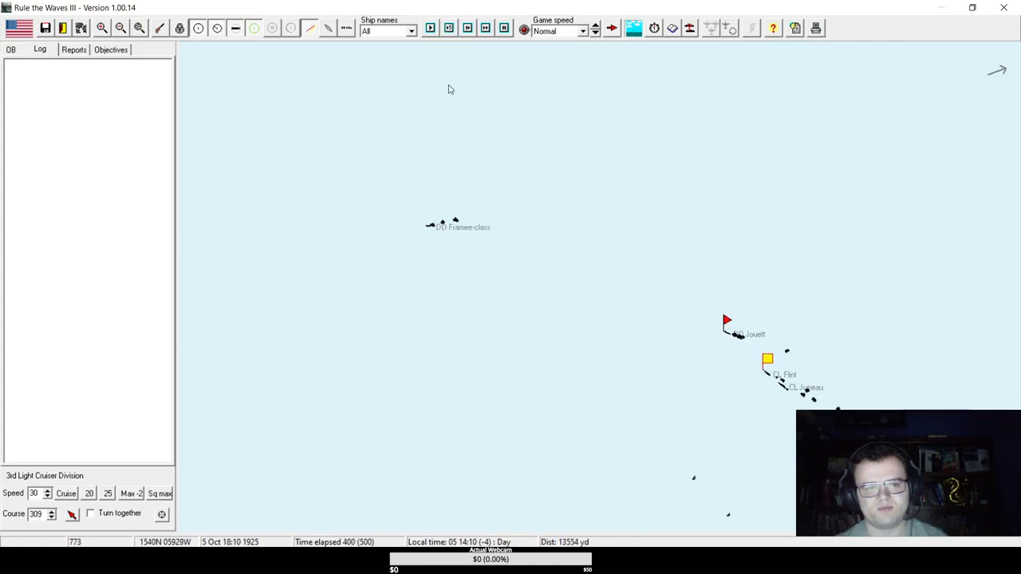
click(449, 28)
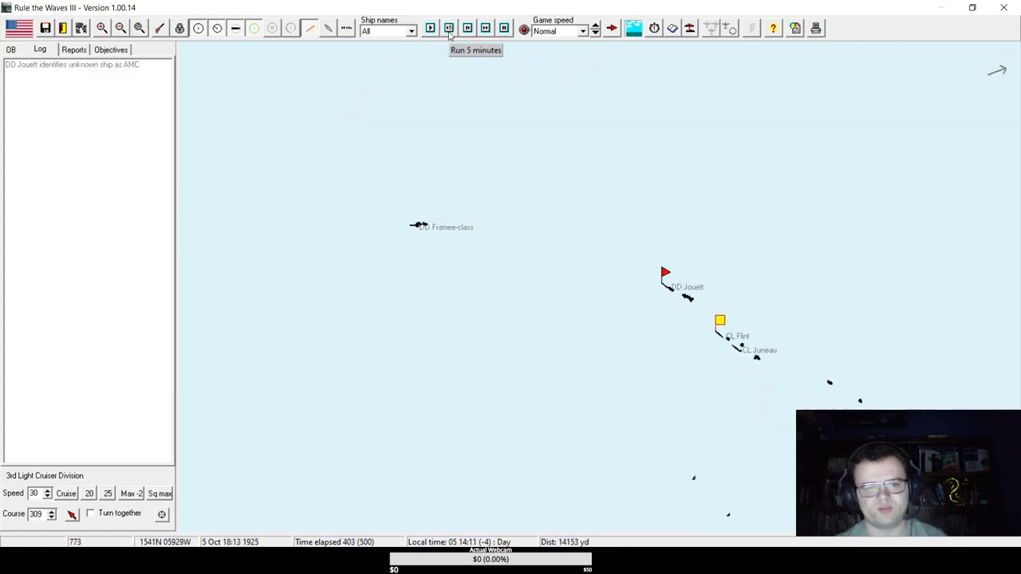
click(450, 28)
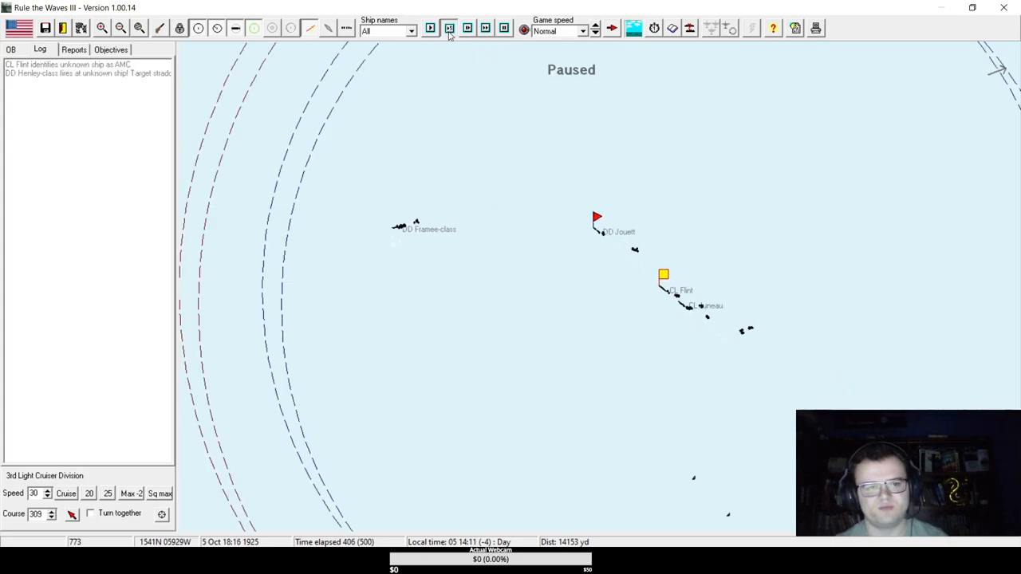
click(448, 29)
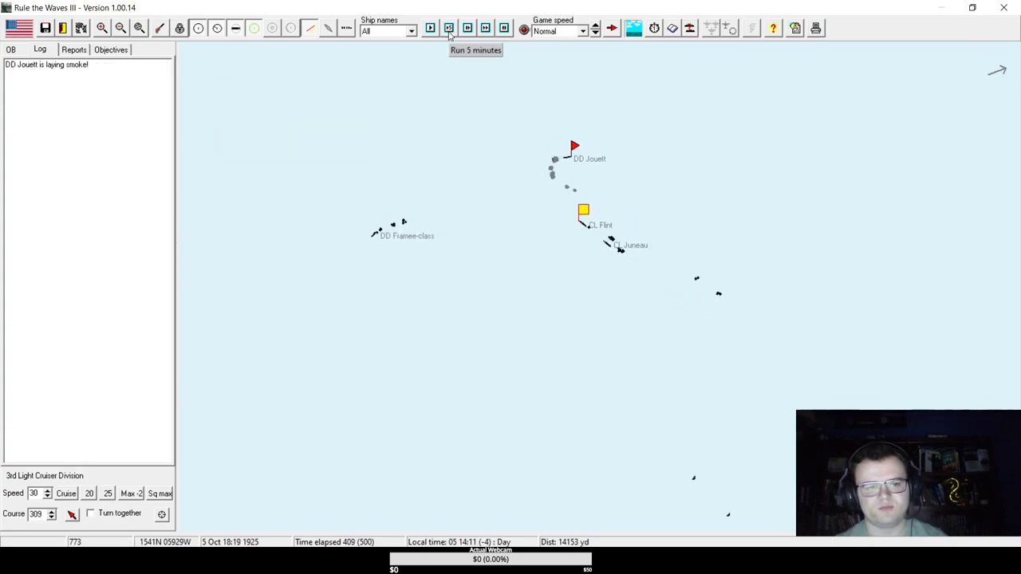
Adjust the 3rd Light Cruiser Division's course, then keep advancing until Jouett rescues 65 merchant survivors.
click(449, 29)
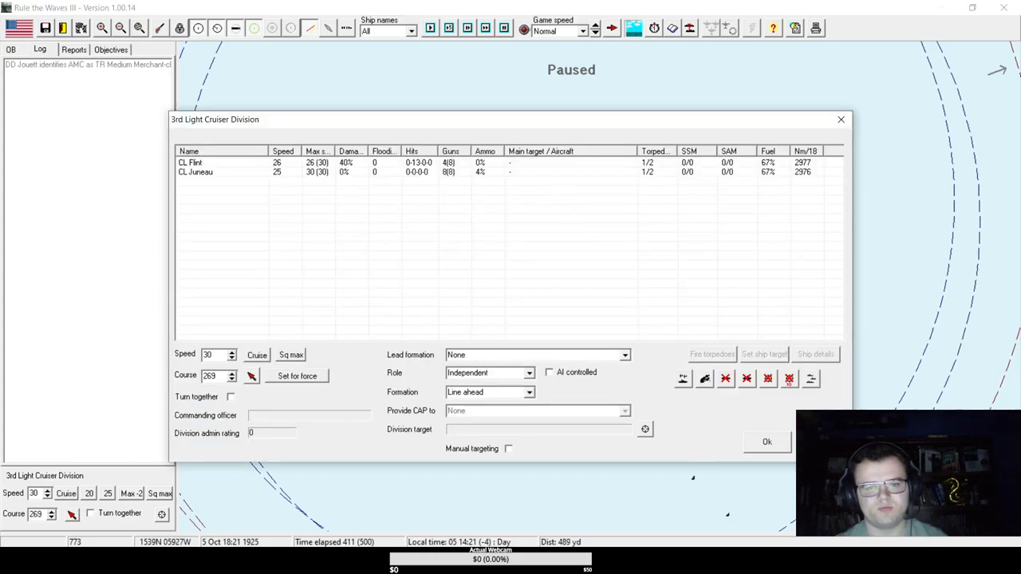
click(765, 440)
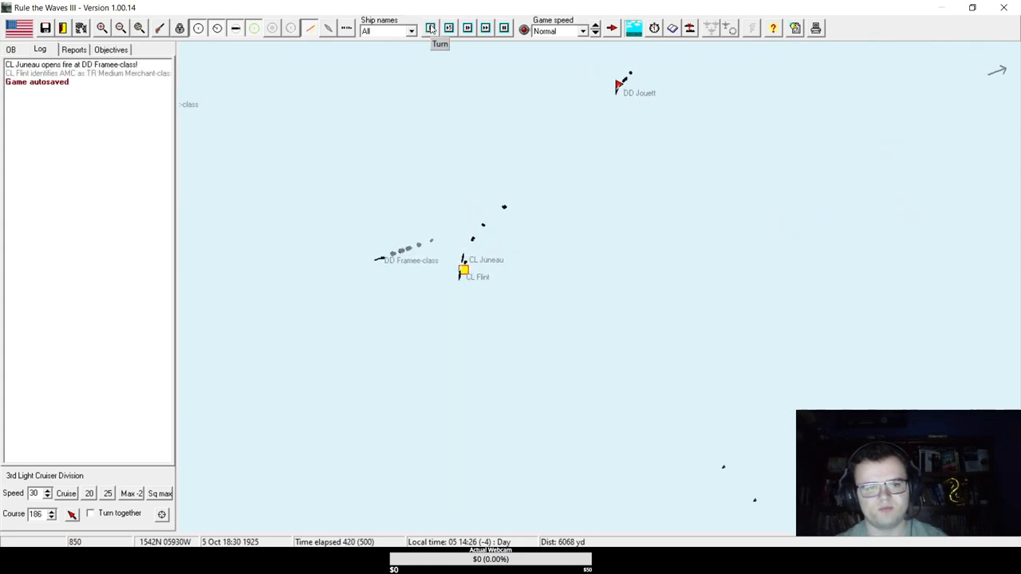
click(431, 29)
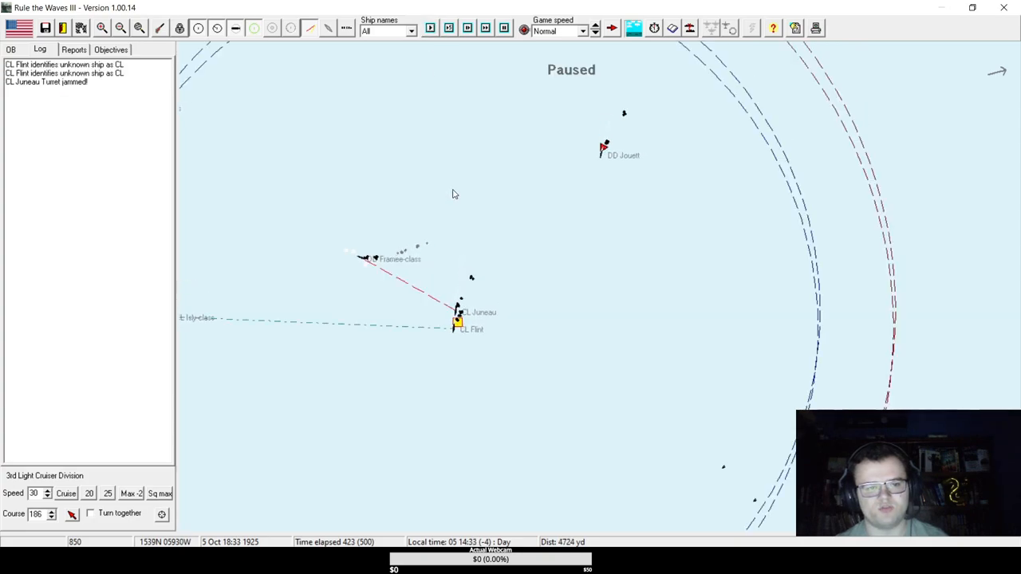
mouse_move(308, 300)
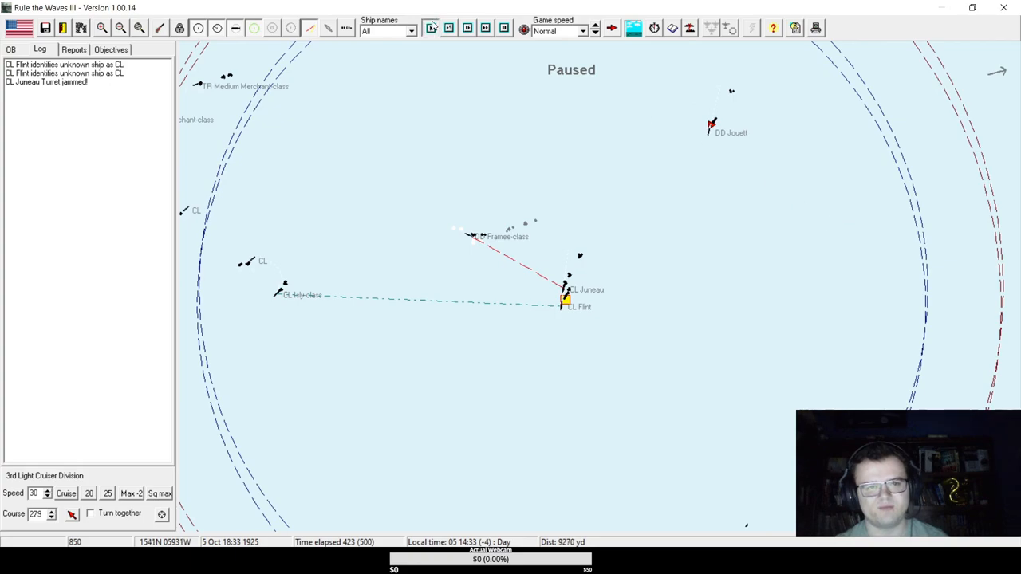
click(431, 29)
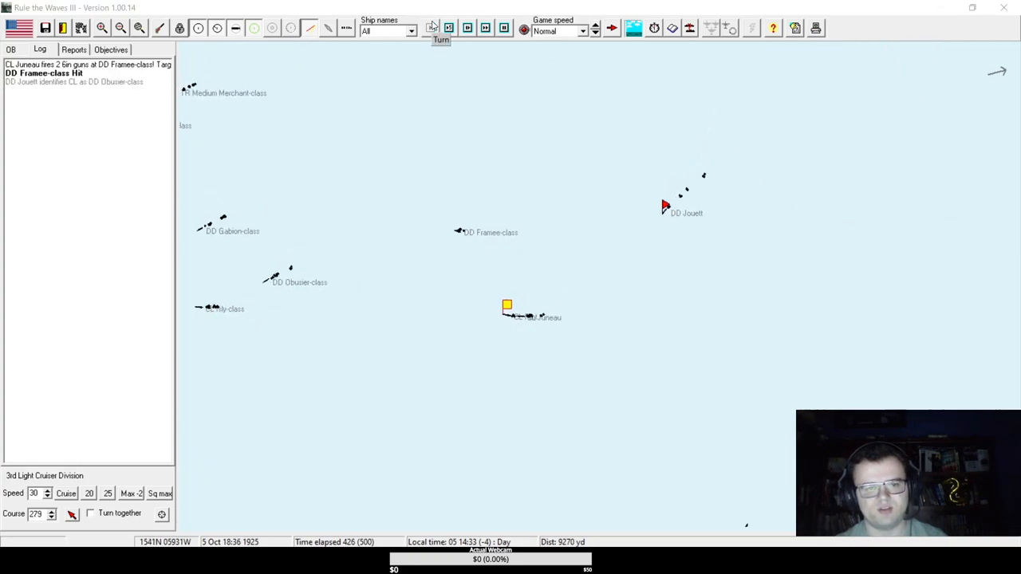
click(429, 29)
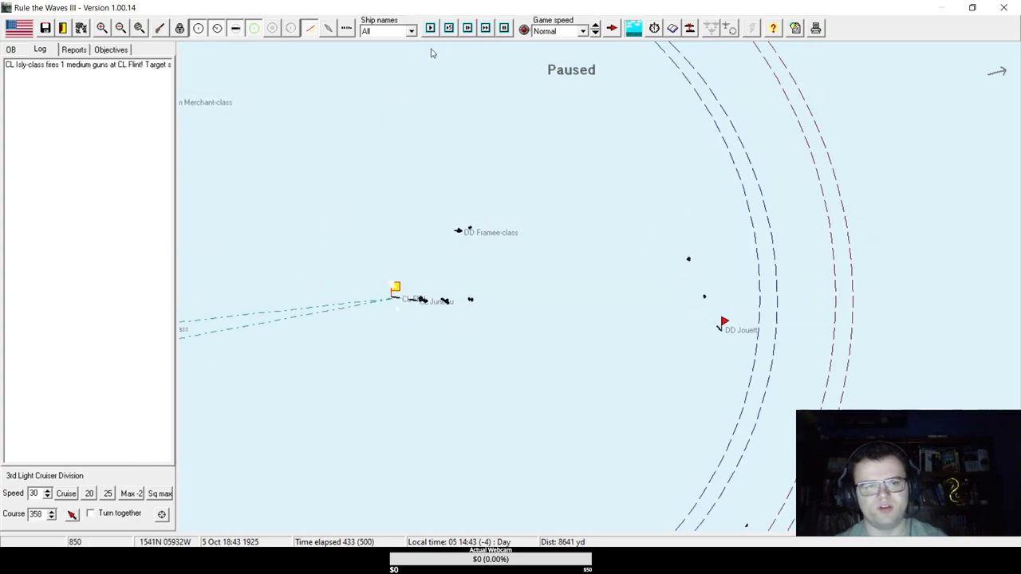
click(430, 29)
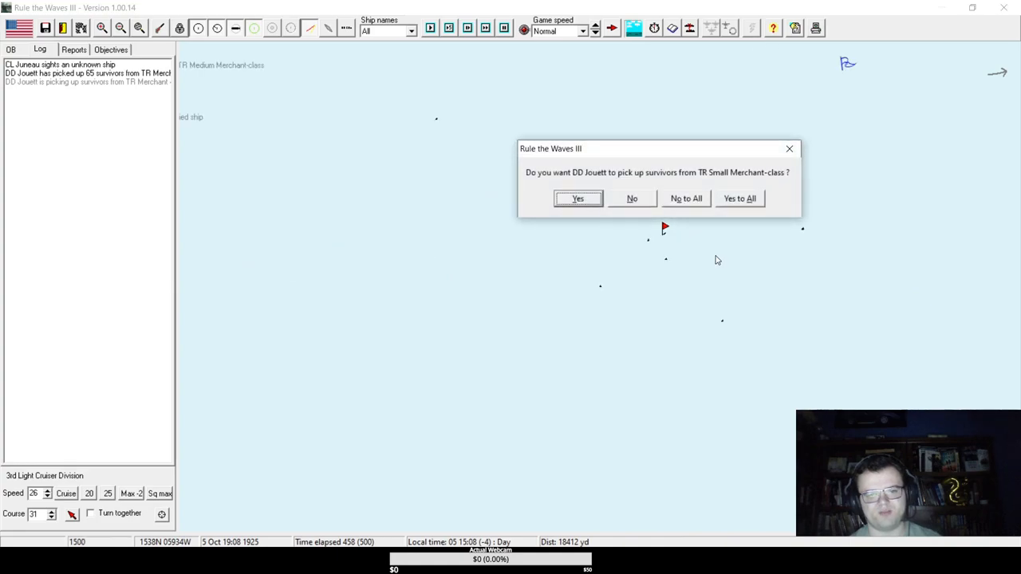
Have Jouett rescue survivors of the small and medium merchants and Isly-class cruiser while running to scenario end.
click(577, 198)
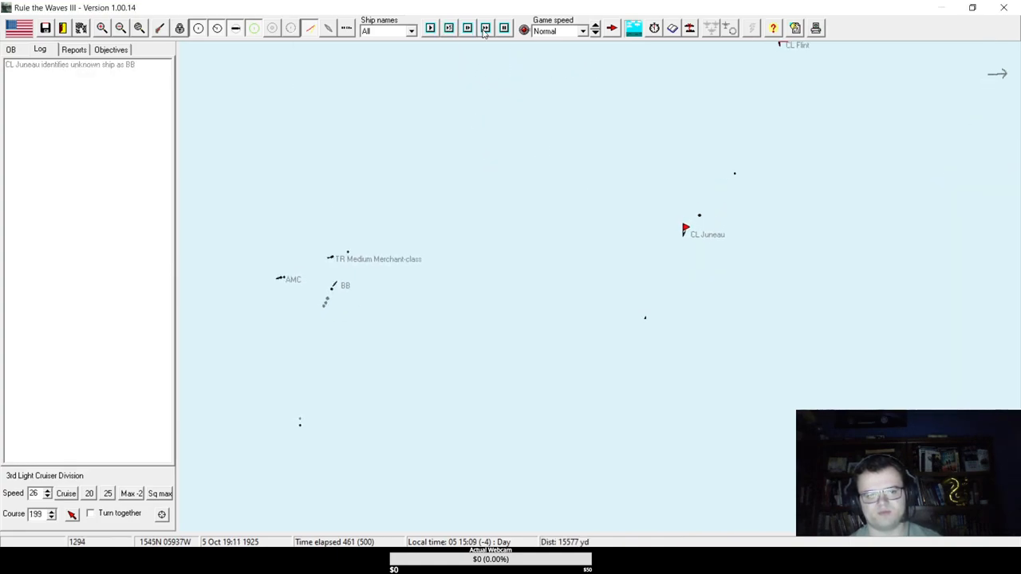
click(485, 28)
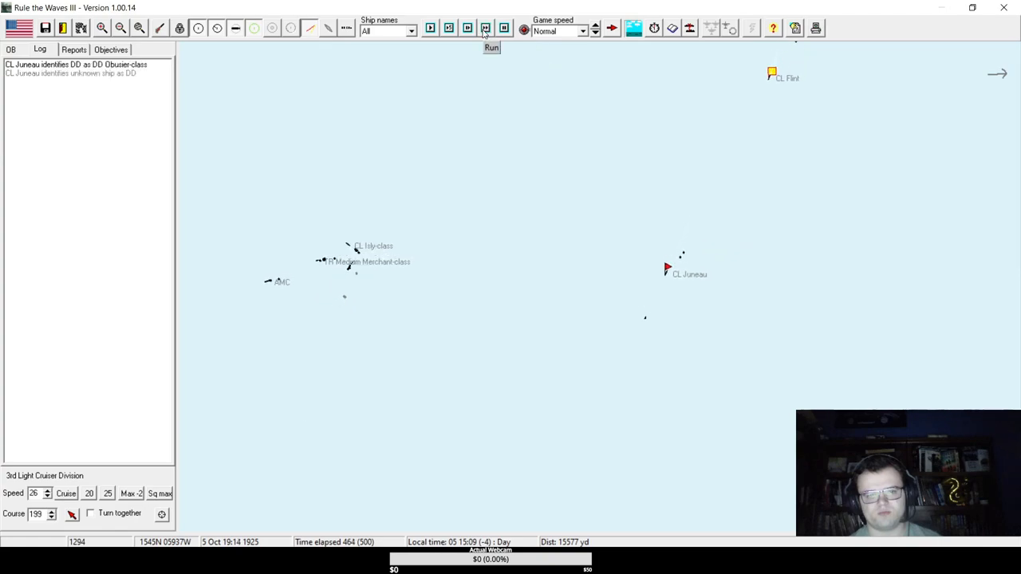
click(491, 48)
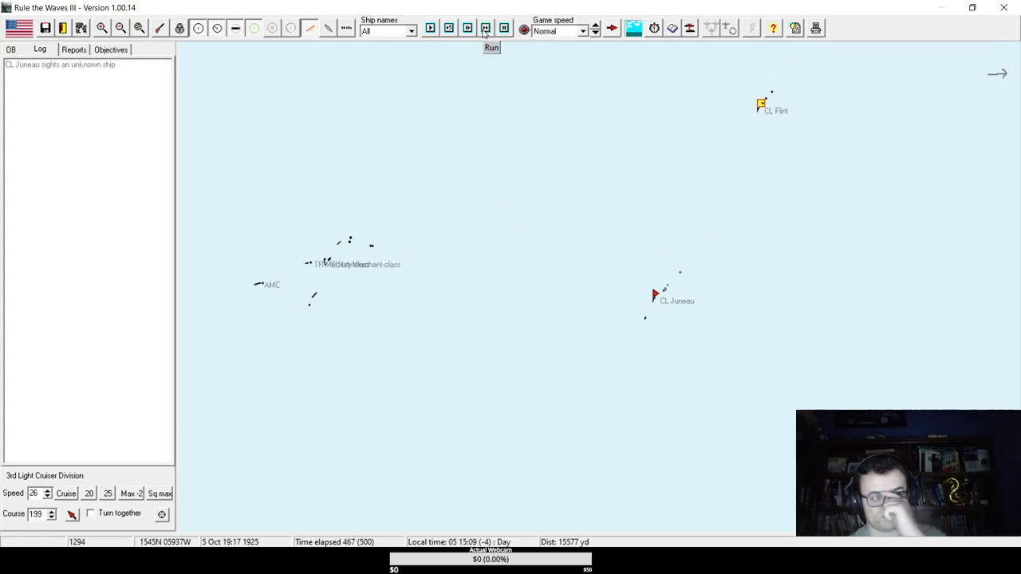
click(492, 48)
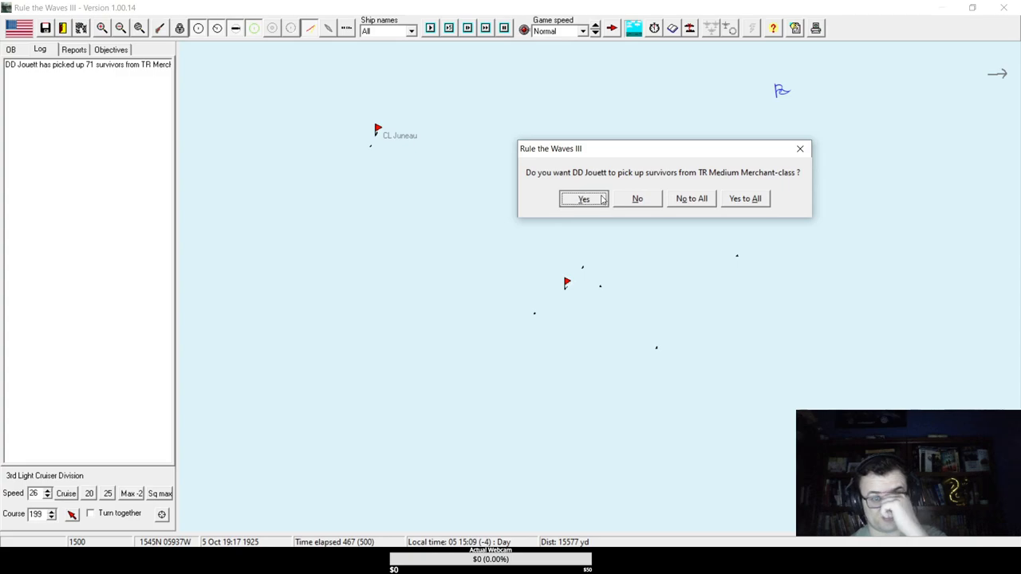
click(584, 198)
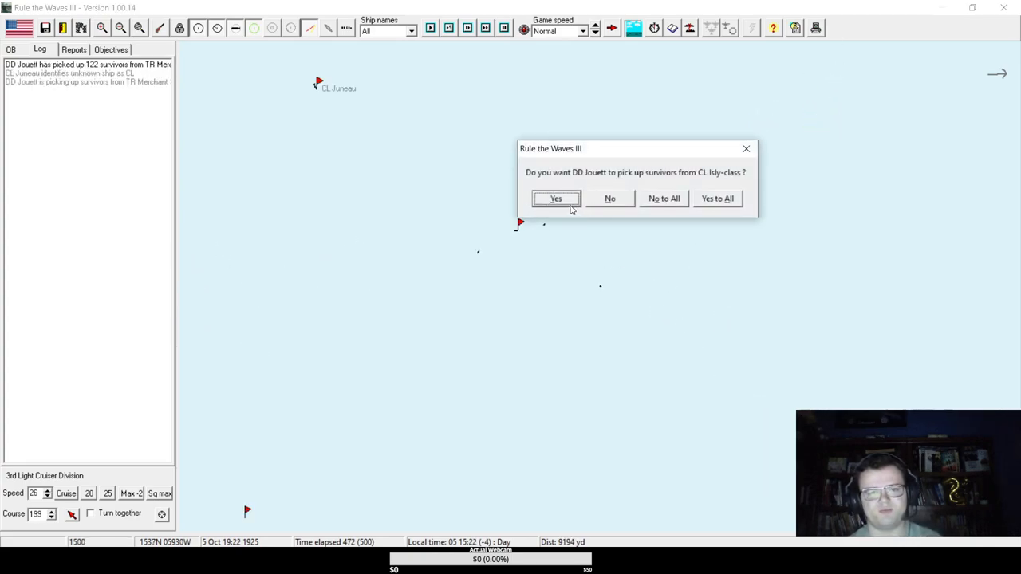
click(555, 198)
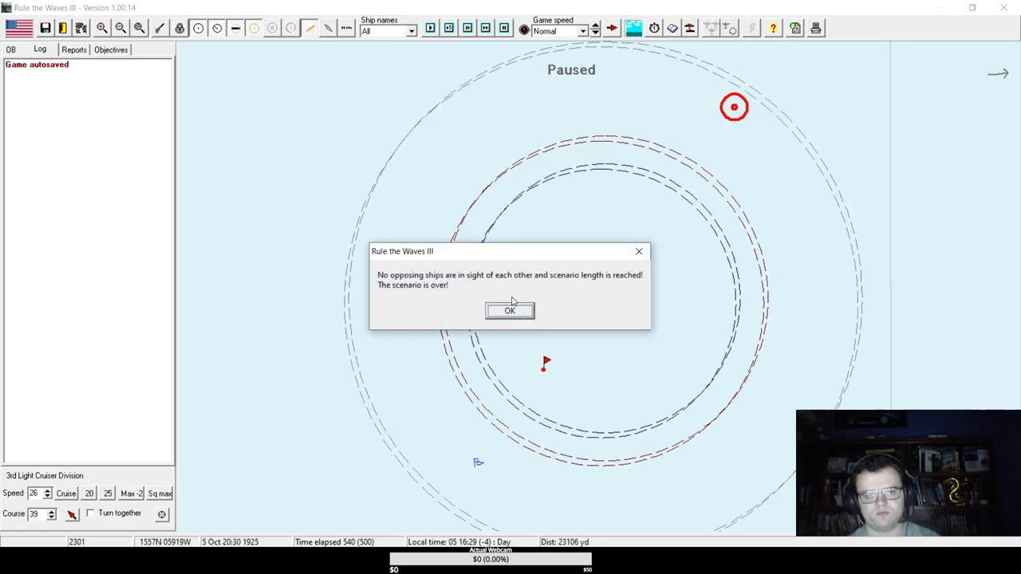
Acknowledge the scenario-over message and bring up per-ship statistics for the US convoy victory.
click(511, 309)
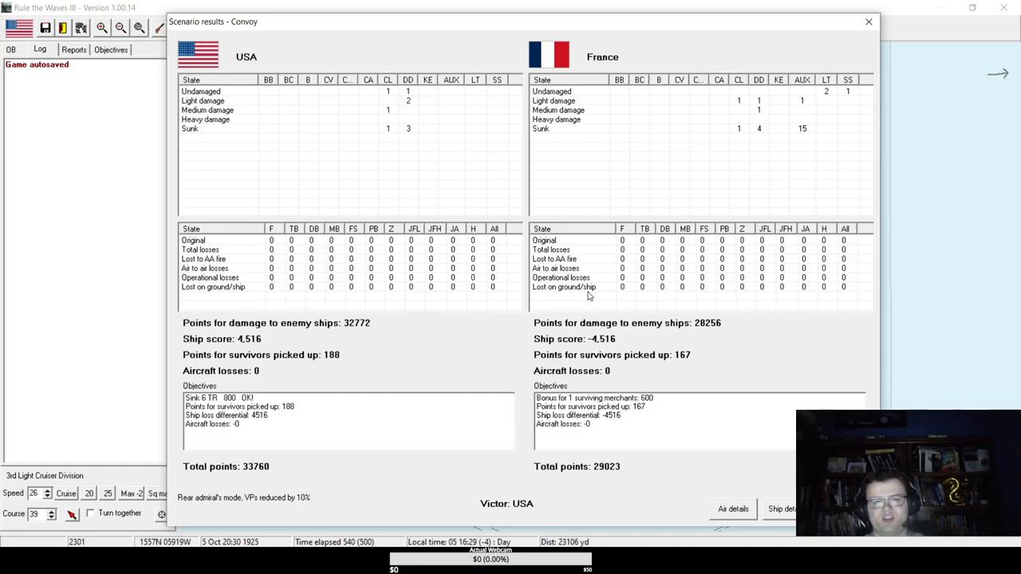
mouse_move(830, 290)
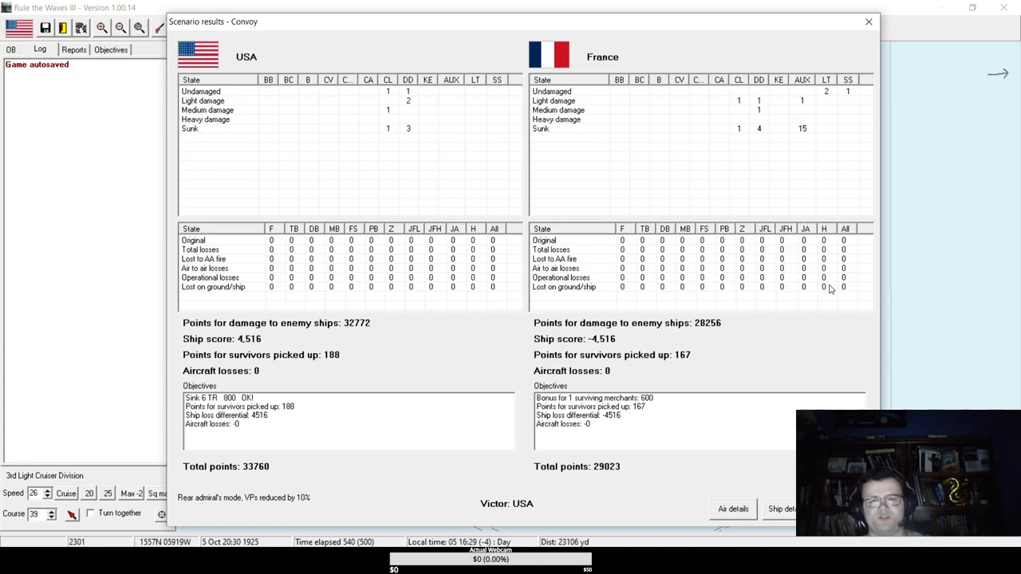
click(780, 509)
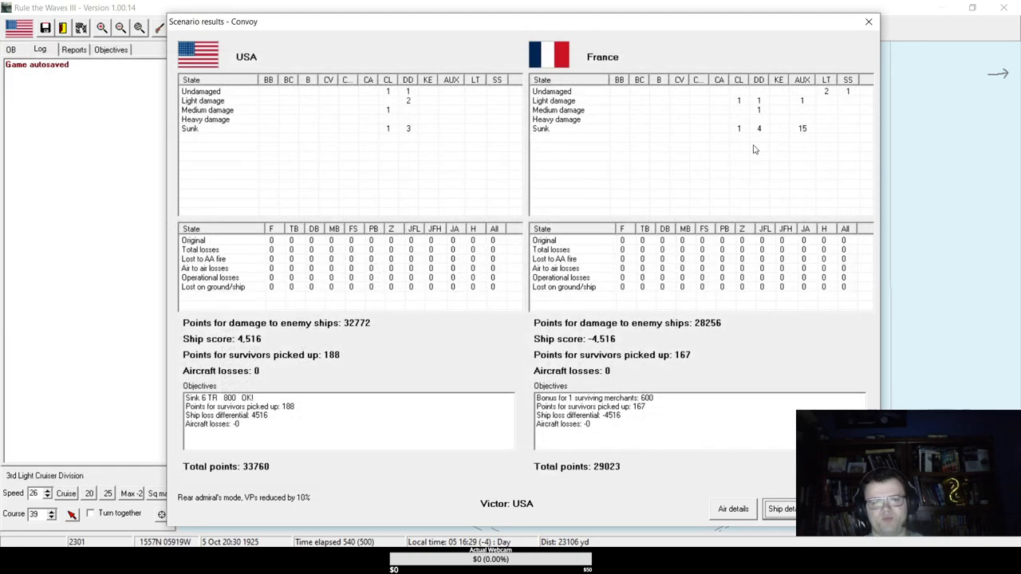
mouse_move(806, 131)
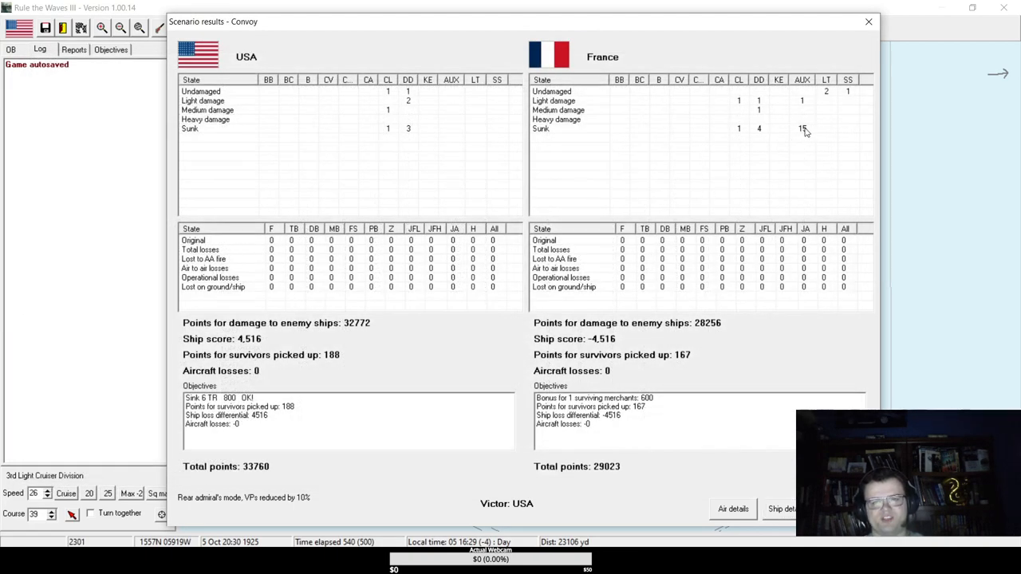
click(782, 509)
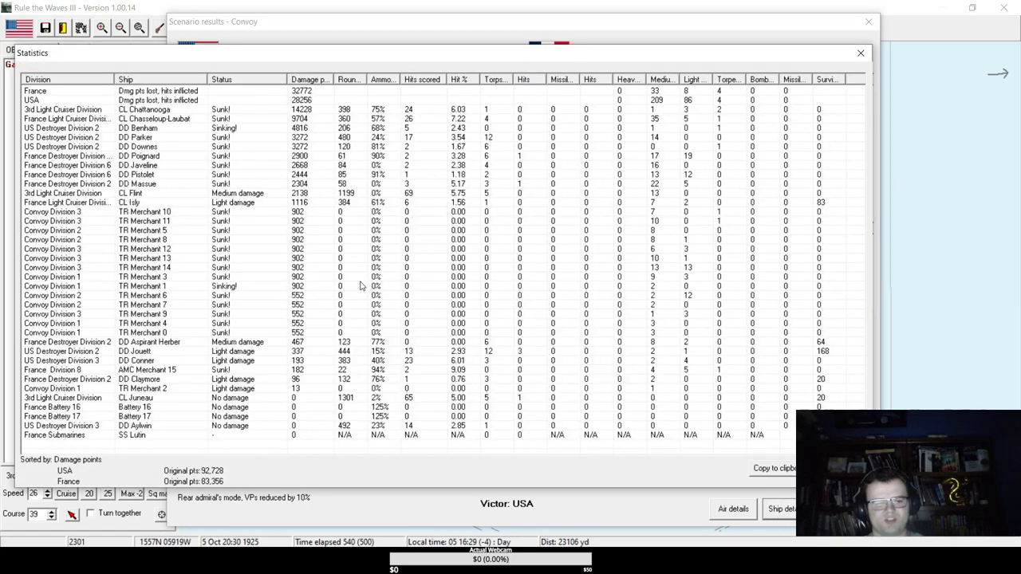
mouse_move(332, 239)
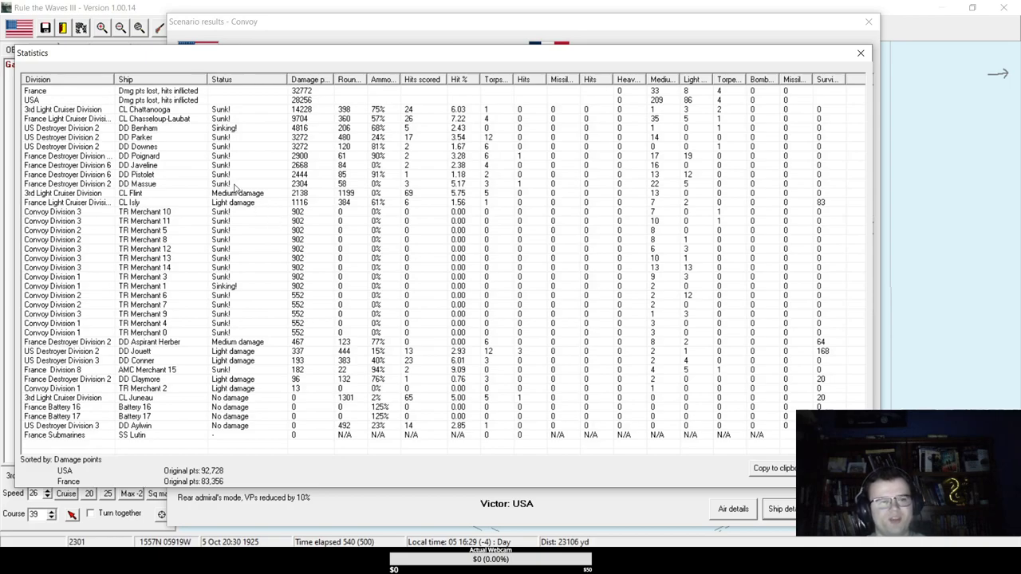
click(223, 165)
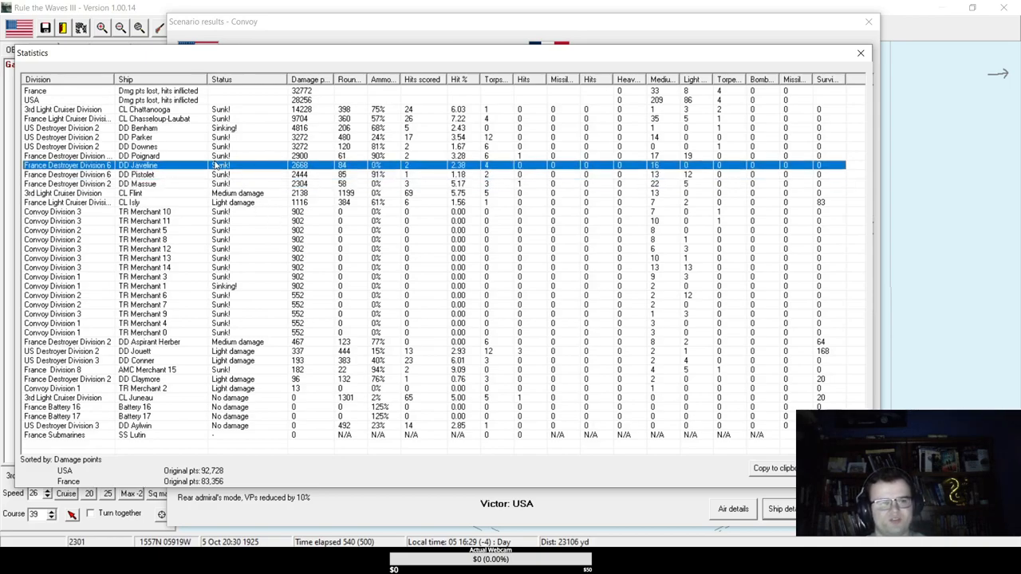
click(135, 183)
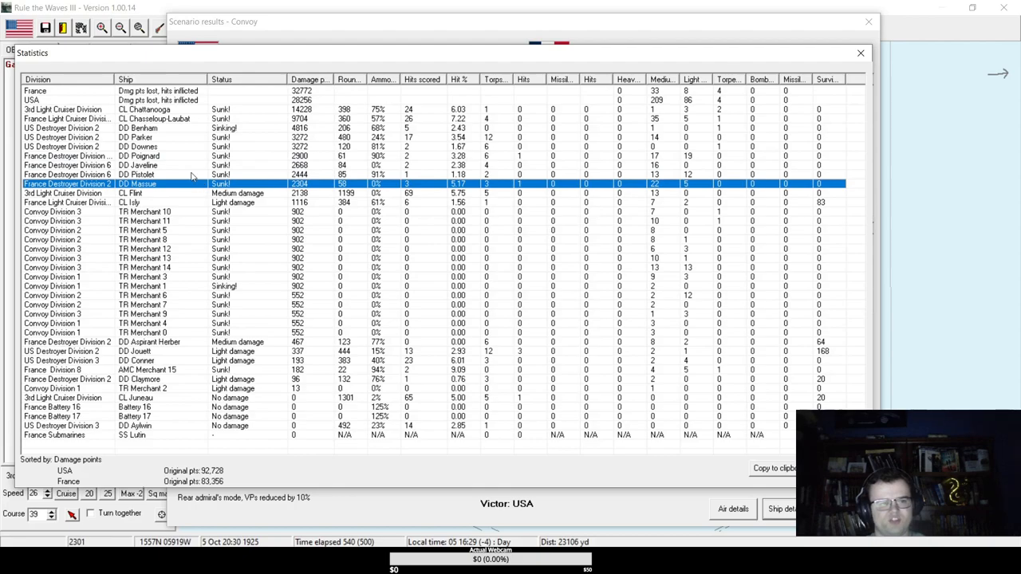
click(141, 156)
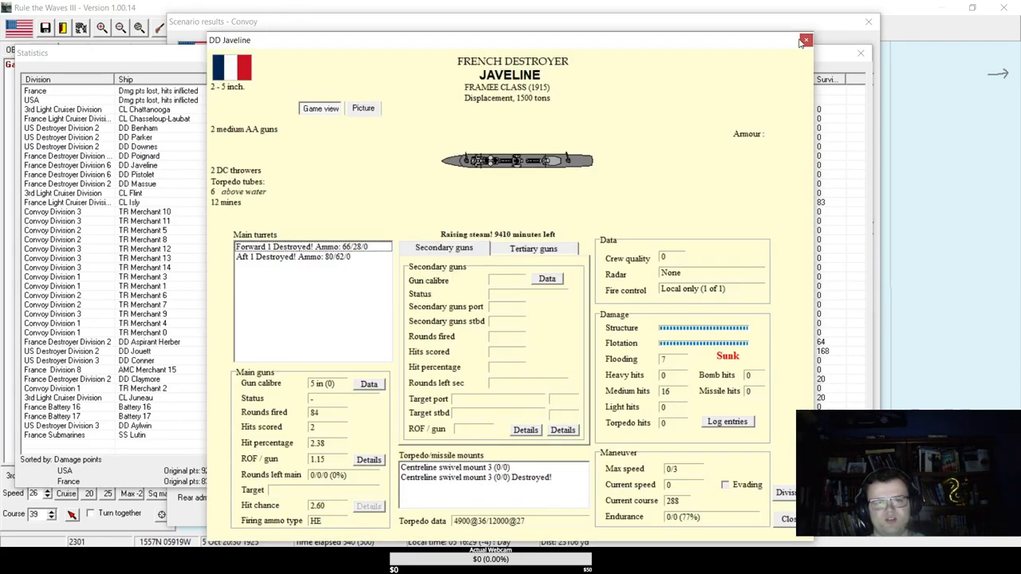
click(139, 174)
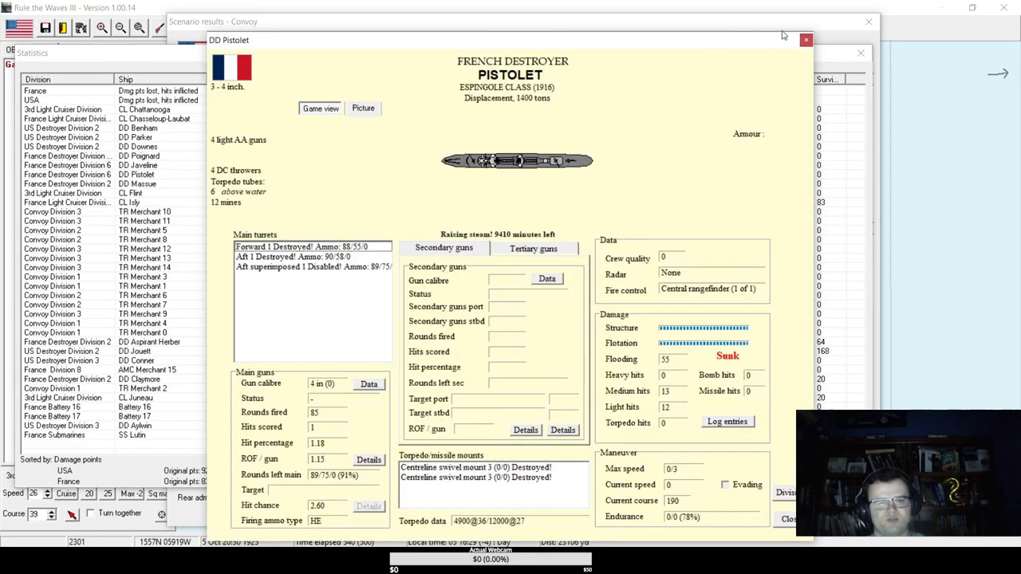
click(137, 183)
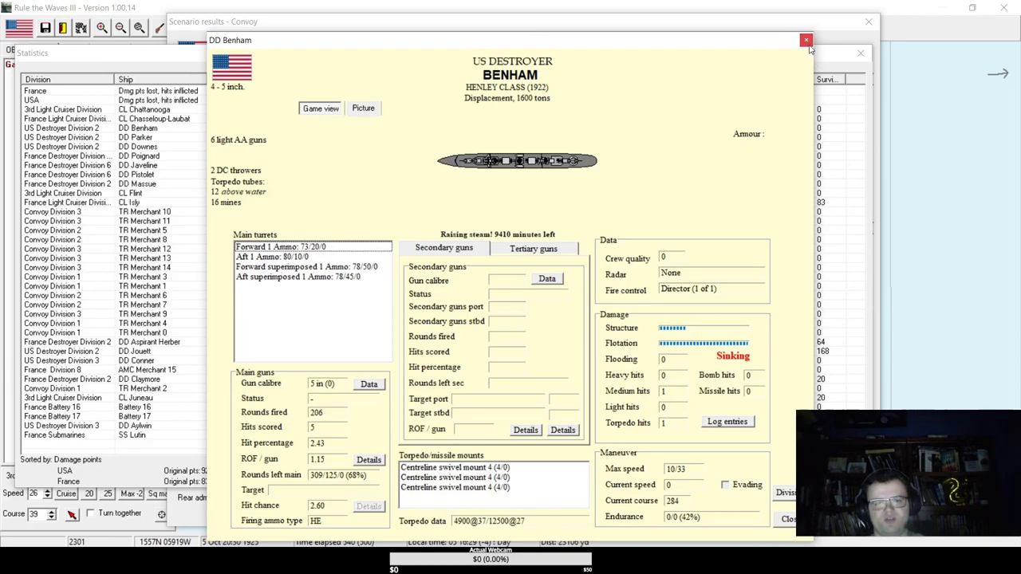
click(806, 40)
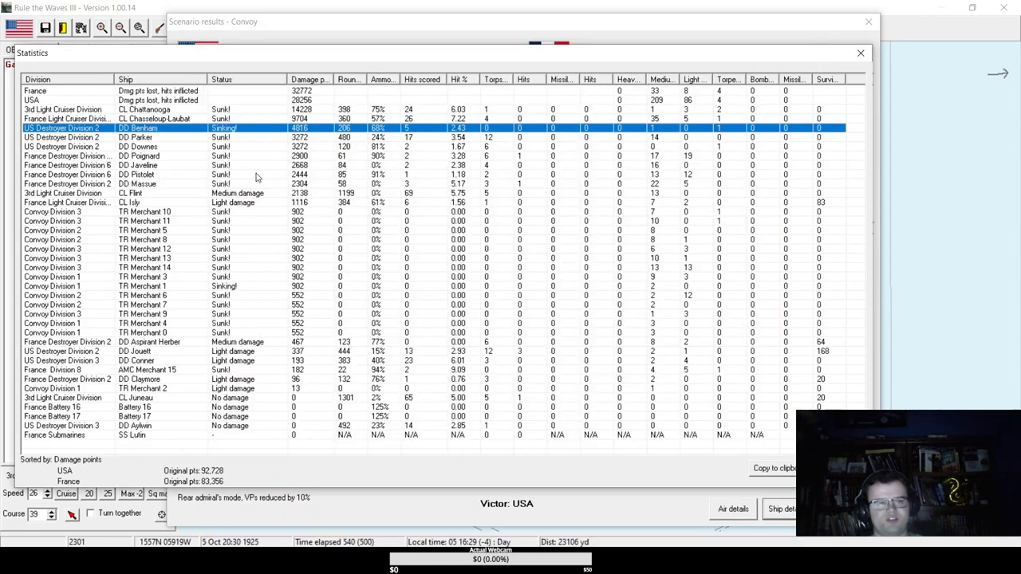
click(160, 118)
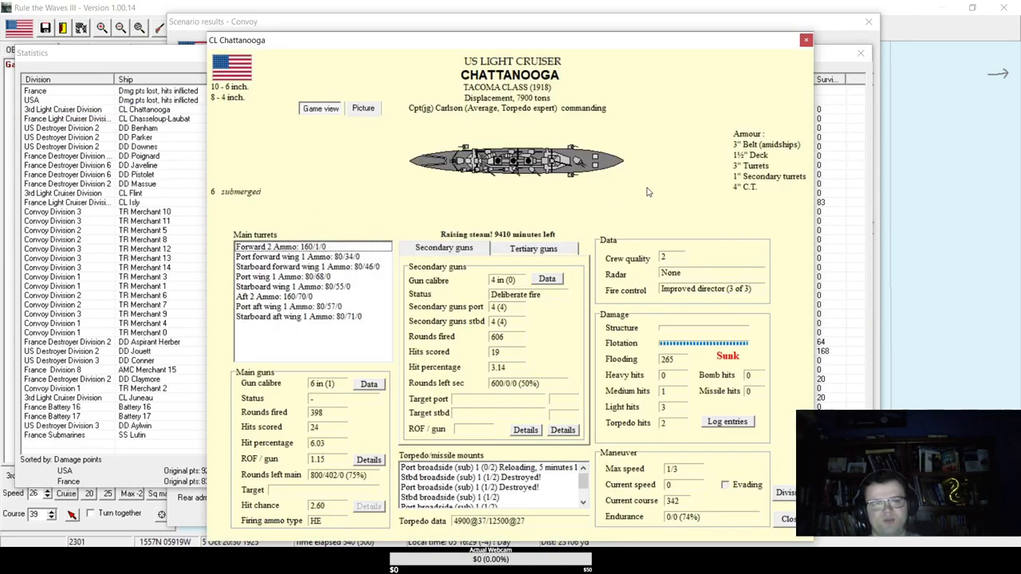
mouse_move(596, 156)
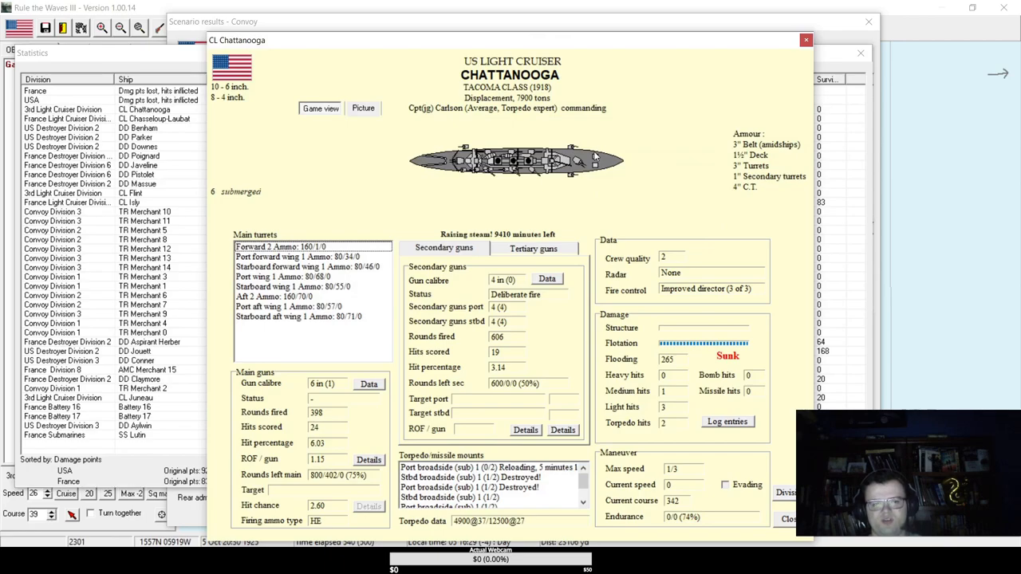
Review CL Chattanooga's combat log twice, then switch to CL Chasseloup-Laubat's details.
click(726, 421)
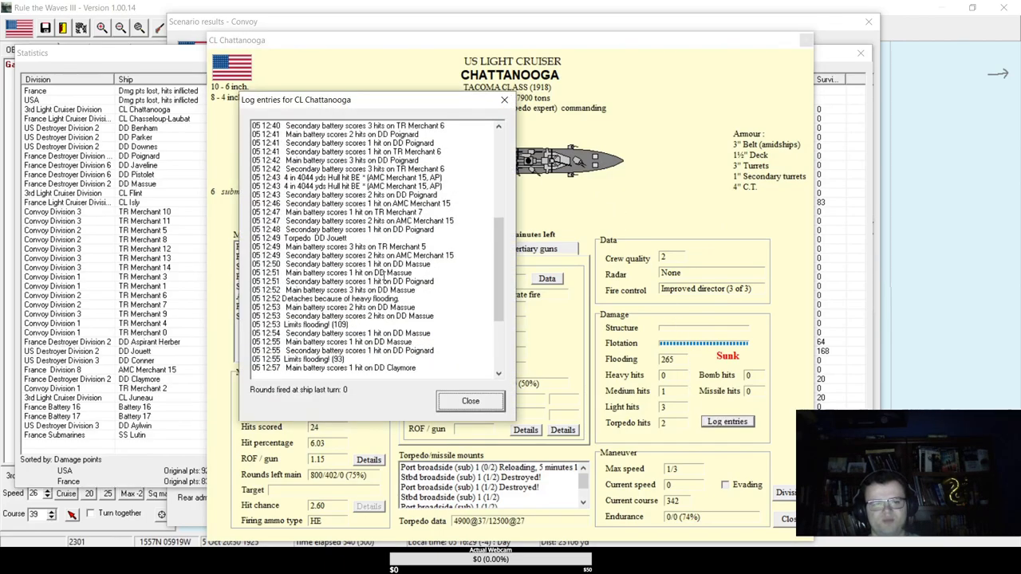
click(469, 401)
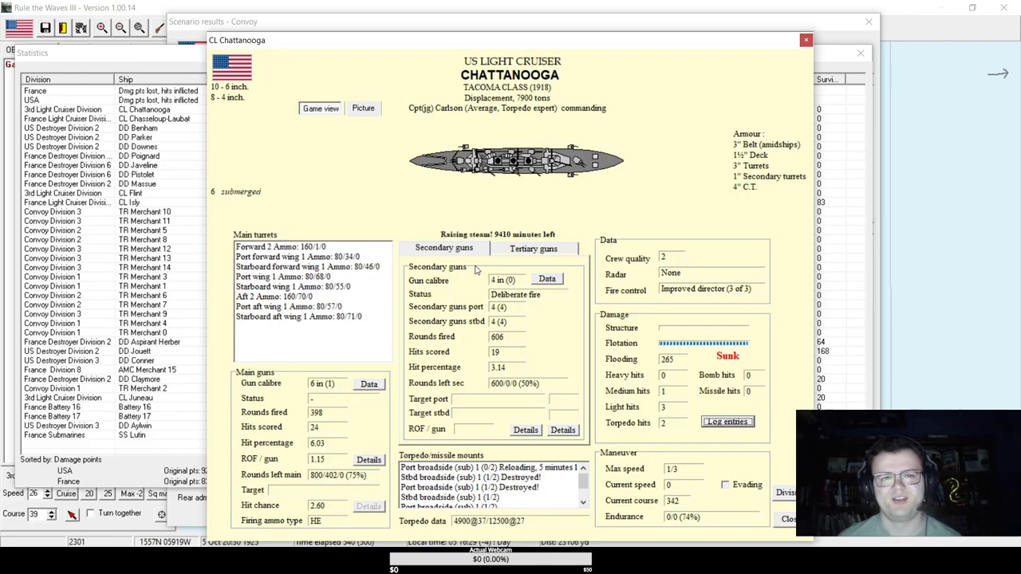
mouse_move(715, 418)
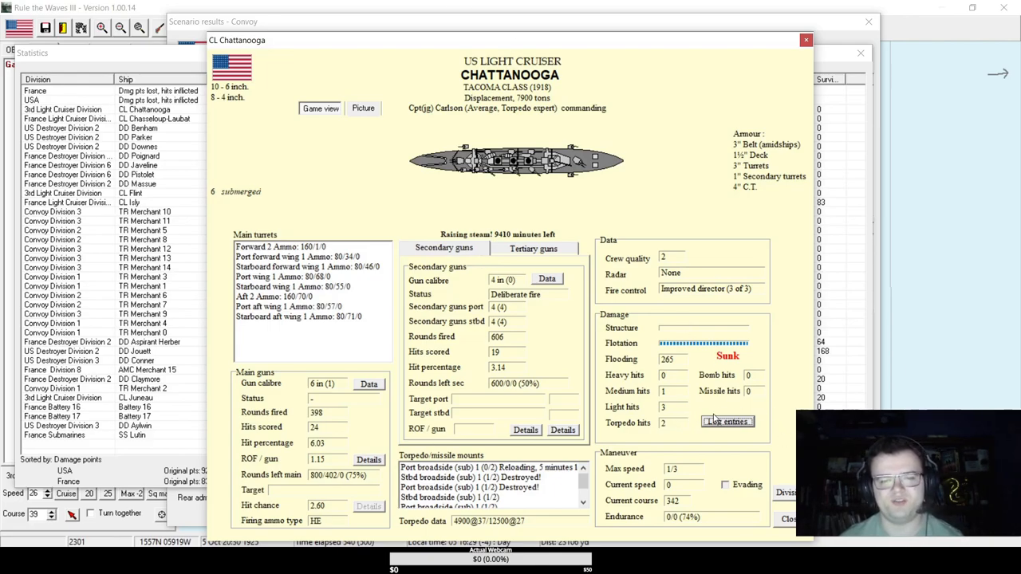
click(727, 421)
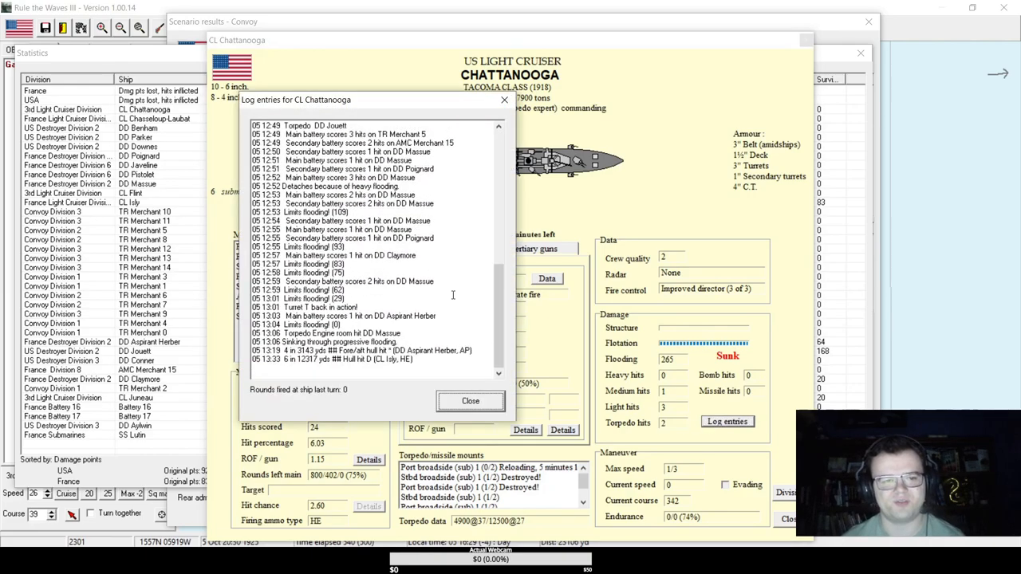
click(469, 401)
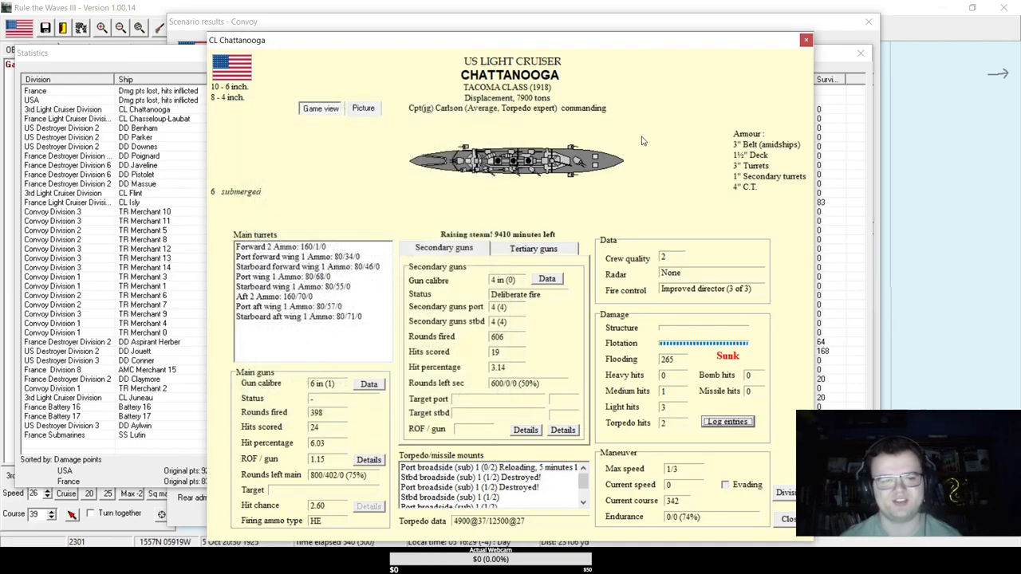
click(154, 118)
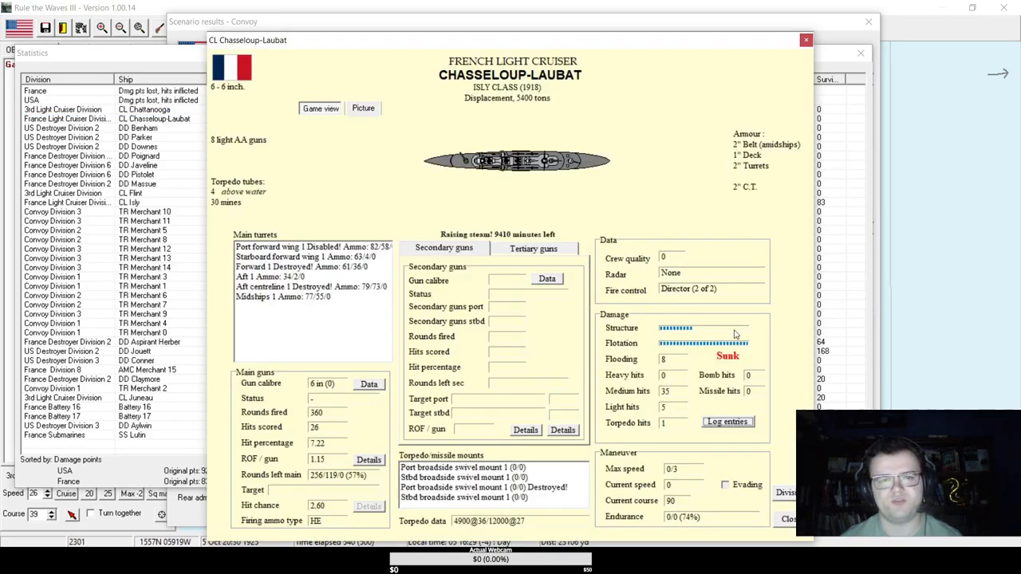
Read Chasseloup-Laubat's combat log, then close the ship sheet and battle statistics to reach the naming prompt.
click(727, 421)
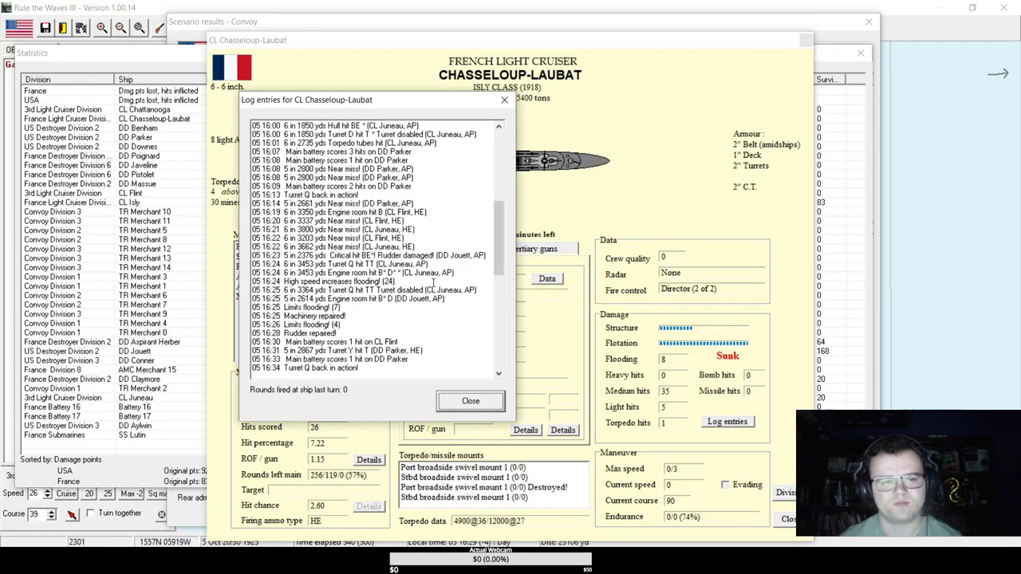
scroll(down, 3)
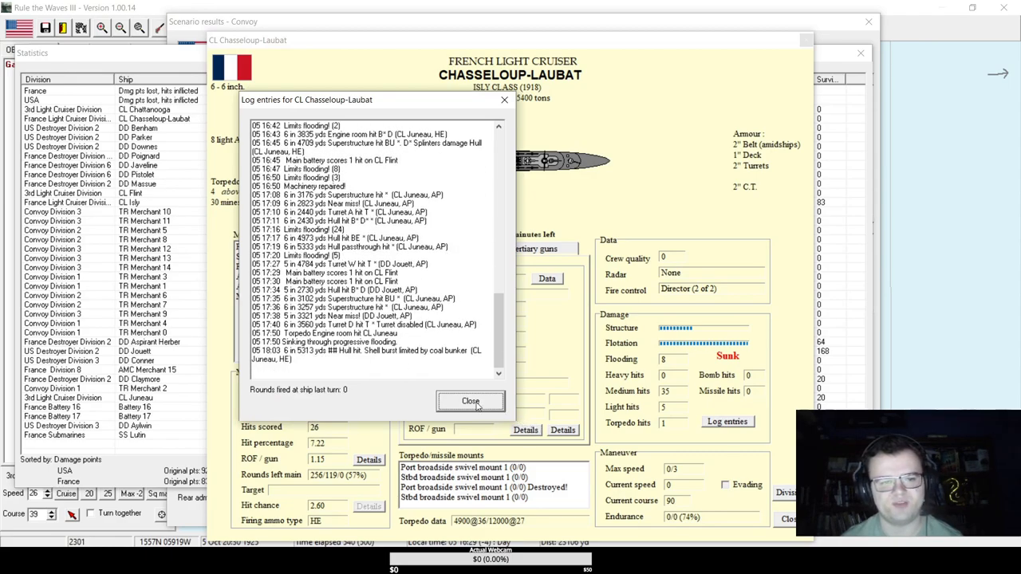
click(471, 402)
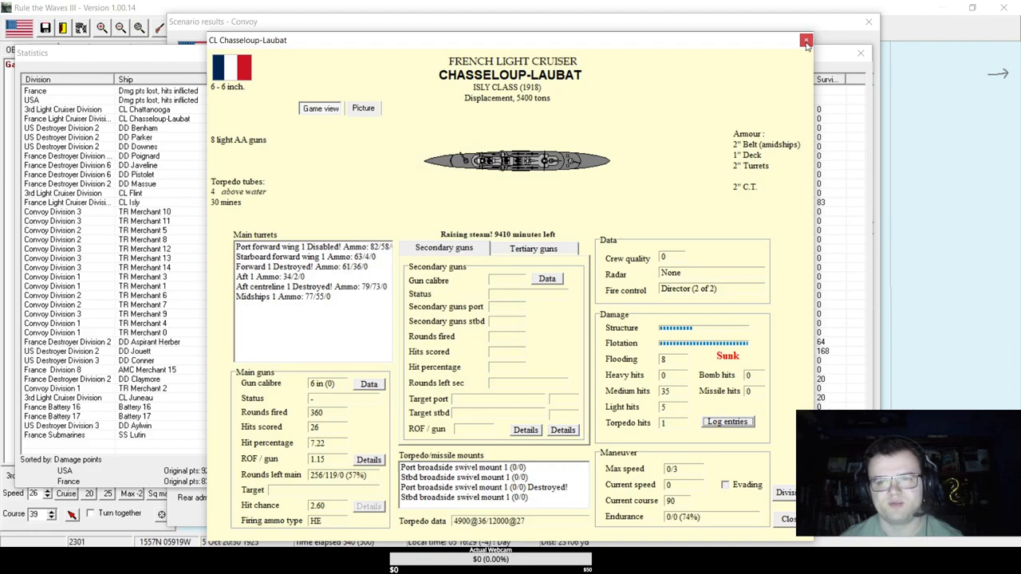
click(806, 40)
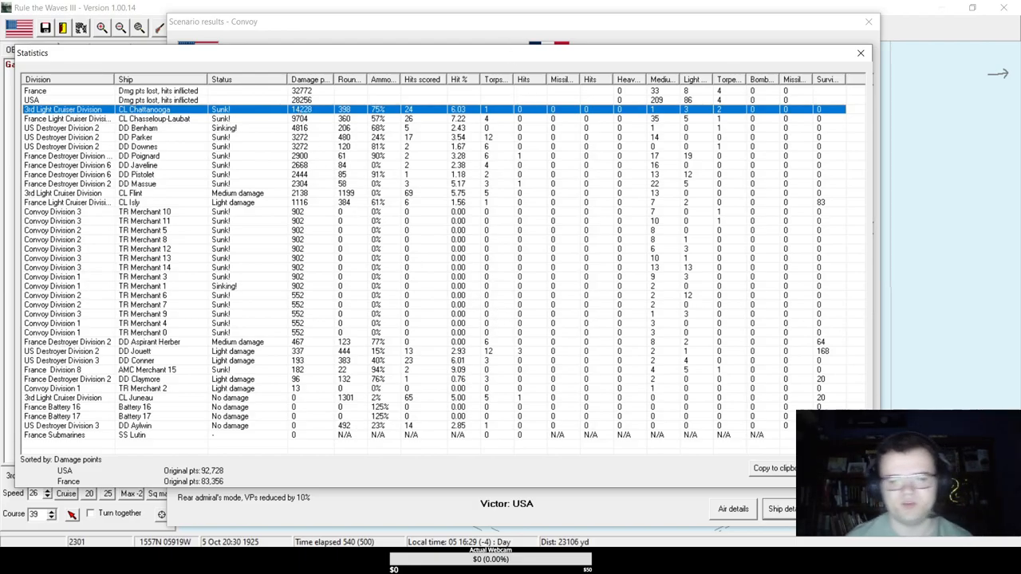
click(862, 52)
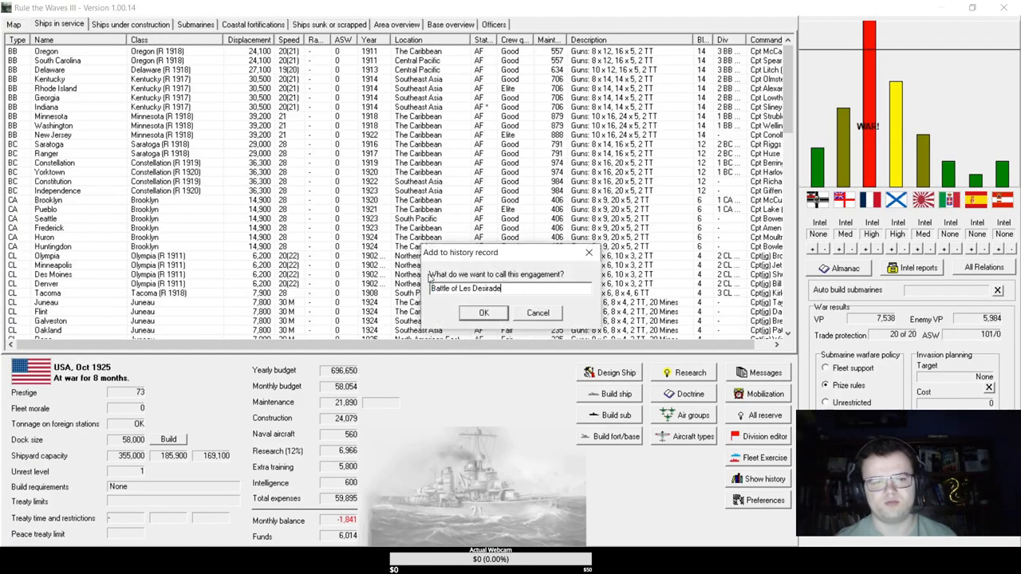
Record the engagement as 'Second Battle of Les Desirade' and dismiss the army, McDougal and spy reports.
text(S)
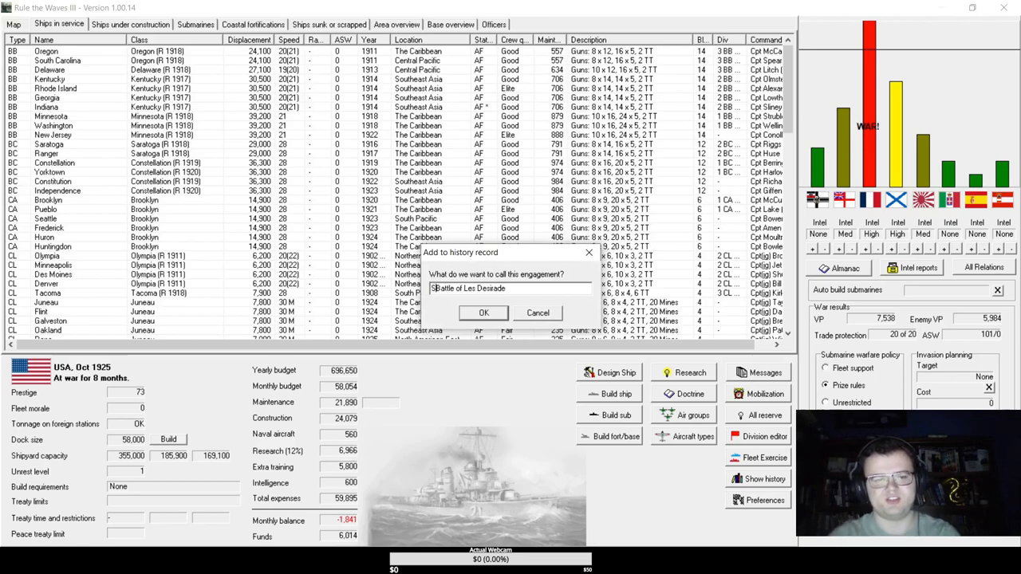
text(Second Battle of Les Desirade)
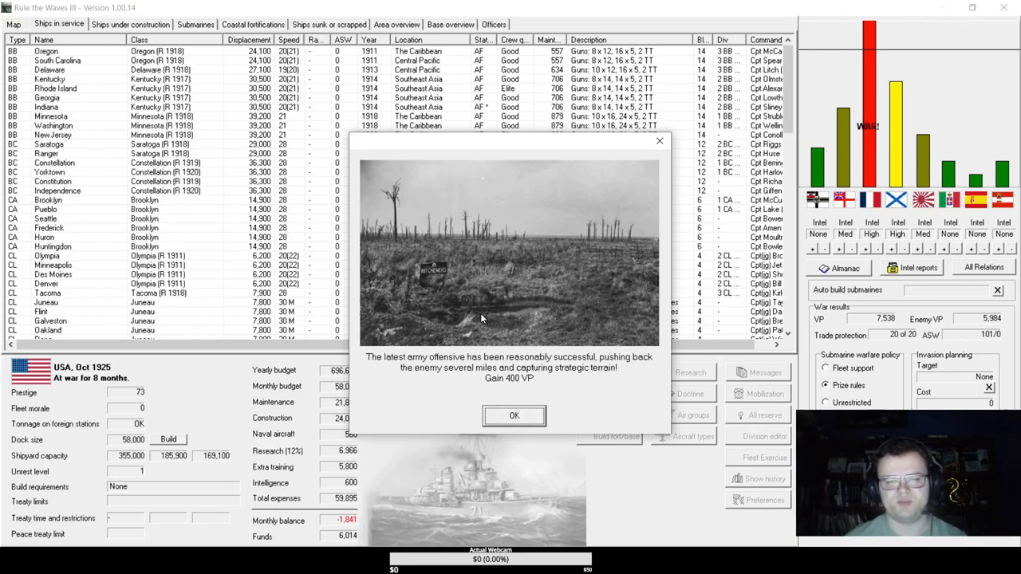
click(514, 415)
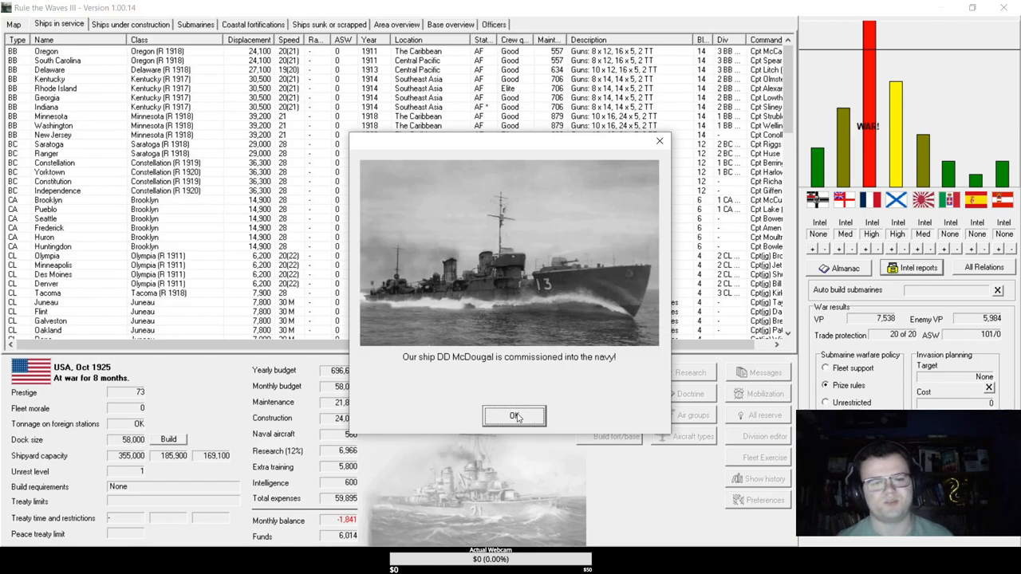
click(514, 415)
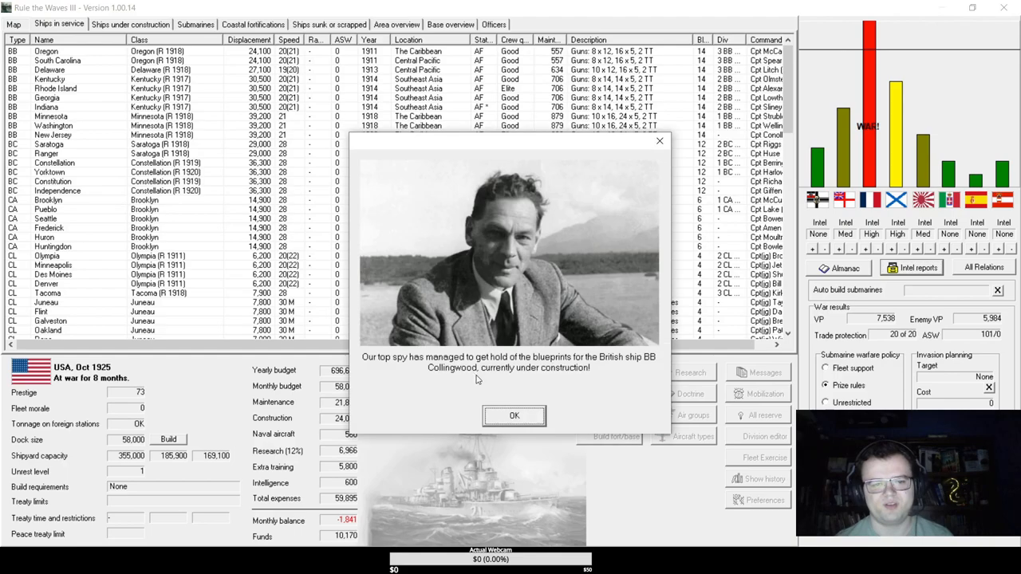
click(514, 415)
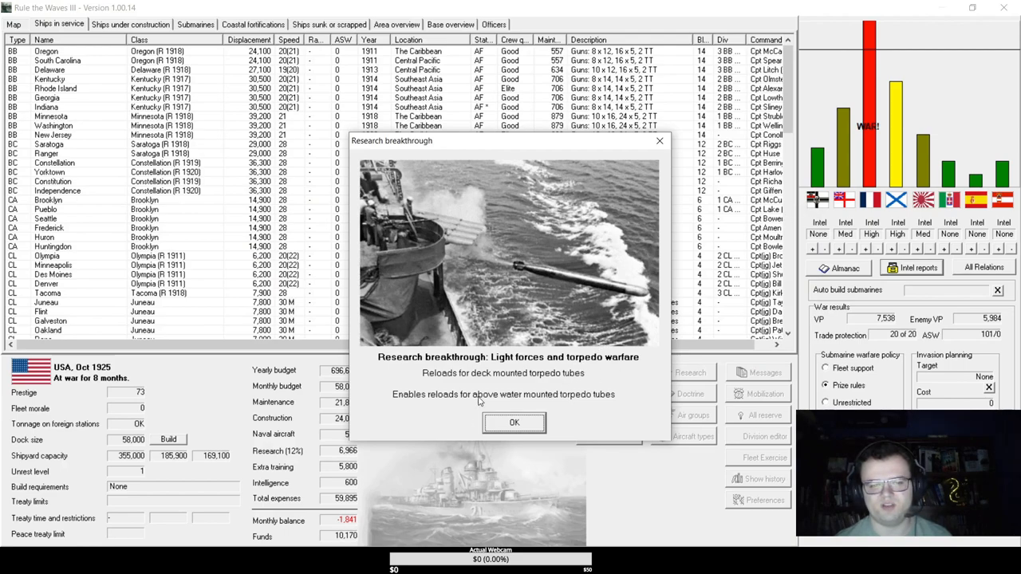
Acknowledge the torpedo research breakthrough, oxygen torpedo note and BB Georgia's mine damage report.
click(514, 421)
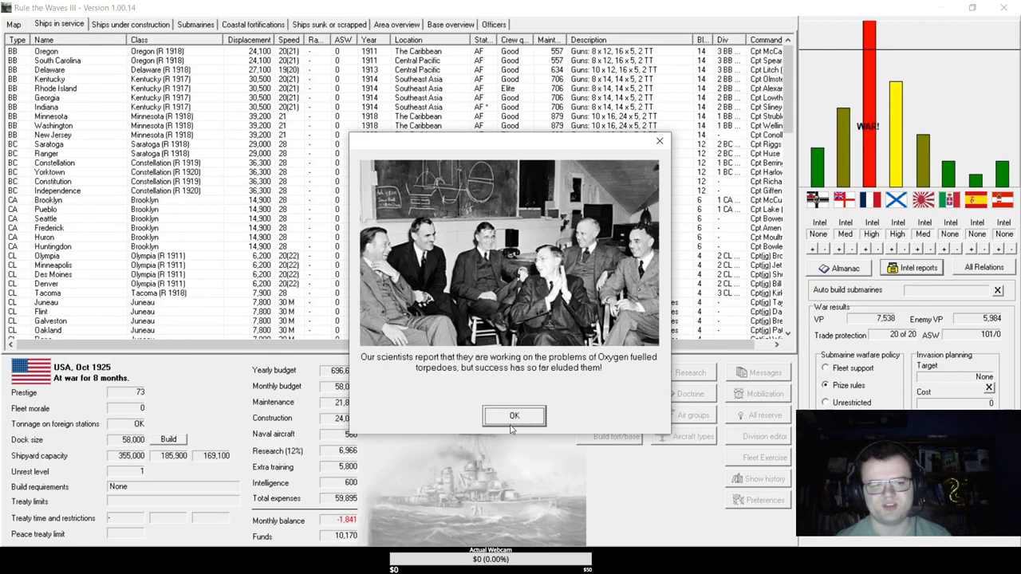
click(514, 415)
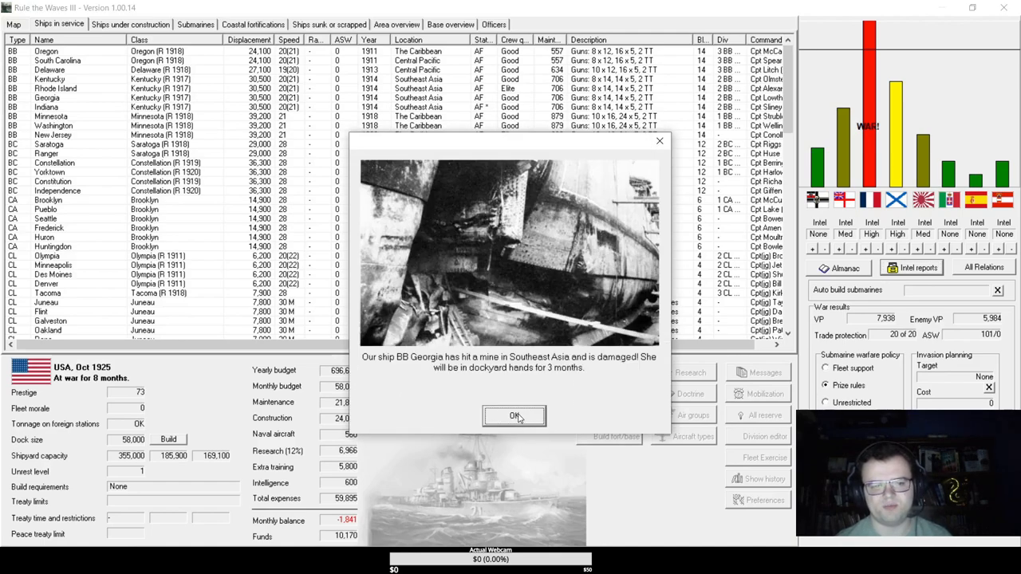
click(514, 415)
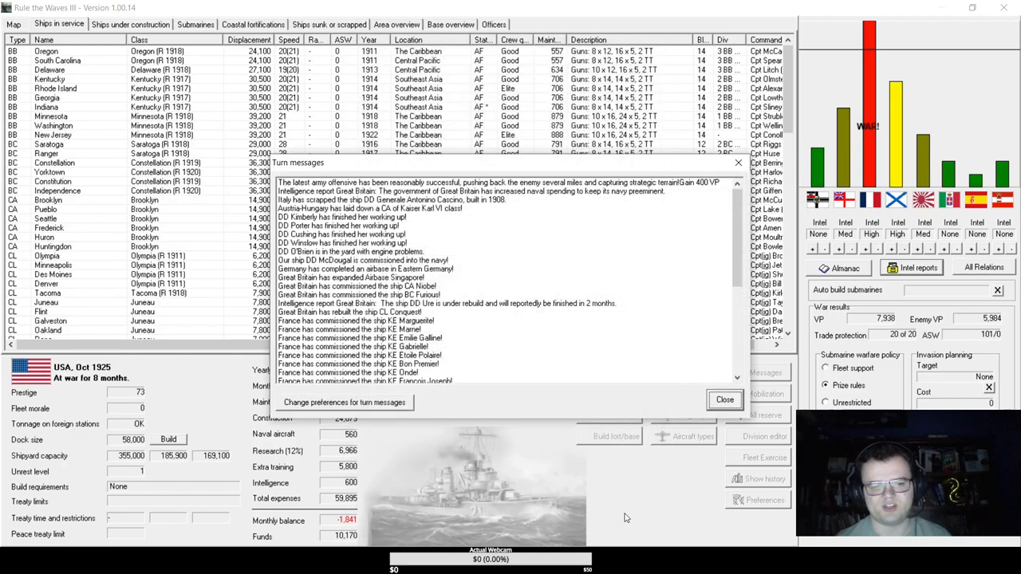
mouse_move(469, 265)
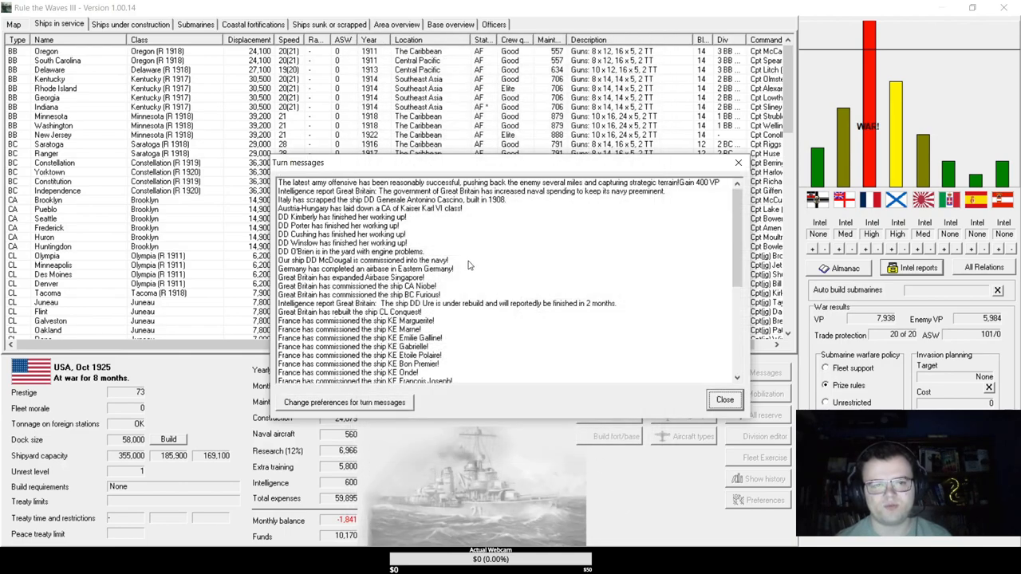
Scroll through and close the turn messages, advancing to November 1925.
scroll(down, 3)
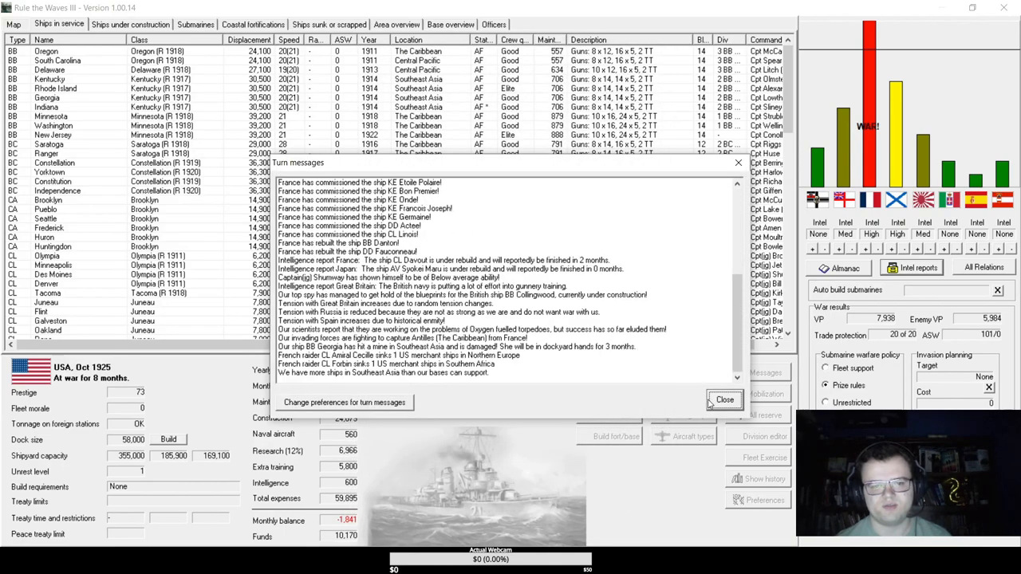
click(724, 399)
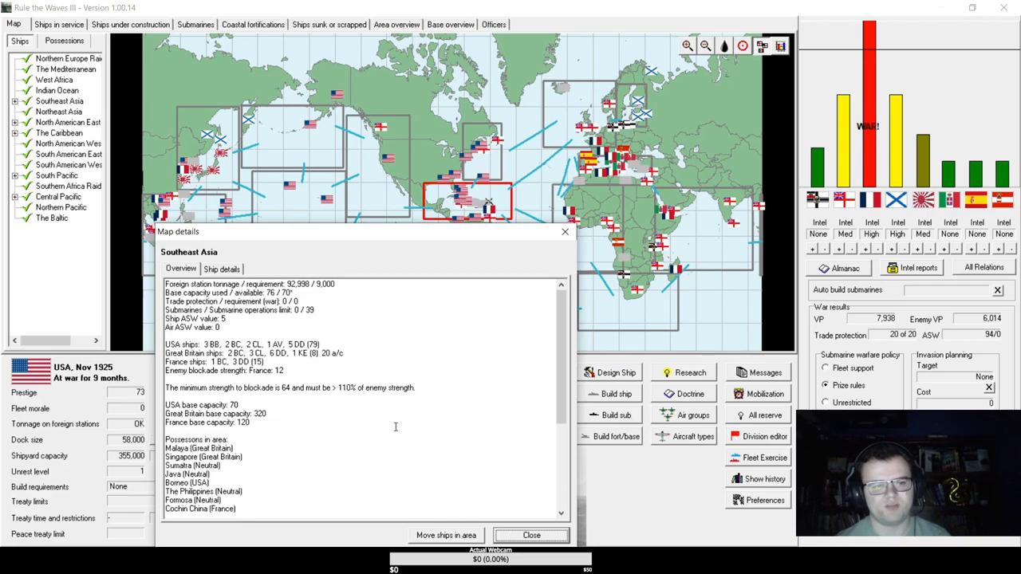
mouse_move(530, 536)
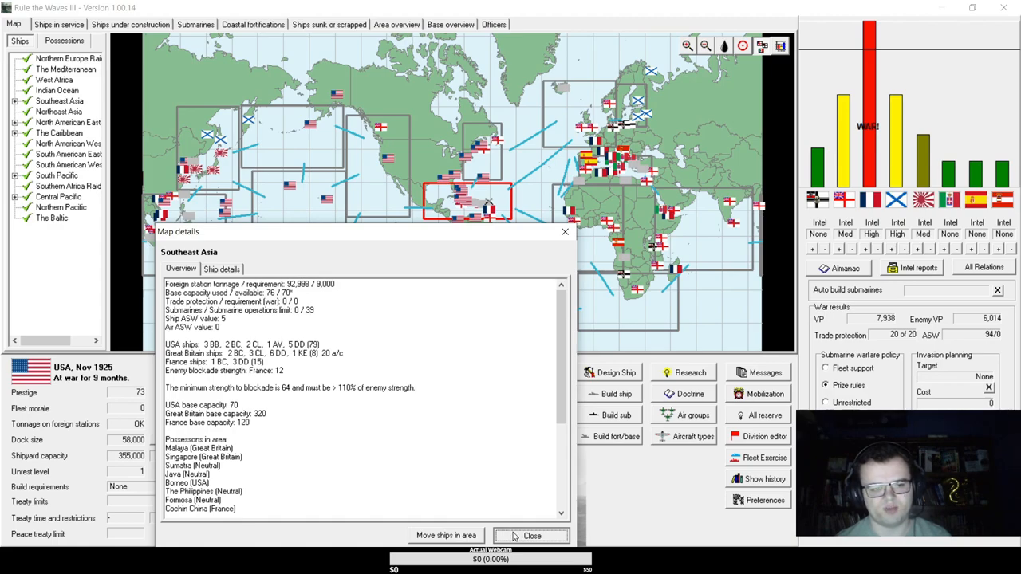
Close the Southeast Asia and North American East Coast area details, returning to ships in service.
click(532, 536)
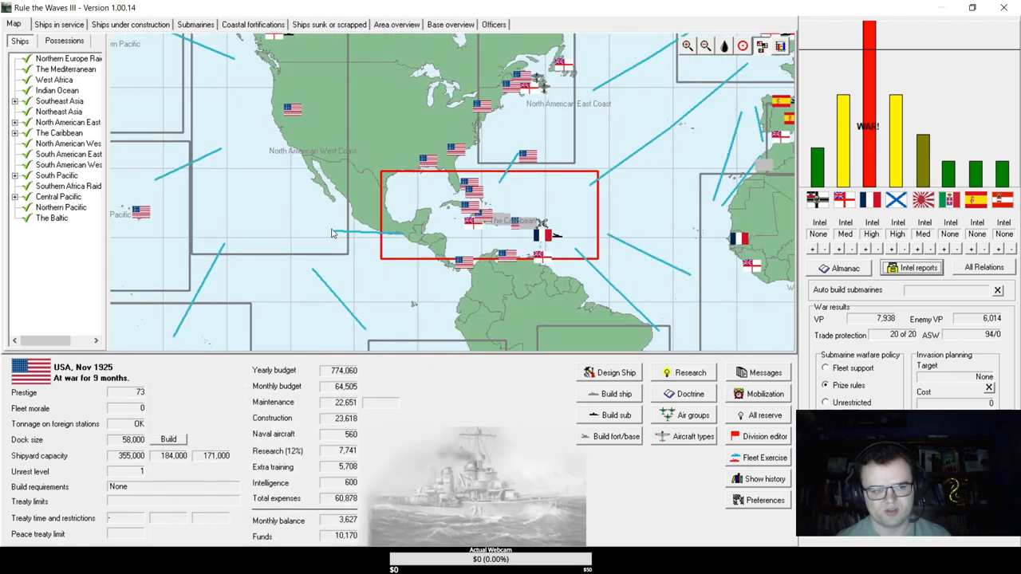
mouse_move(423, 195)
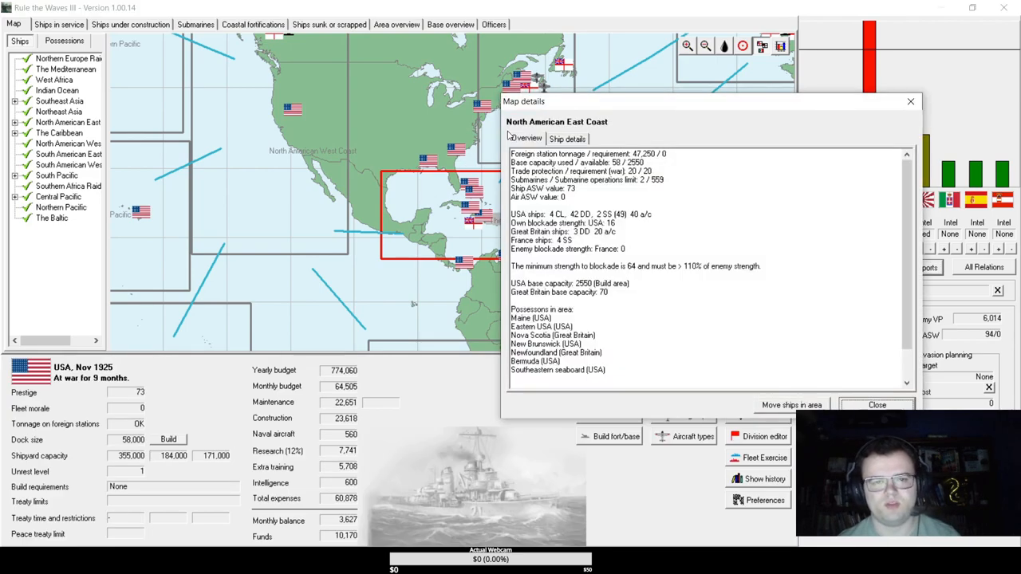
click(878, 406)
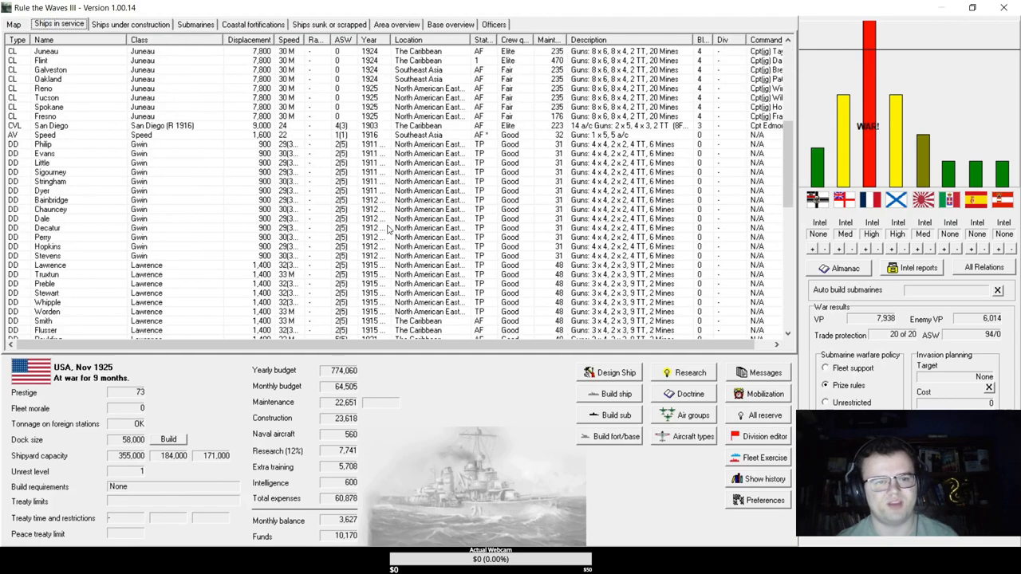
Select the thirteen Winslow destroyers and check their Move Ships options without relocating them.
scroll(down, 3)
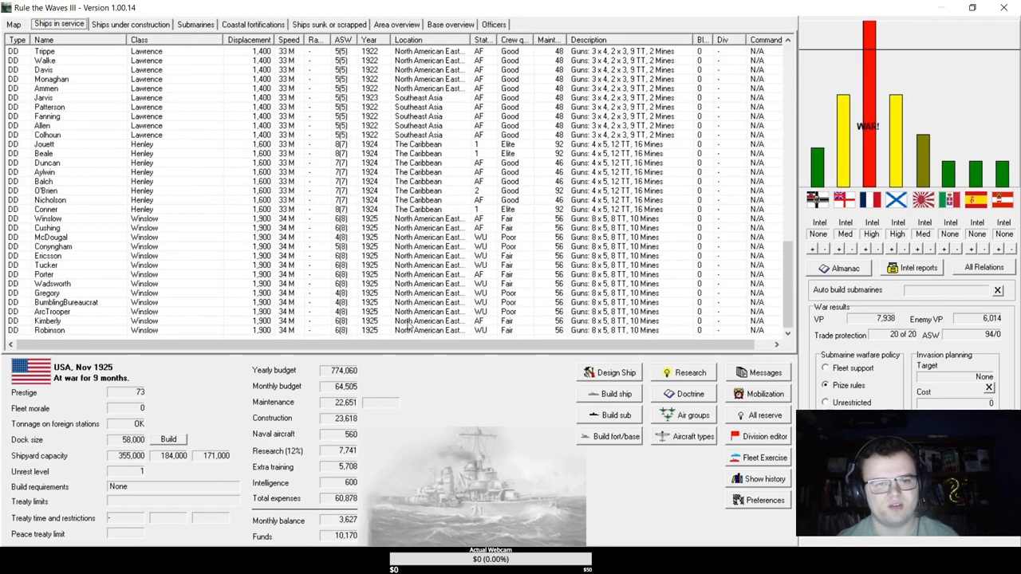
click(48, 219)
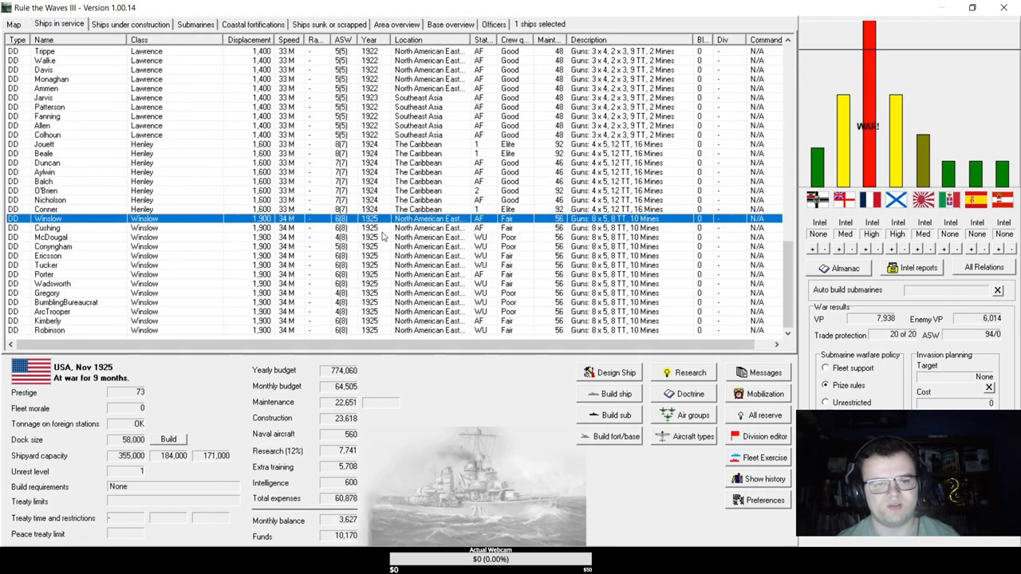
mouse_move(460, 331)
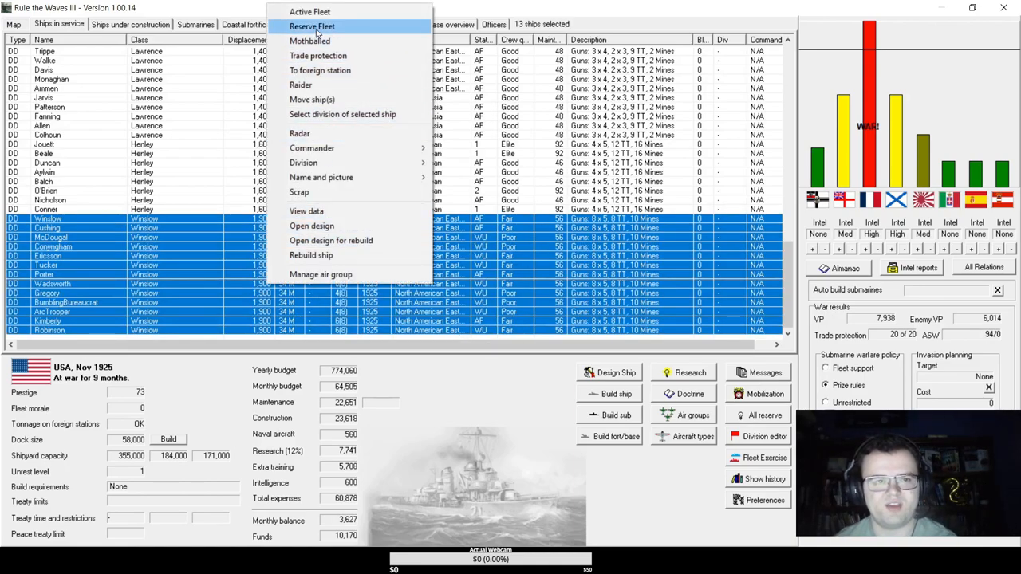
mouse_move(335, 98)
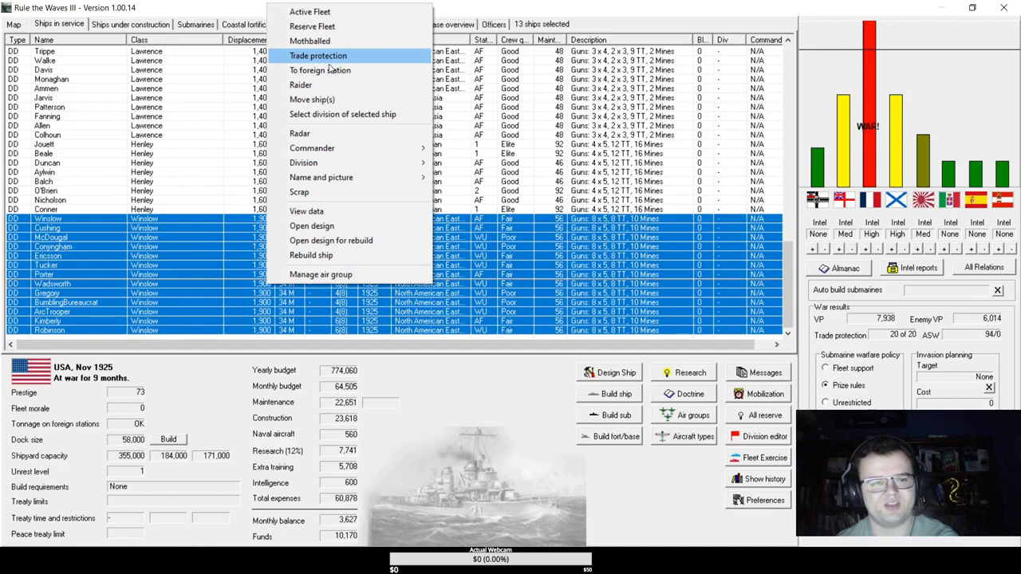
mouse_move(343, 115)
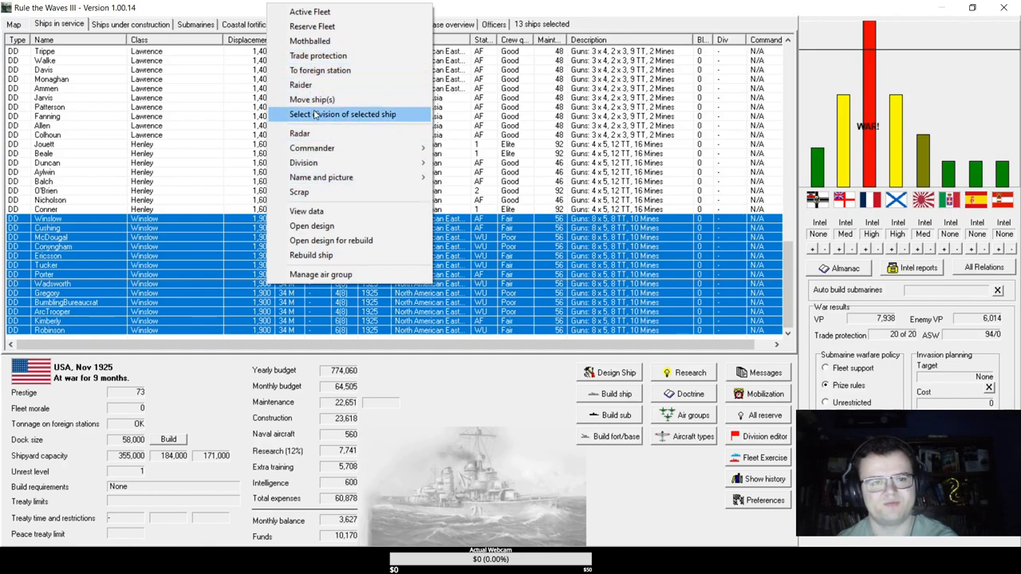
click(312, 99)
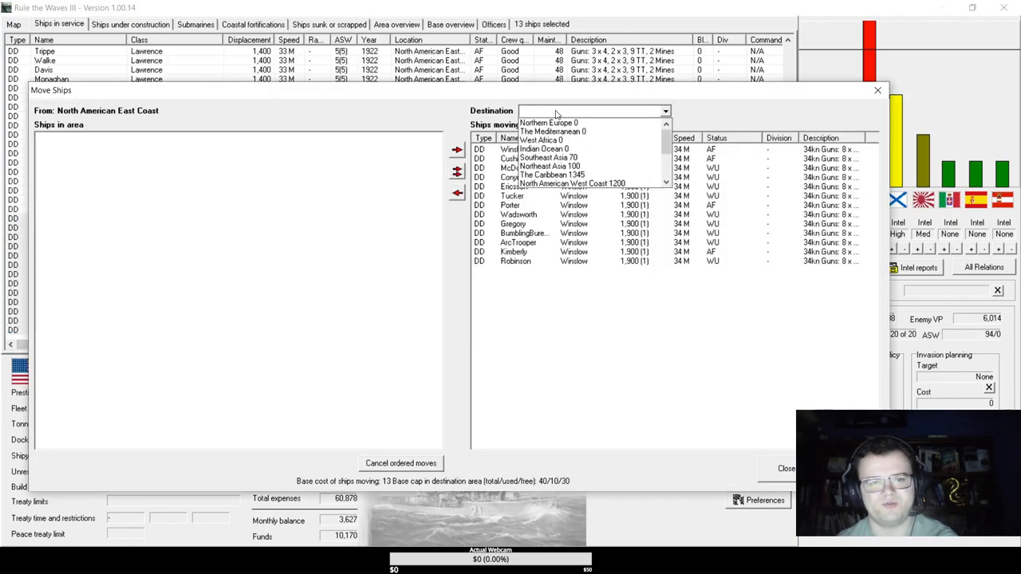
scroll(down, 3)
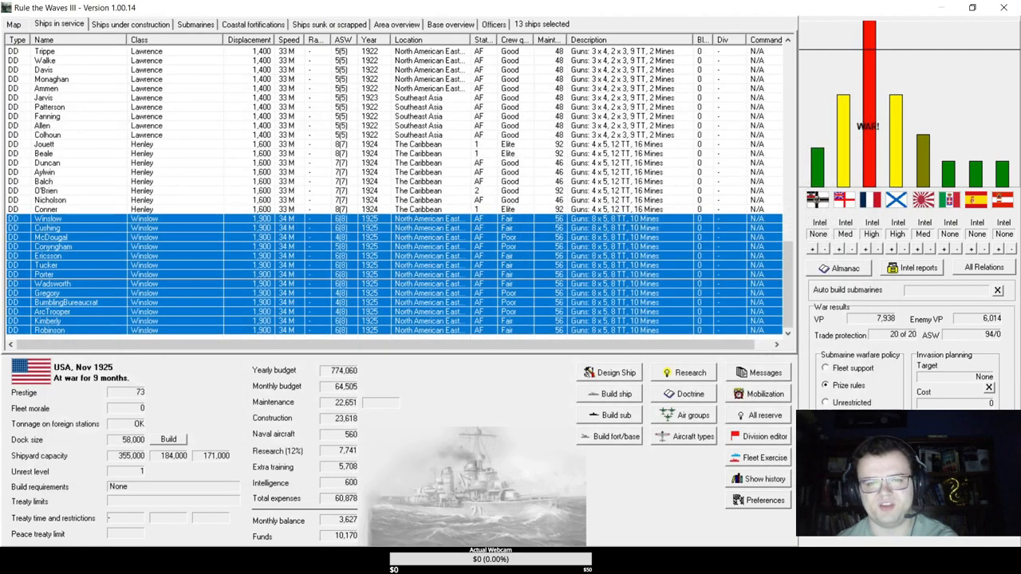
mouse_move(343, 226)
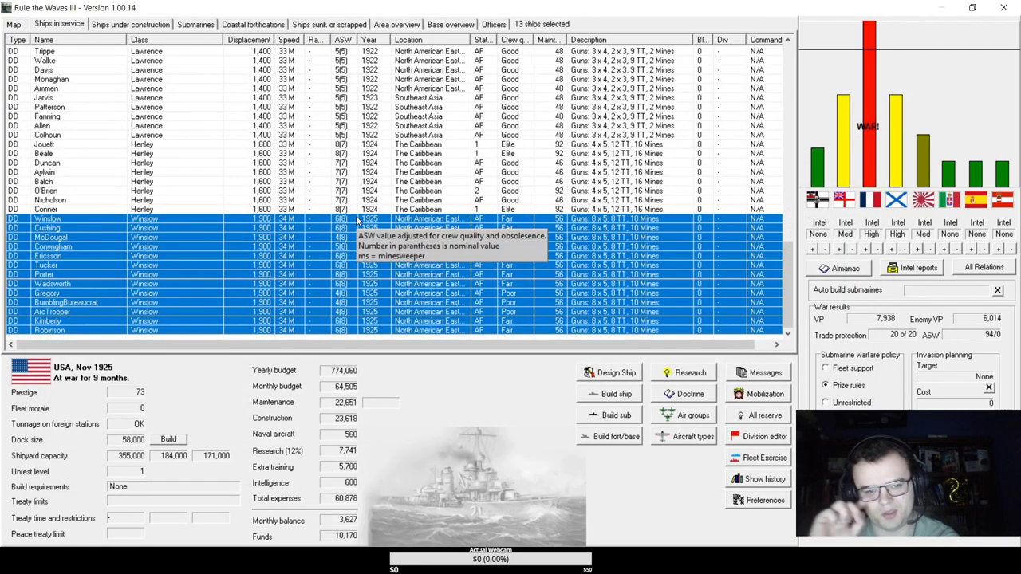
scroll(up, 3)
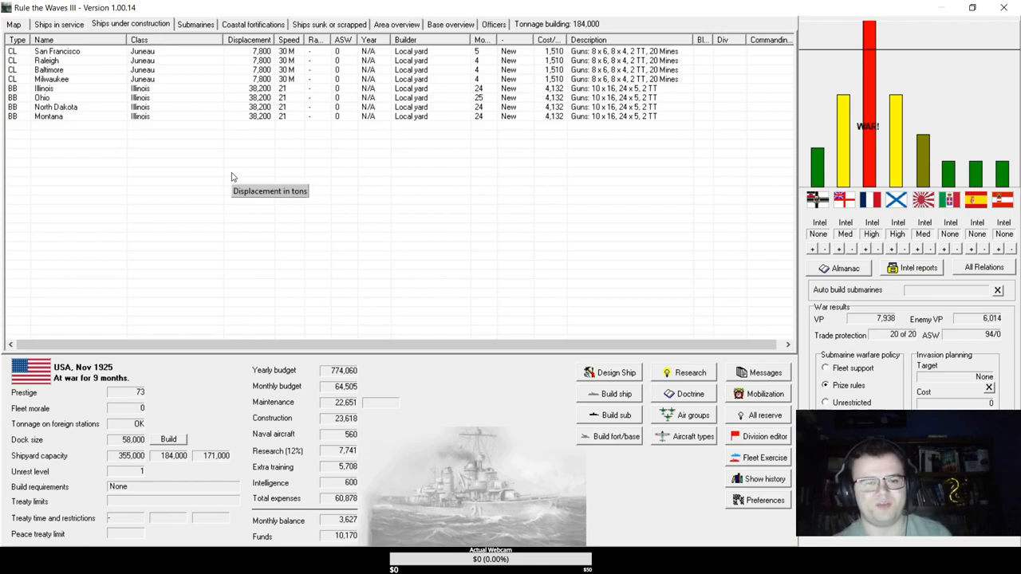
mouse_move(76, 29)
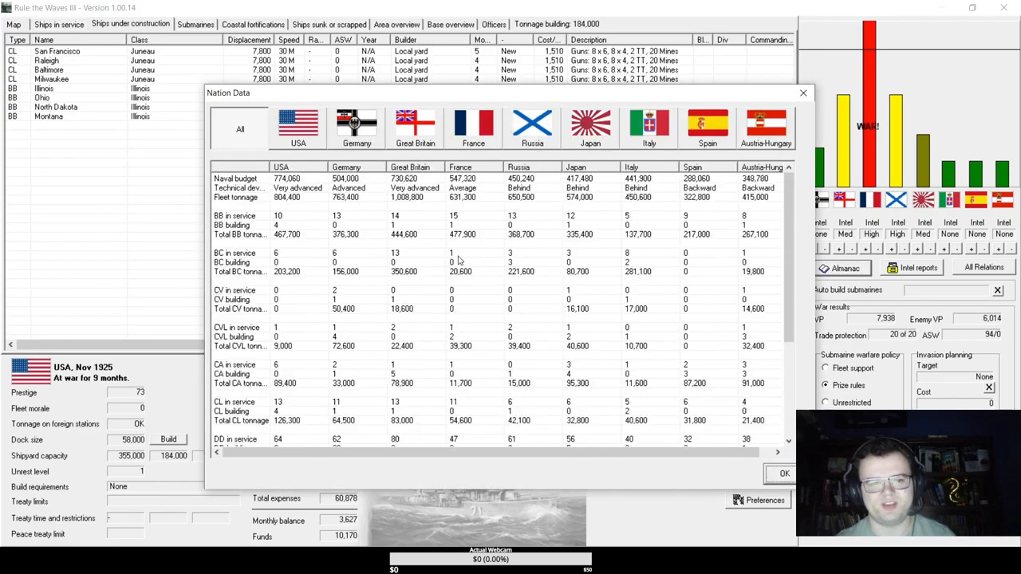
mouse_move(307, 223)
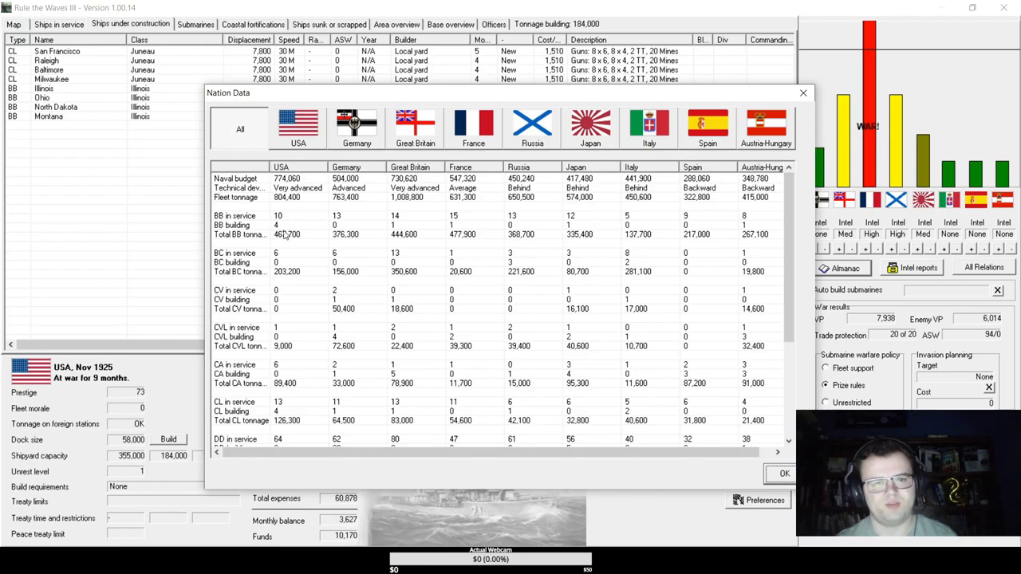
Scroll through the Nation Data ship-type comparison table and close it with OK.
scroll(down, 3)
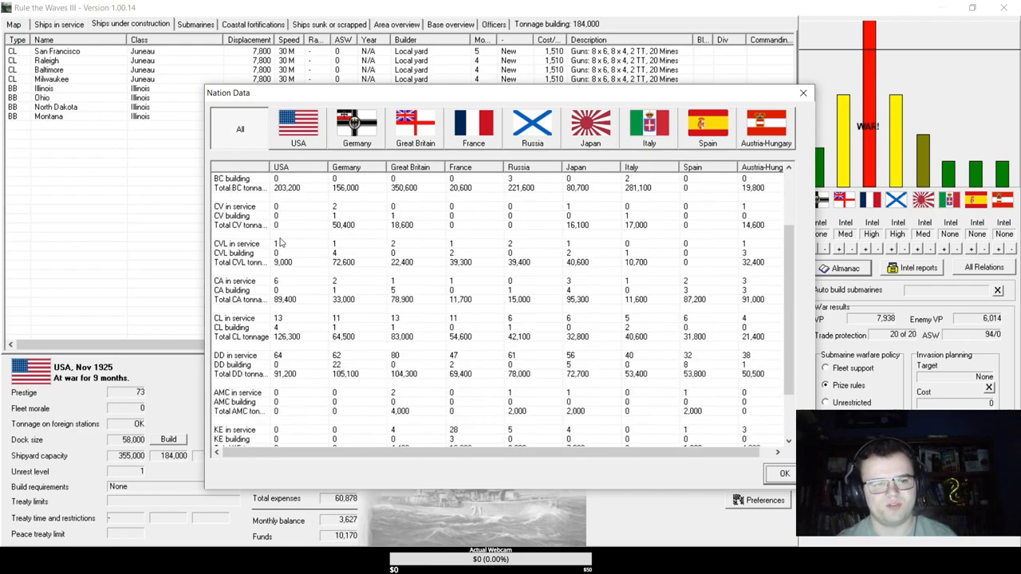
scroll(down, 3)
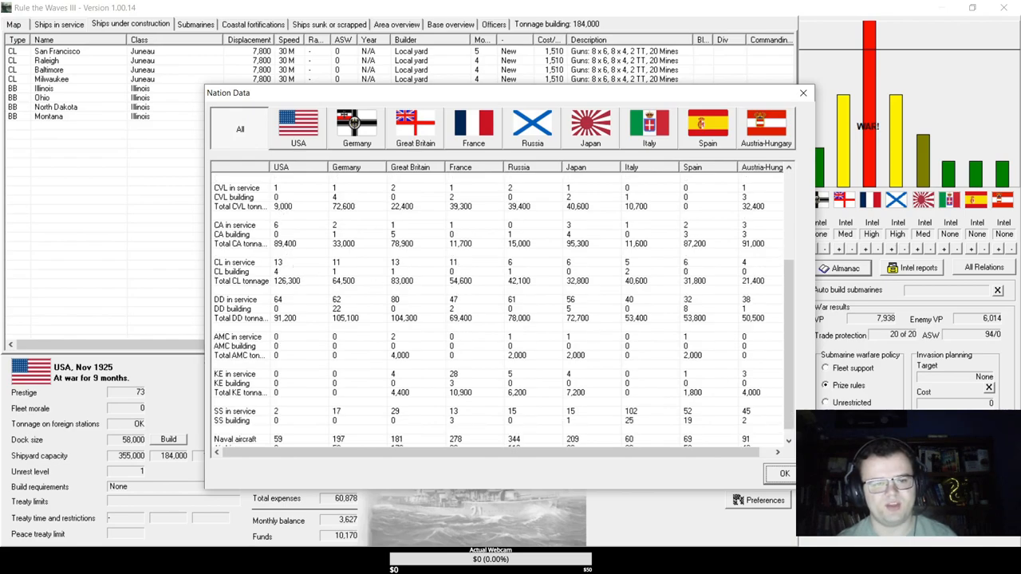
click(785, 473)
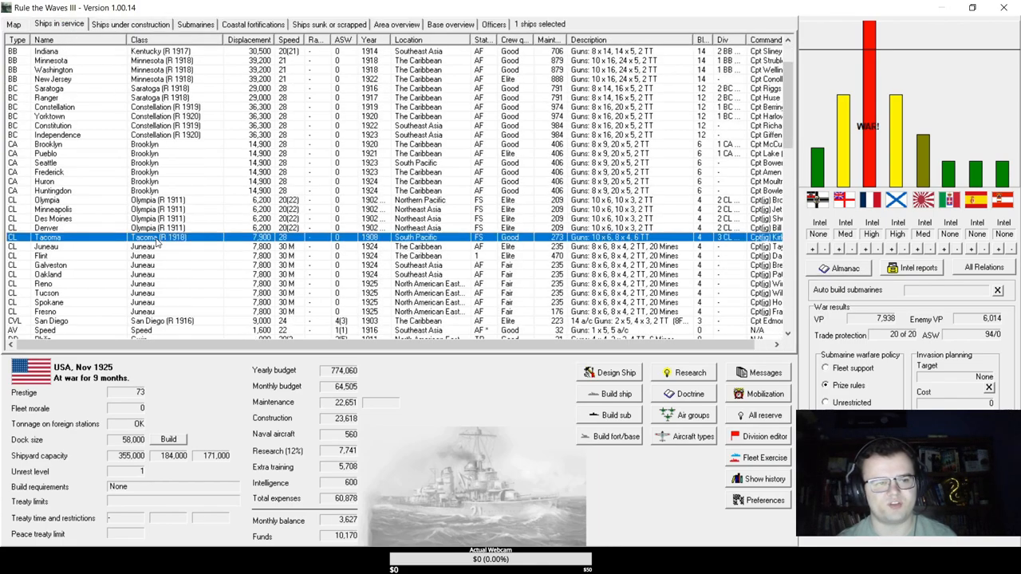
mouse_move(143, 246)
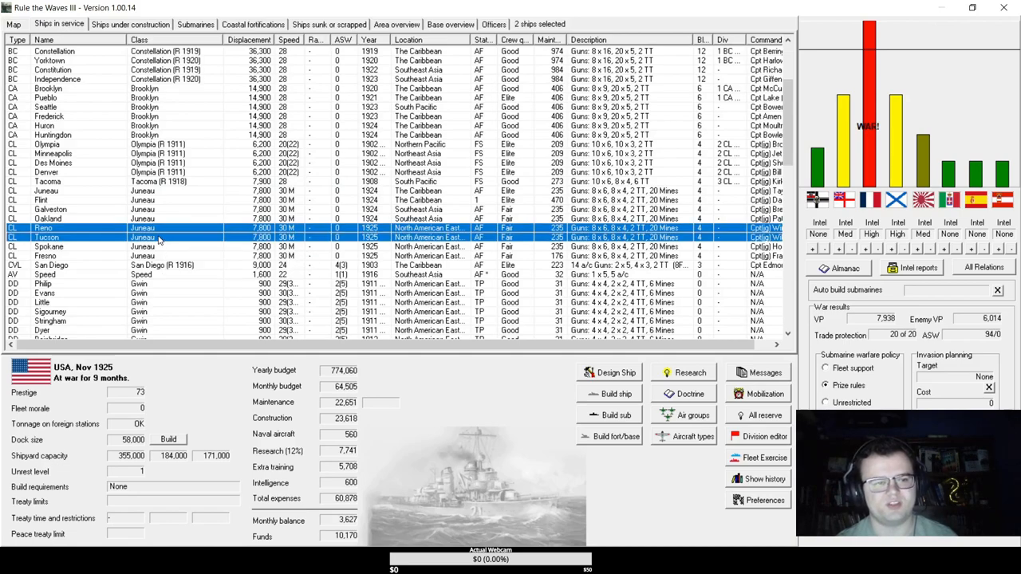
Check the empty East Coast move-ships window twice and pick out the four Juneau cruisers for orders.
right_click(160, 236)
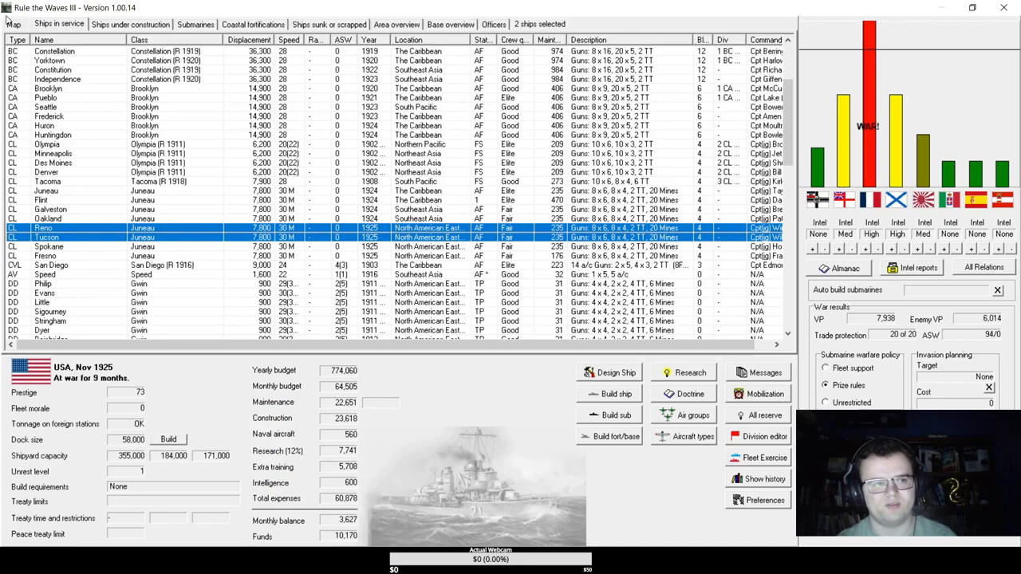
click(12, 24)
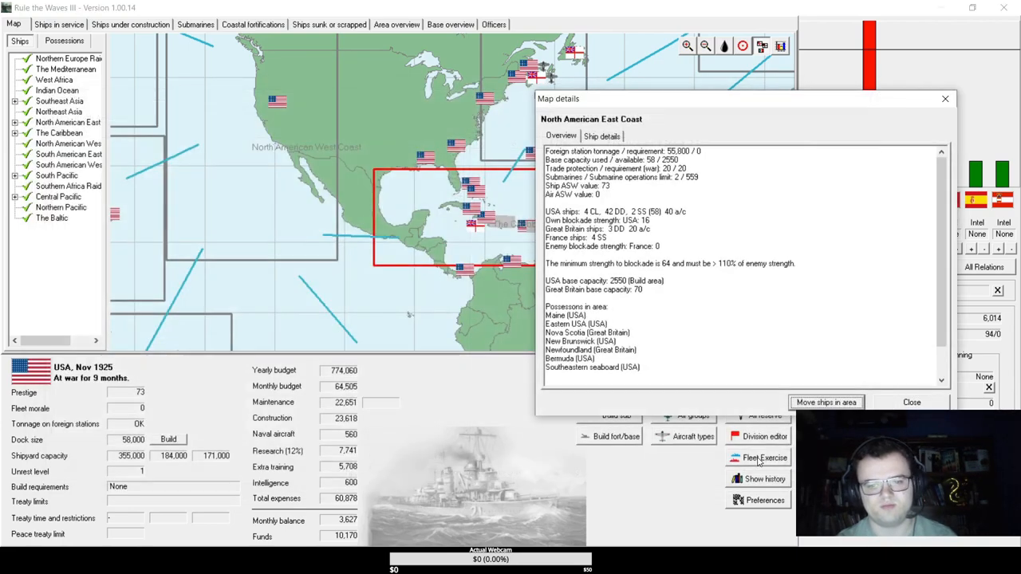
click(826, 402)
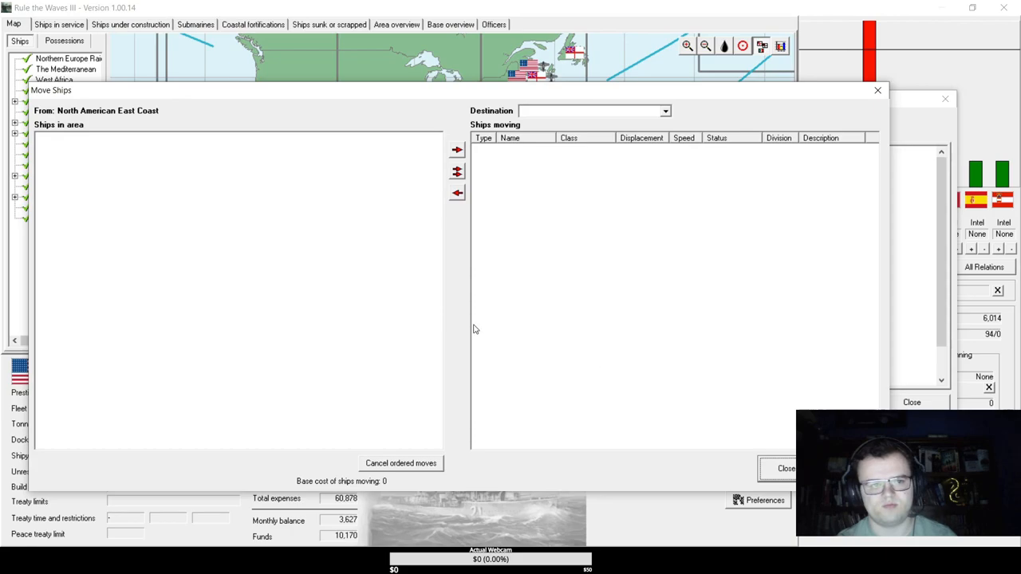
click(785, 469)
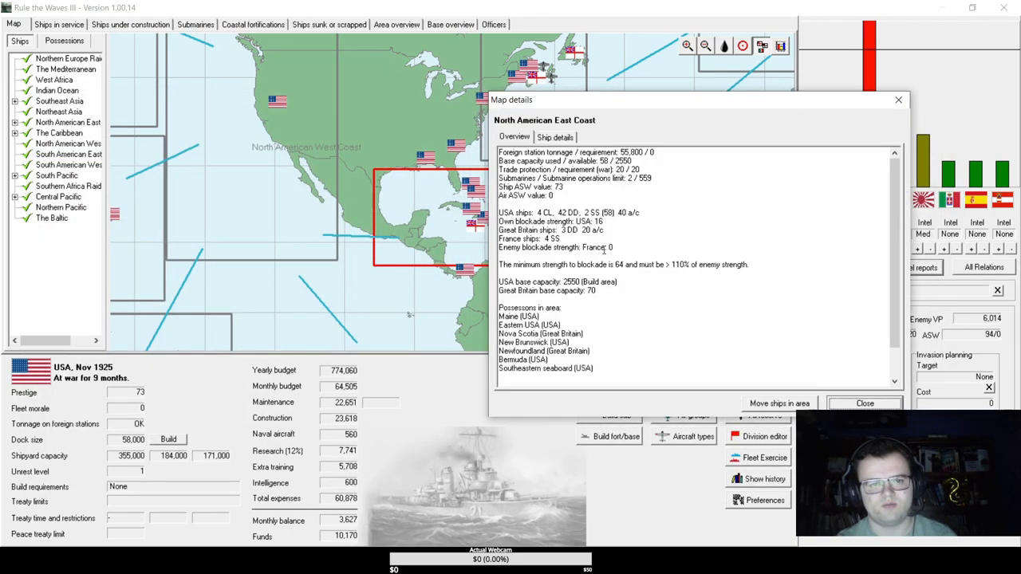
click(779, 402)
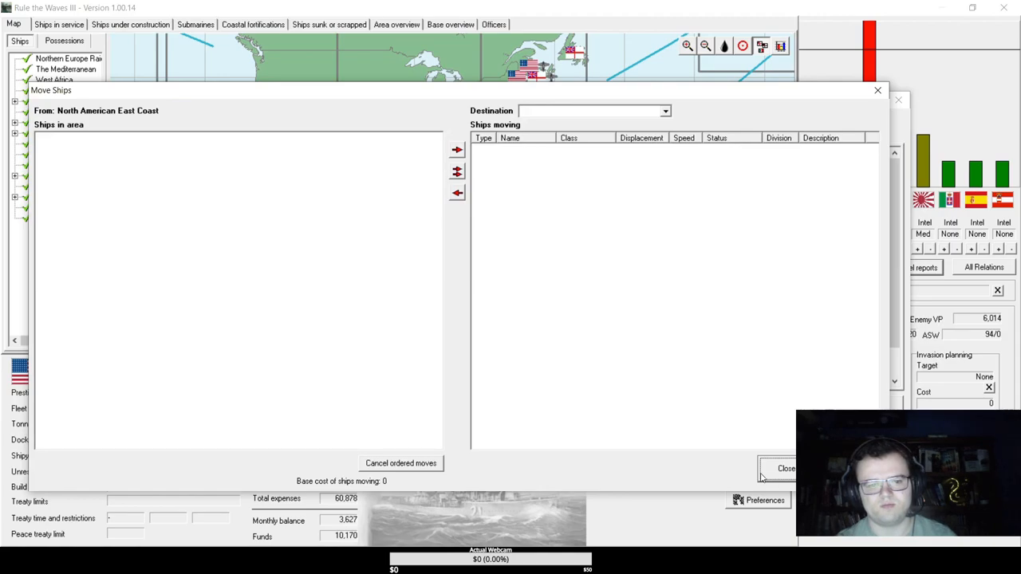
click(785, 469)
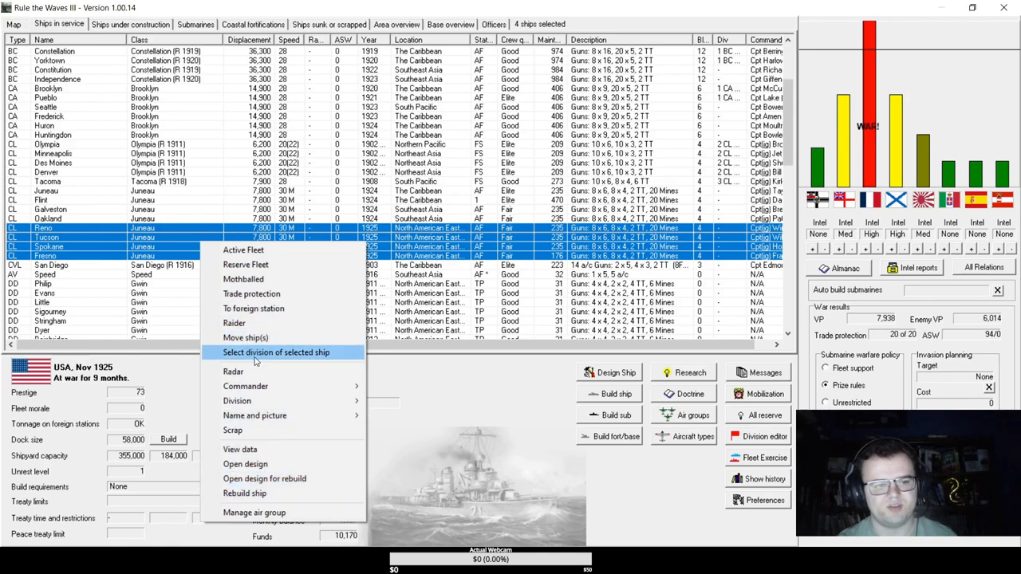
Send the four East Coast cruisers to The Caribbean.
click(245, 339)
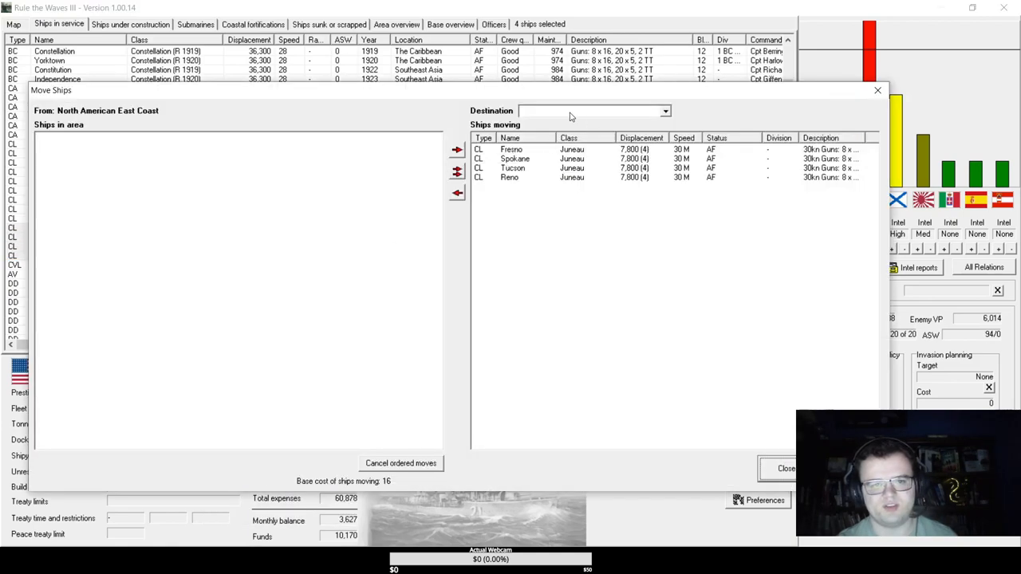
click(665, 112)
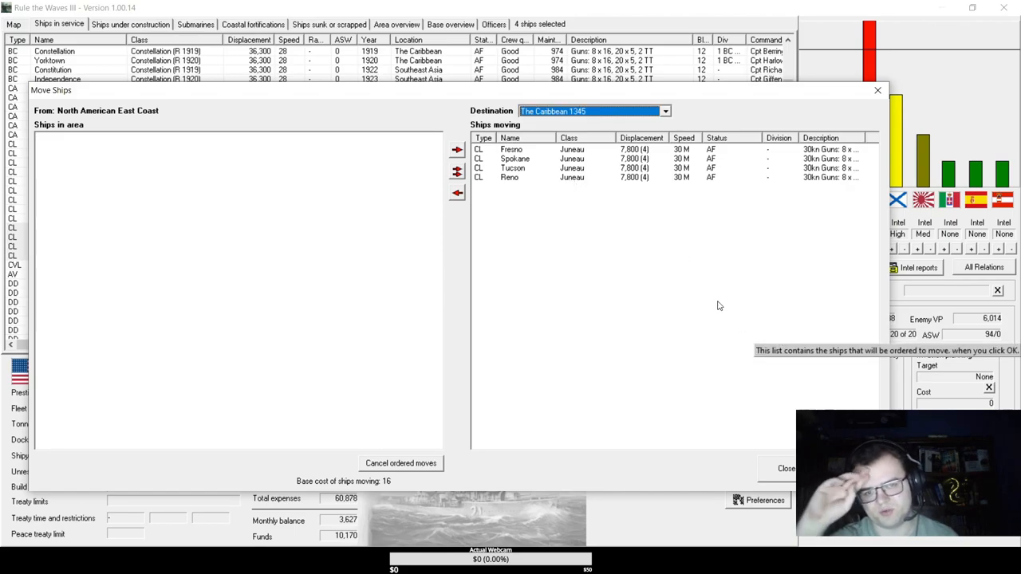
click(785, 469)
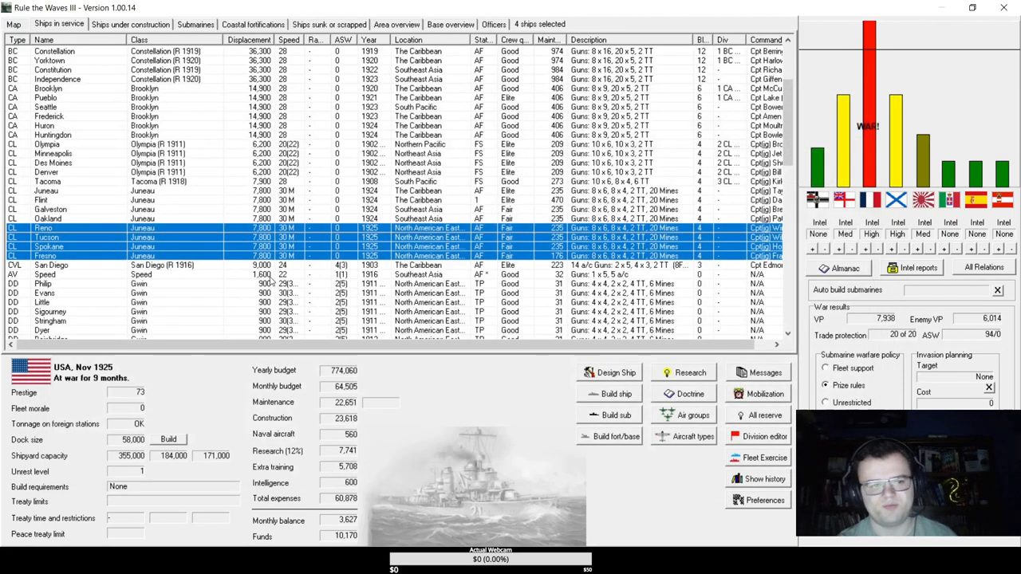
Gather the Juneau-class light cruisers and bring up the fleet divisions overview.
click(51, 209)
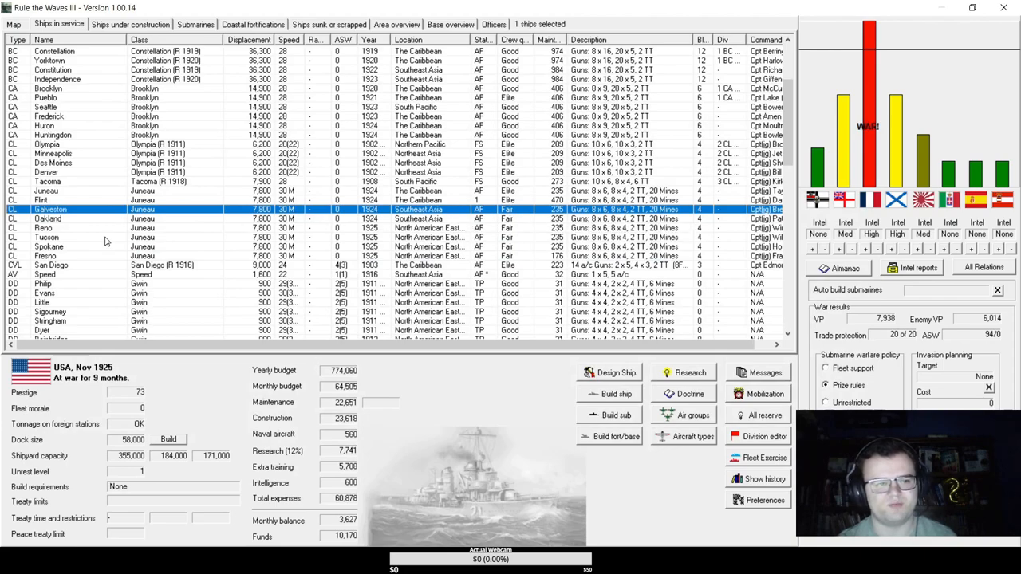
click(46, 236)
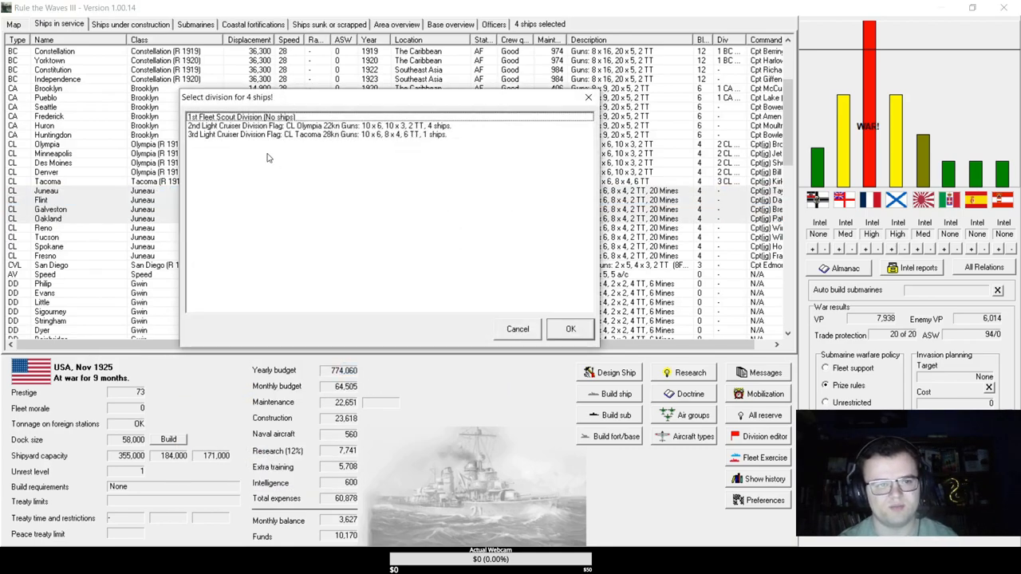
click(571, 329)
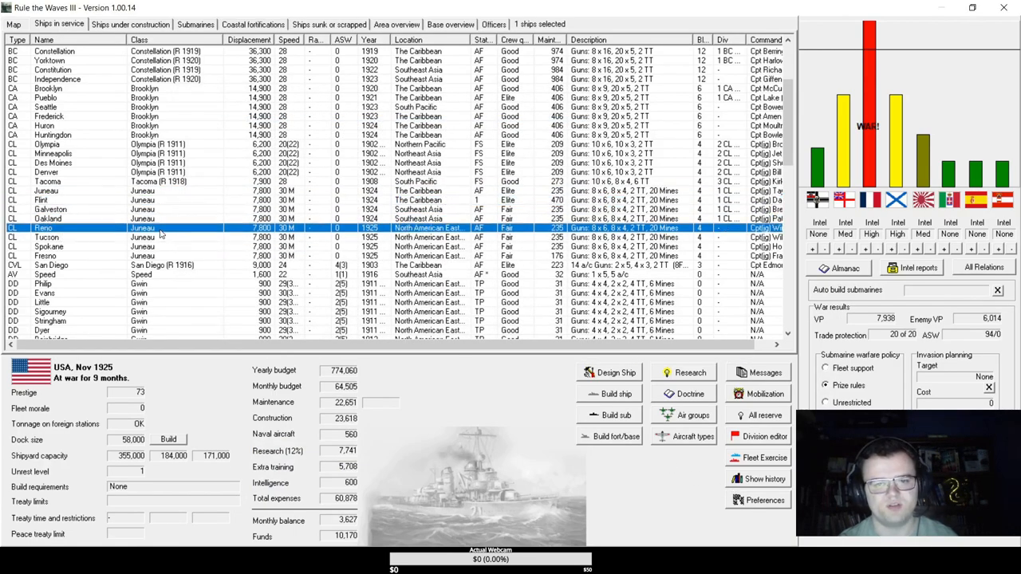
mouse_move(143, 238)
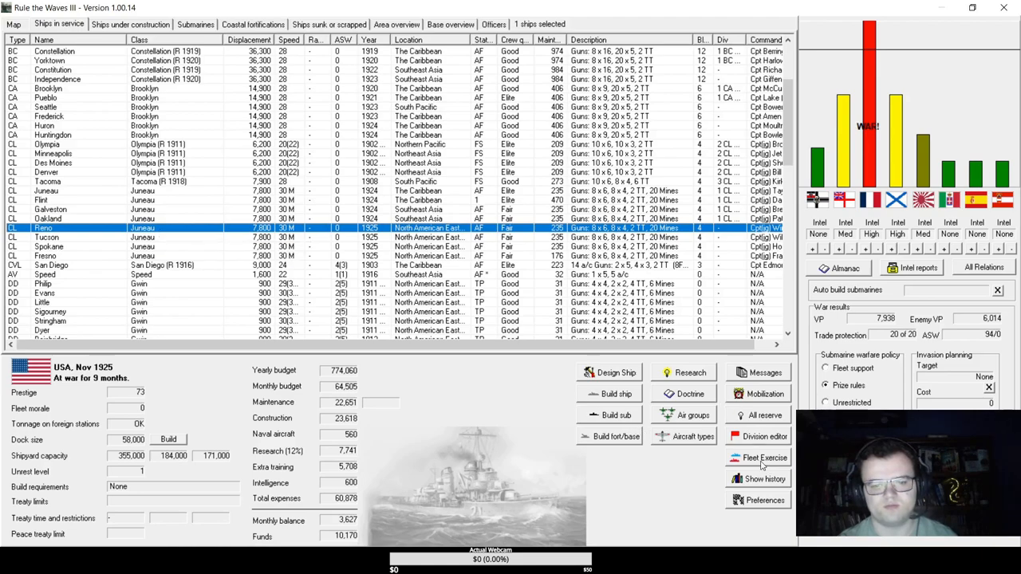
click(764, 437)
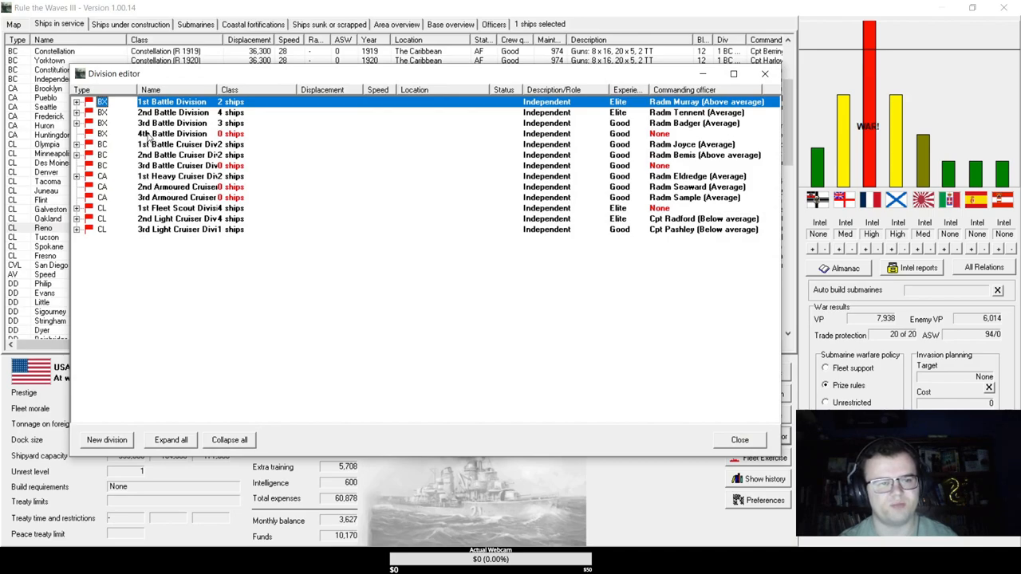
Create a new CL-type division named 4th Light Cruiser Division.
click(172, 134)
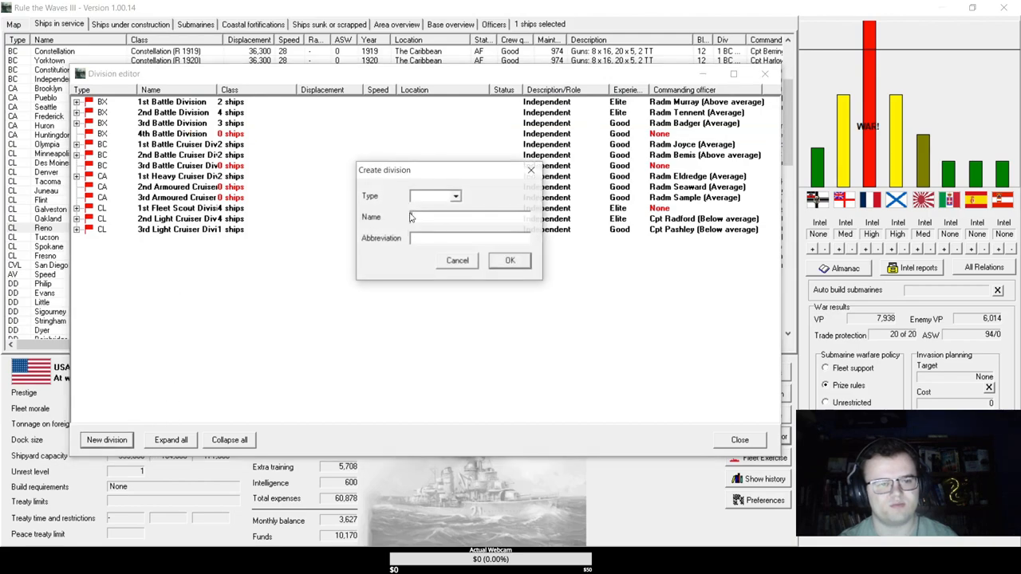
click(454, 196)
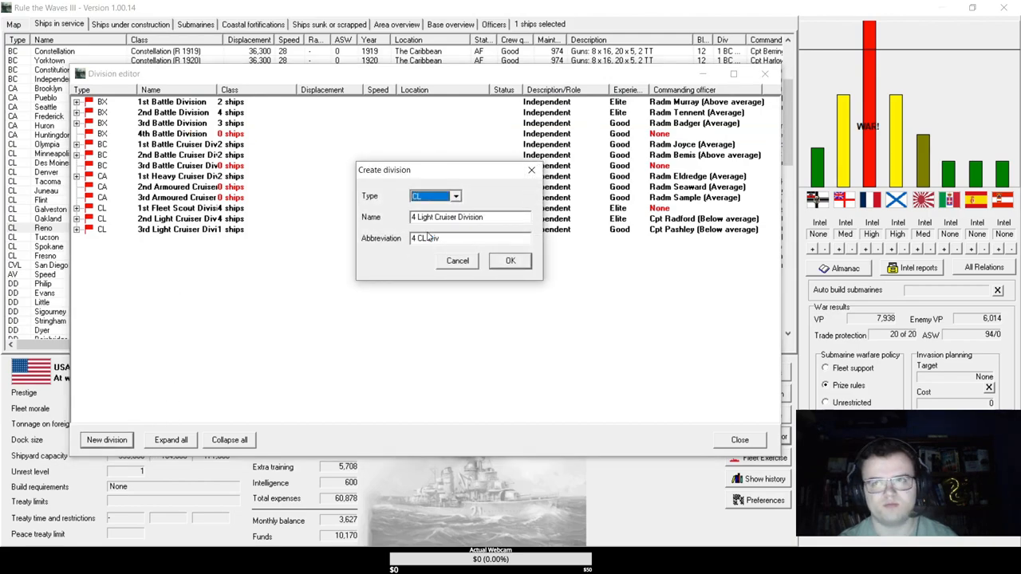
click(471, 217)
text(th)
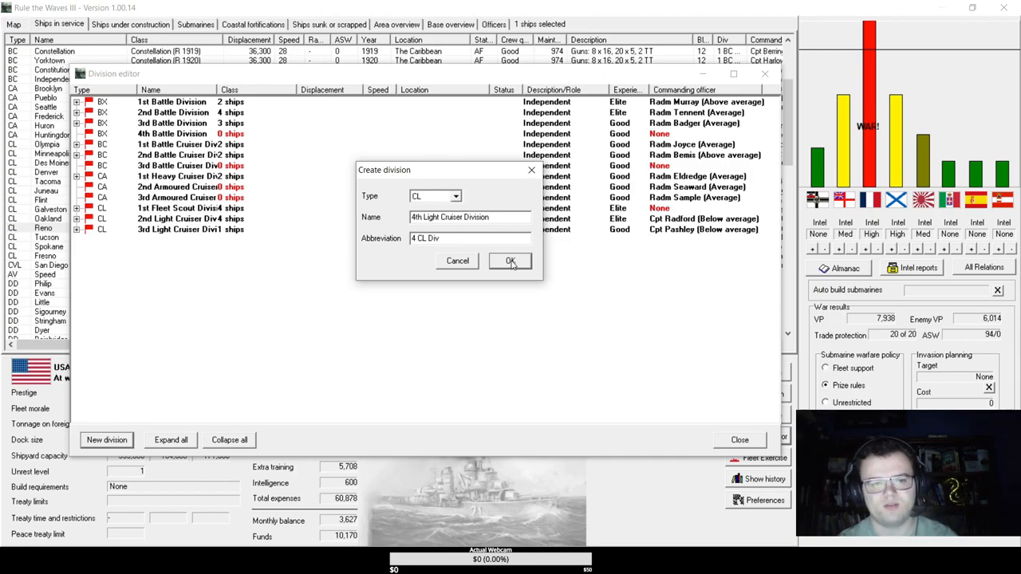
click(510, 262)
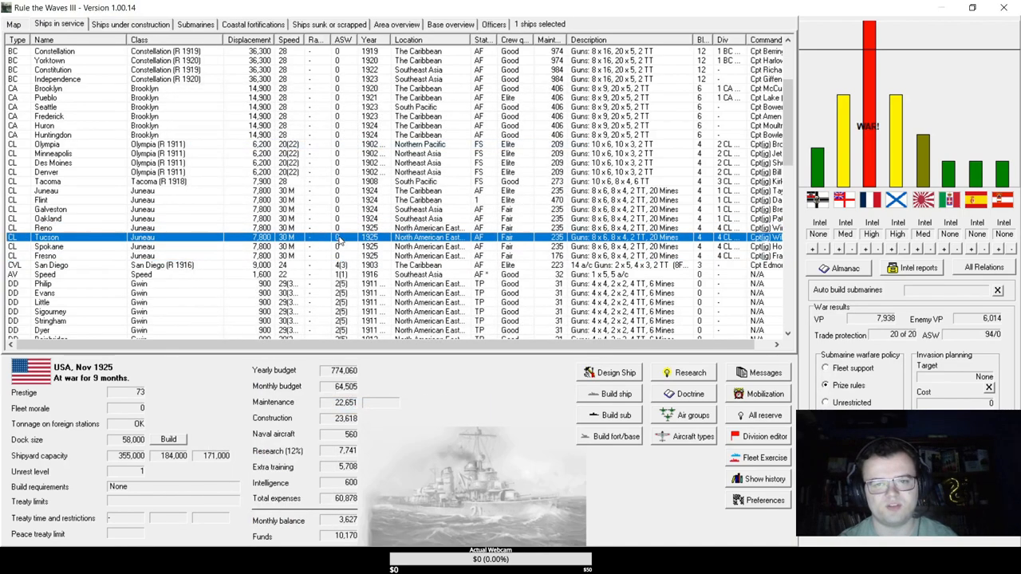
Place battleship New Jersey in a battle division.
click(47, 181)
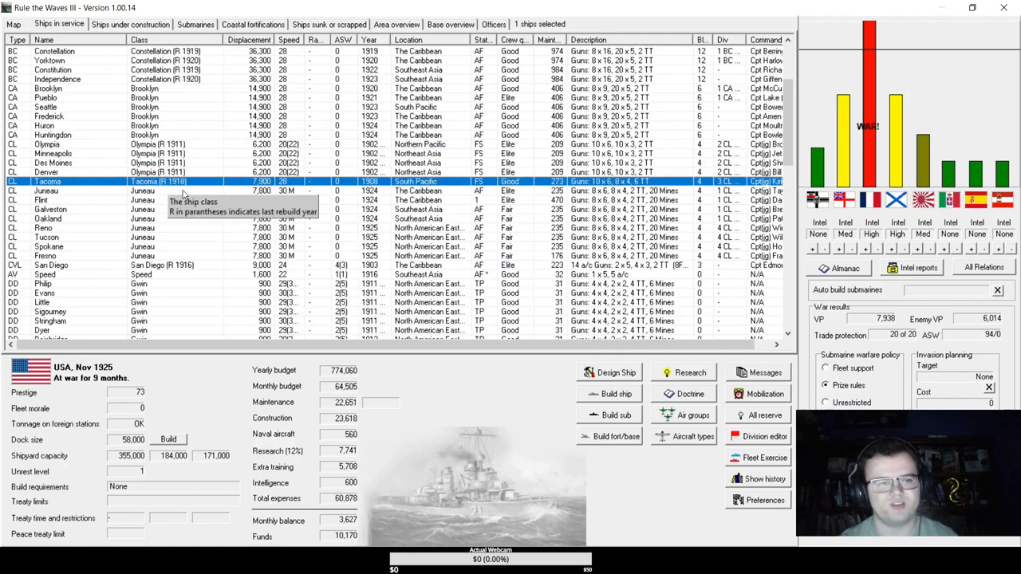
scroll(up, 3)
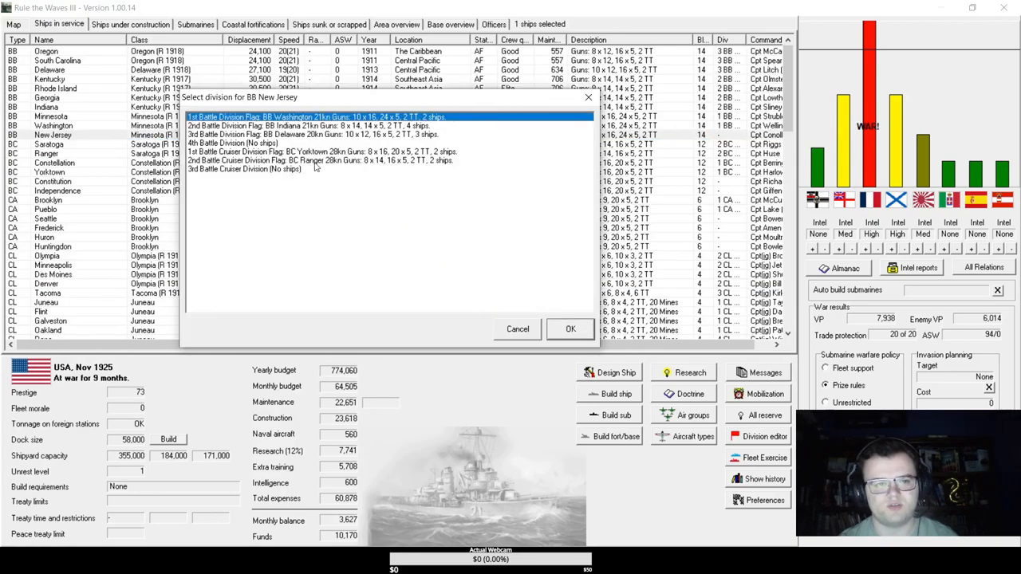
click(571, 328)
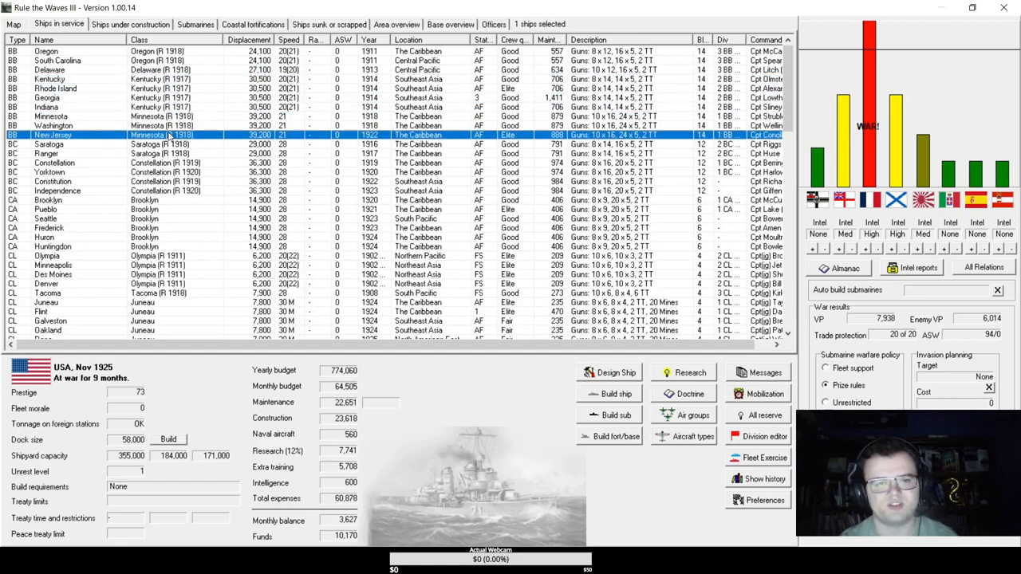
Assign Constitution and a second battlecruiser to the 2nd Battle Cruiser Division.
click(54, 182)
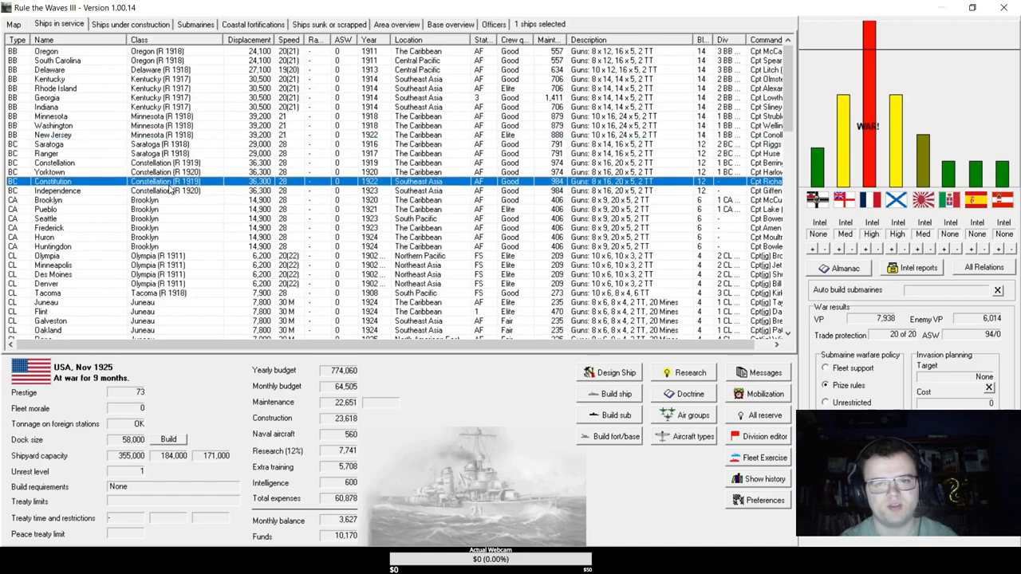
click(57, 191)
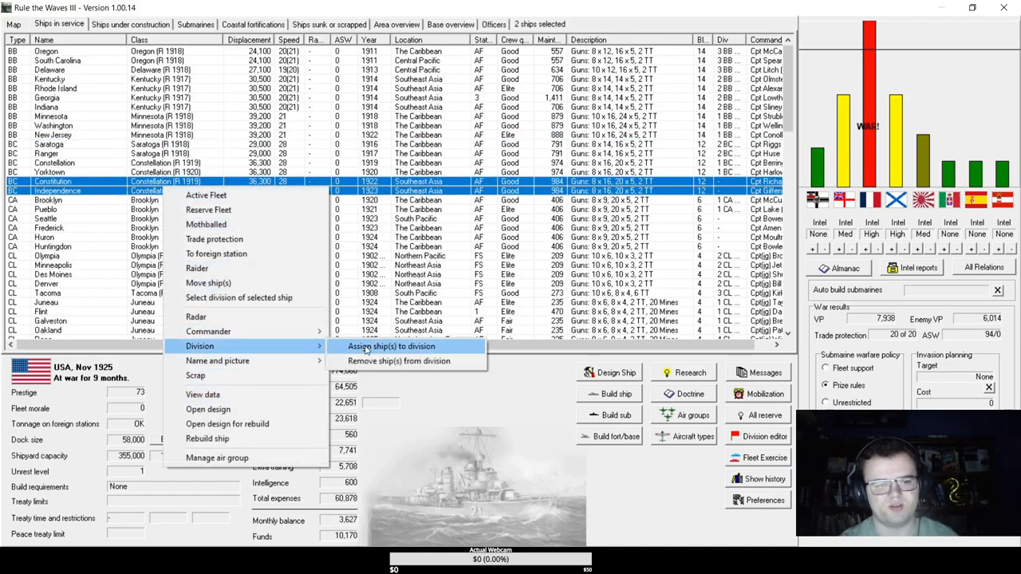
click(392, 344)
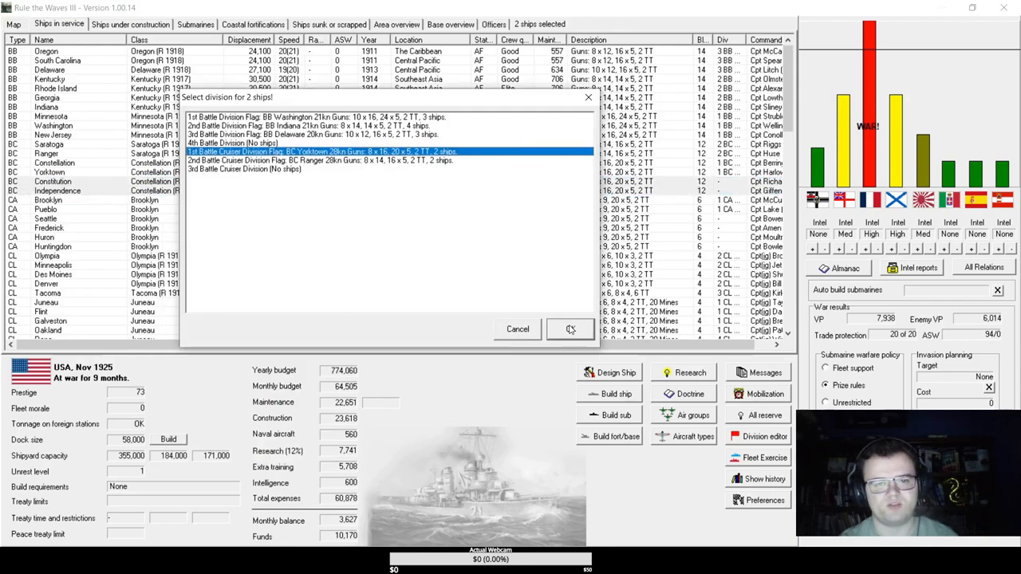
click(571, 329)
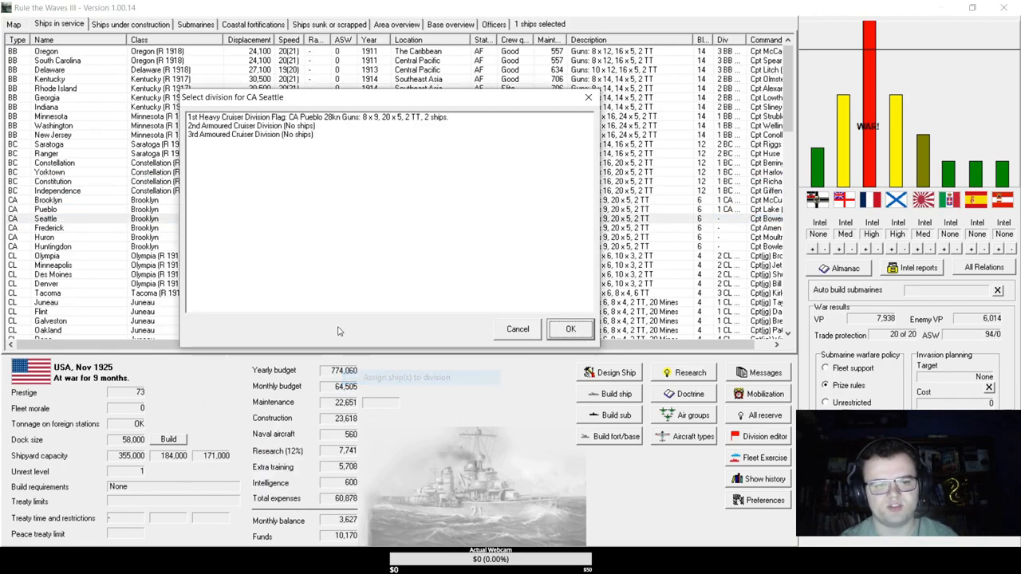
Move three cruisers into the 2nd Armoured Cruiser Division.
click(570, 329)
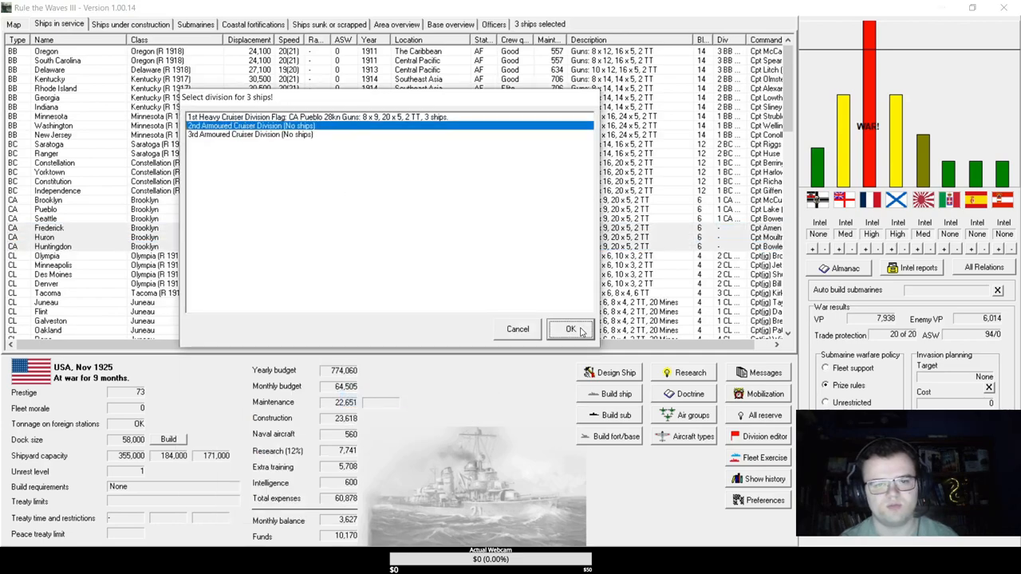
click(571, 328)
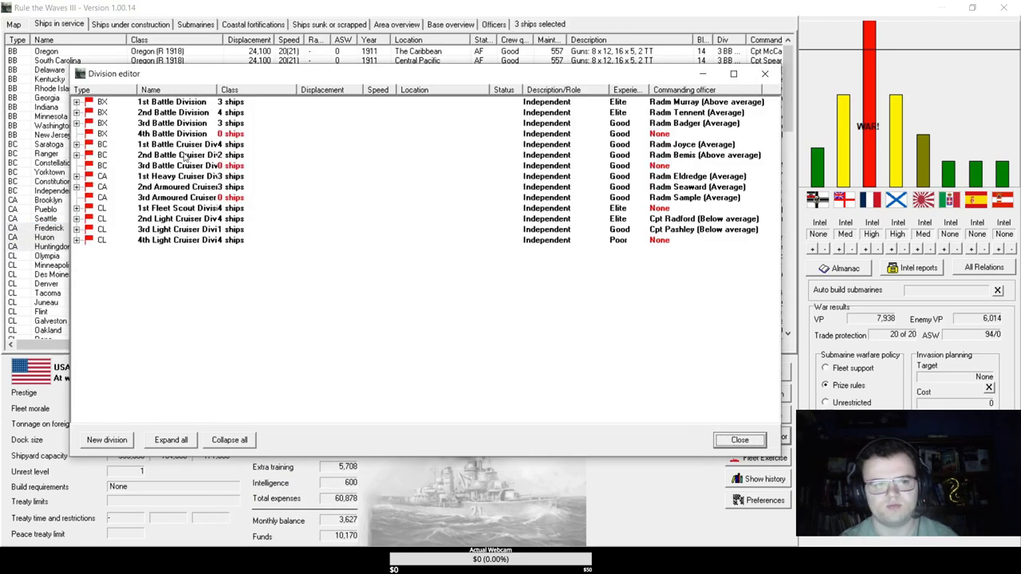
Rename the 2nd Armoured Cruiser Division to 2nd Heavy Cruiser Division.
click(190, 143)
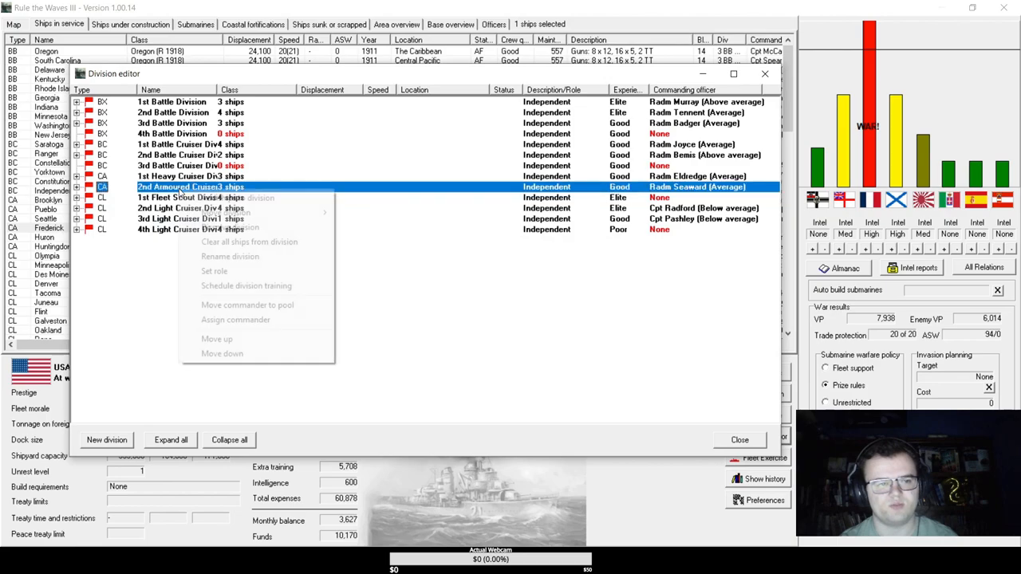
click(229, 256)
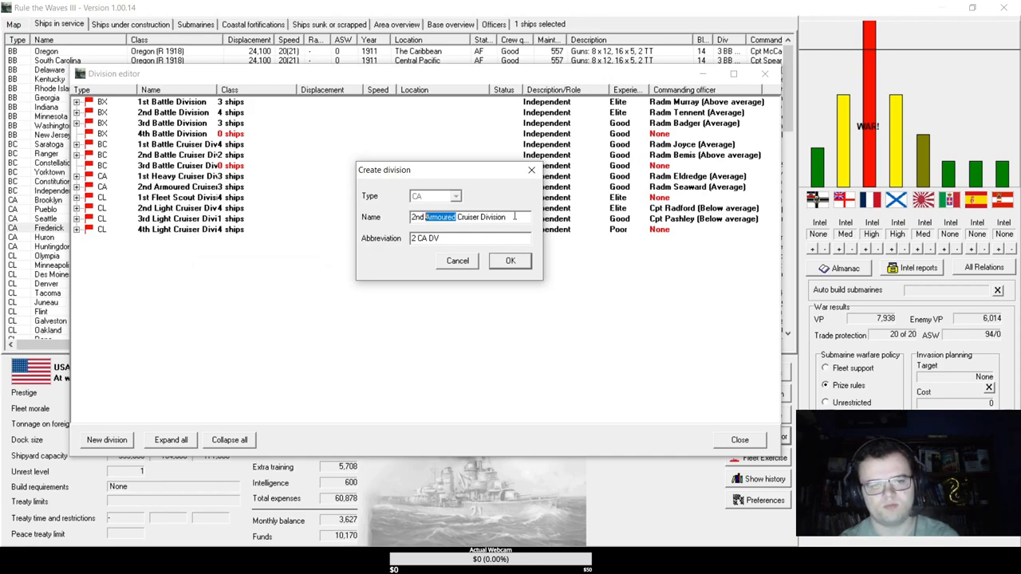
text(Heavy)
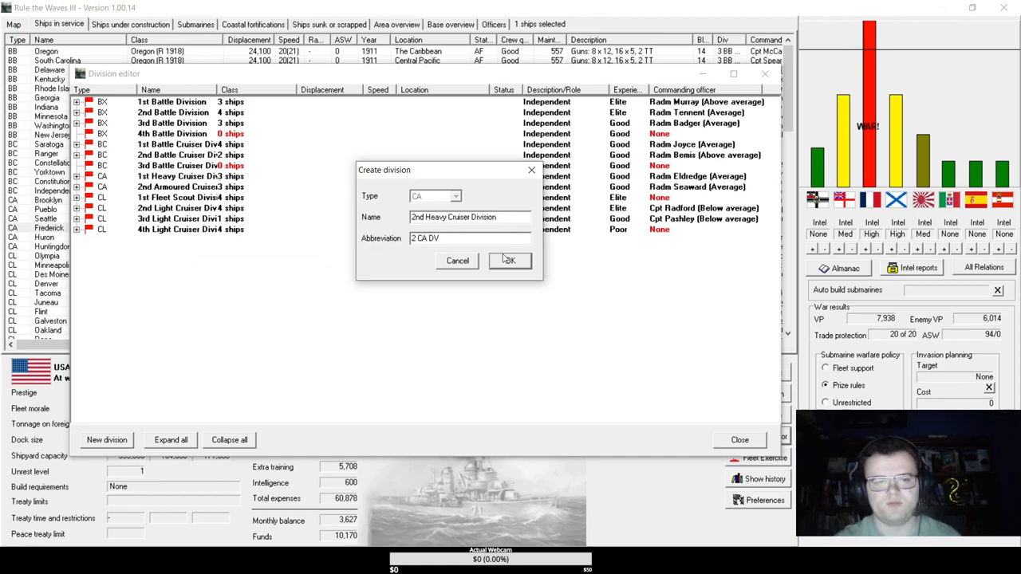
click(509, 262)
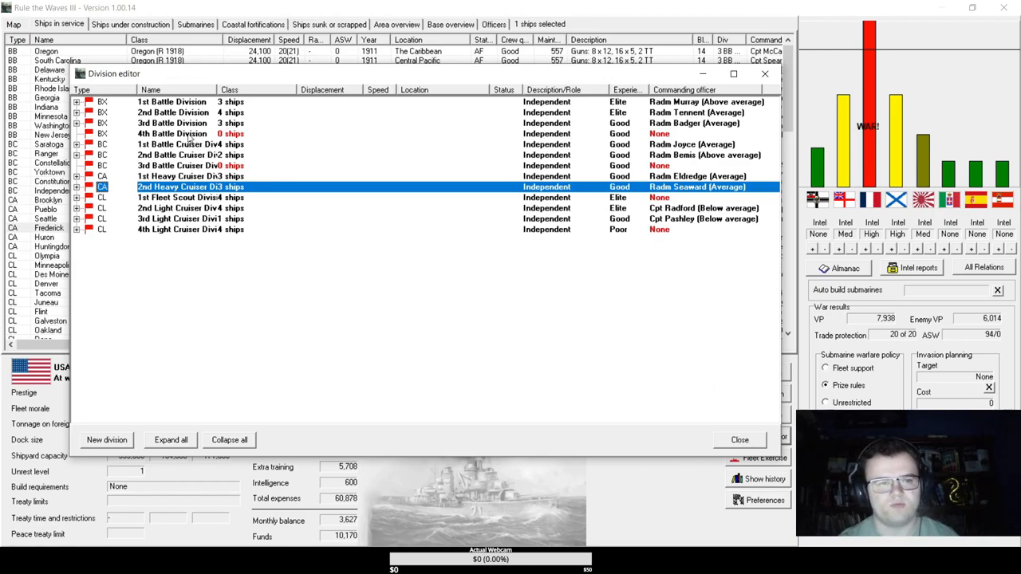
Dissolve the empty 4th Battle Division and 3rd Battle Cruiser Division.
click(172, 134)
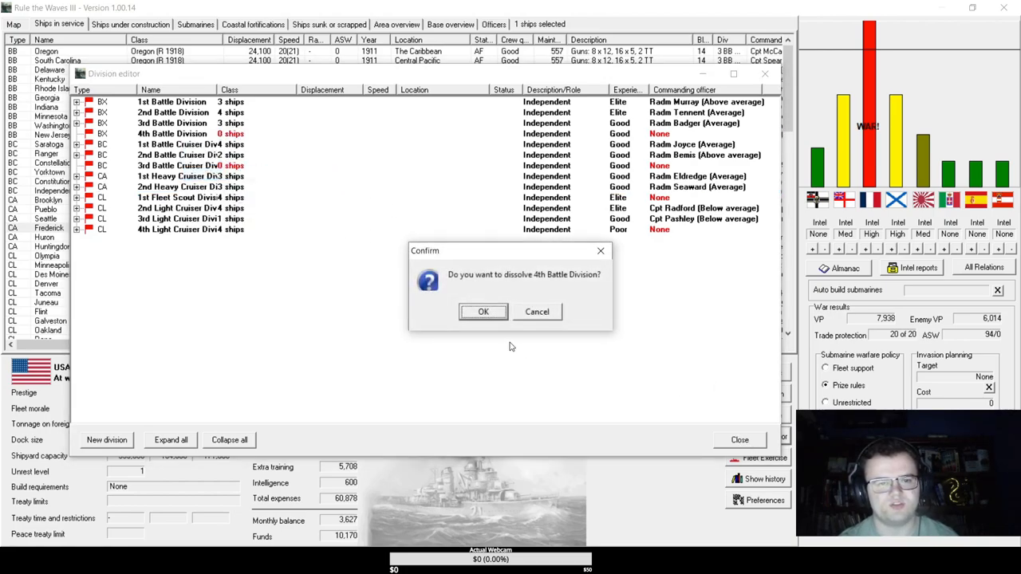
click(482, 312)
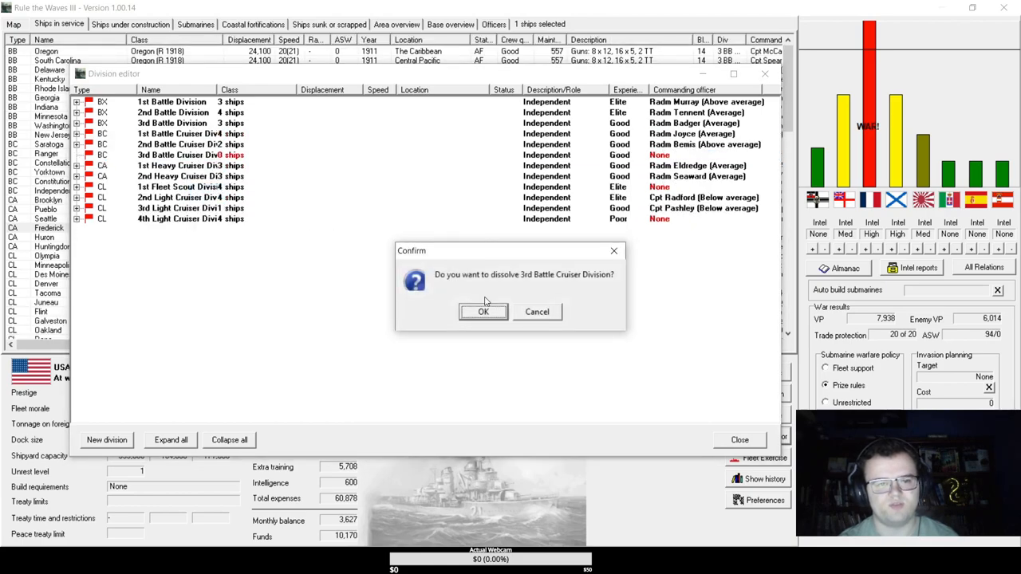
click(482, 311)
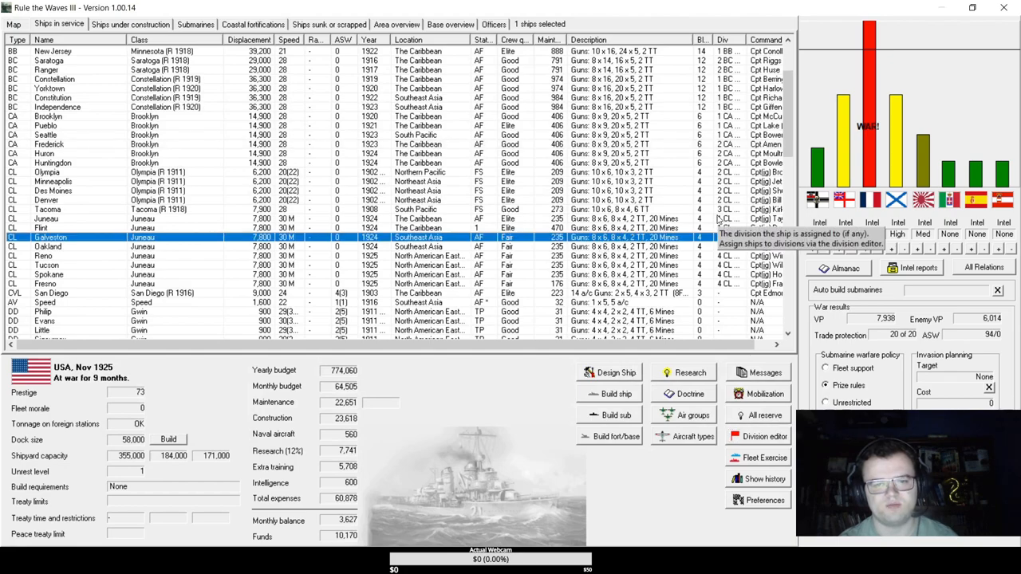
Look over the Juneau cruiser in the ship list and bring up the fleet divisions overview.
click(48, 218)
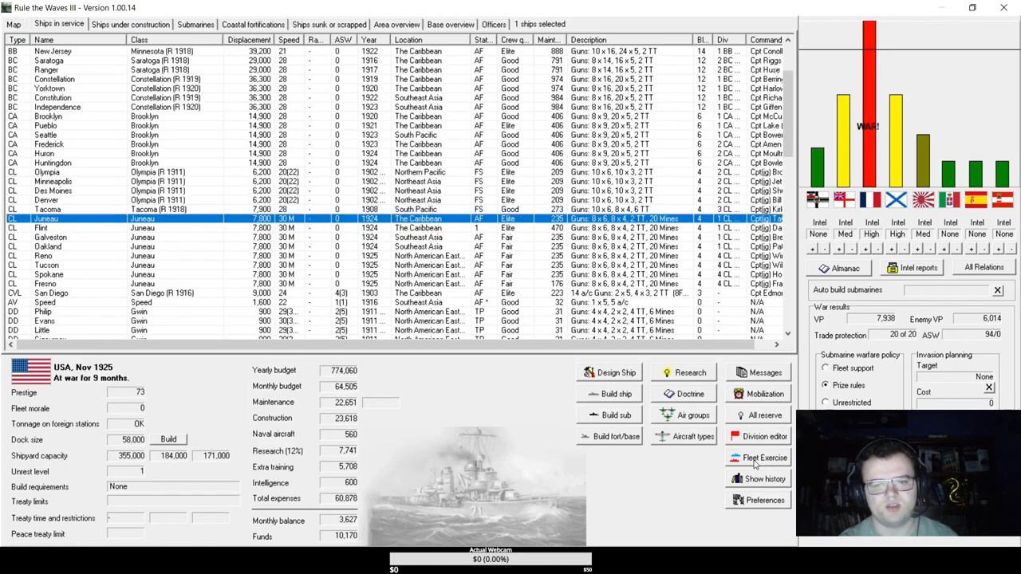
scroll(up, 3)
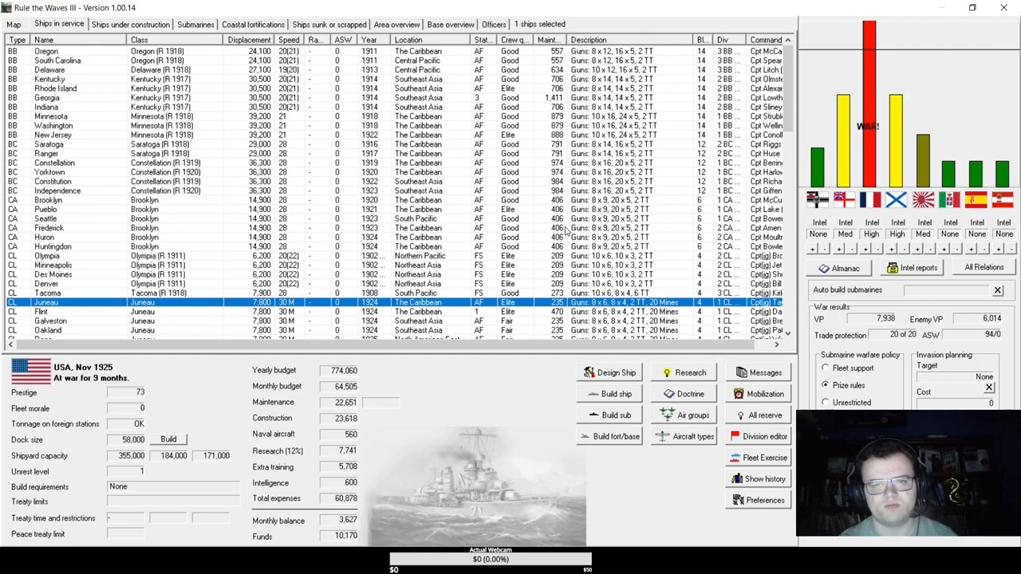
scroll(down, 3)
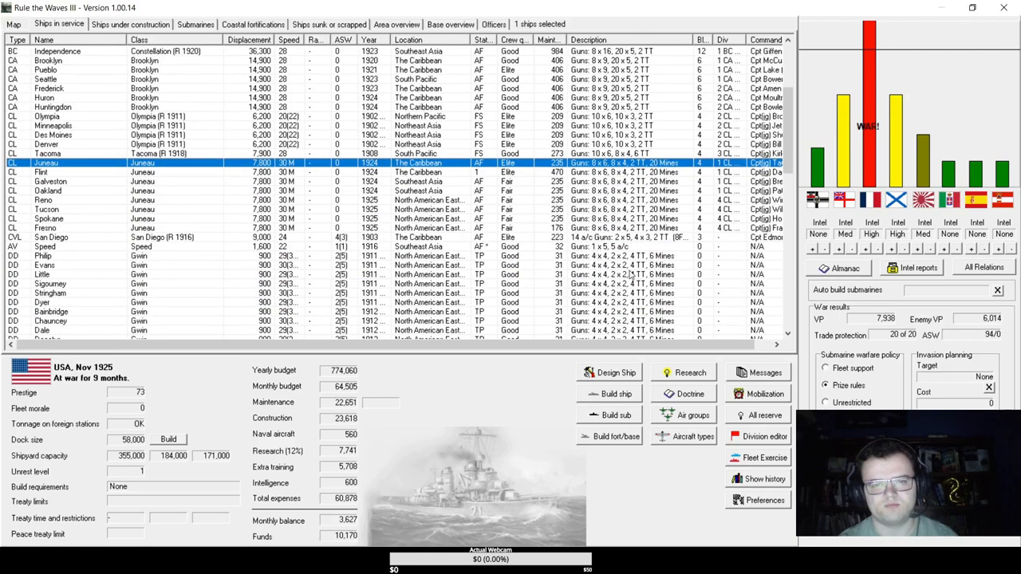
click(764, 437)
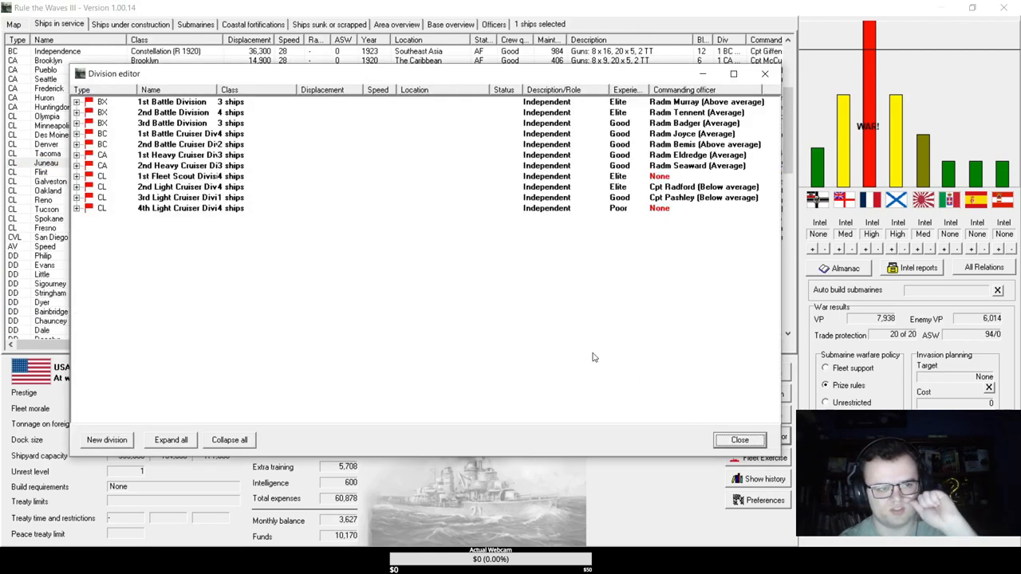
Rename the 1st Fleet Scout Division to 1st Light Cruiser Division and close the editor.
click(190, 175)
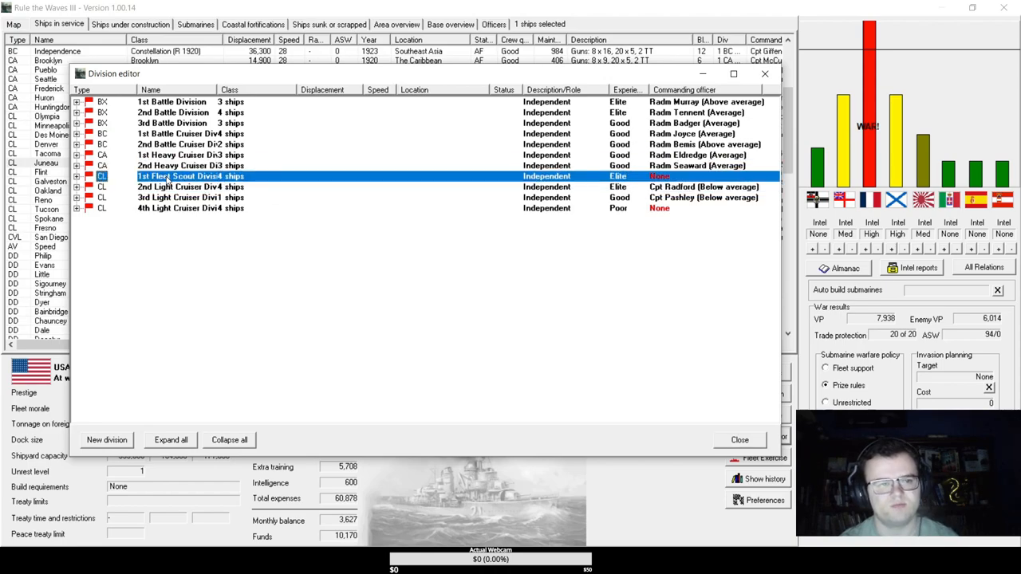
right_click(190, 175)
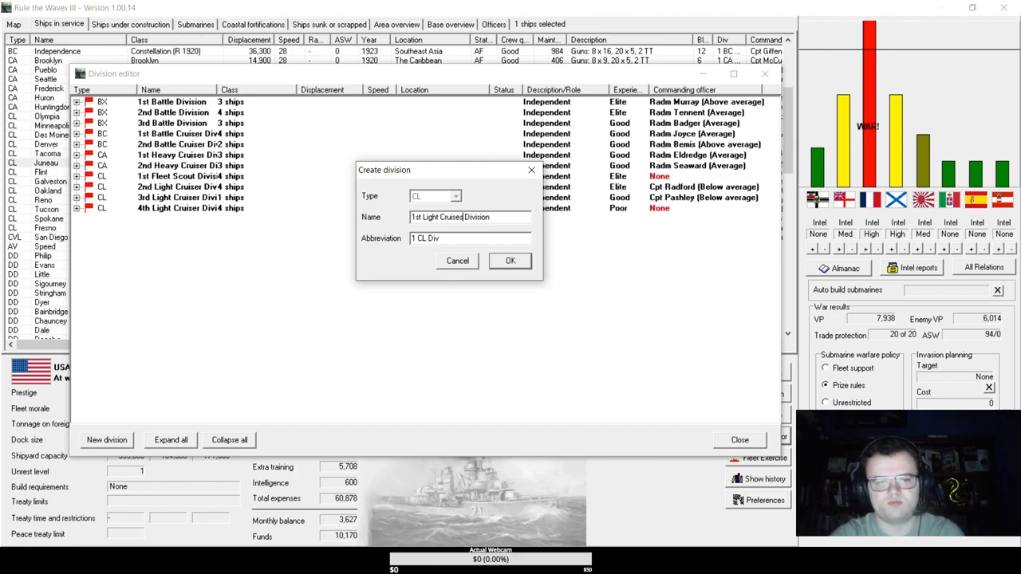
click(510, 262)
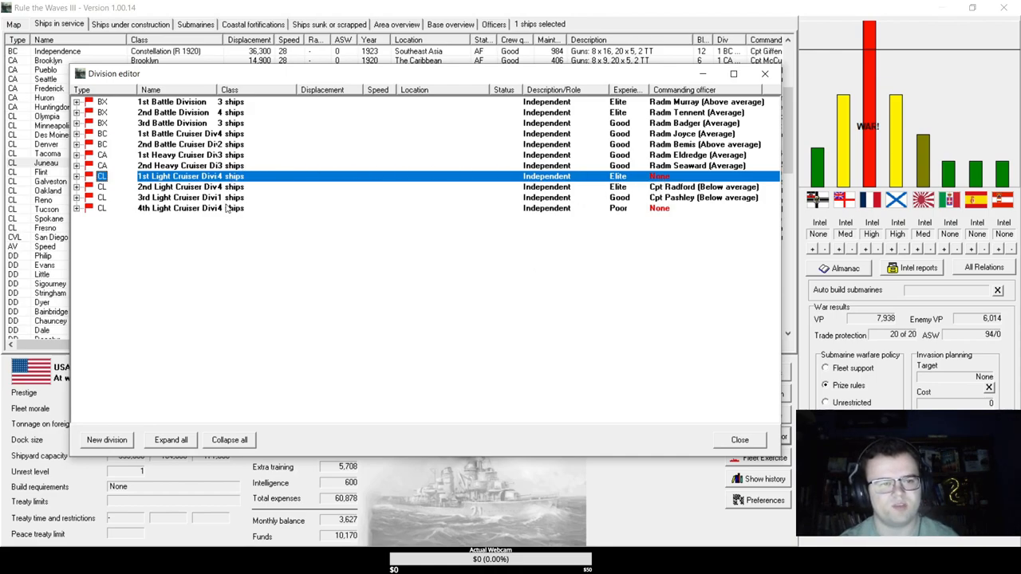
click(192, 207)
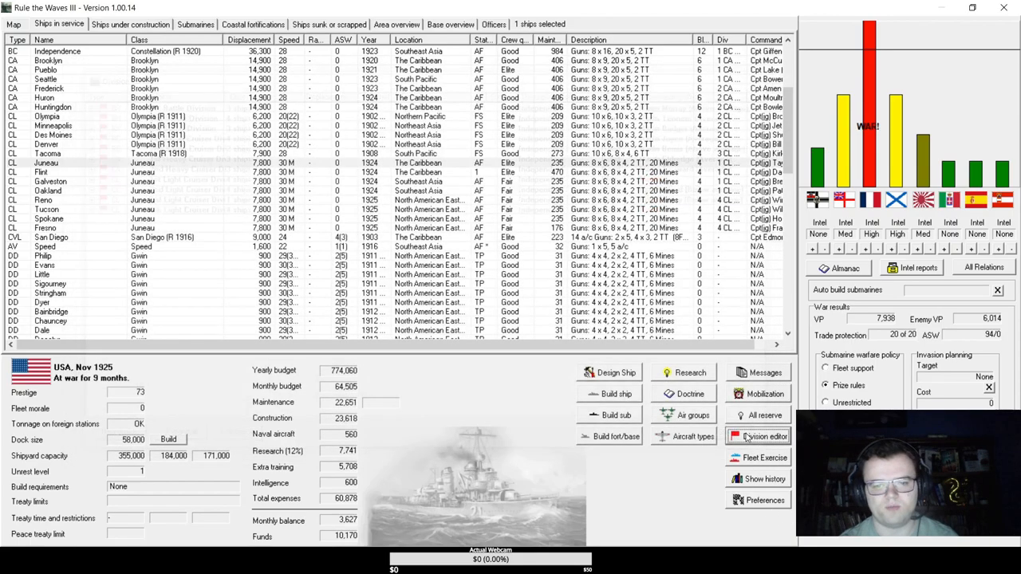
scroll(up, 3)
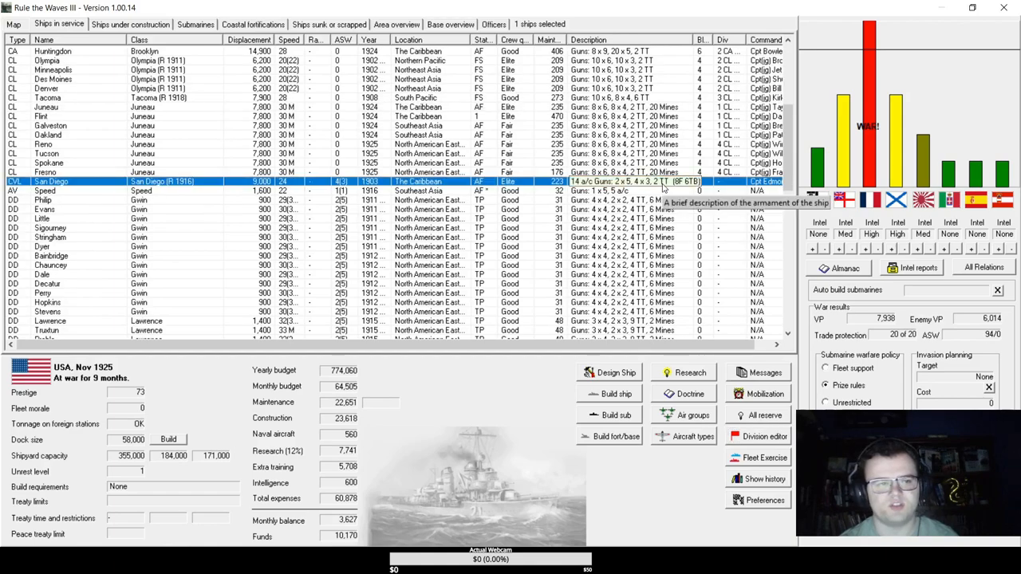
scroll(down, 3)
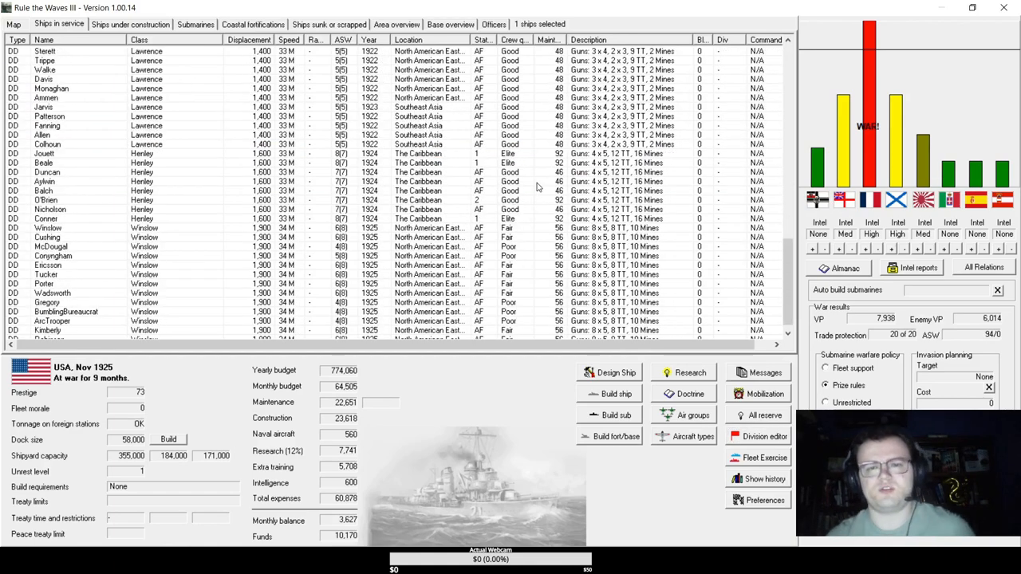
scroll(down, 3)
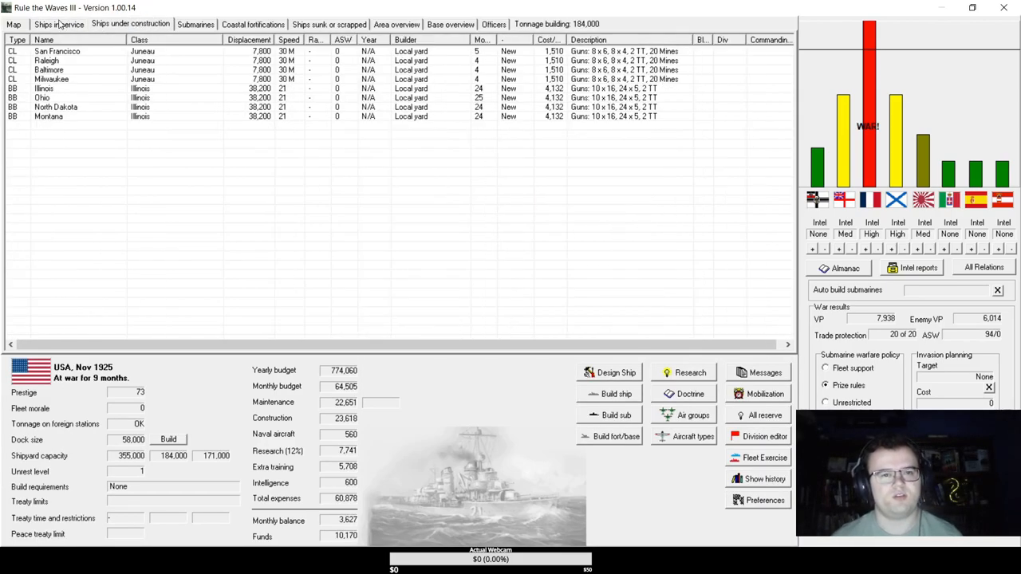
click(57, 24)
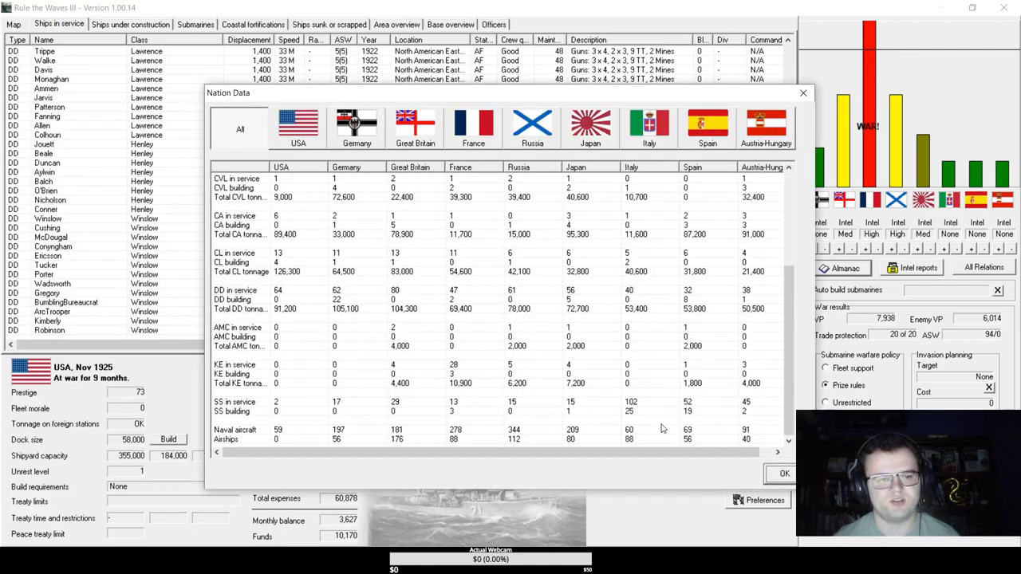
click(783, 472)
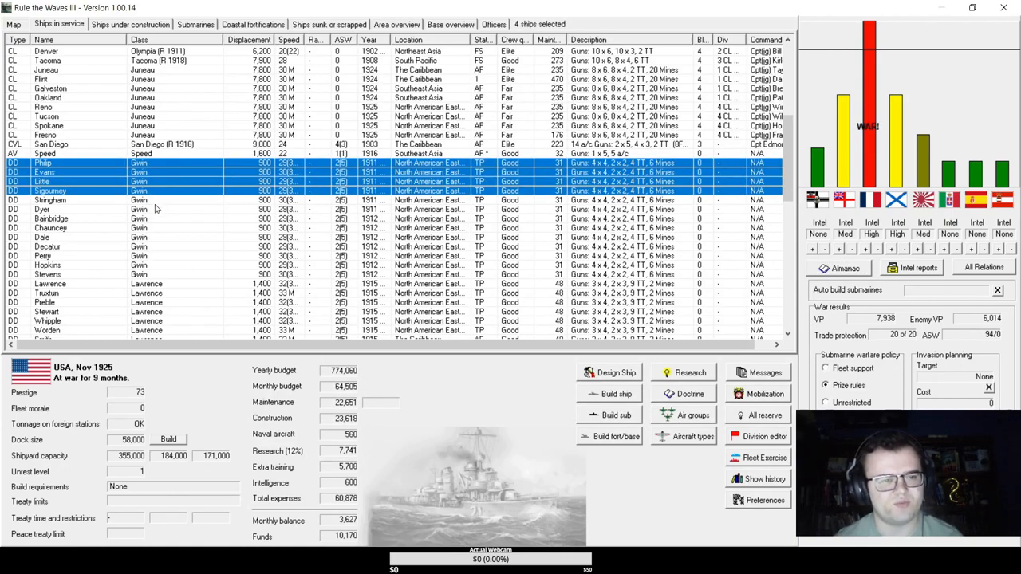
click(151, 228)
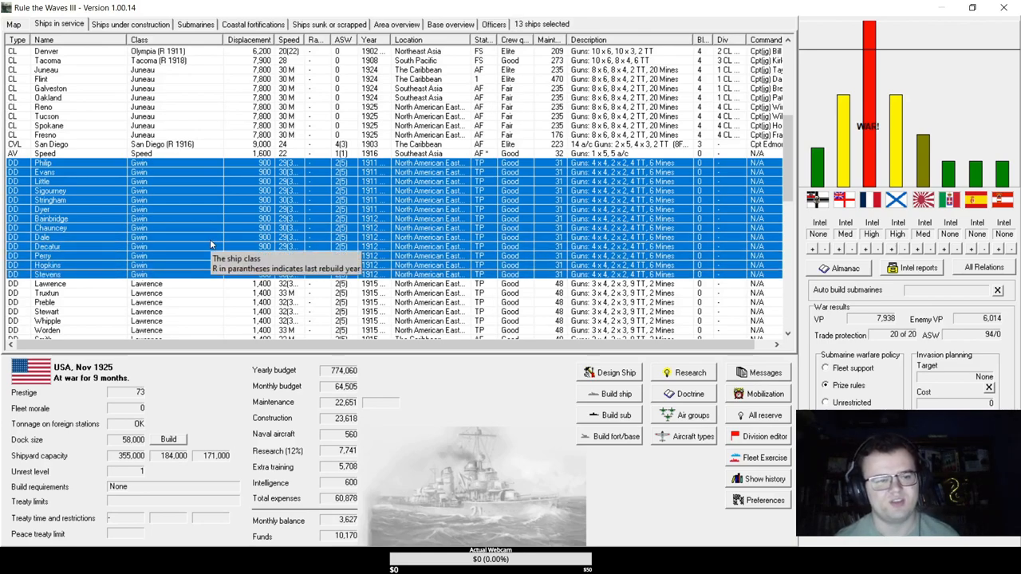
scroll(down, 3)
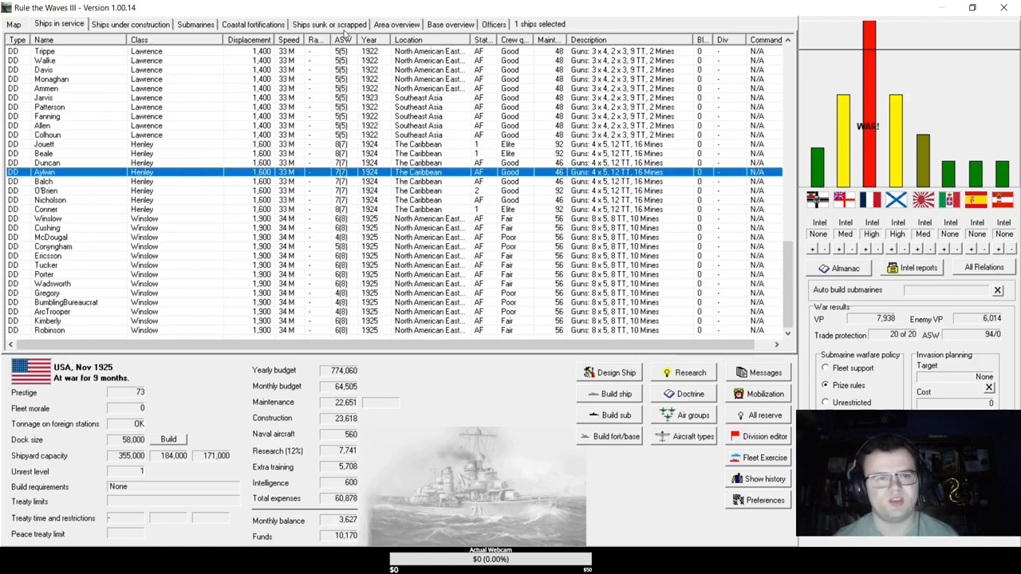
click(328, 24)
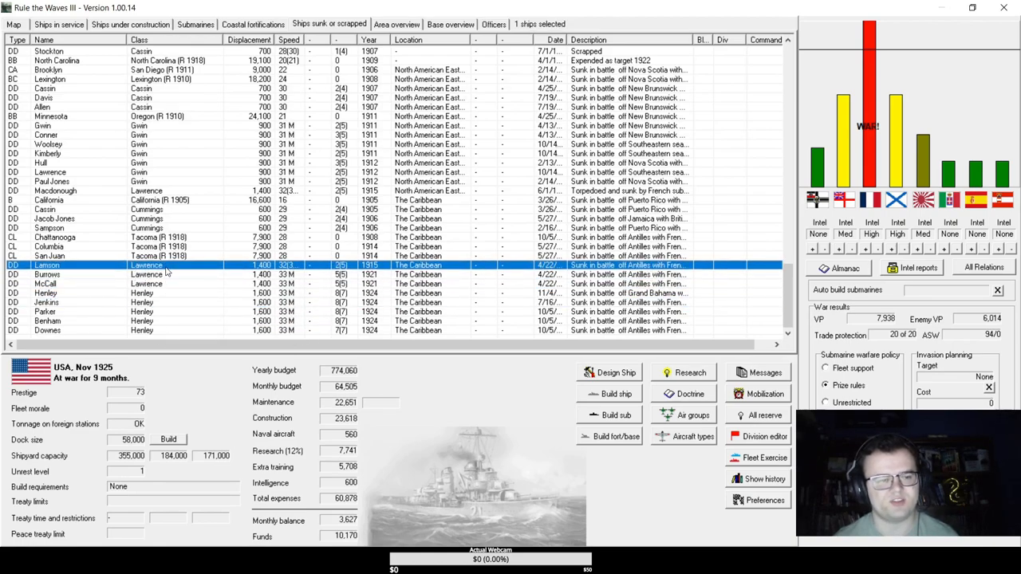
mouse_move(163, 275)
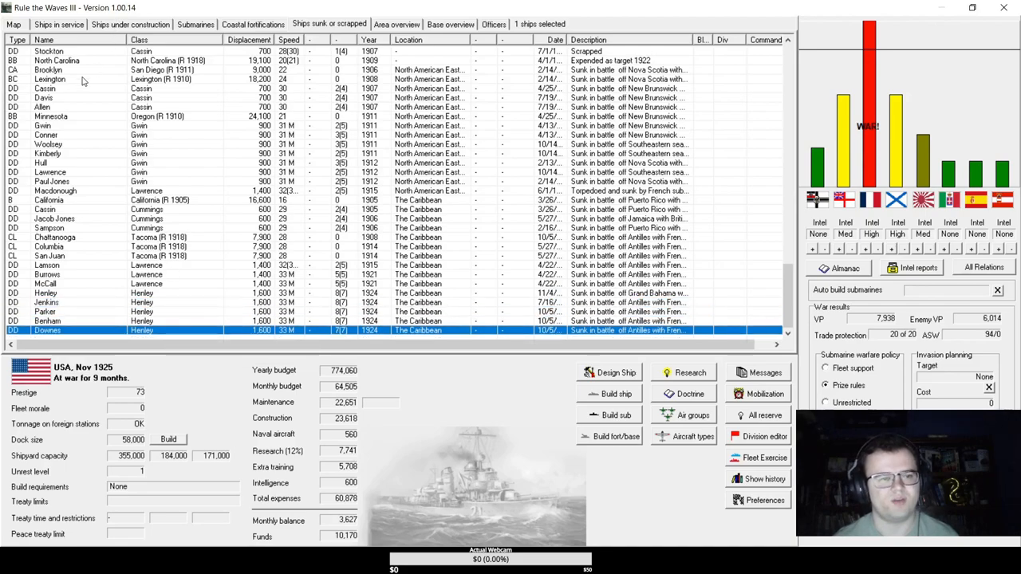
mouse_move(80, 87)
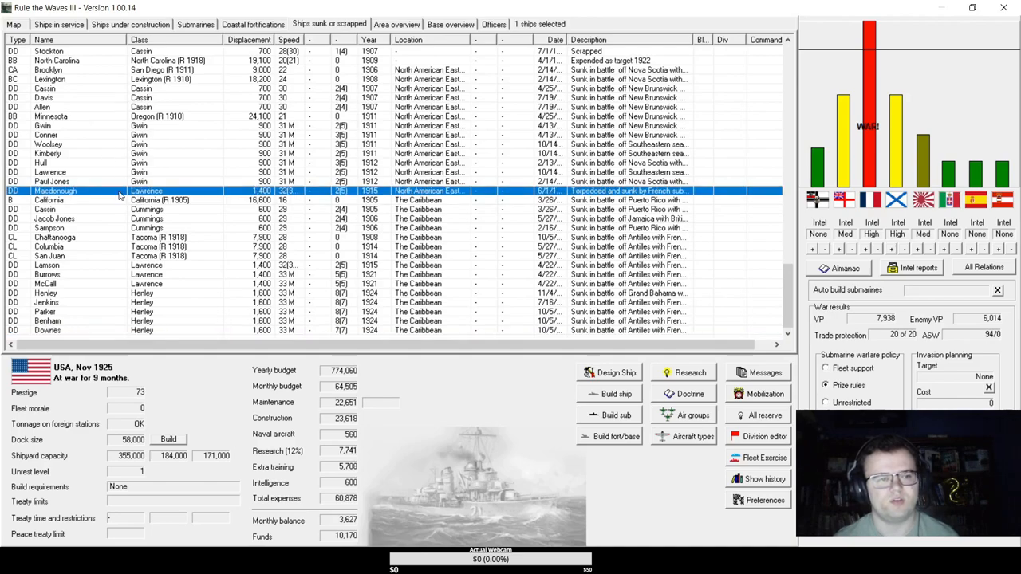
mouse_move(146, 200)
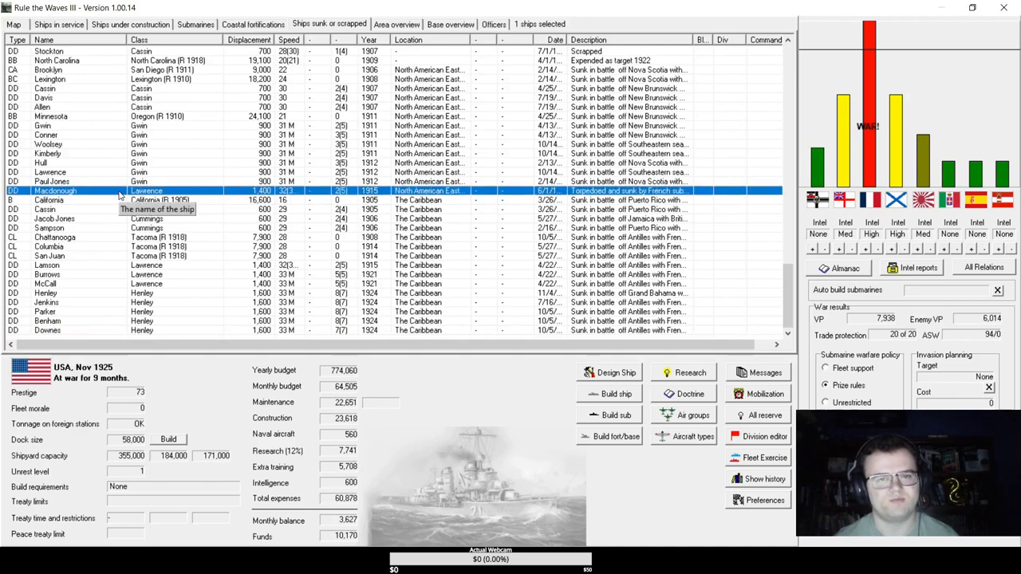
mouse_move(421, 93)
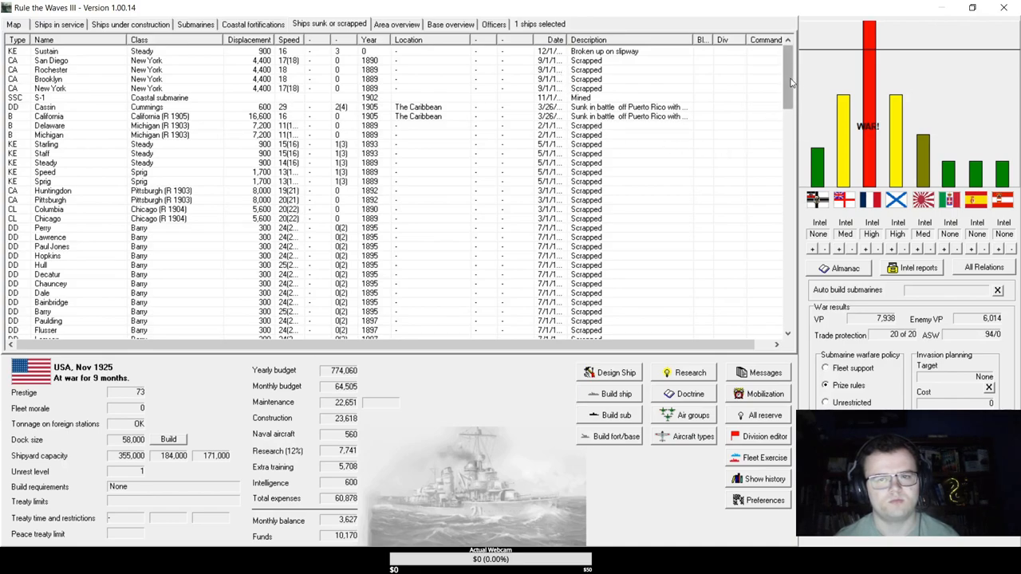
scroll(down, 3)
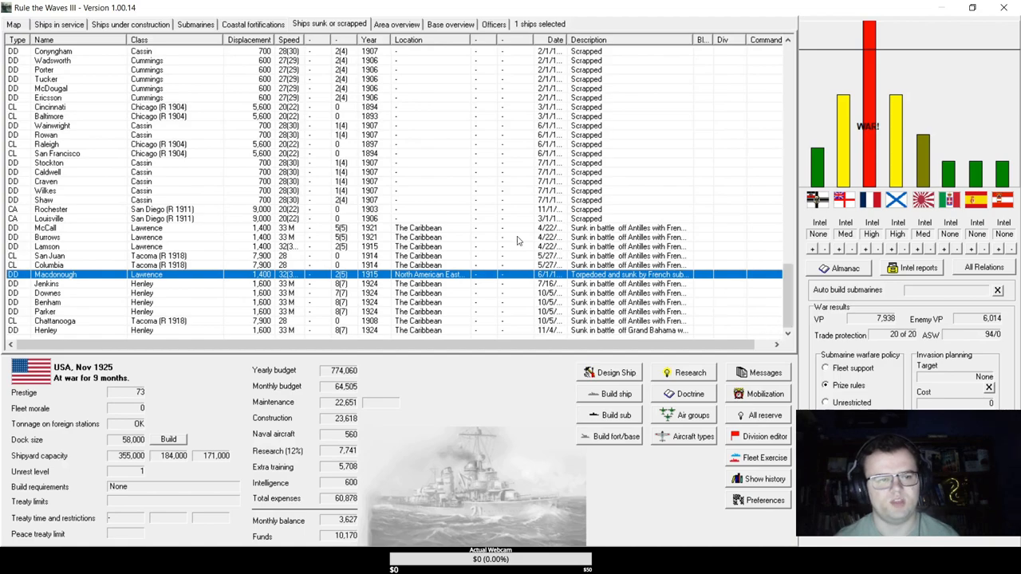
click(48, 284)
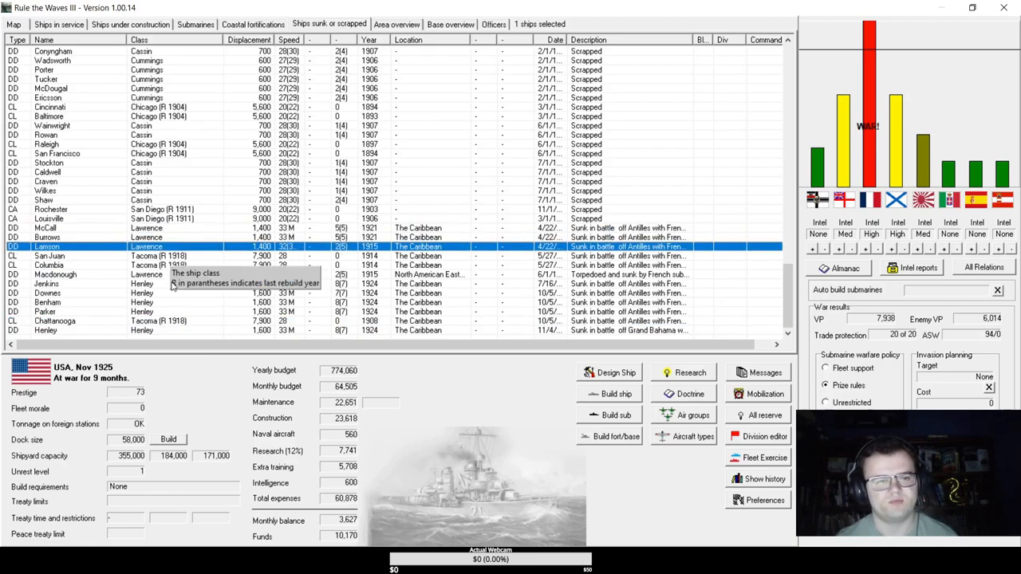
click(45, 311)
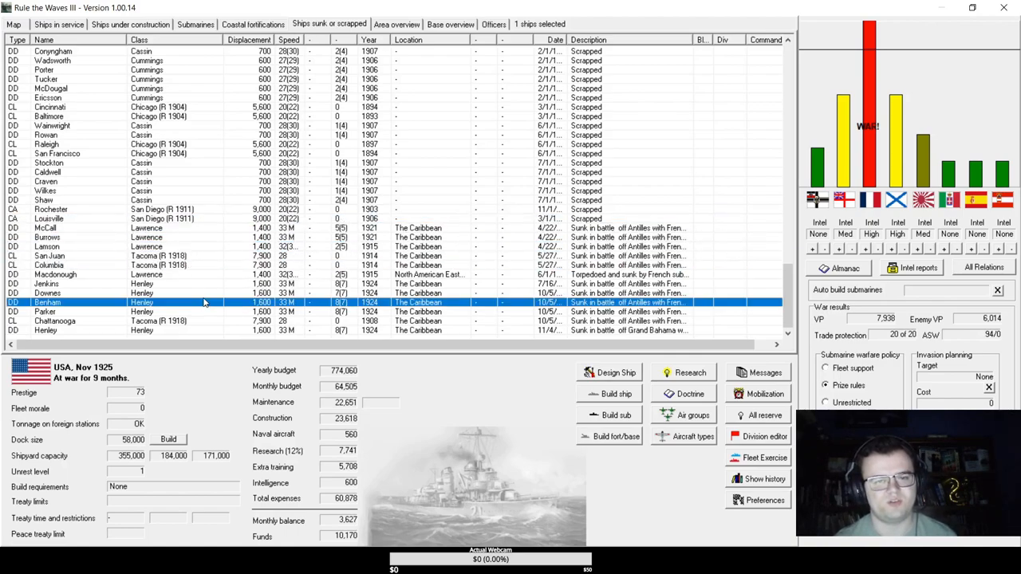
click(58, 24)
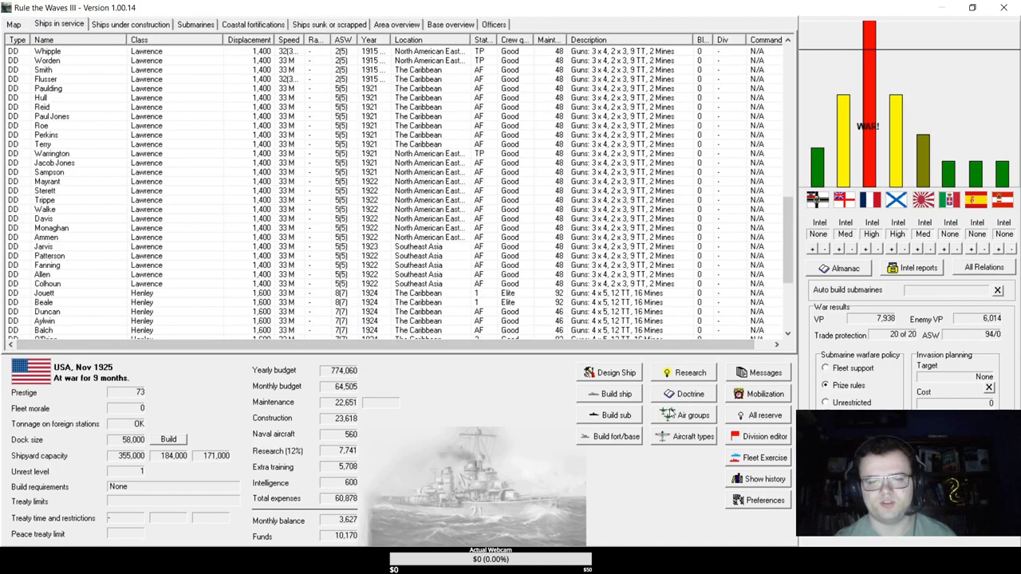
click(685, 373)
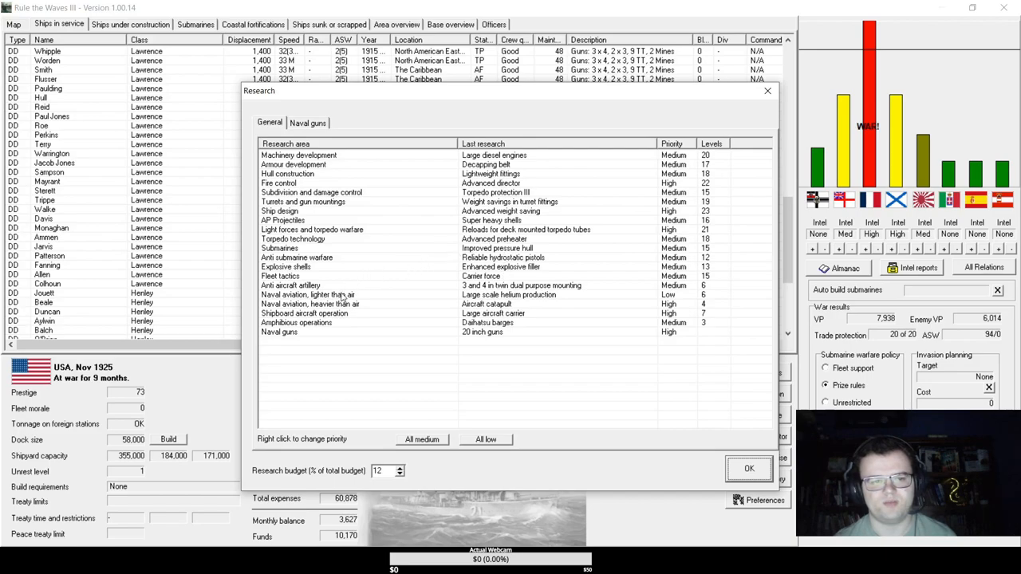
mouse_move(339, 210)
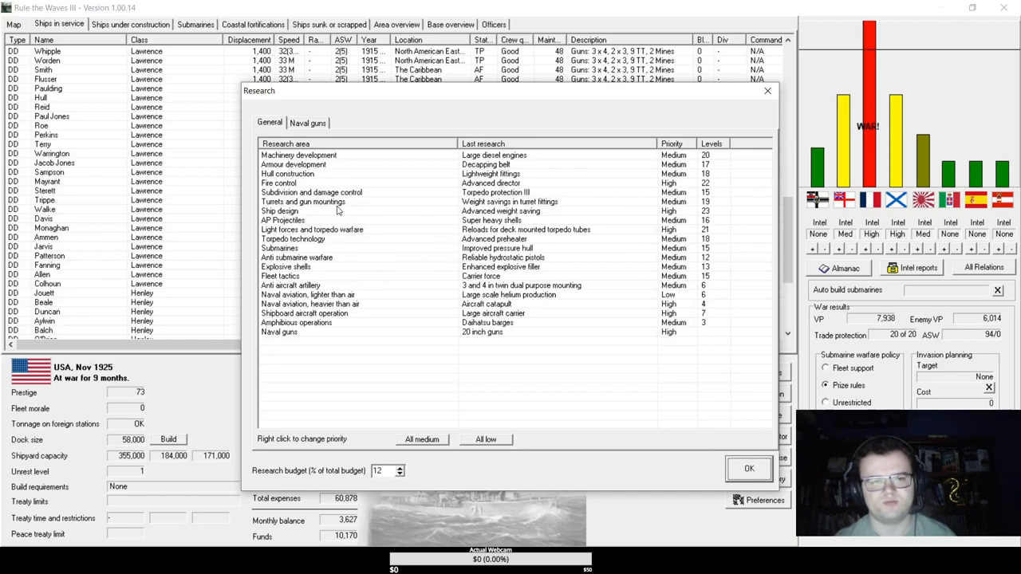
mouse_move(321, 237)
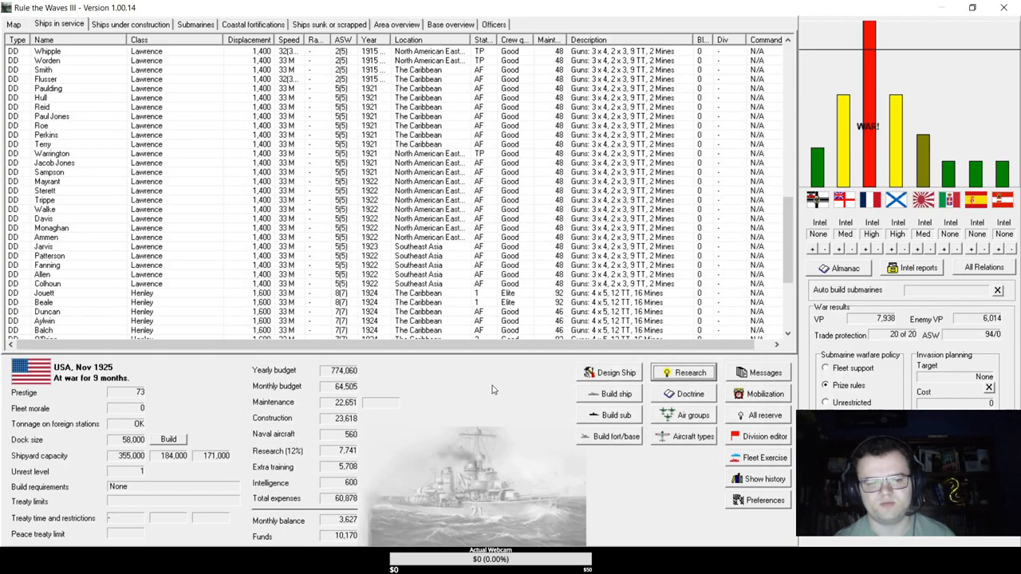
Order nine more Winslow-class destroyers for construction.
scroll(down, 3)
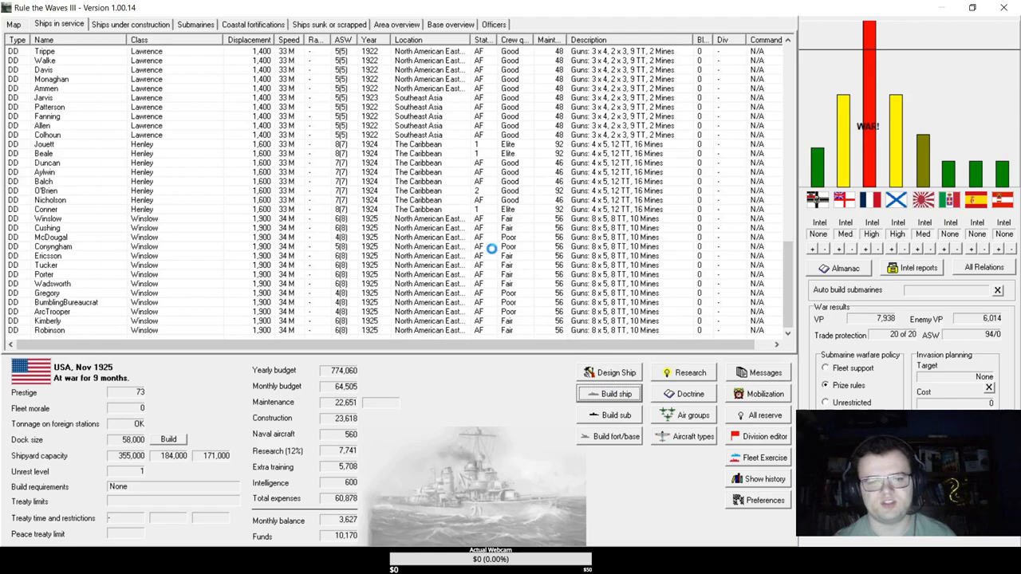
click(614, 392)
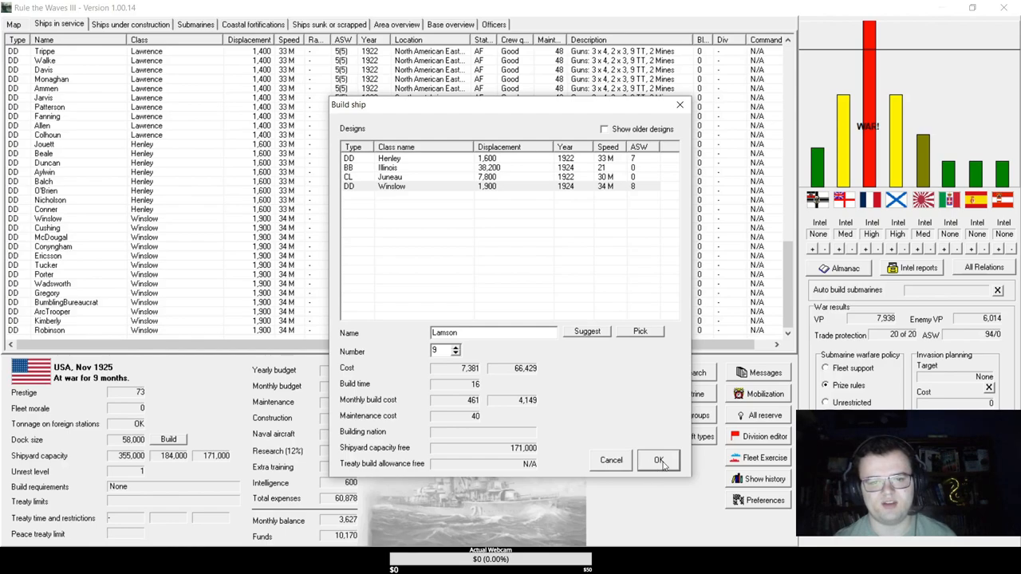
click(658, 459)
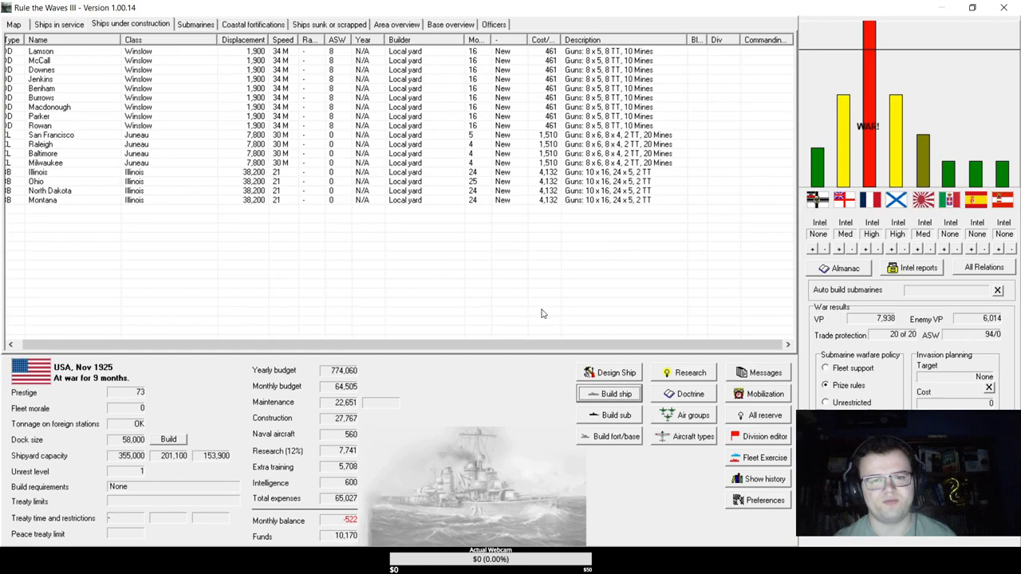
mouse_move(543, 312)
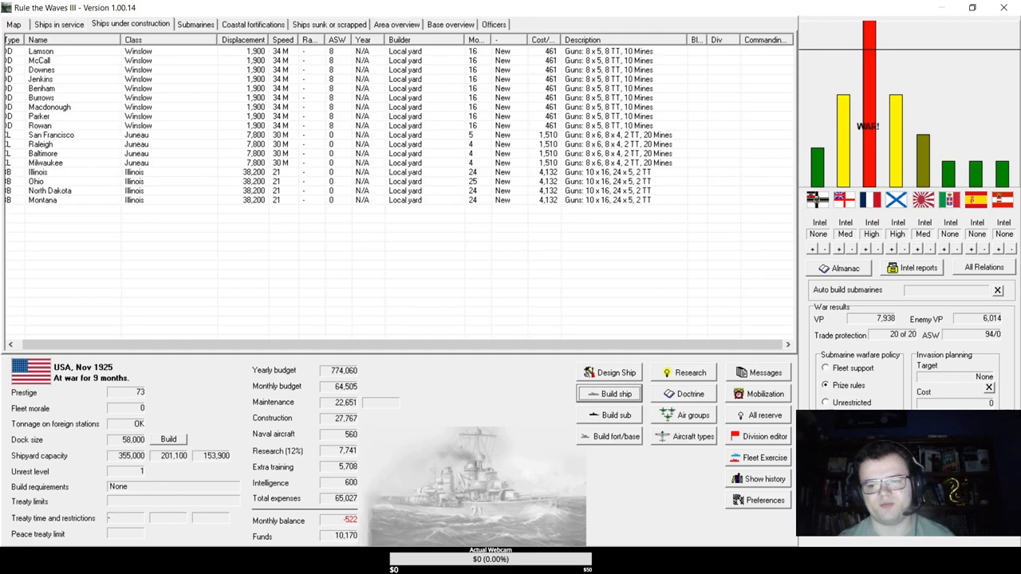
mouse_move(487, 285)
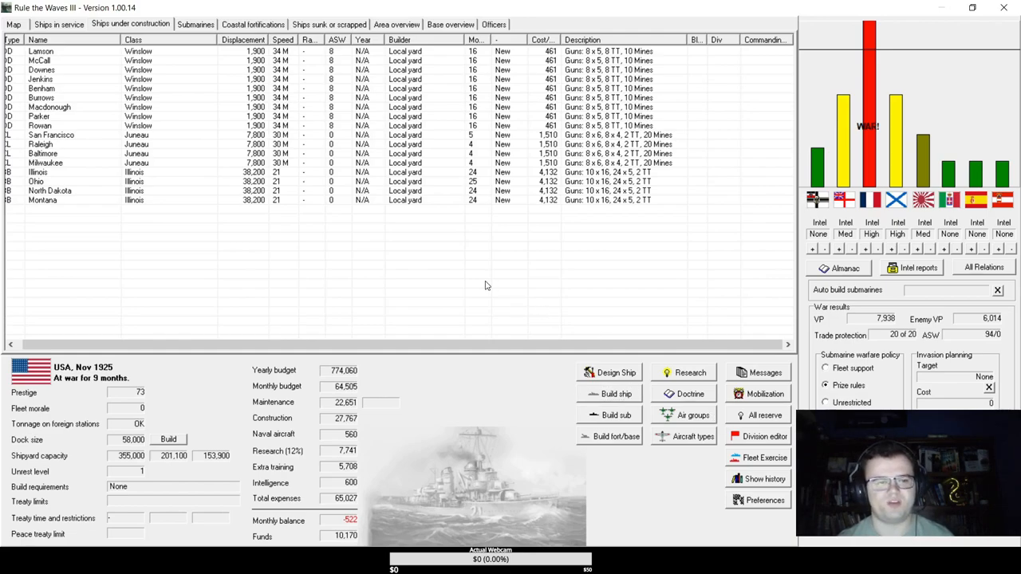
mouse_move(485, 285)
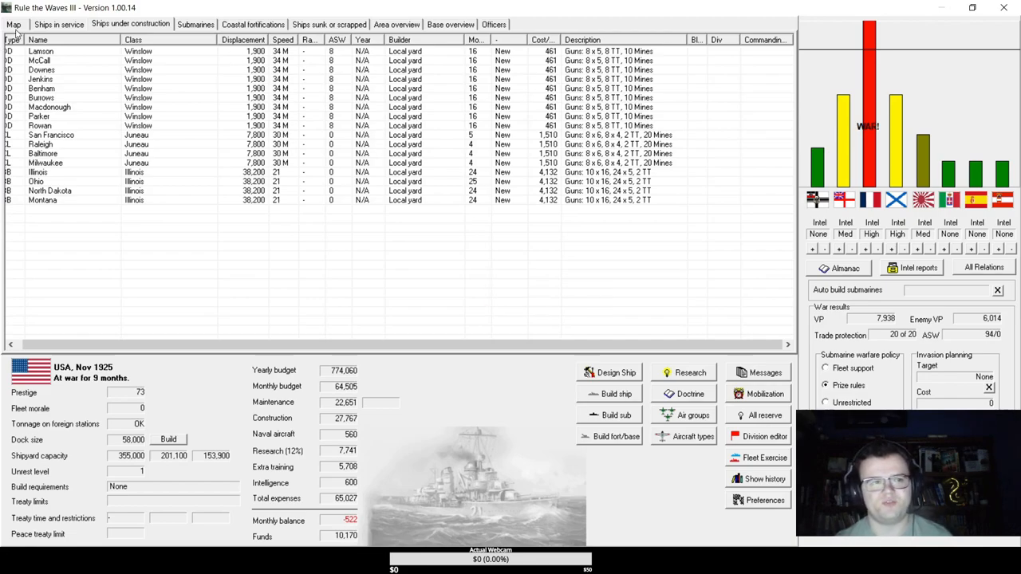
Switch to the world map to look over the Caribbean naval area.
click(13, 24)
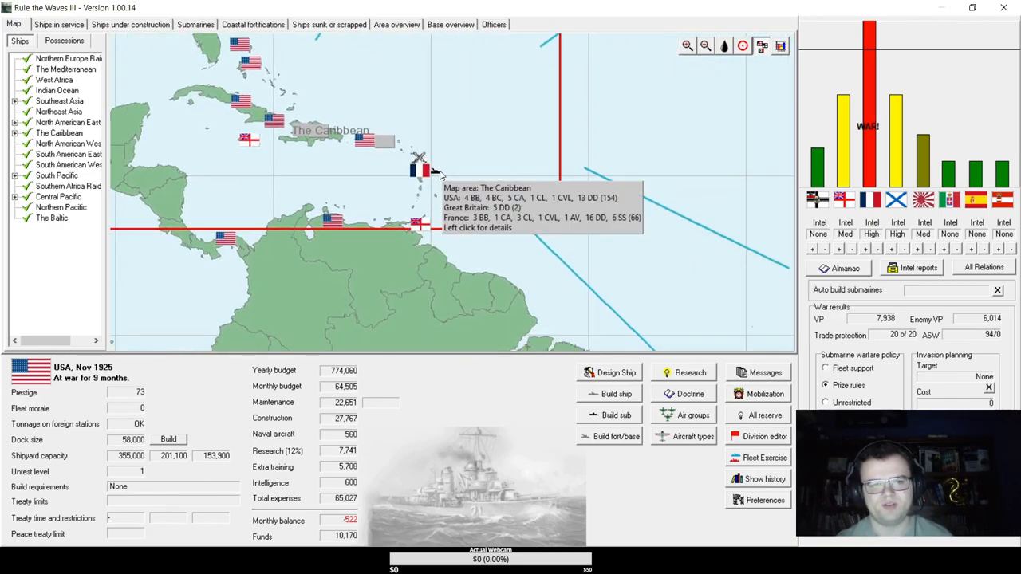
mouse_move(549, 126)
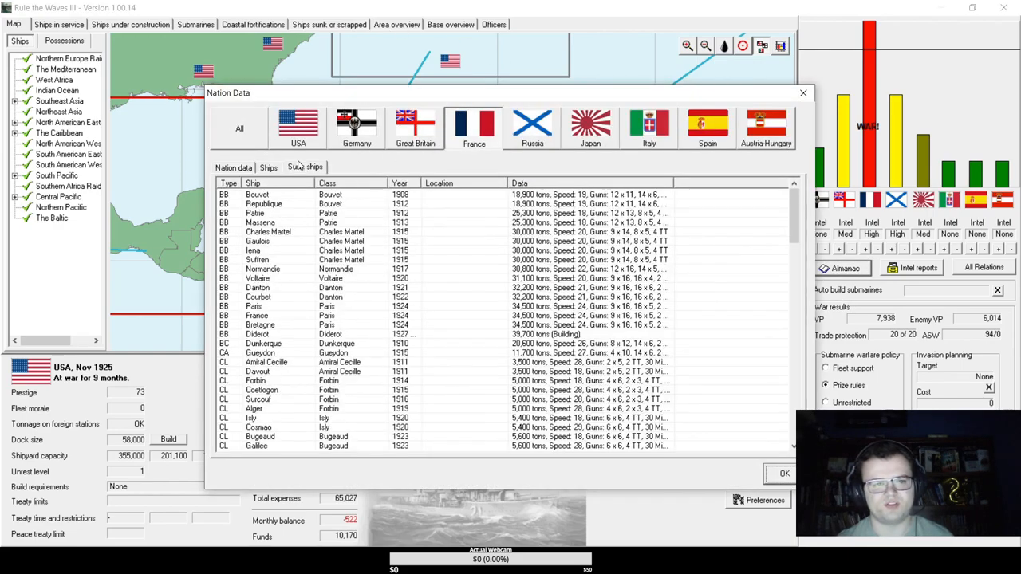
Browse France's sunk ships, examining two recently lost ones, then close the nation data.
click(305, 167)
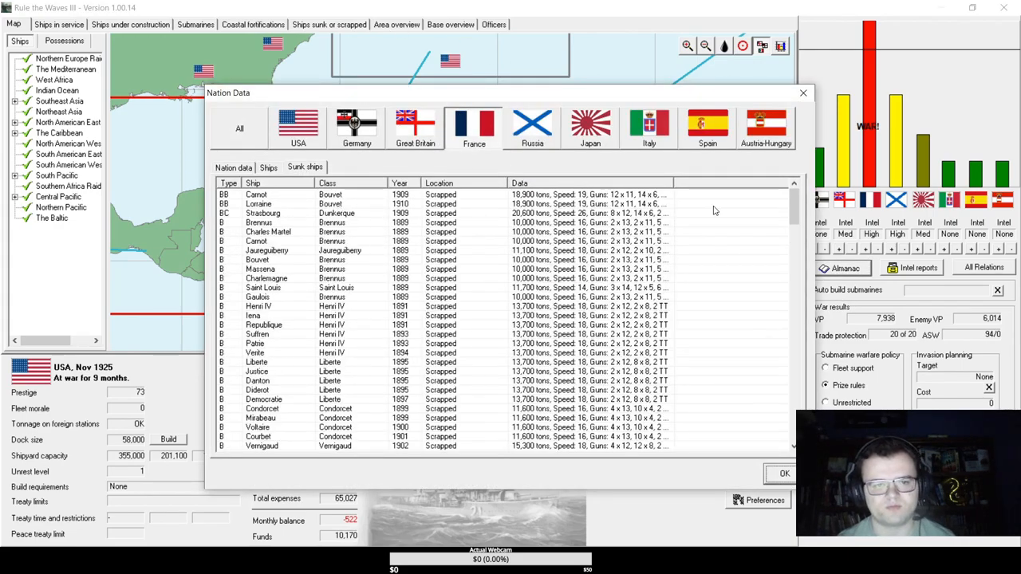
scroll(down, 3)
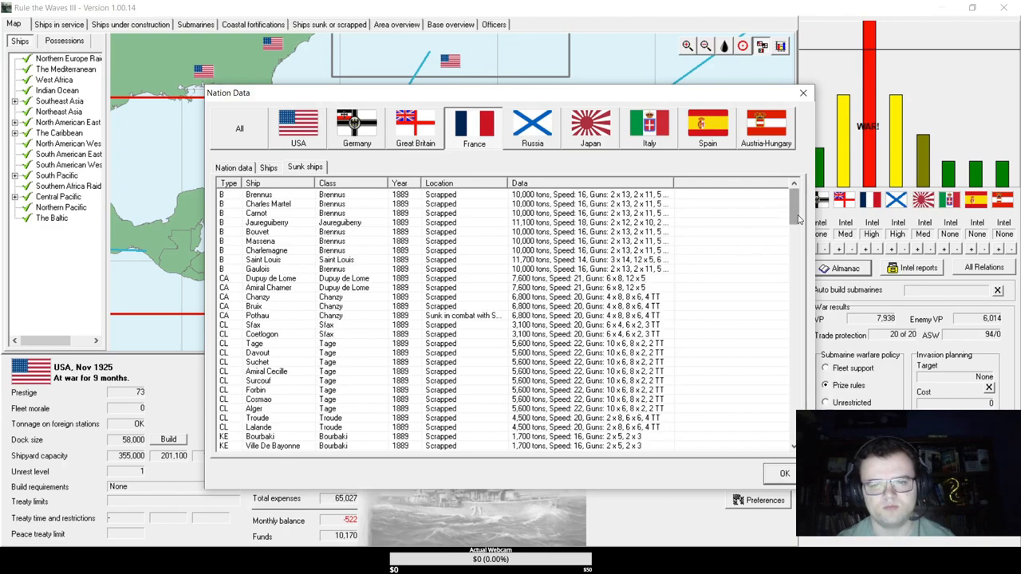
scroll(down, 3)
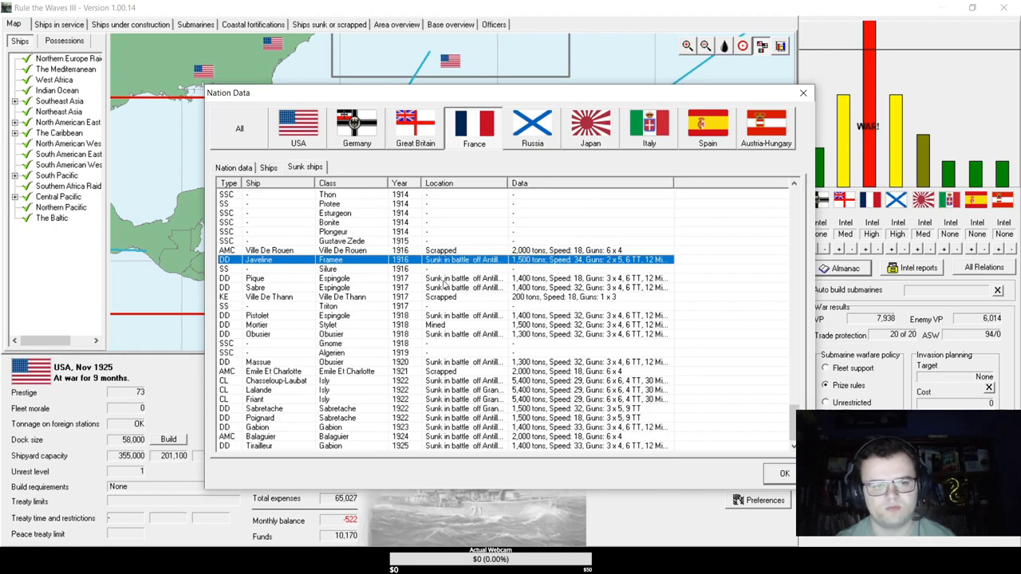
click(255, 278)
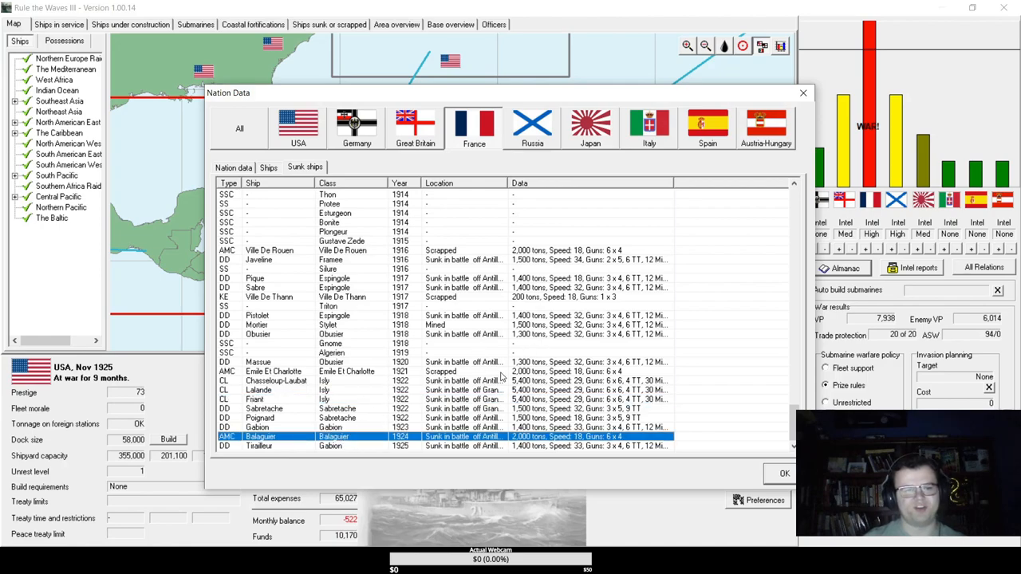
click(233, 167)
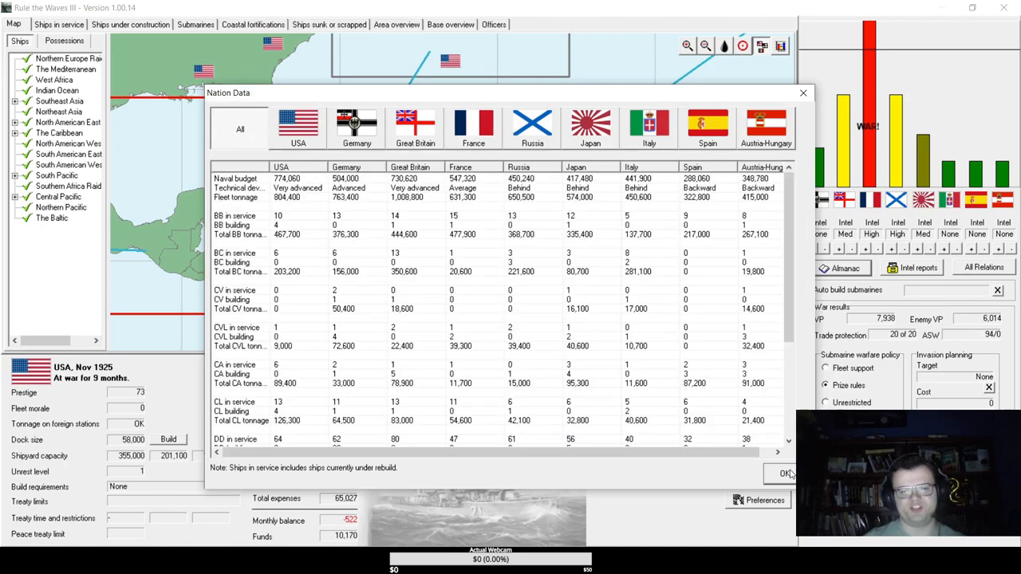
click(785, 473)
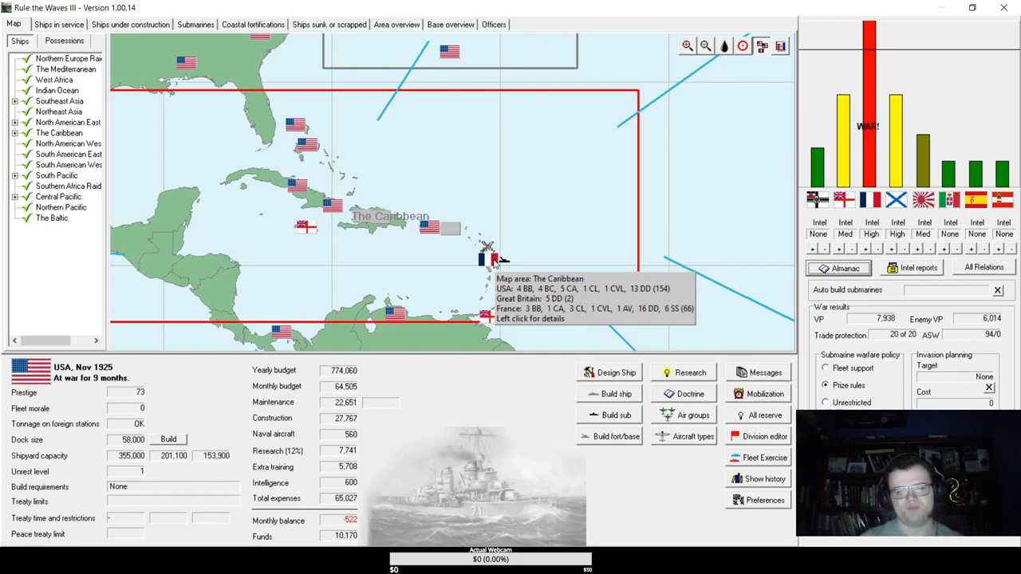
mouse_move(491, 256)
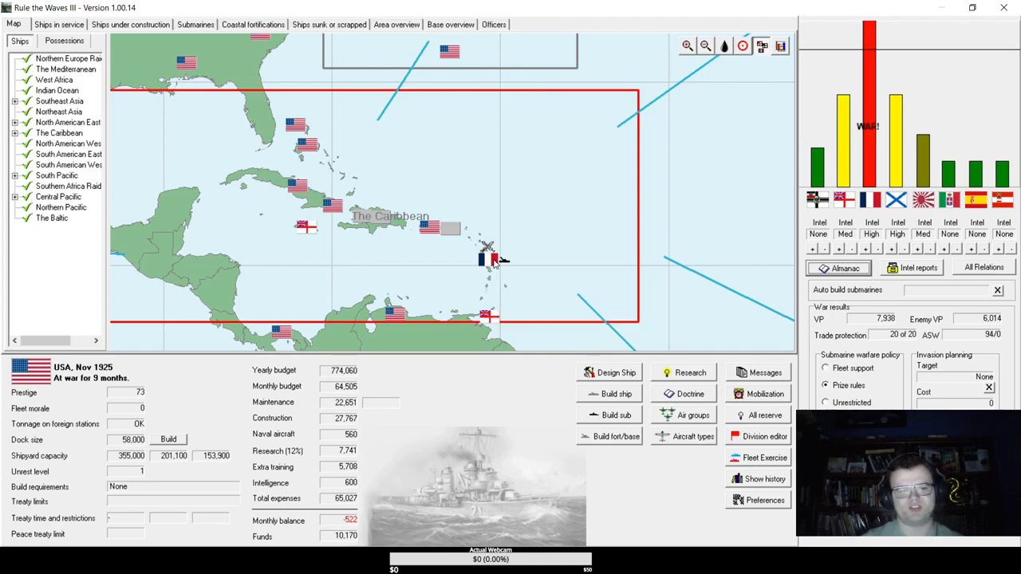
mouse_move(491, 258)
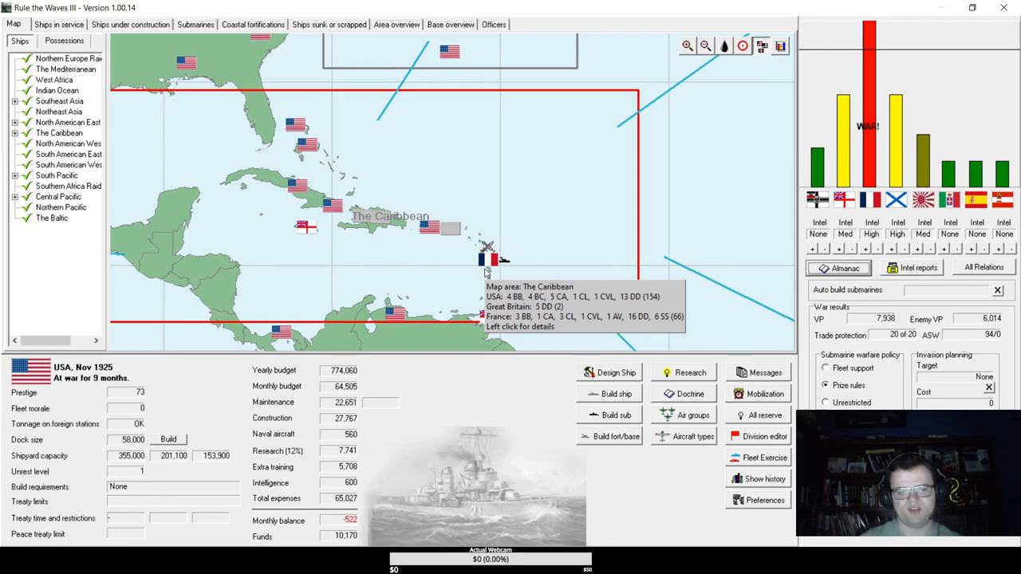
mouse_move(491, 259)
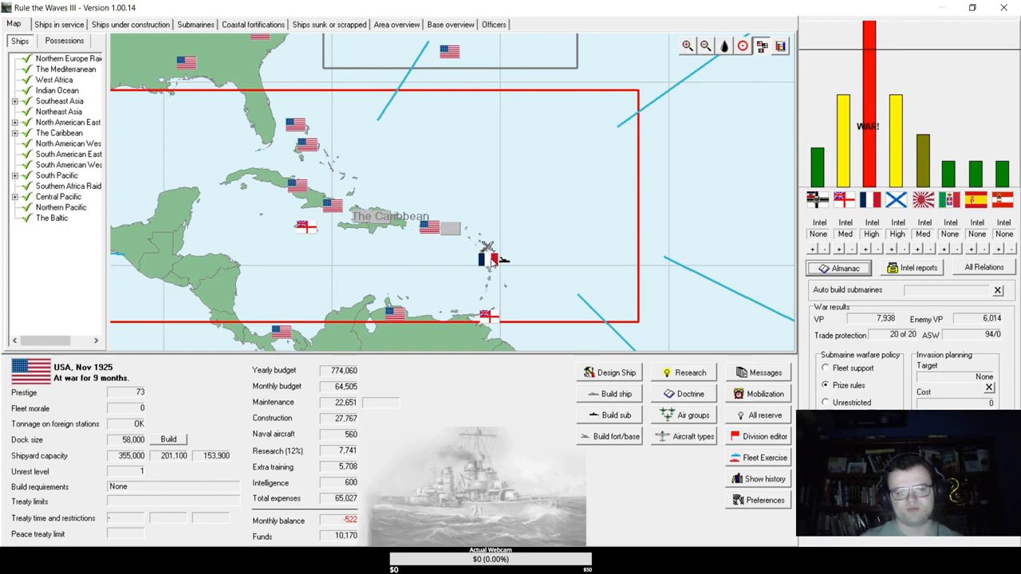
mouse_move(487, 259)
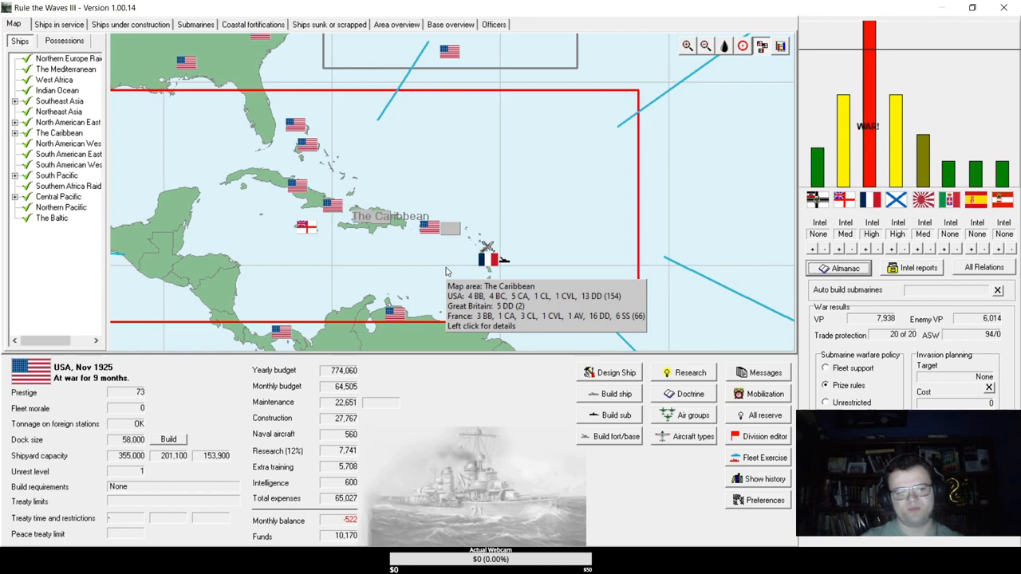
mouse_move(447, 271)
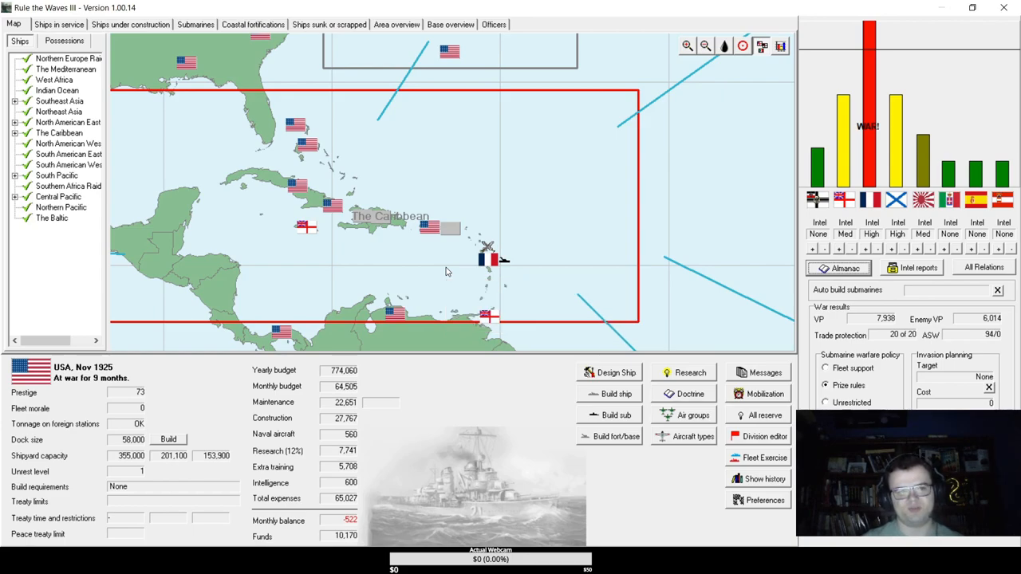
mouse_move(456, 144)
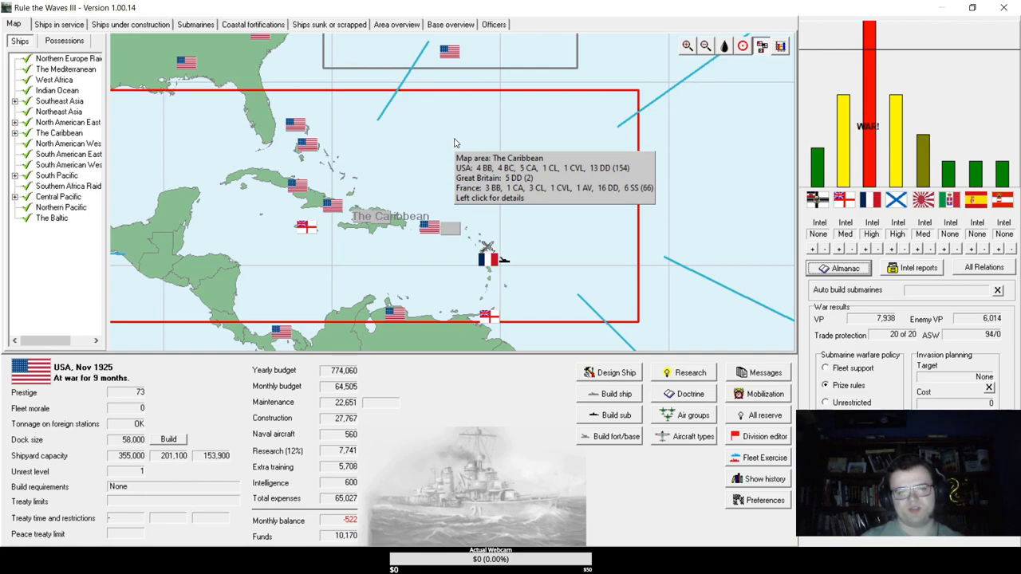
mouse_move(504, 283)
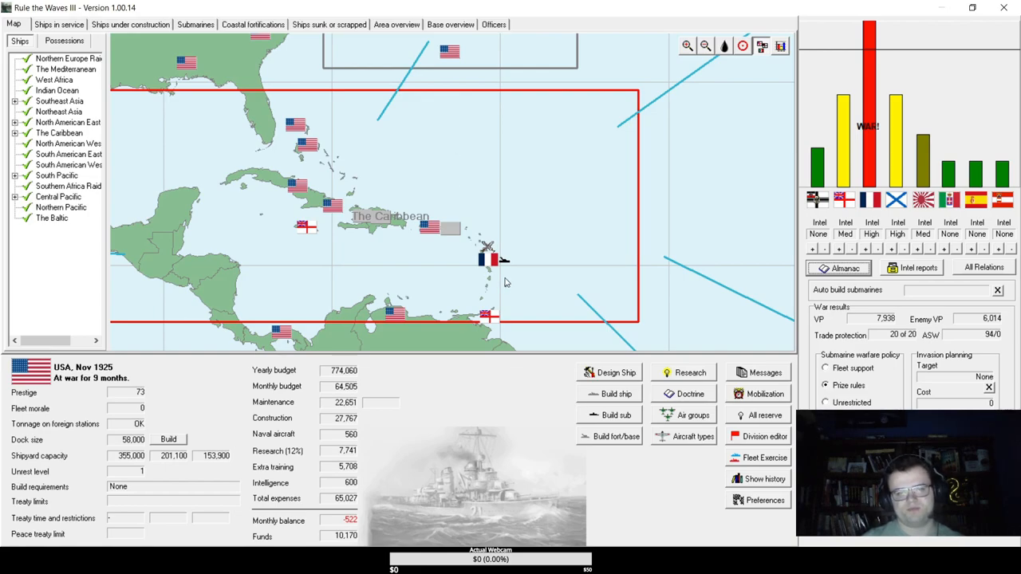
mouse_move(498, 191)
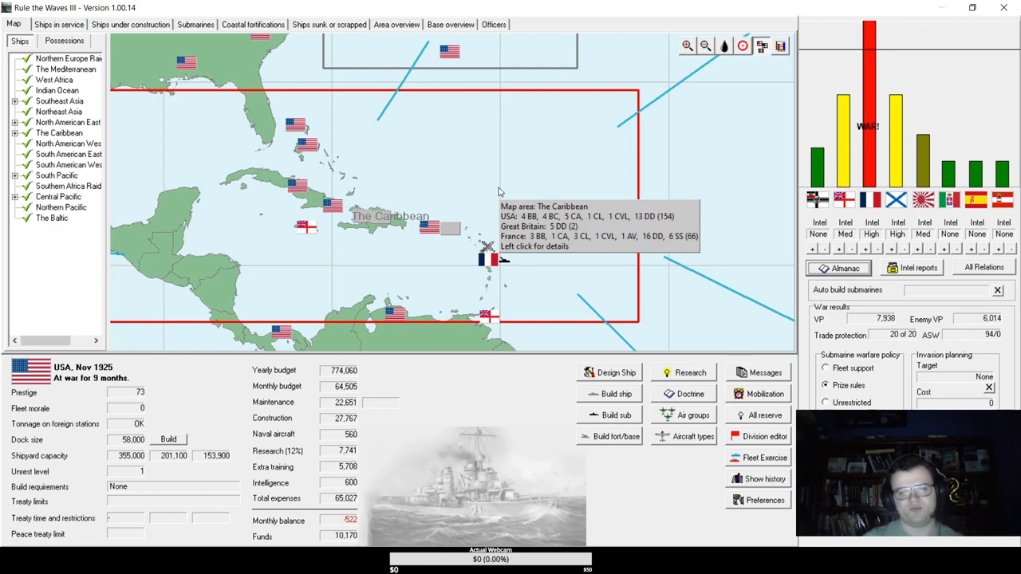
mouse_move(501, 192)
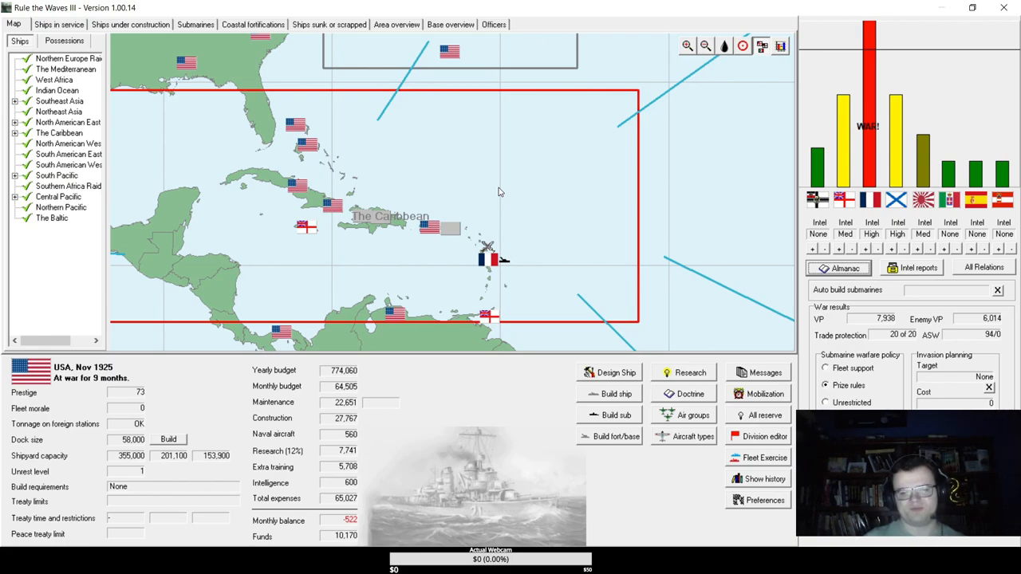
mouse_move(525, 247)
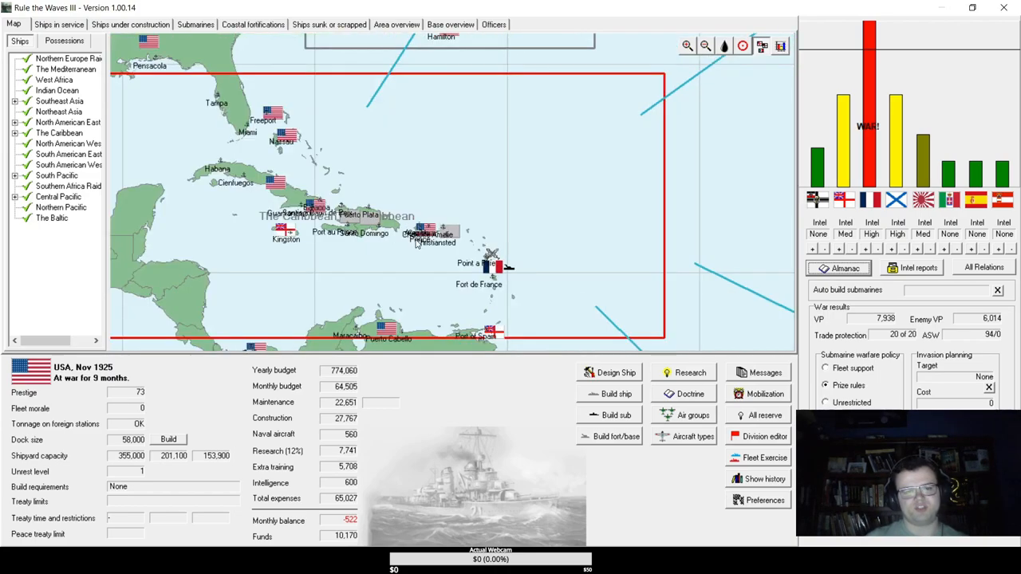
mouse_move(399, 265)
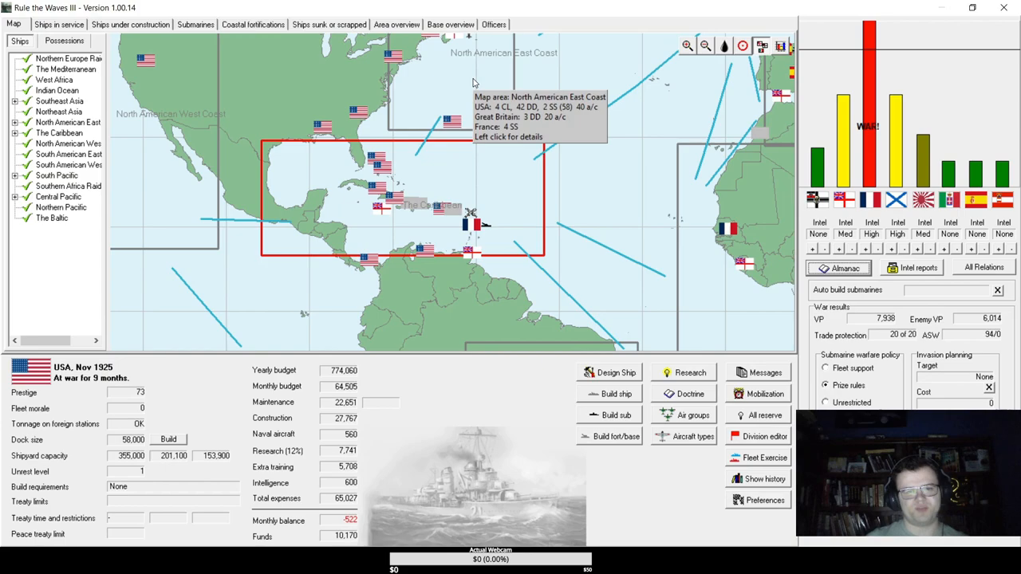
mouse_move(472, 86)
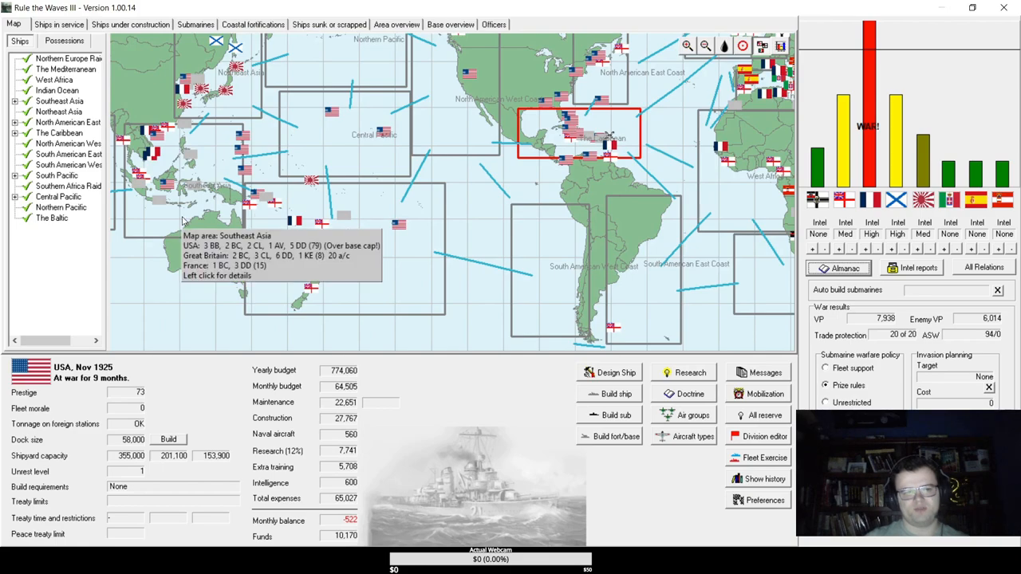
mouse_move(237, 118)
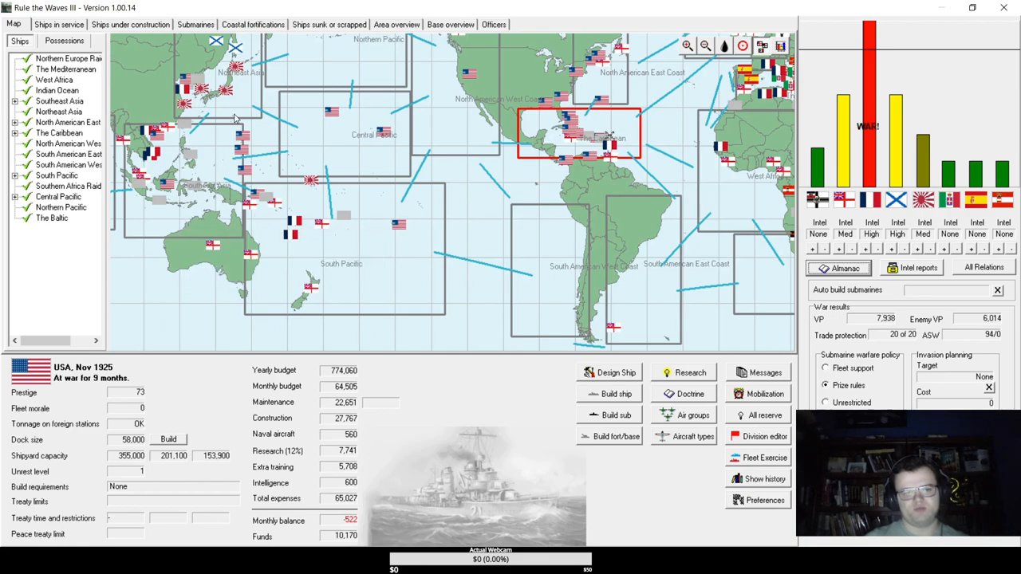
mouse_move(166, 239)
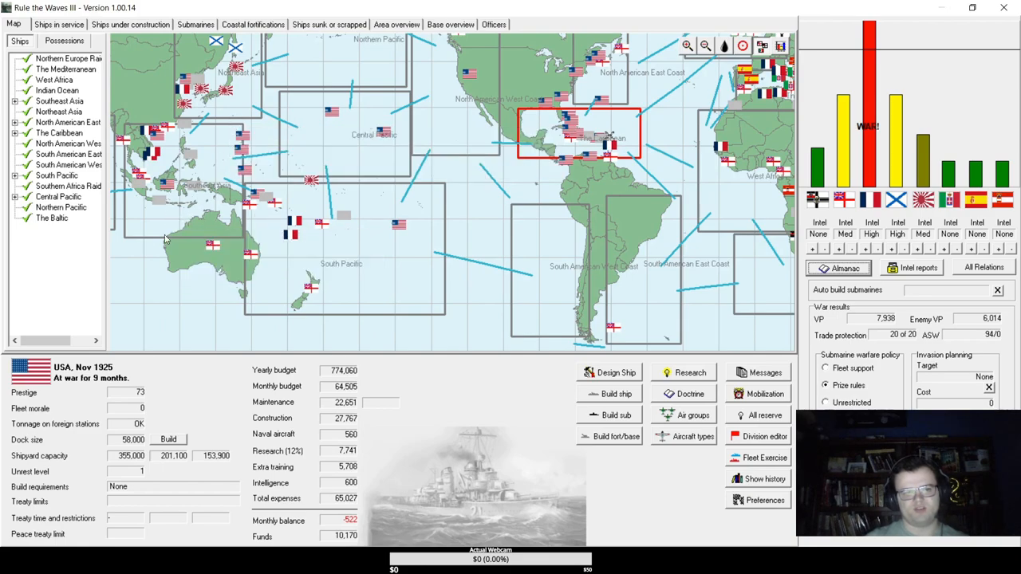
mouse_move(243, 99)
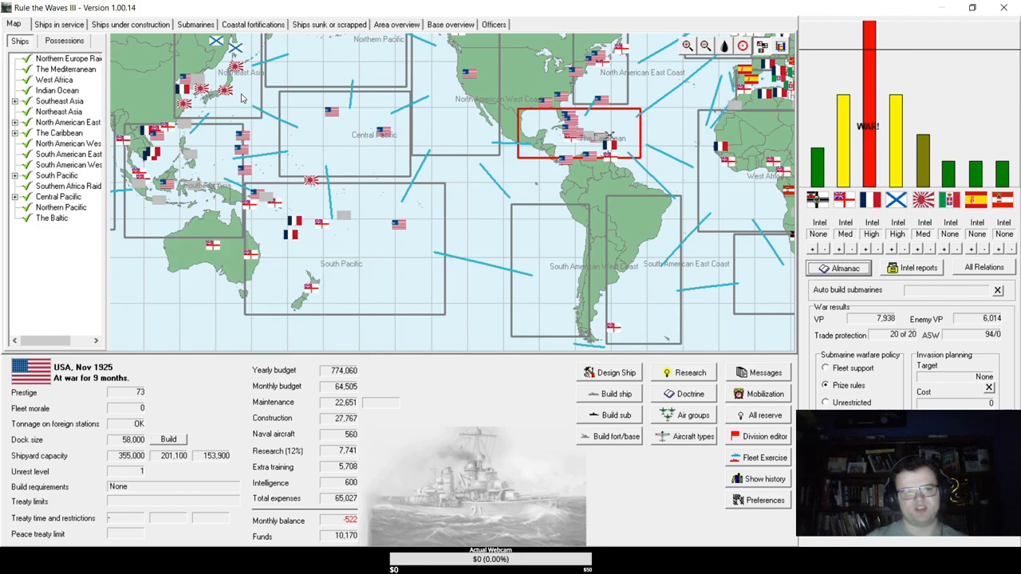
mouse_move(243, 98)
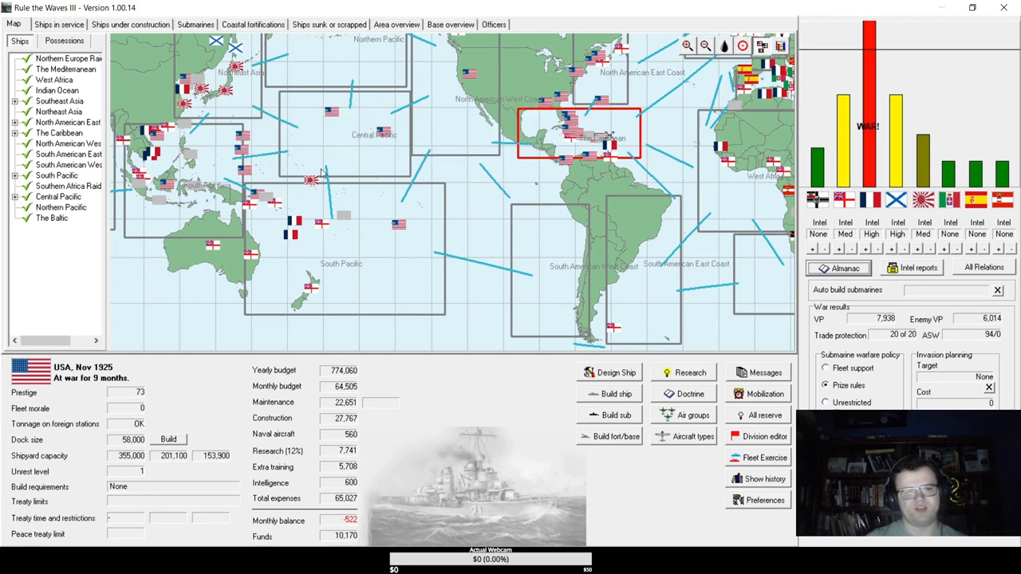
mouse_move(323, 147)
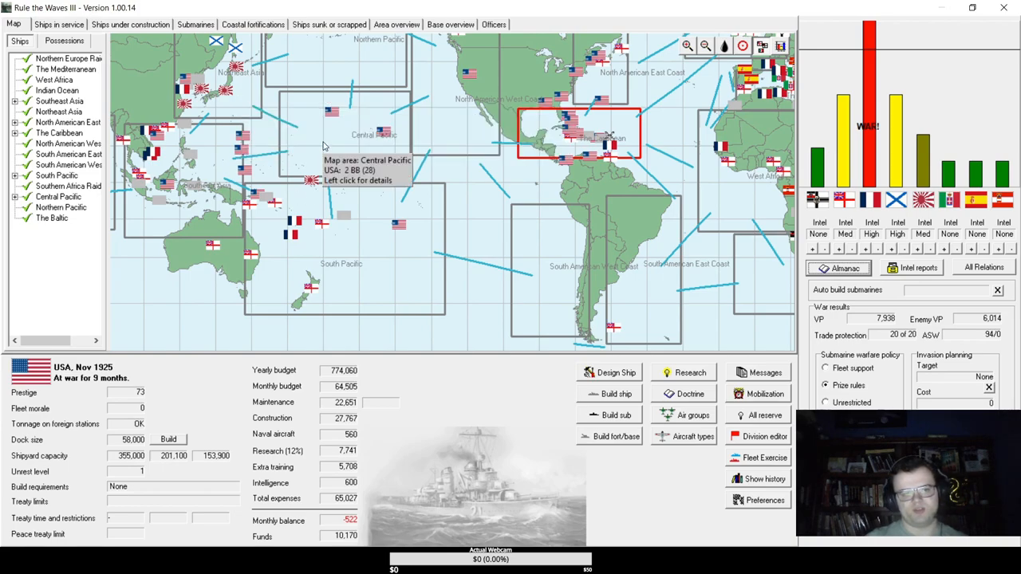
mouse_move(330, 278)
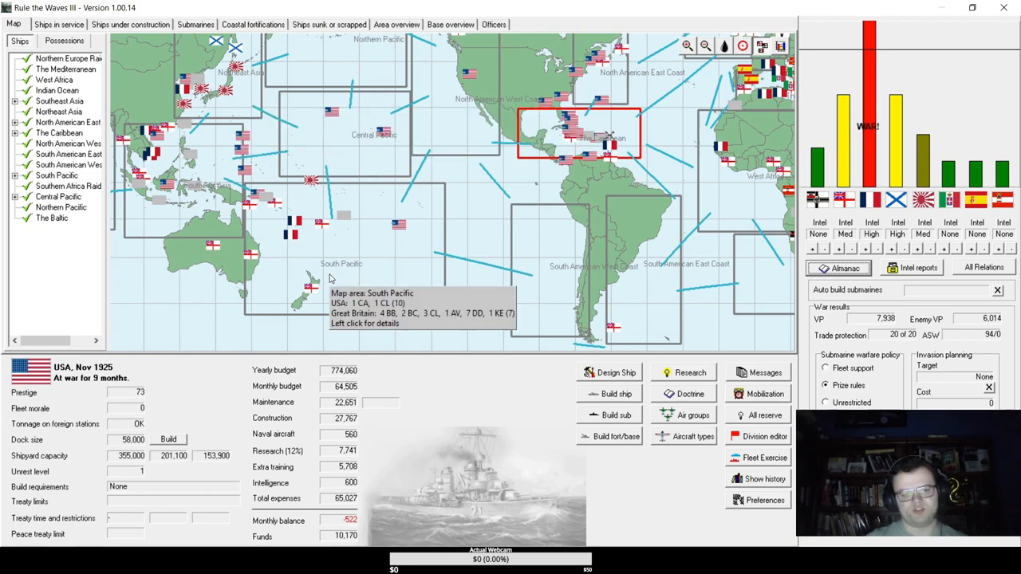
mouse_move(488, 218)
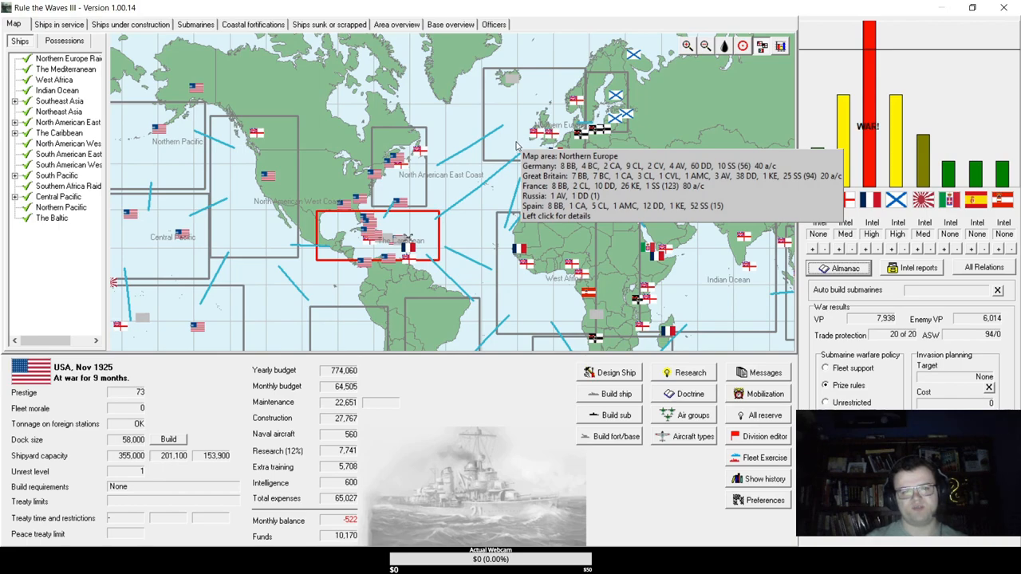
mouse_move(423, 247)
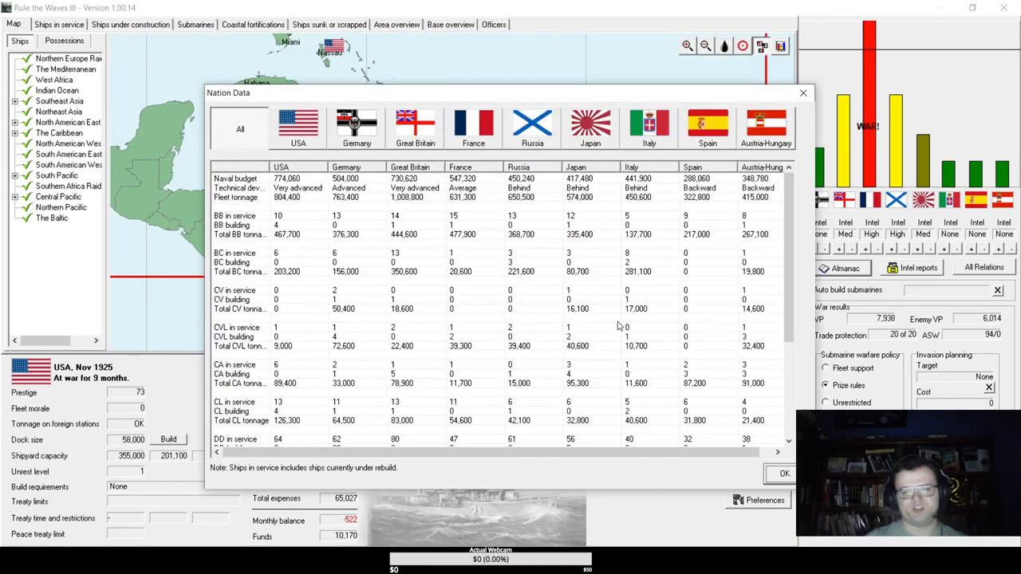
Scroll France's naval totals and ships in service, then close the nation data.
scroll(down, 3)
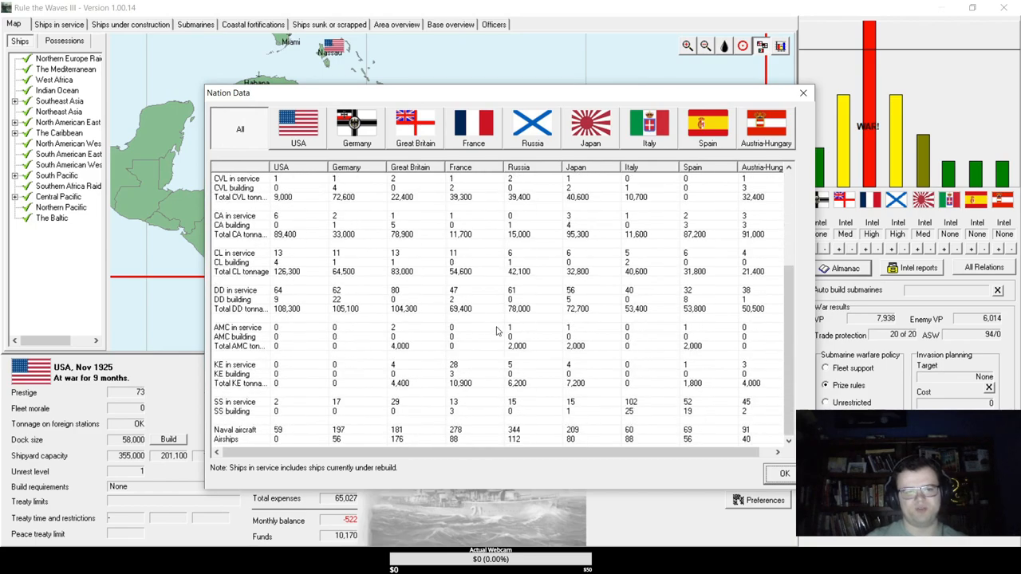
scroll(up, 3)
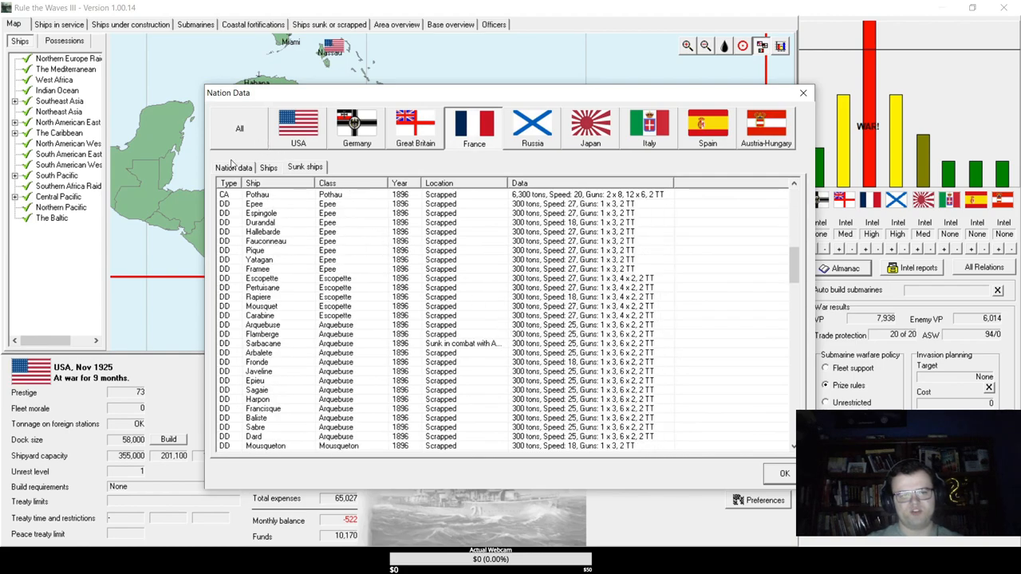
click(268, 167)
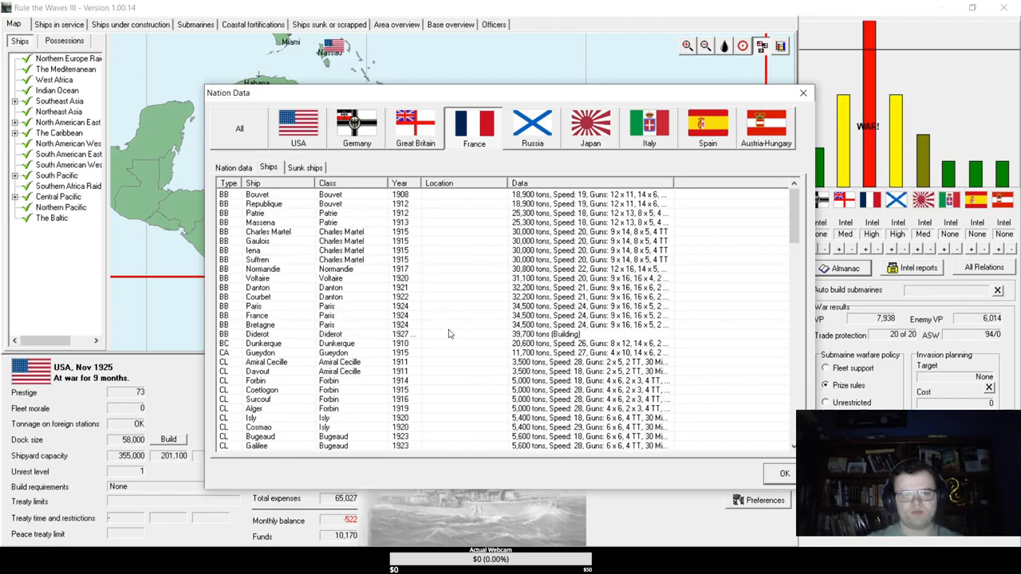
scroll(down, 3)
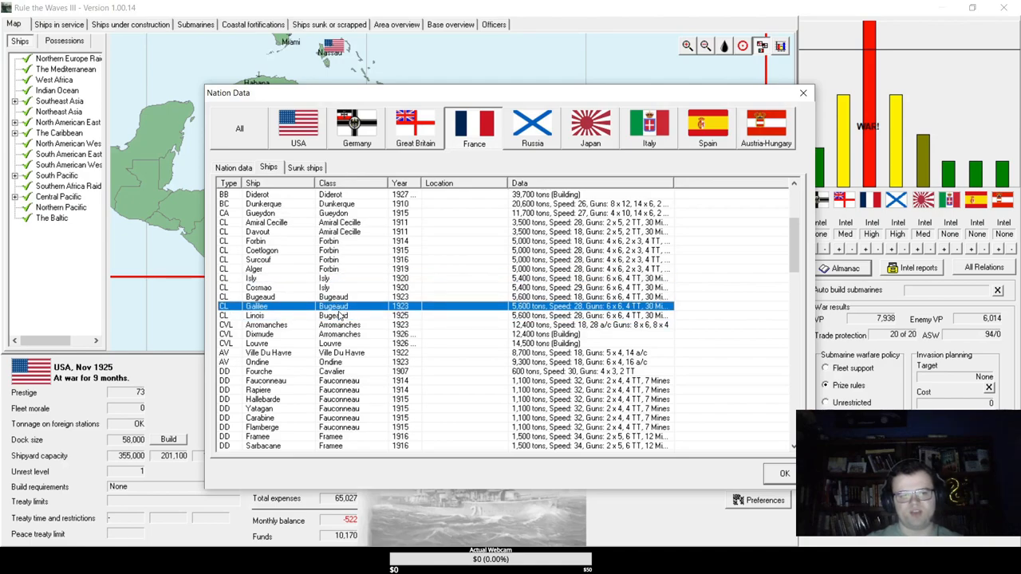
mouse_move(654, 484)
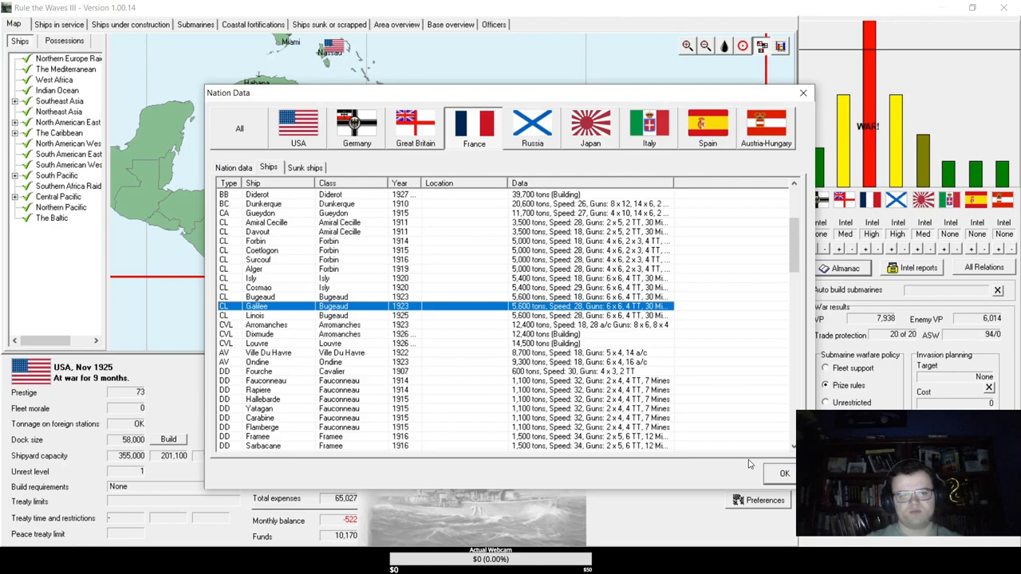
click(785, 472)
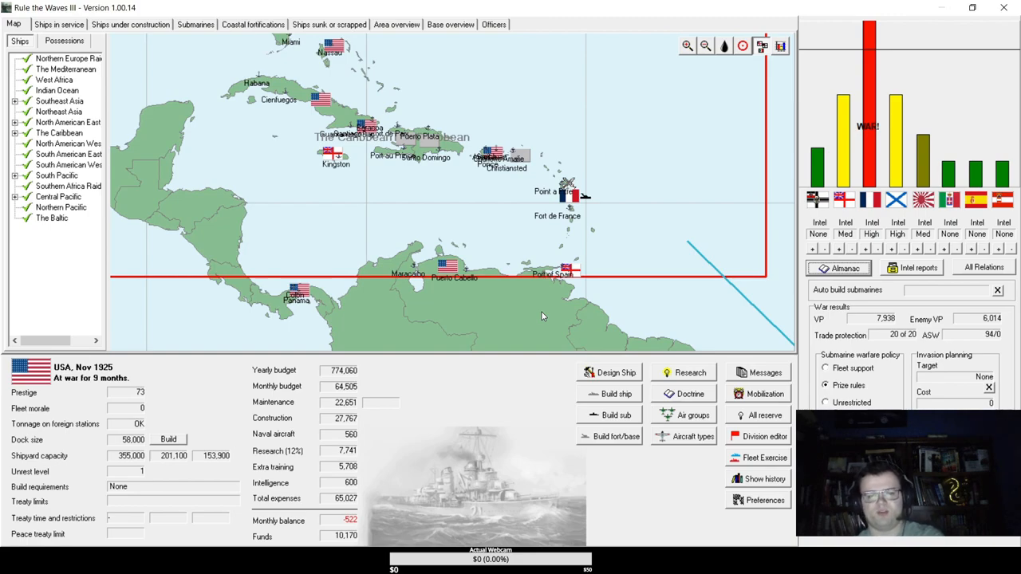
mouse_move(386, 194)
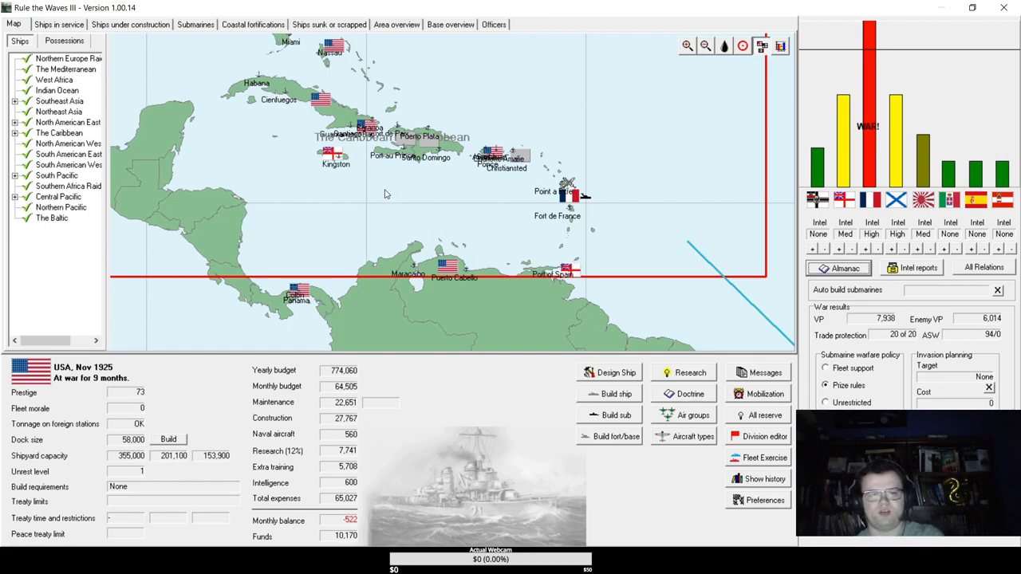